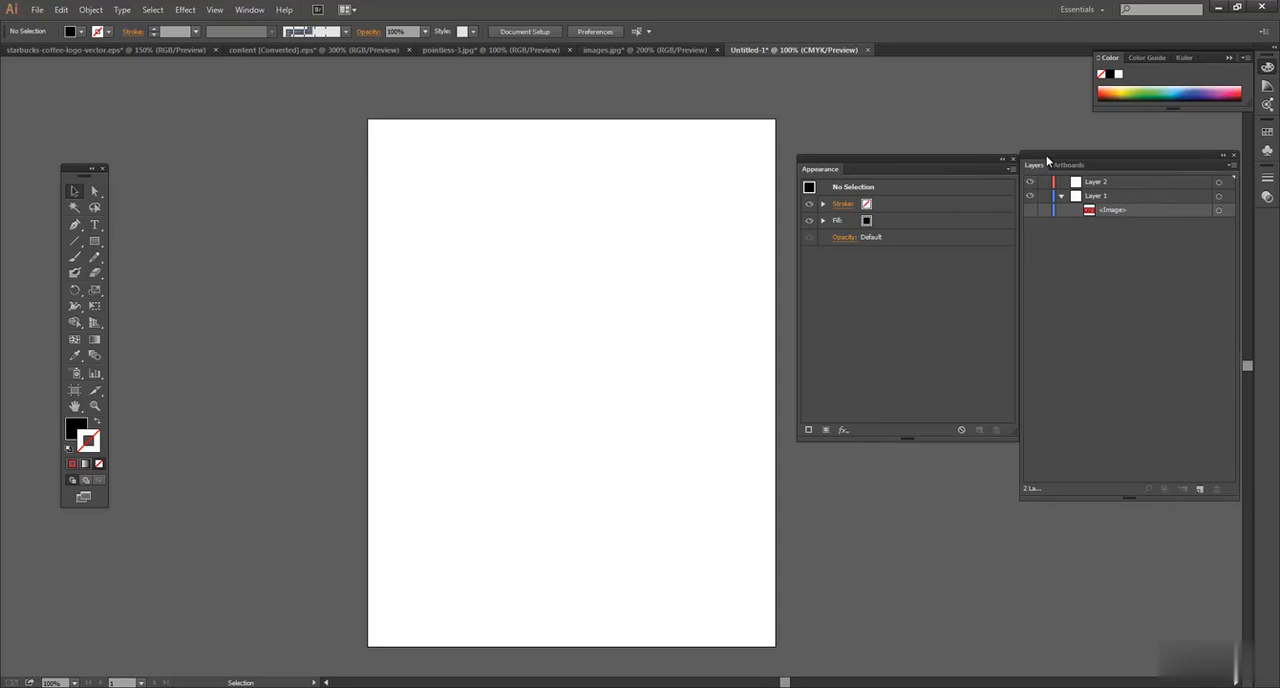
mouse_move(1048, 164)
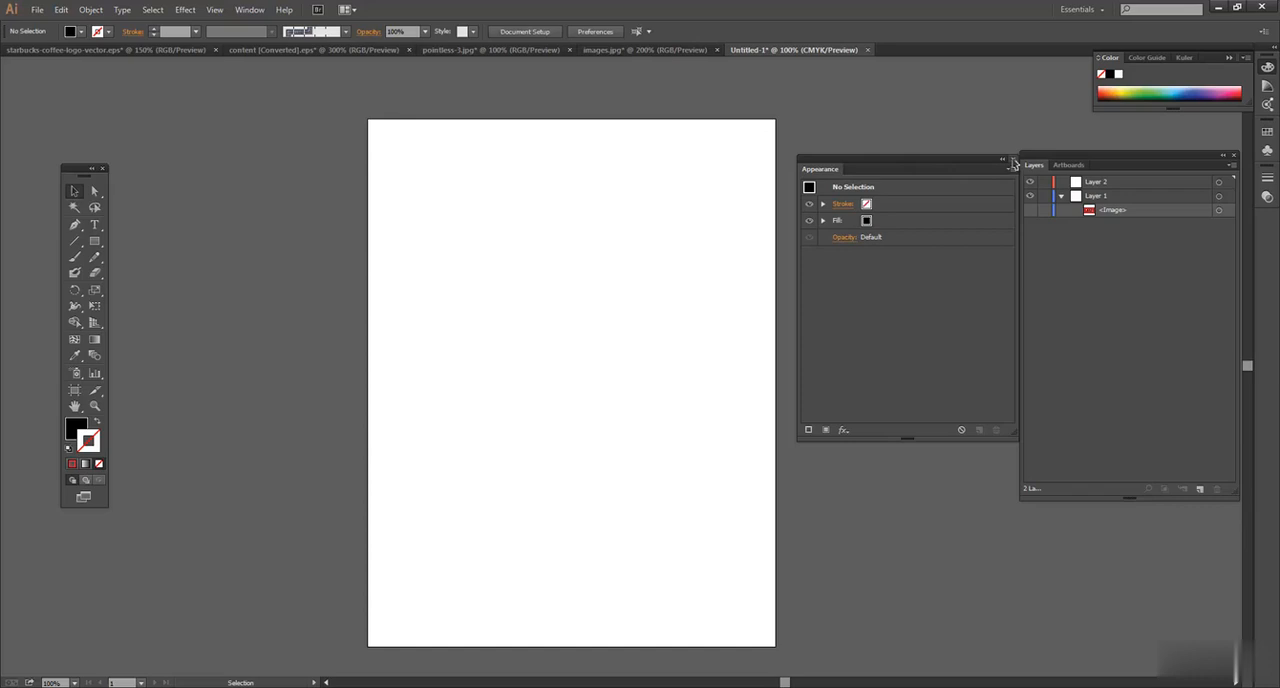
Step: Draw a large solid black circle with the Ellipse tool near the top of the artboard
left_click(248, 8)
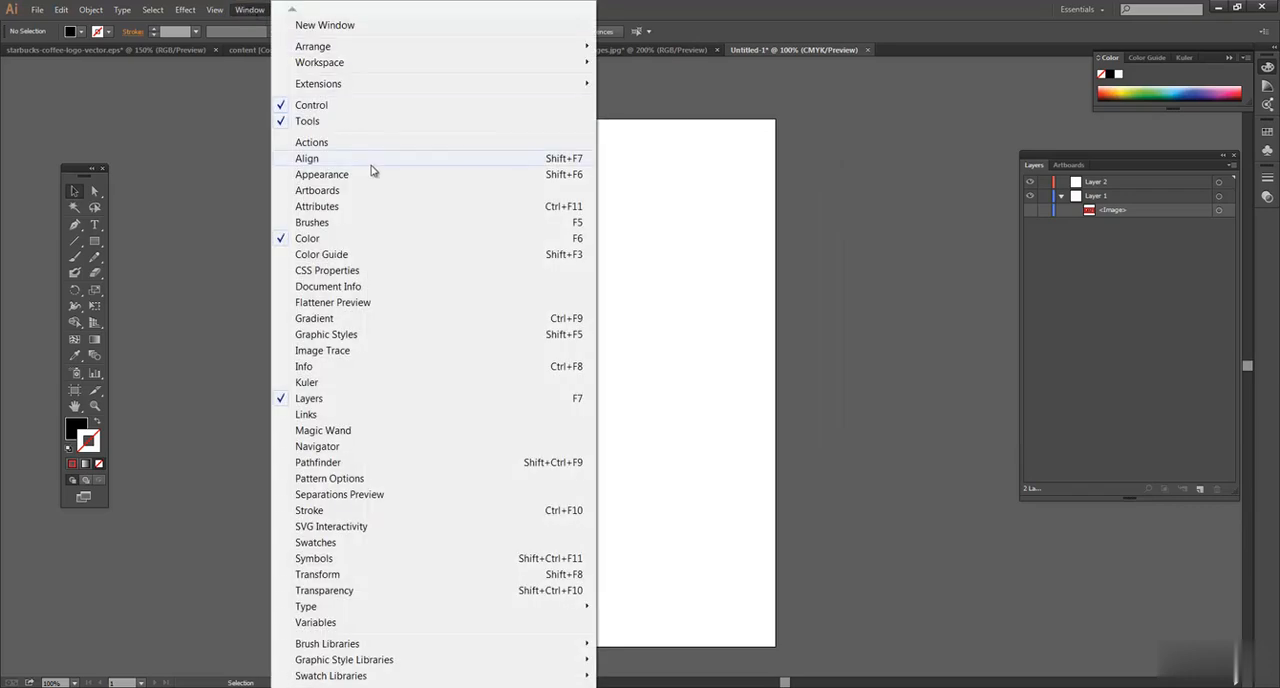
mouse_move(376, 174)
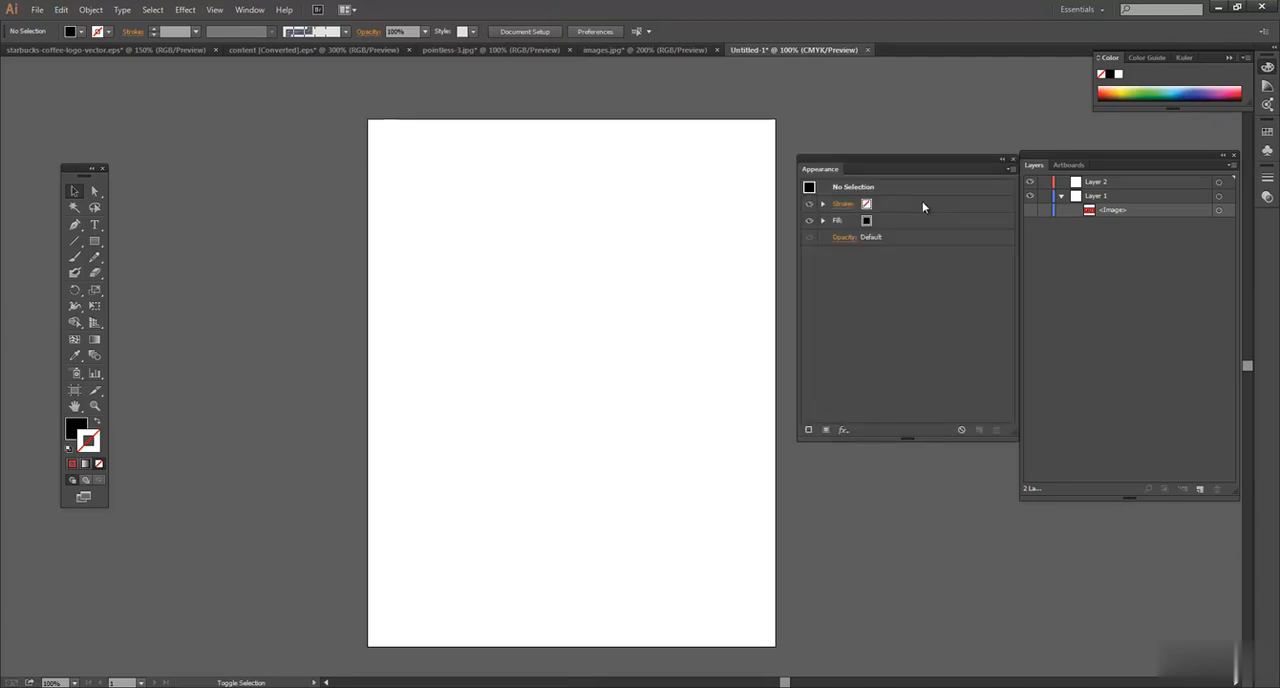
mouse_move(460, 242)
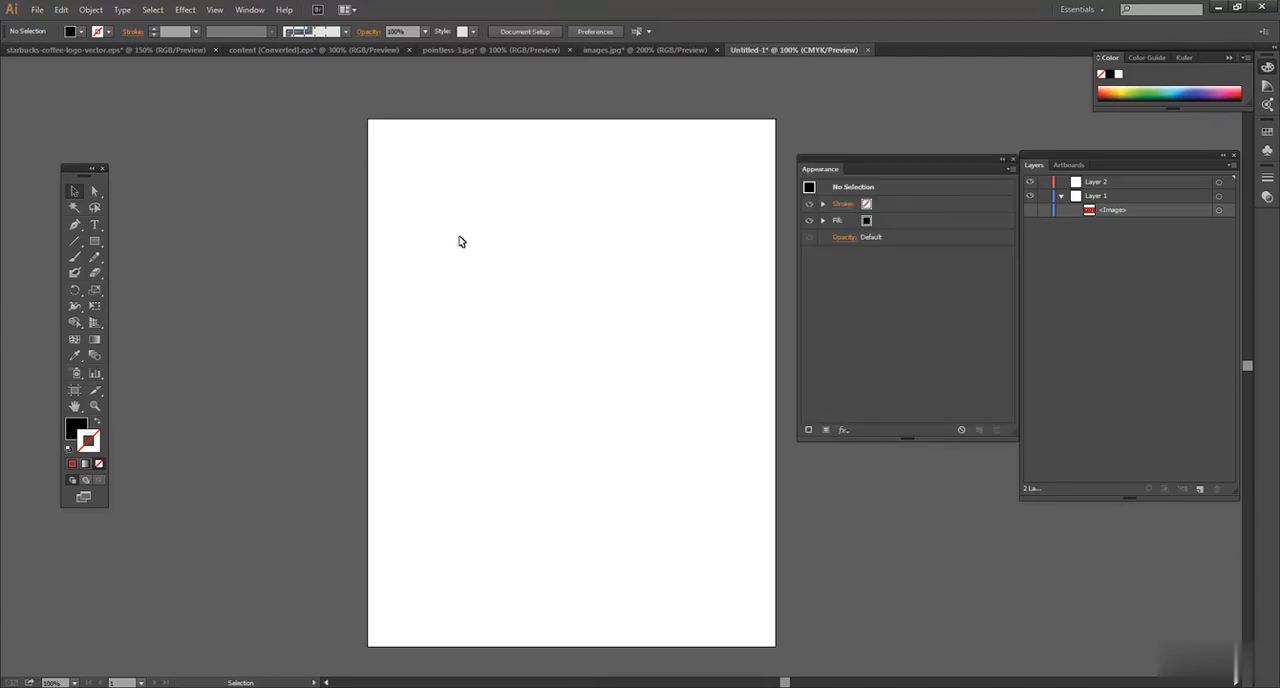
left_click(74, 240)
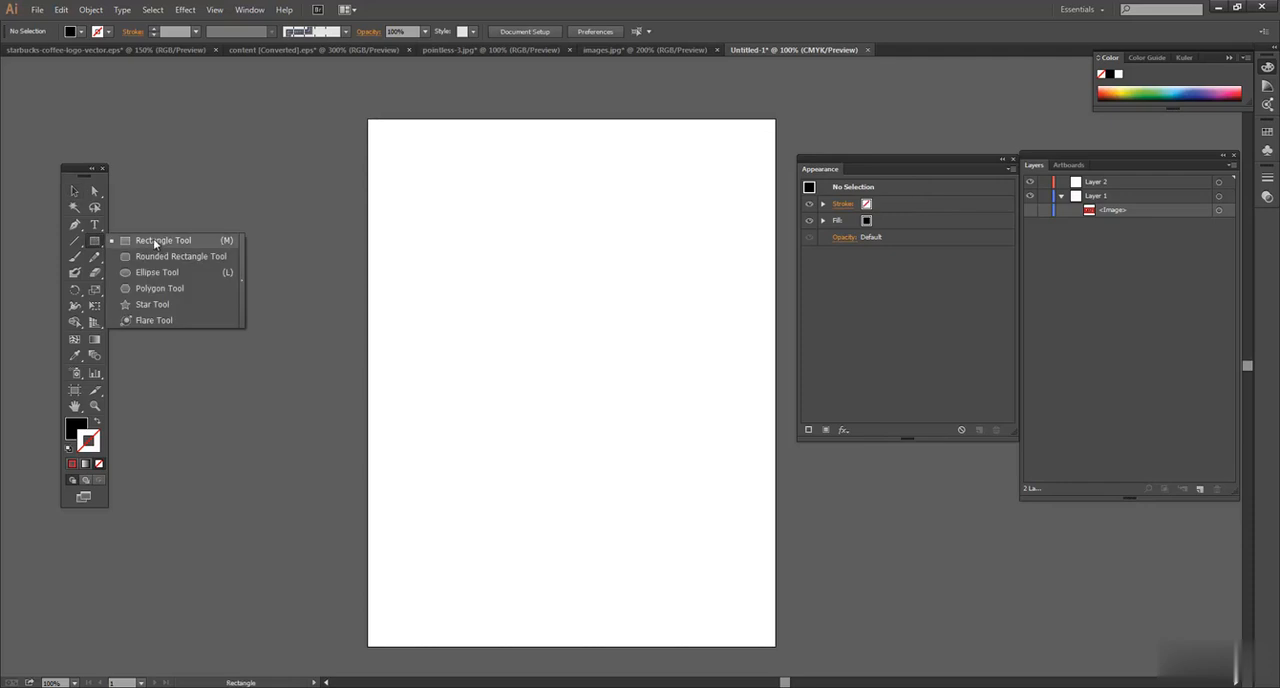
left_click(156, 272)
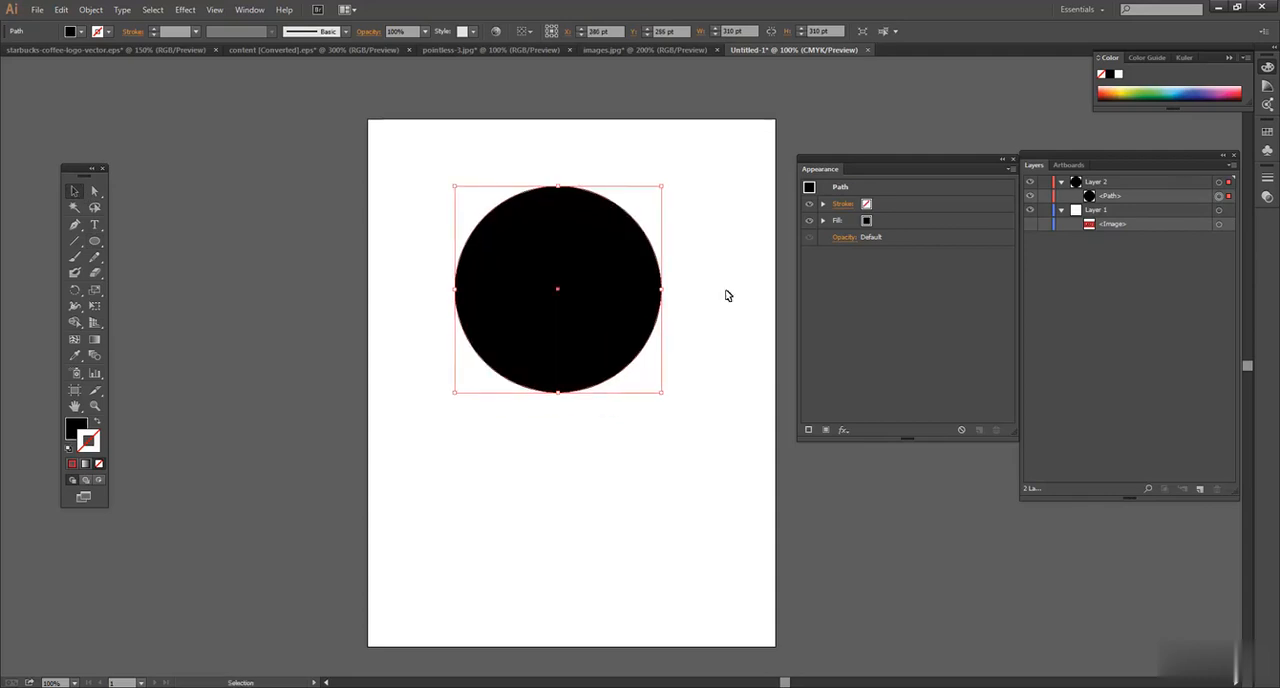
left_click(728, 296)
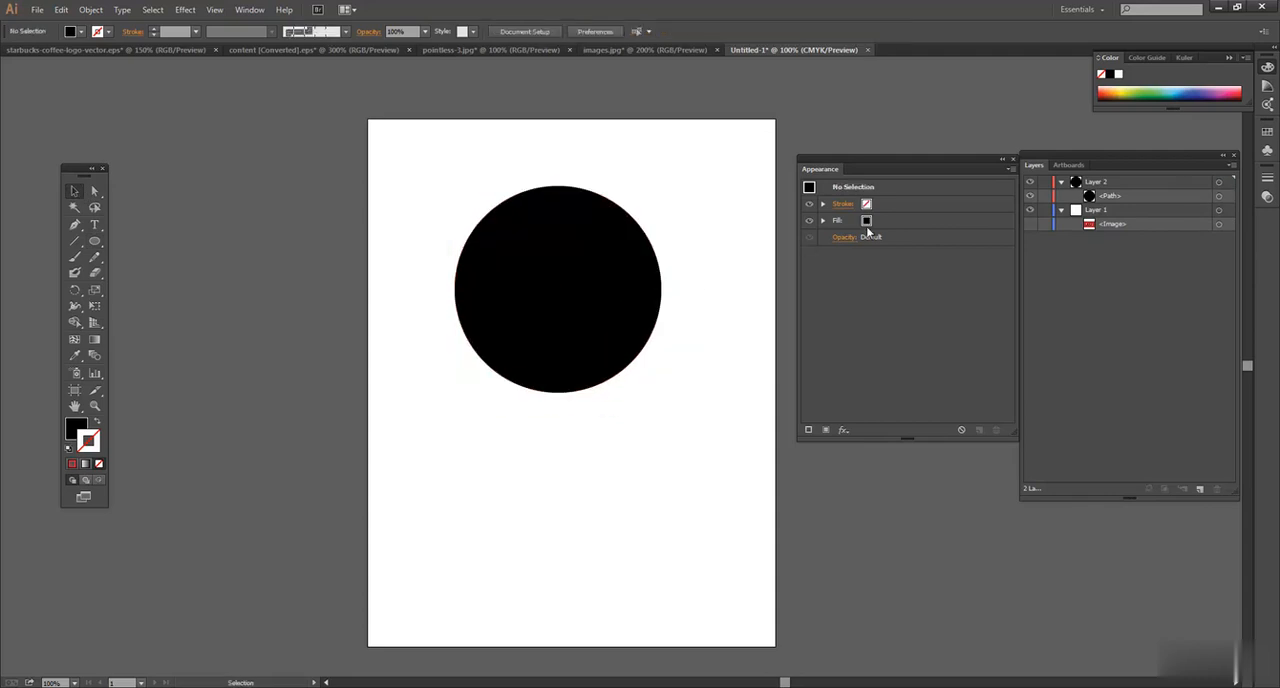
left_click(556, 290)
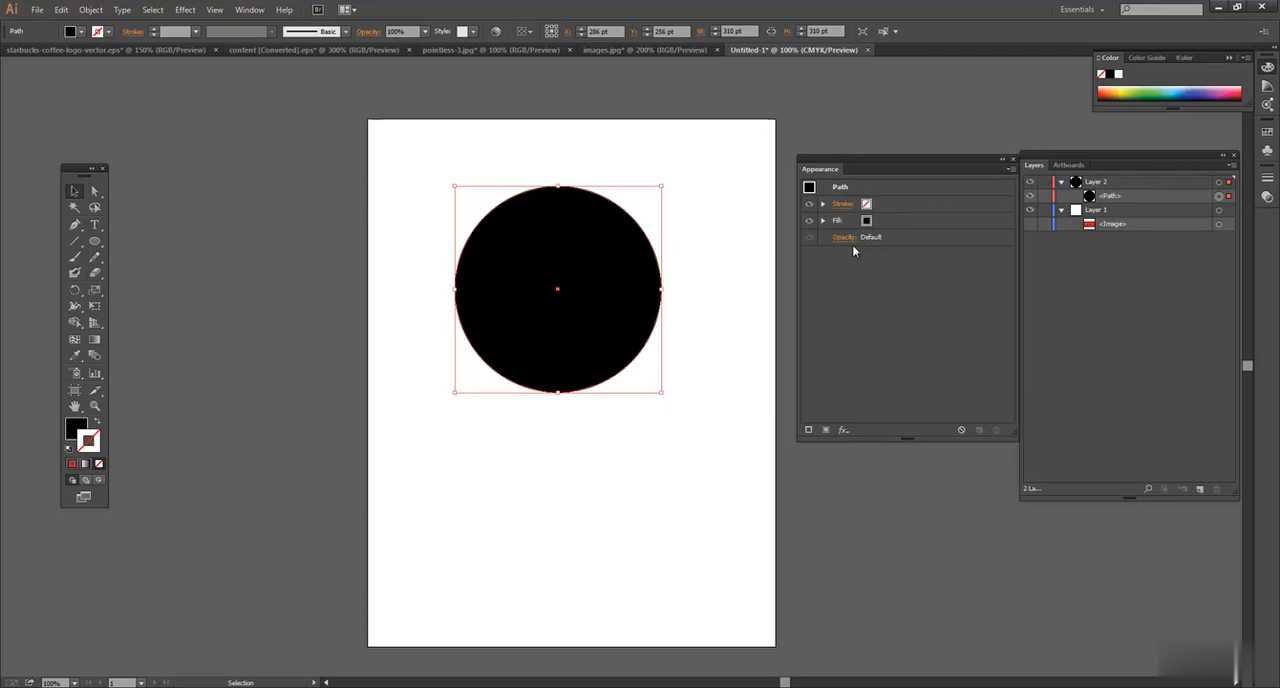
mouse_move(862, 268)
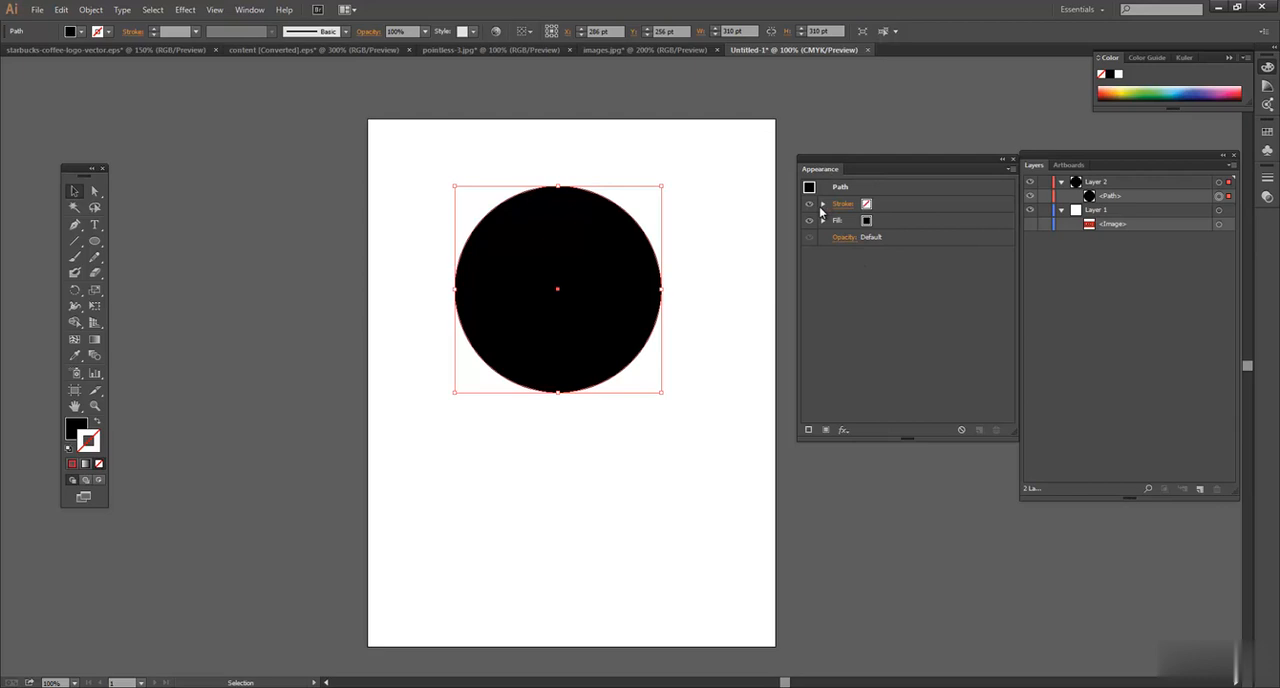
mouse_move(92, 408)
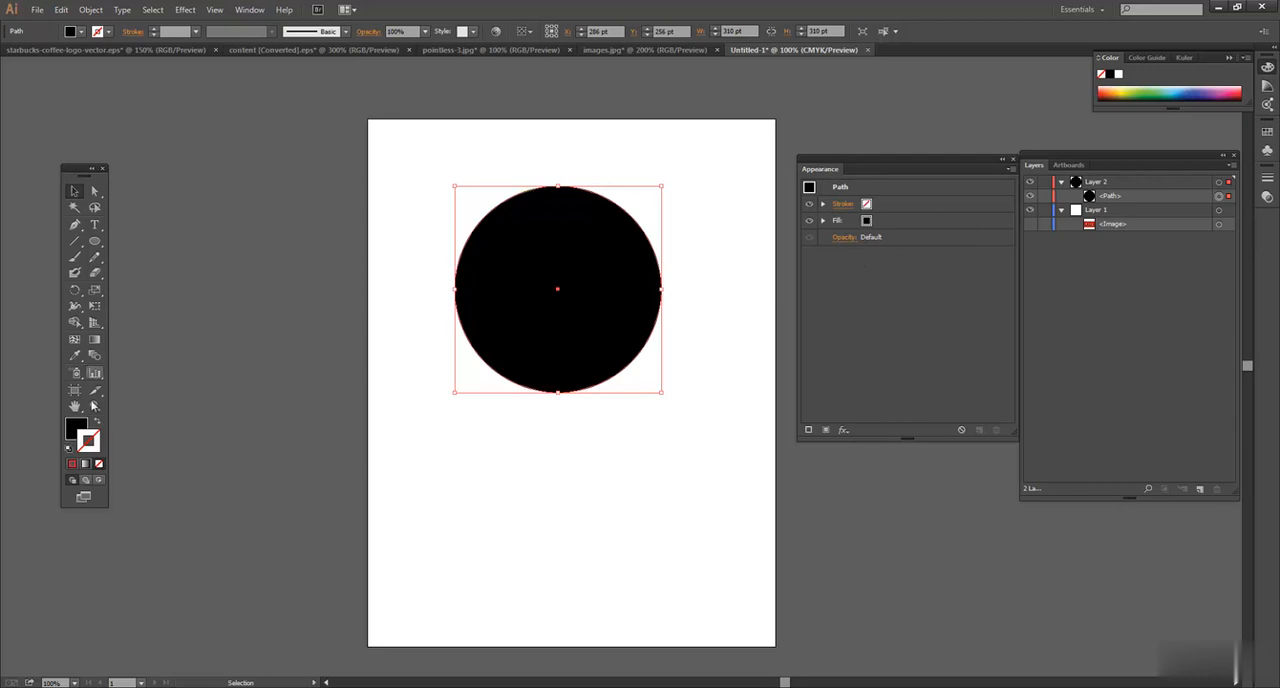
Step: Recolour the circle's fill to a pinkish red via the Color Picker, discarding a dragged copy
double_click(76, 428)
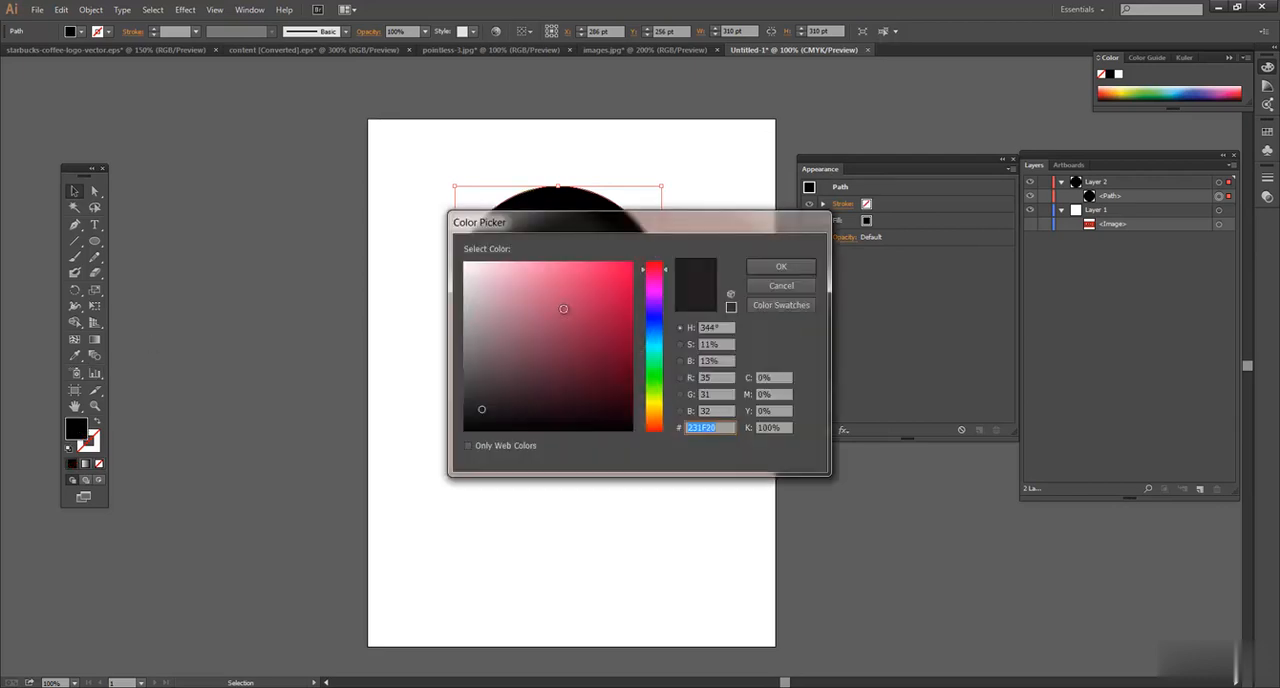
left_click(780, 266)
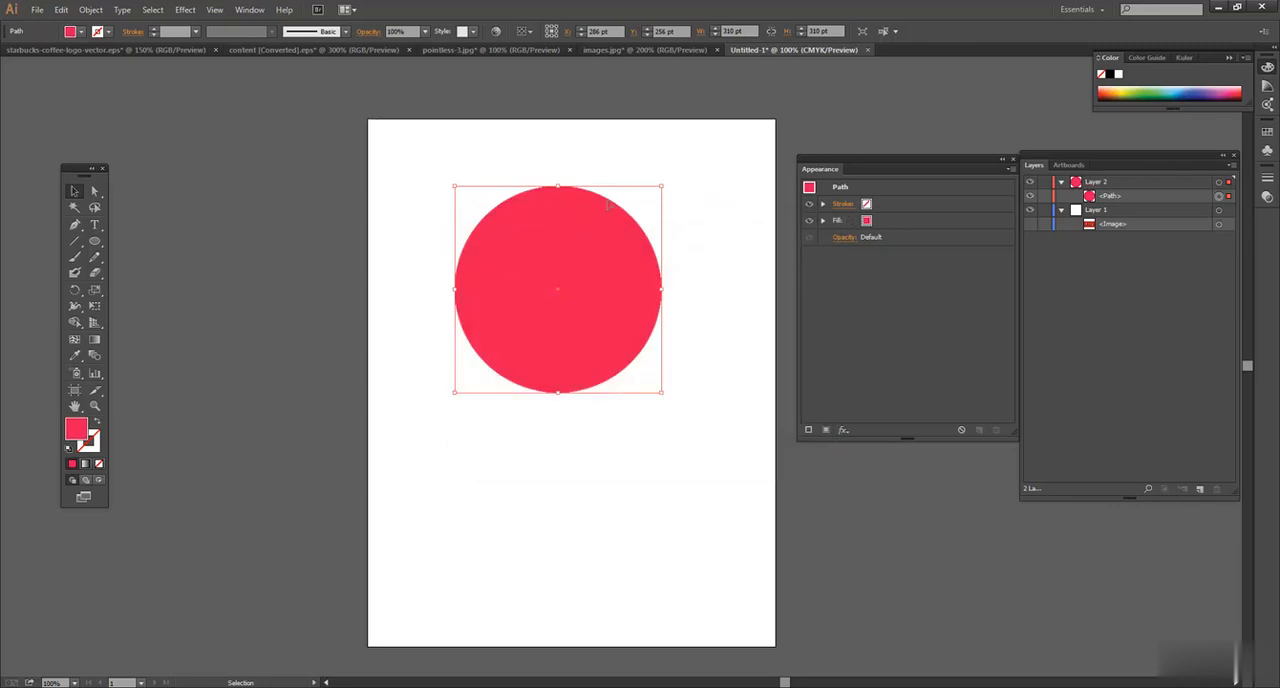
mouse_move(580, 292)
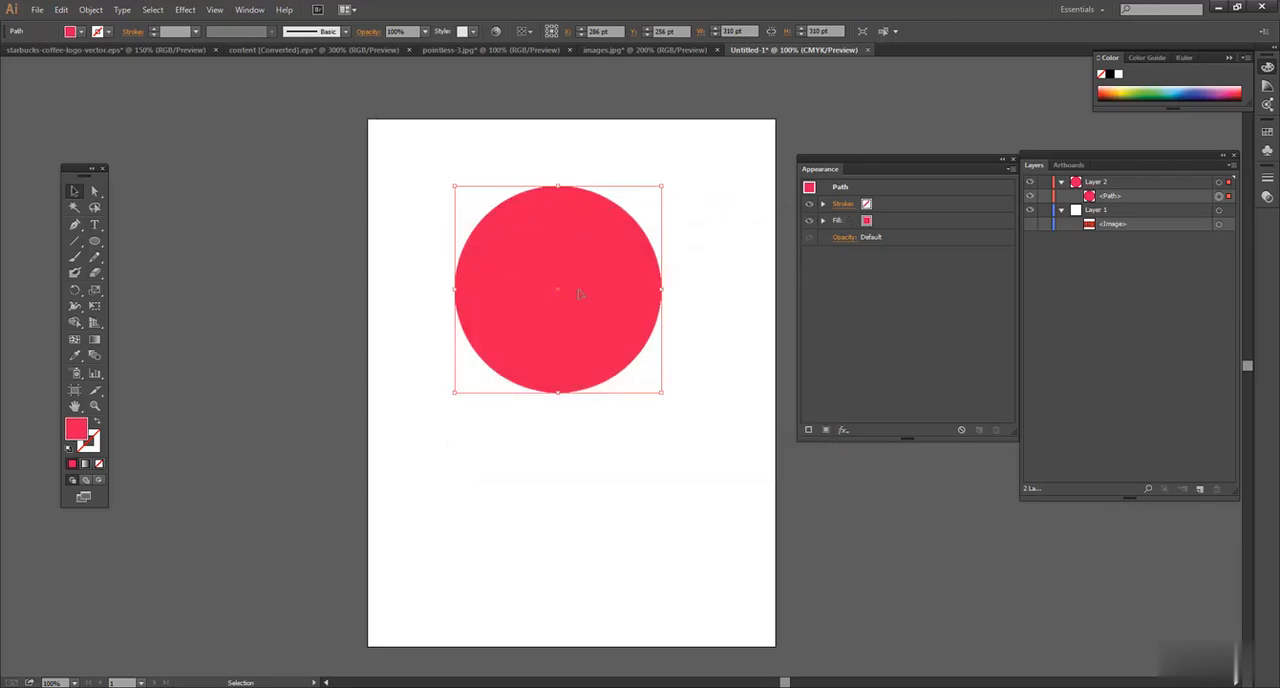
left_click_drag(556, 290, 556, 450)
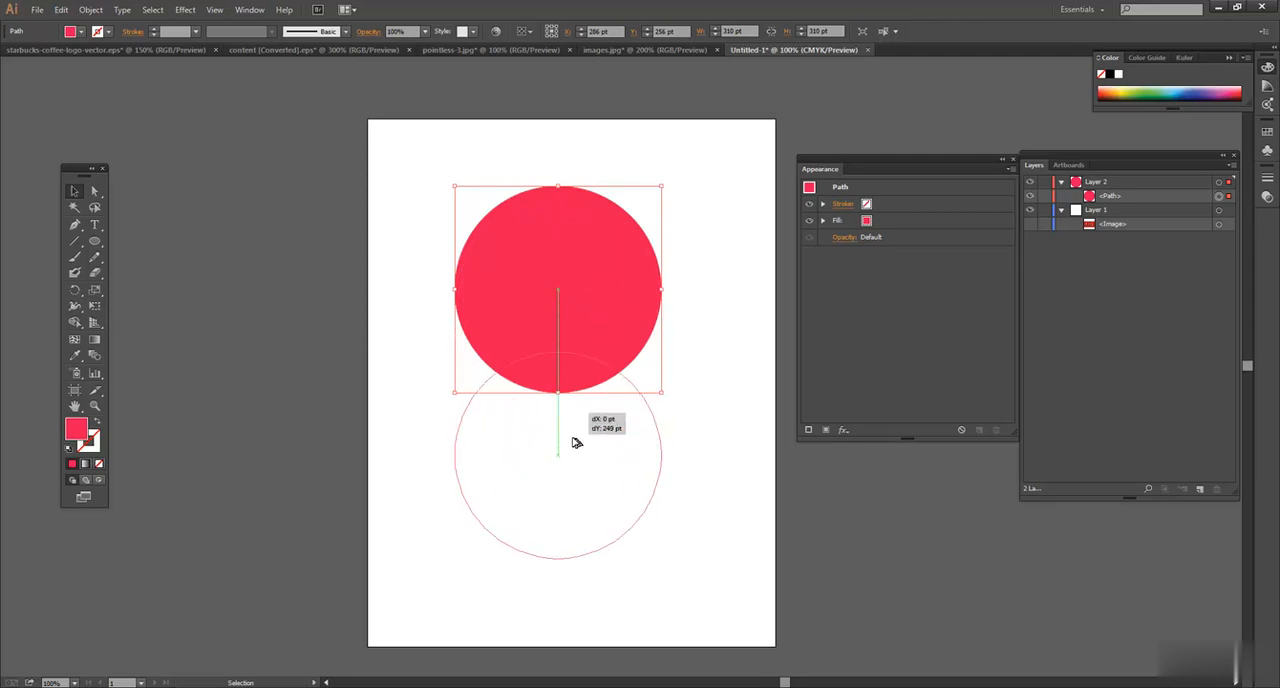
left_click_drag(558, 290, 558, 516)
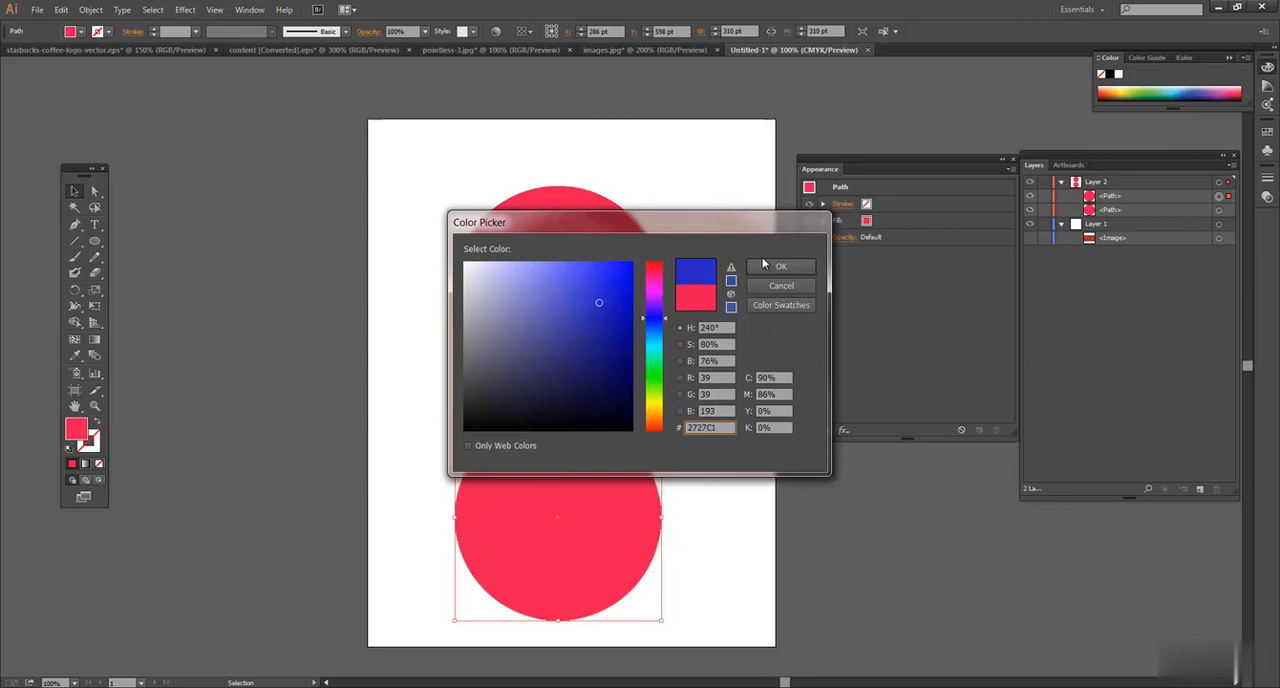
left_click(780, 266)
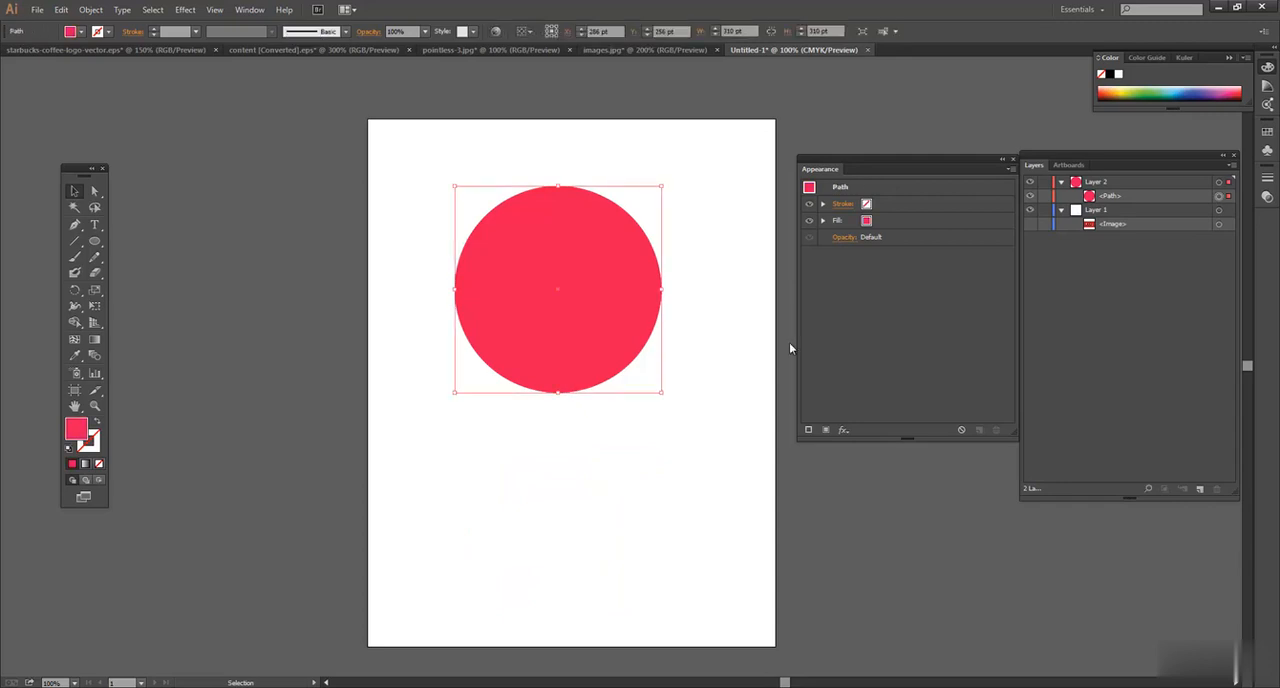
mouse_move(836, 276)
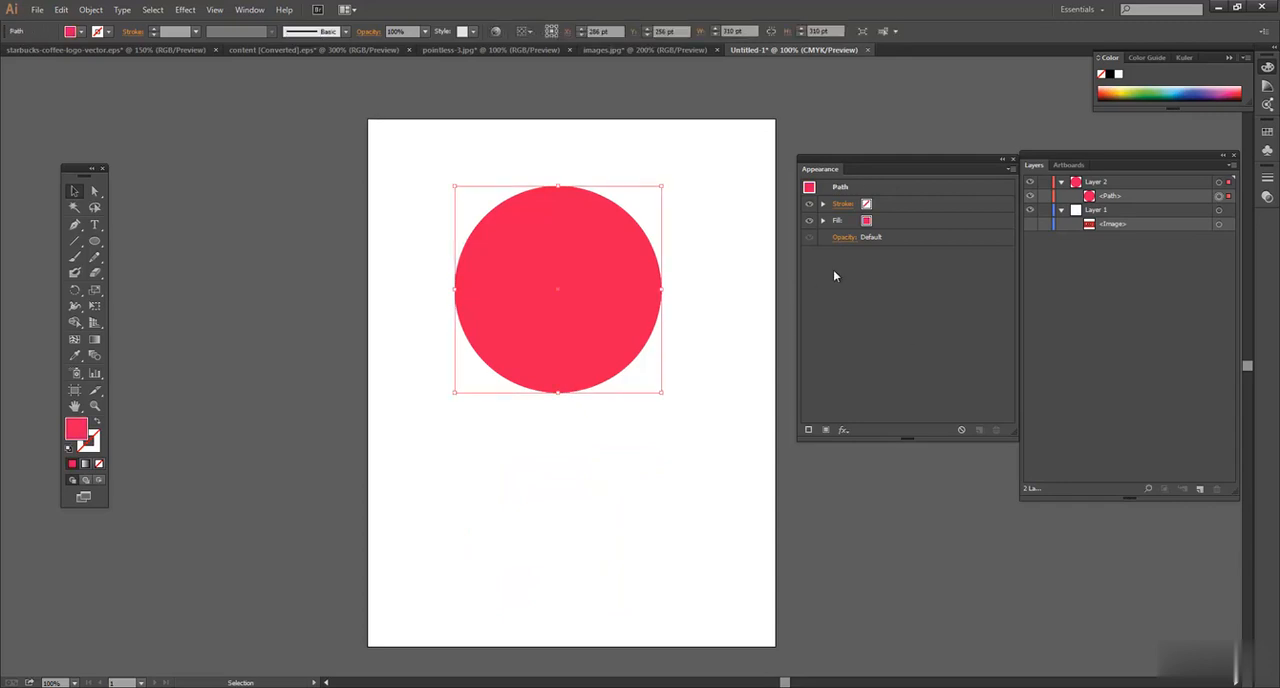
mouse_move(876, 266)
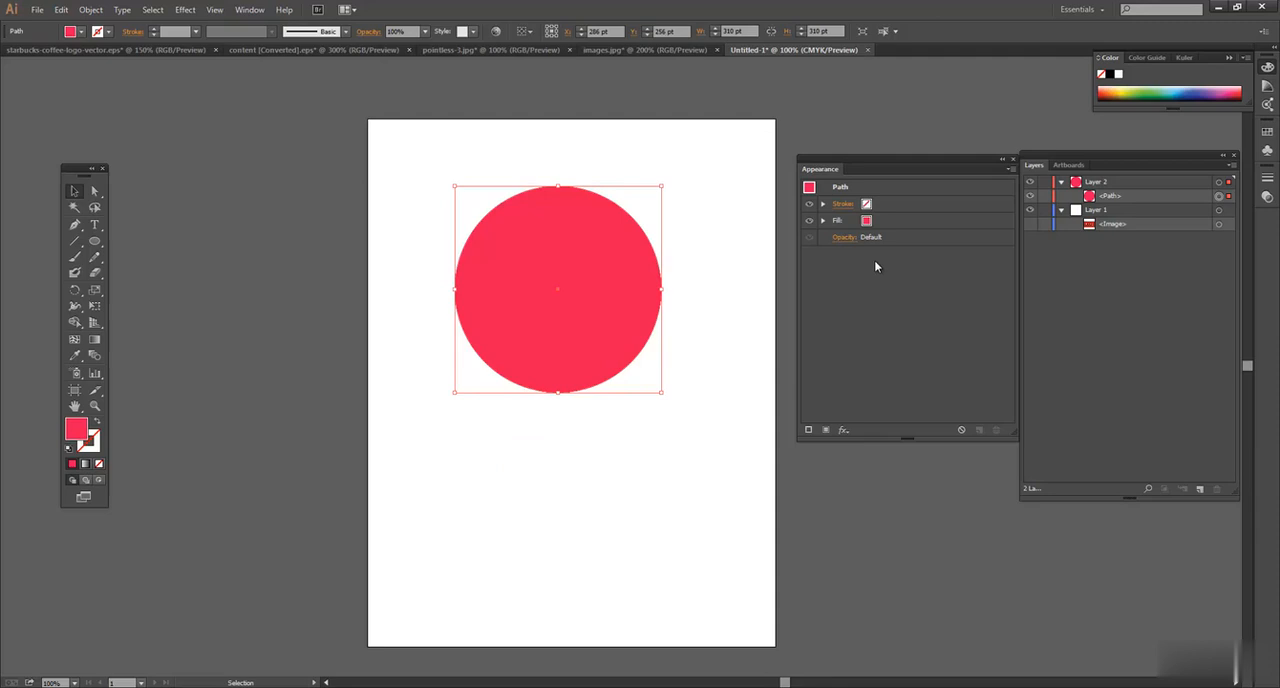
mouse_move(624, 288)
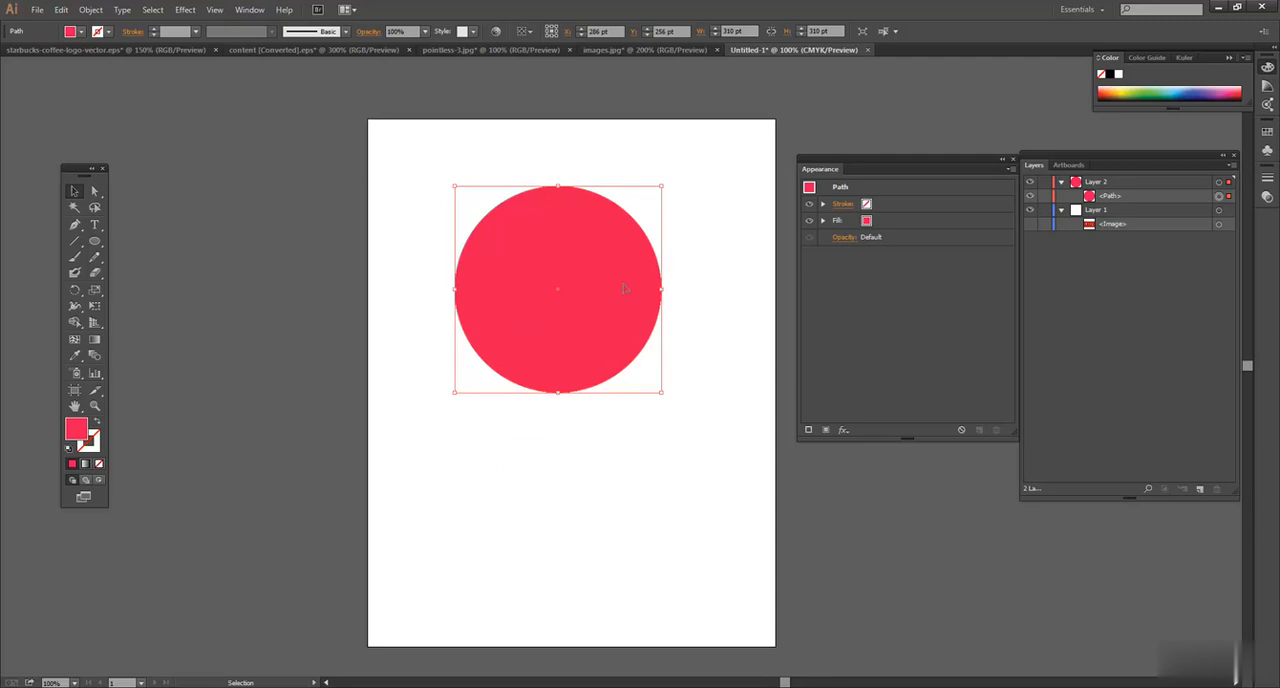
mouse_move(610, 216)
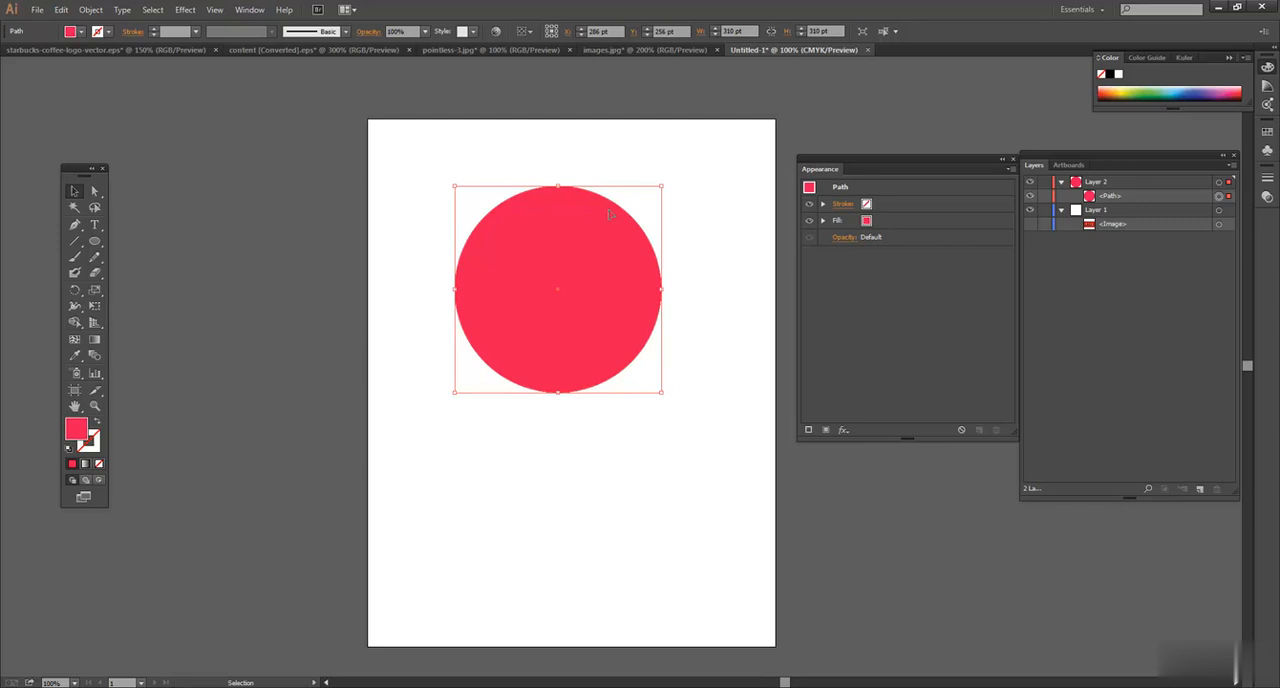
mouse_move(900, 308)
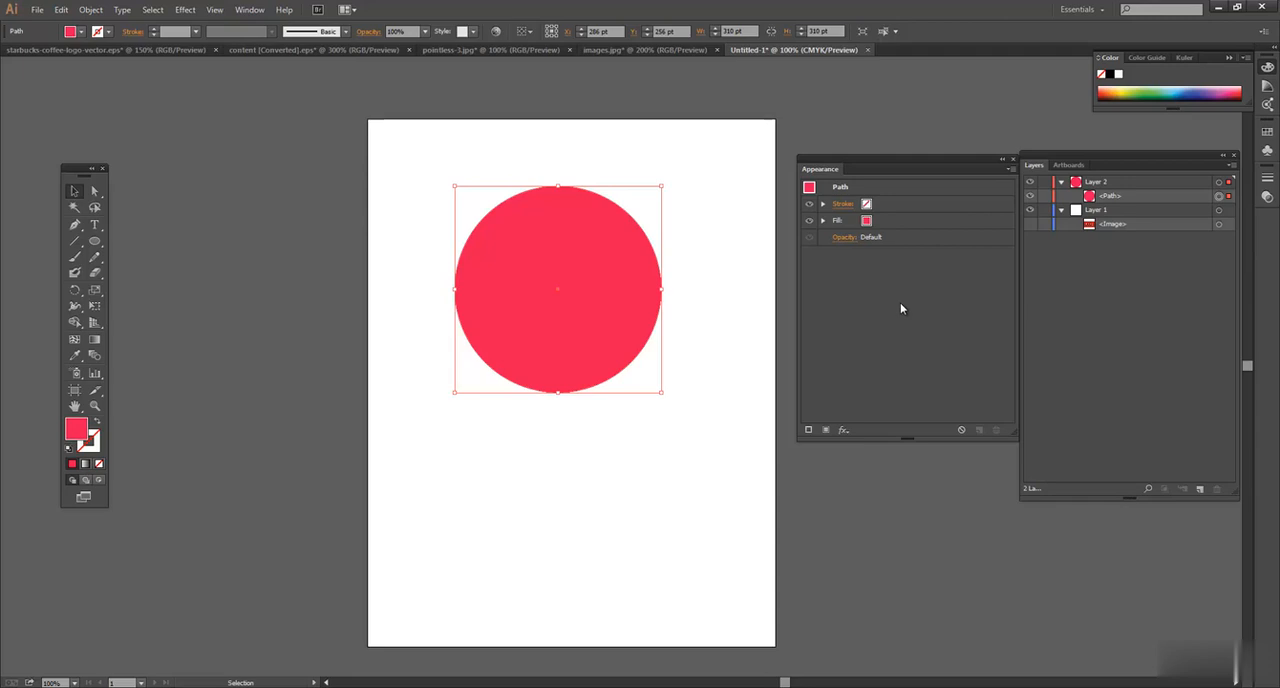
Step: Fill the circle with a deeper red swatch from the Appearance panel
left_click(824, 220)
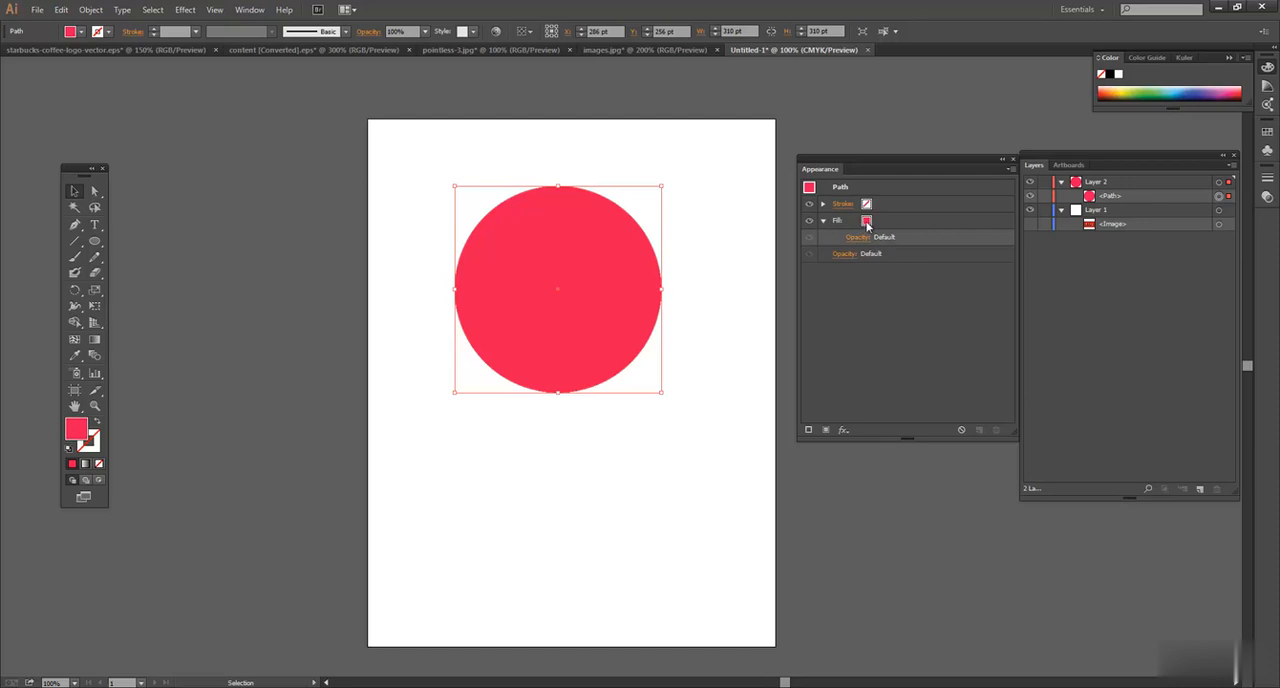
left_click(868, 220)
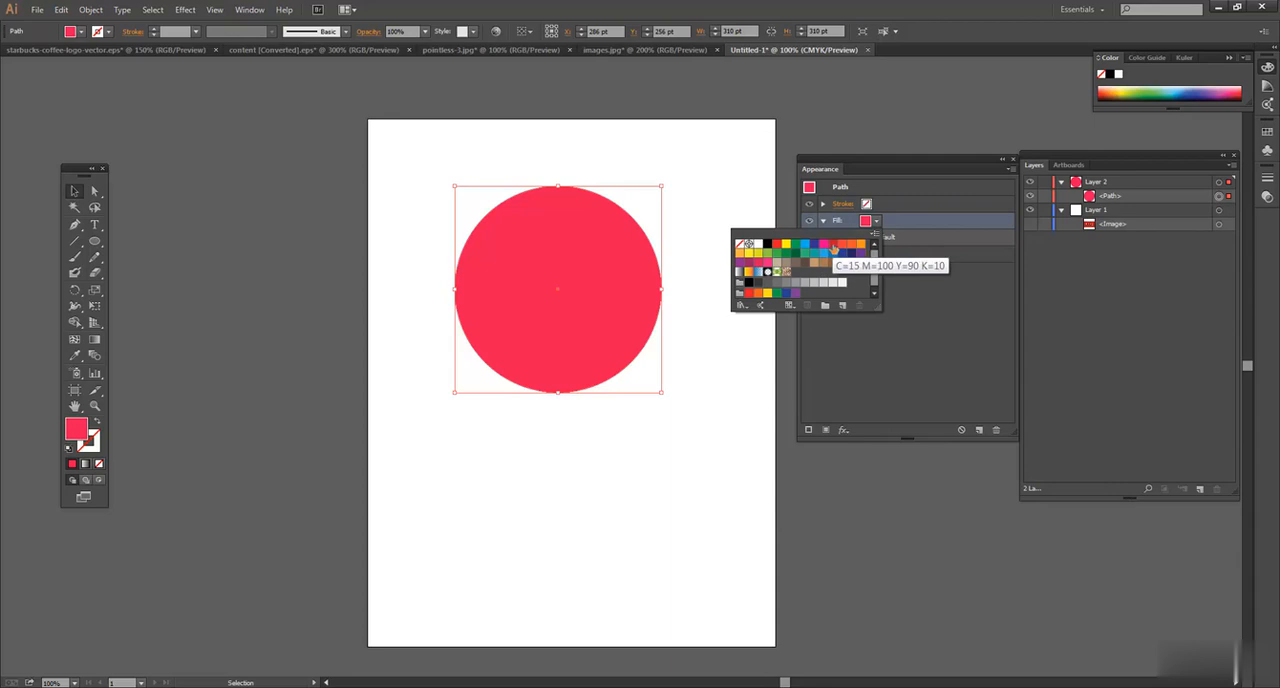
left_click(846, 246)
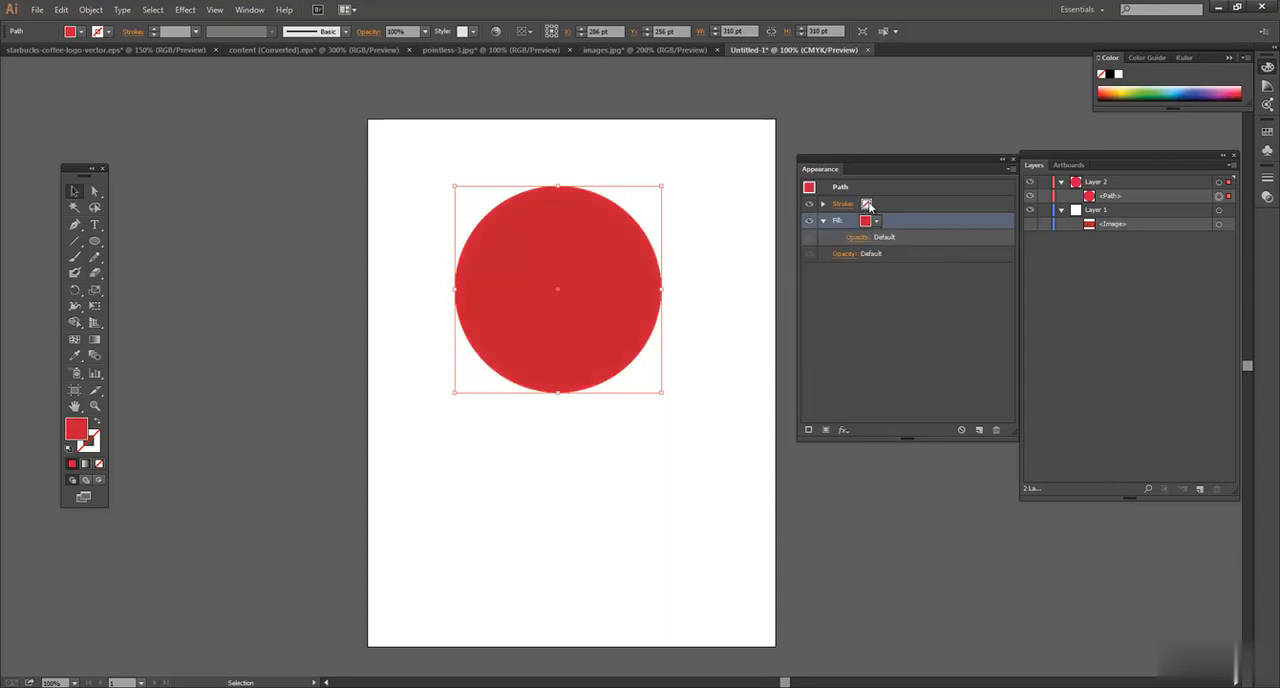
Step: Give the circle a thick green stroke and nudge it slightly to the right
left_click(876, 204)
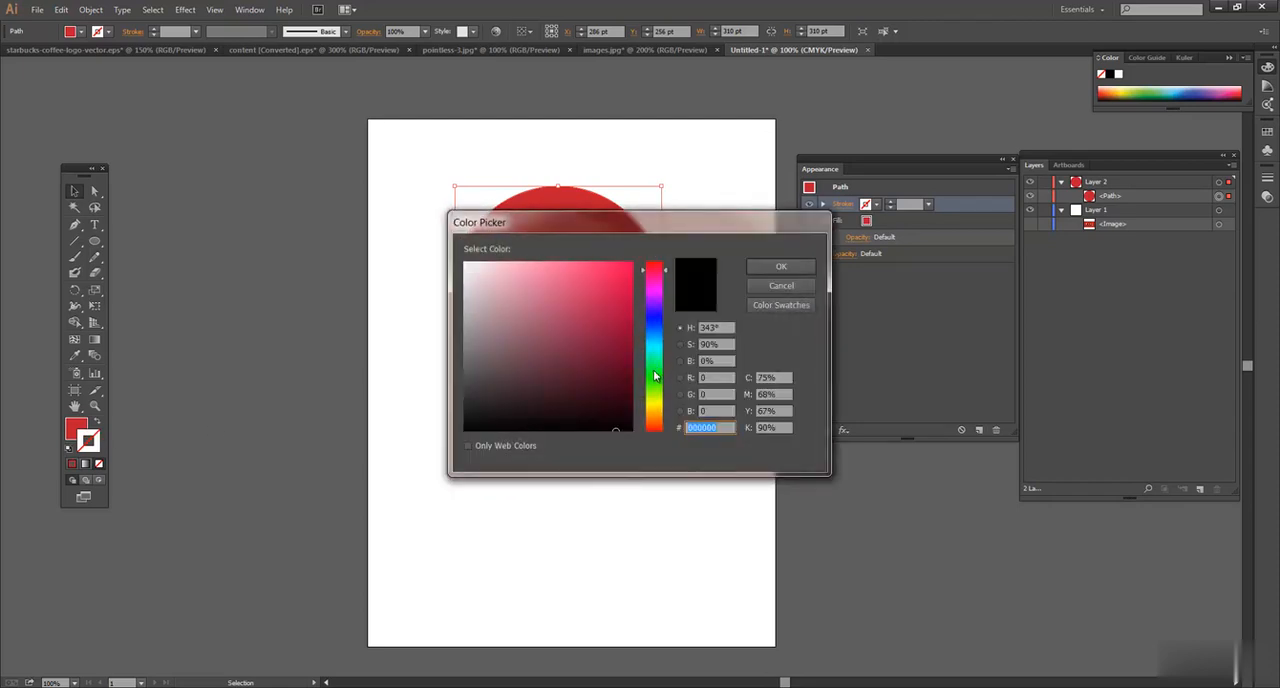
left_click(780, 266)
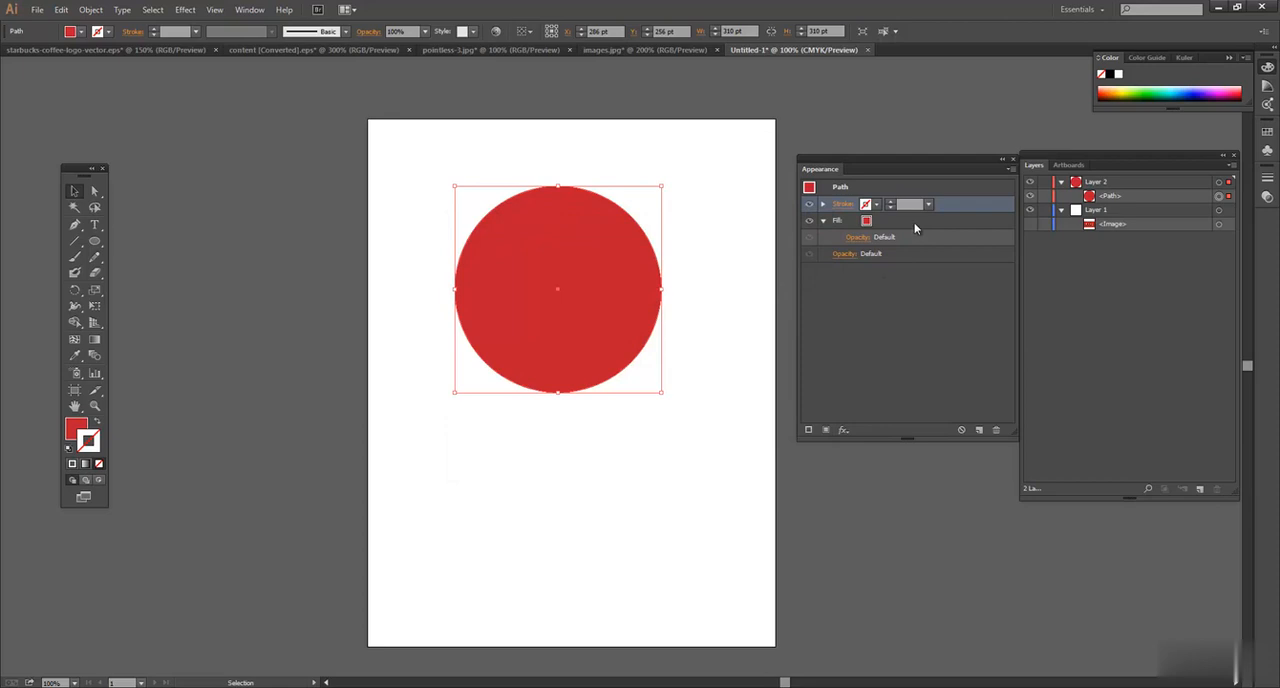
left_click(876, 204)
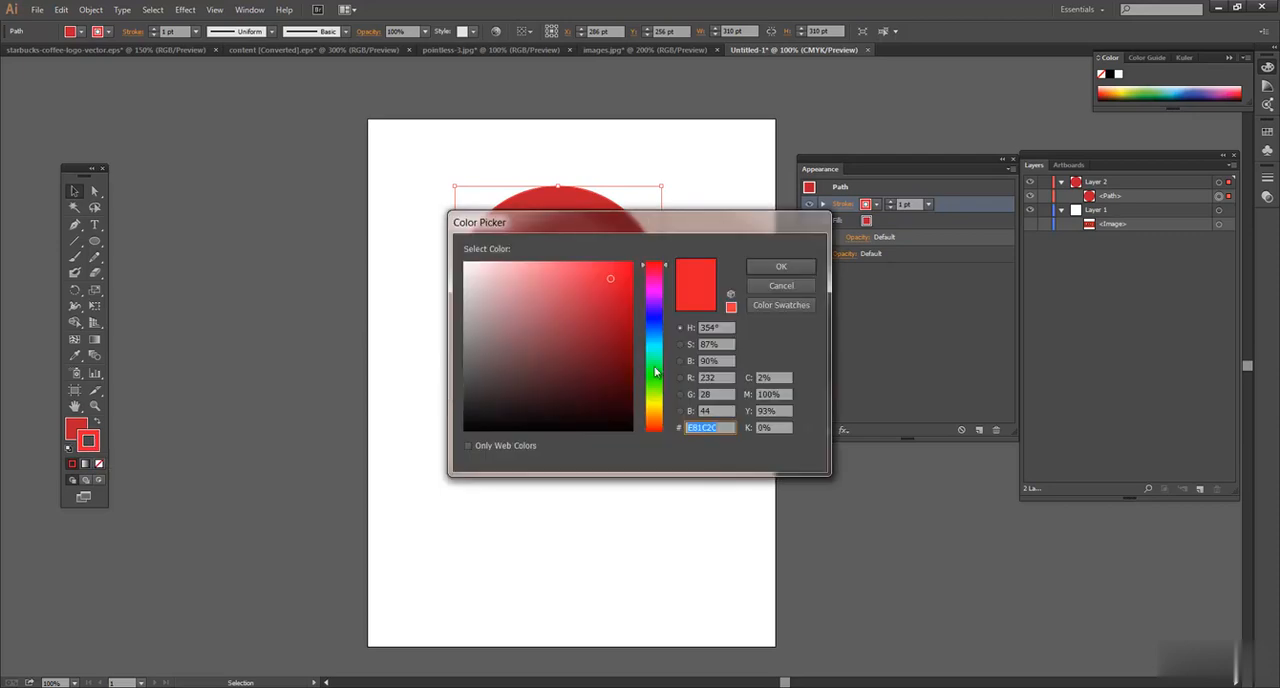
left_click(780, 266)
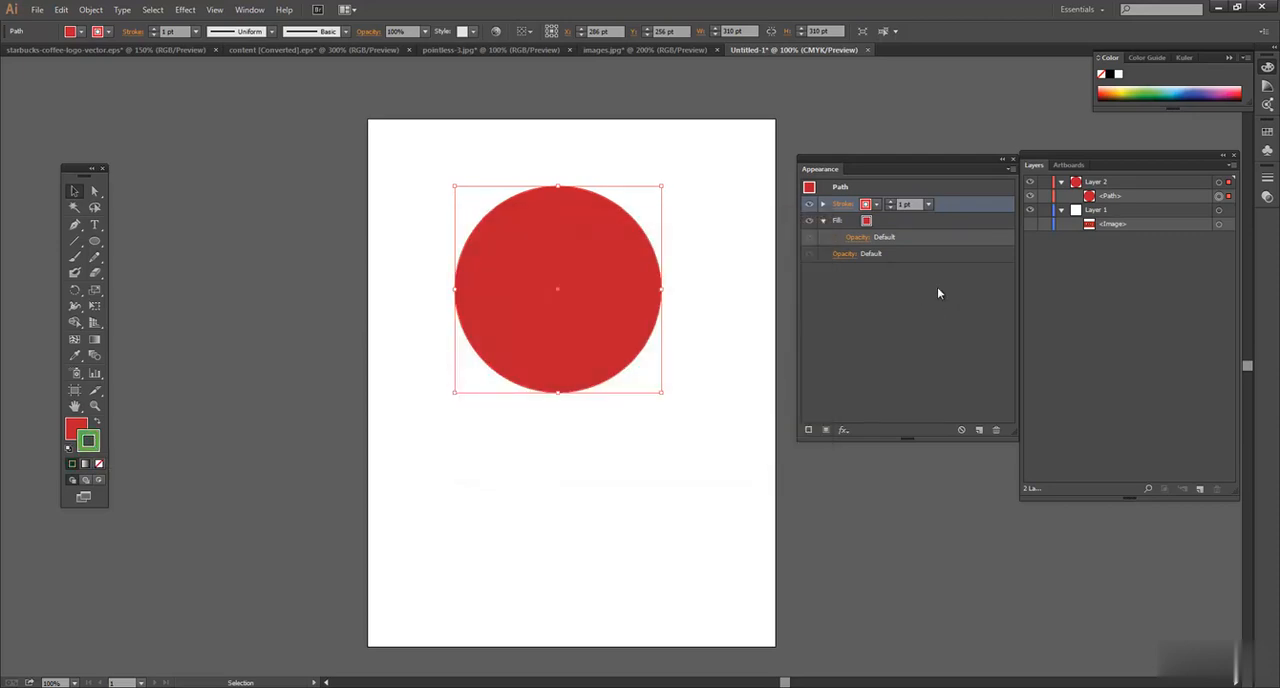
left_click(928, 204)
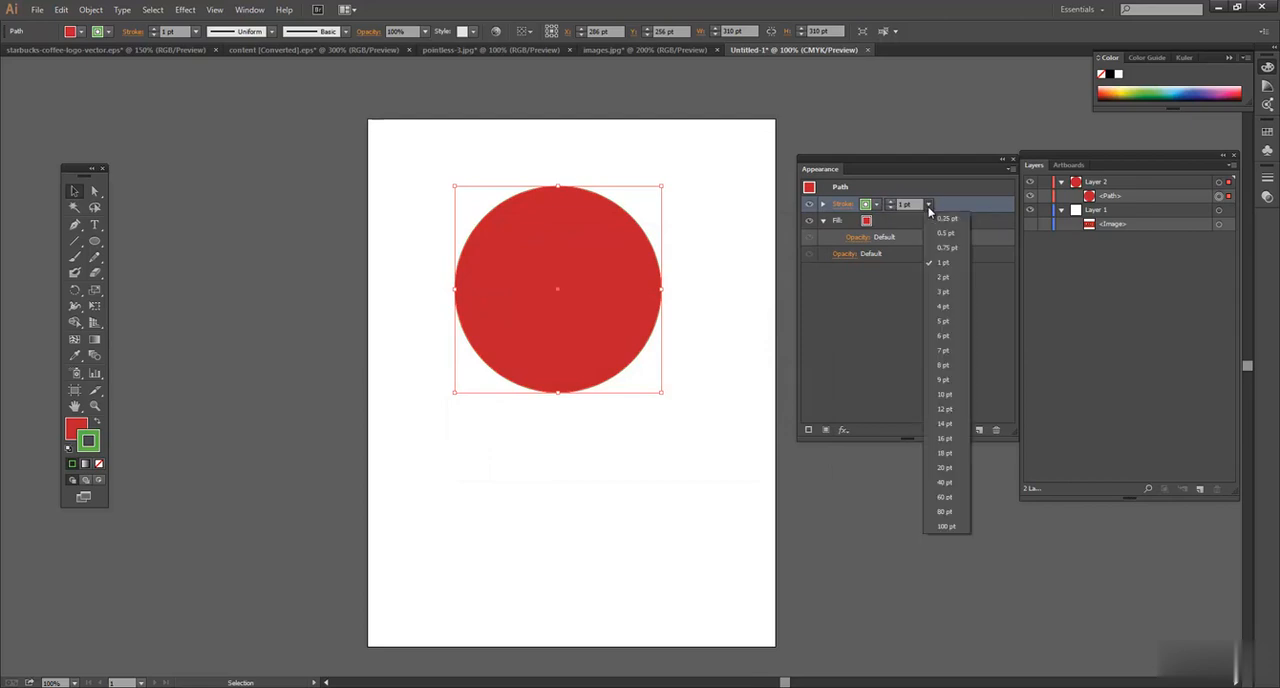
left_click(944, 394)
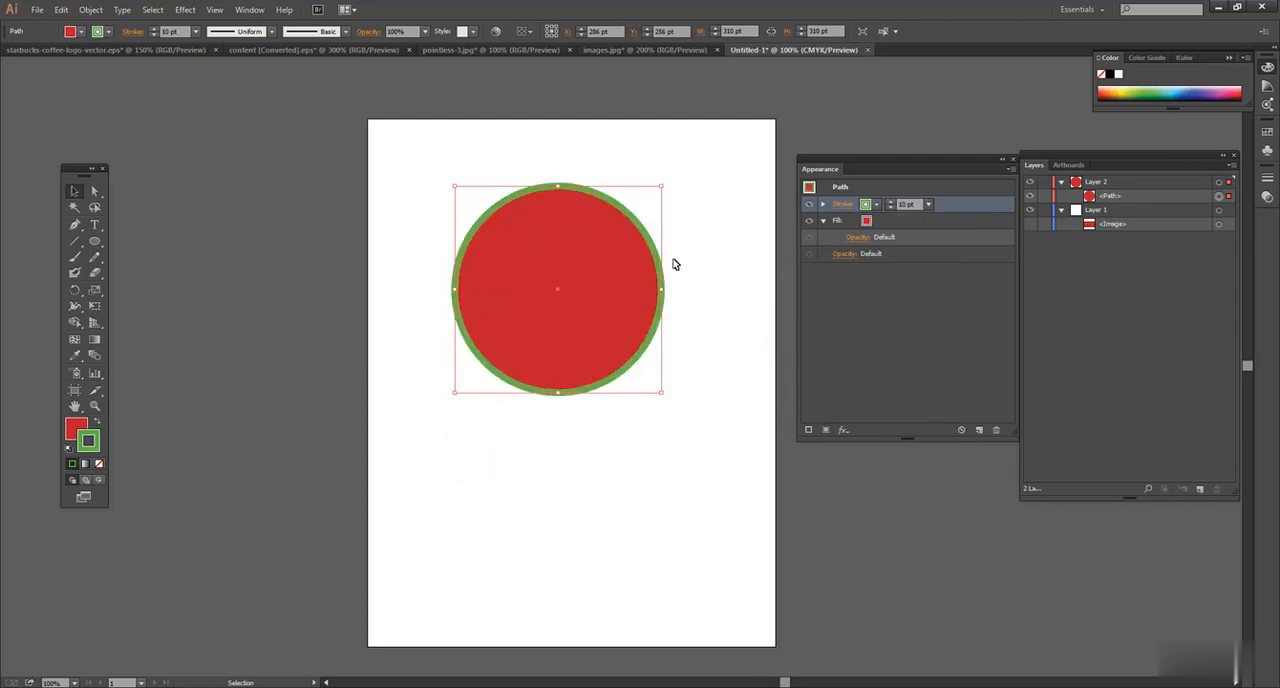
left_click_drag(556, 288, 572, 296)
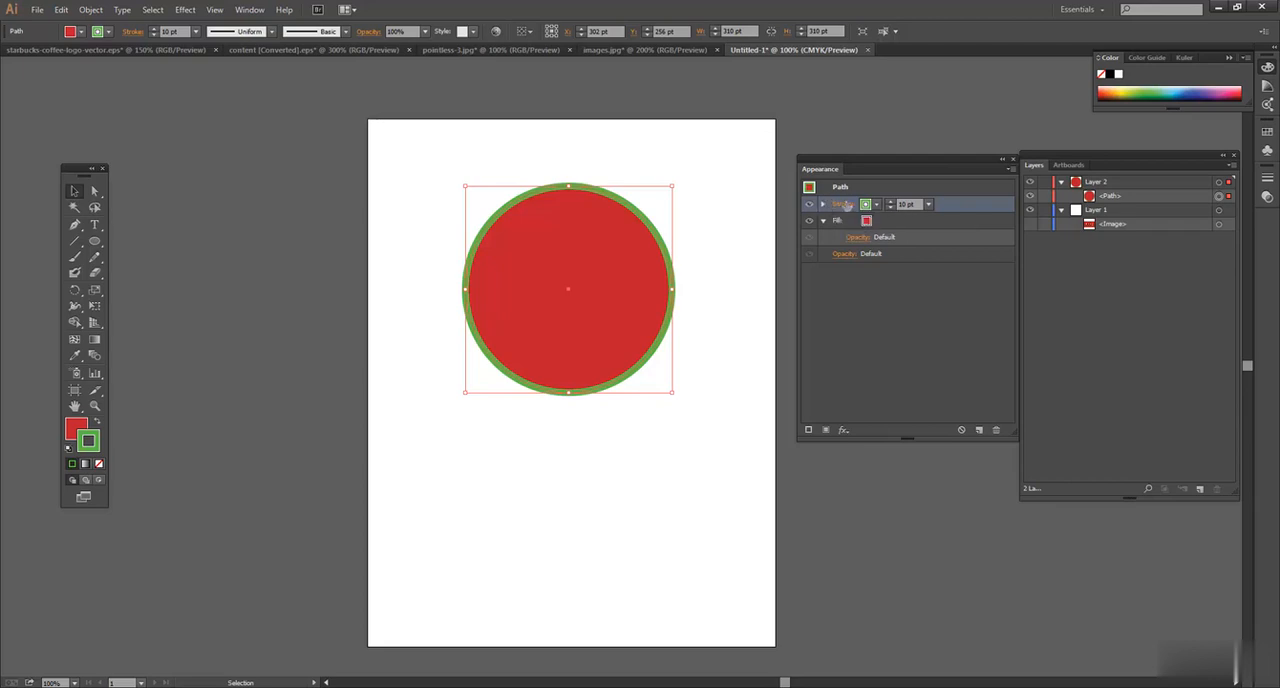
Step: Align the green stroke to the outside of the circle's edge
left_click(842, 204)
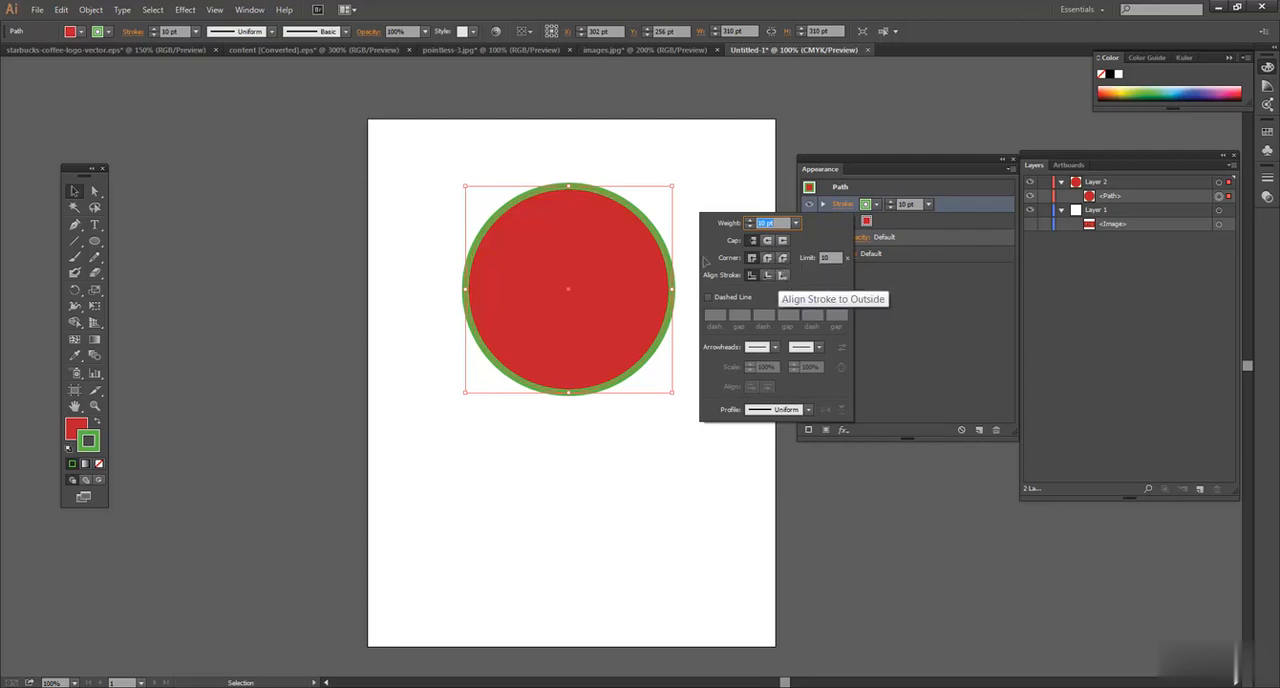
mouse_move(676, 320)
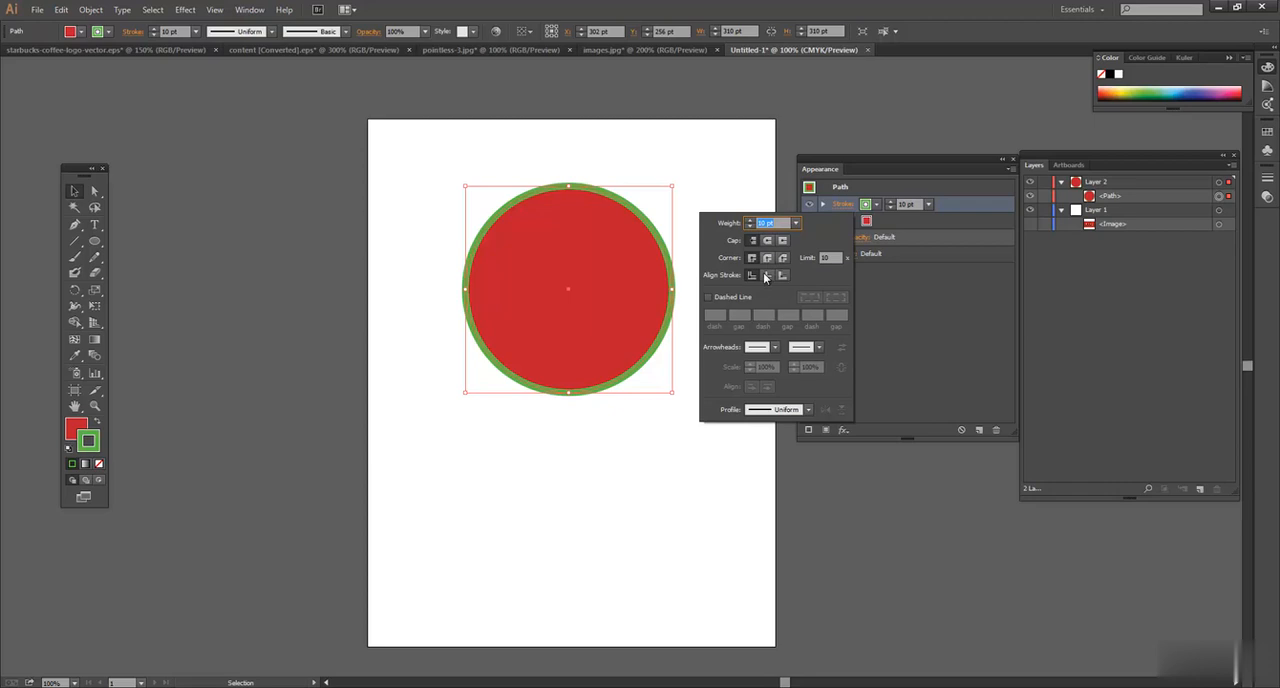
left_click(752, 276)
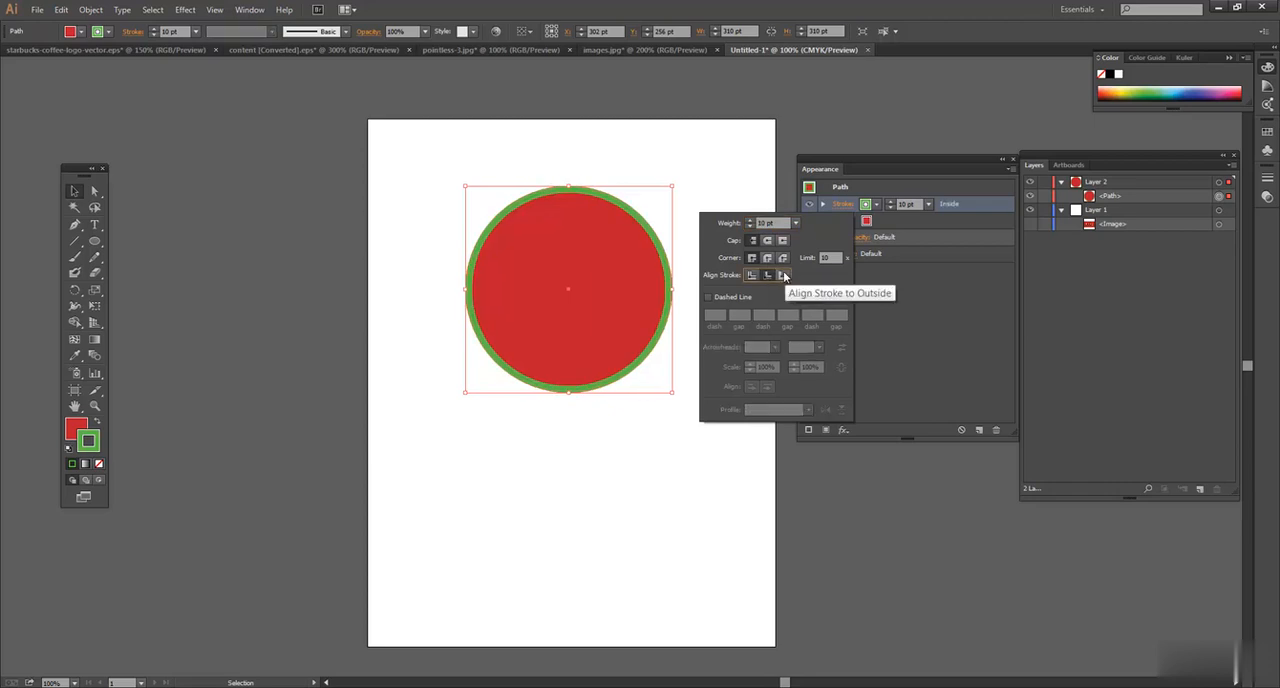
left_click(784, 276)
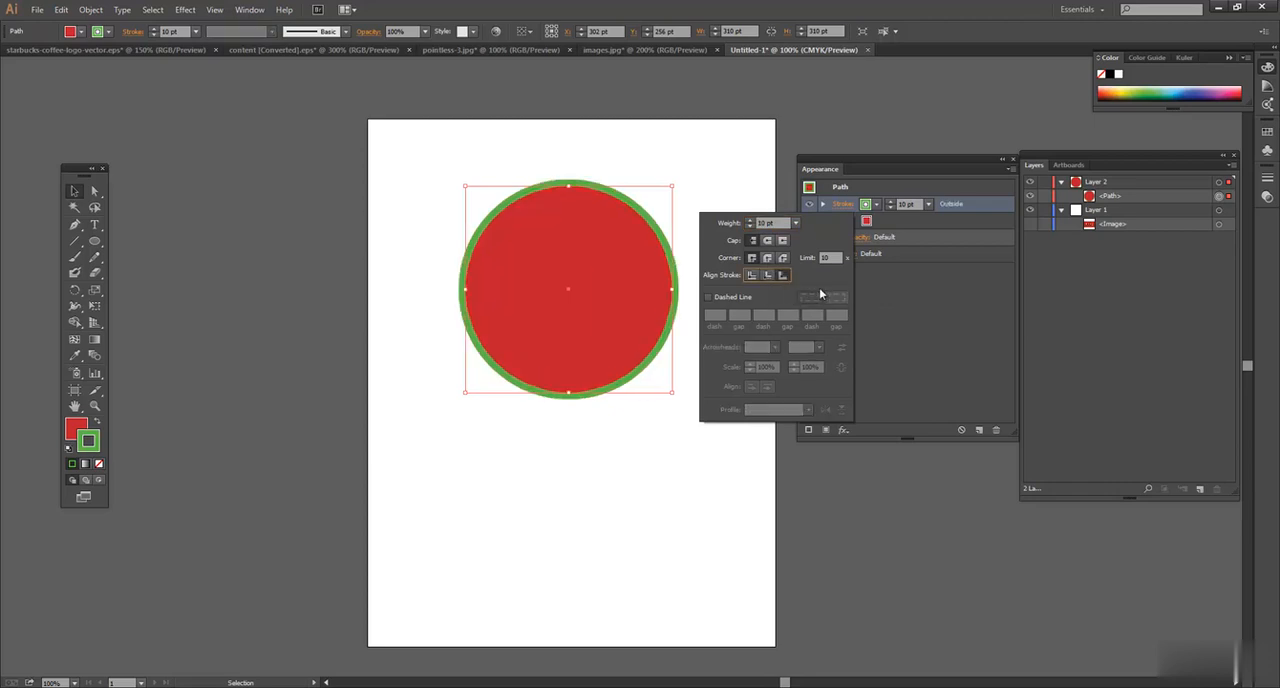
left_click(708, 296)
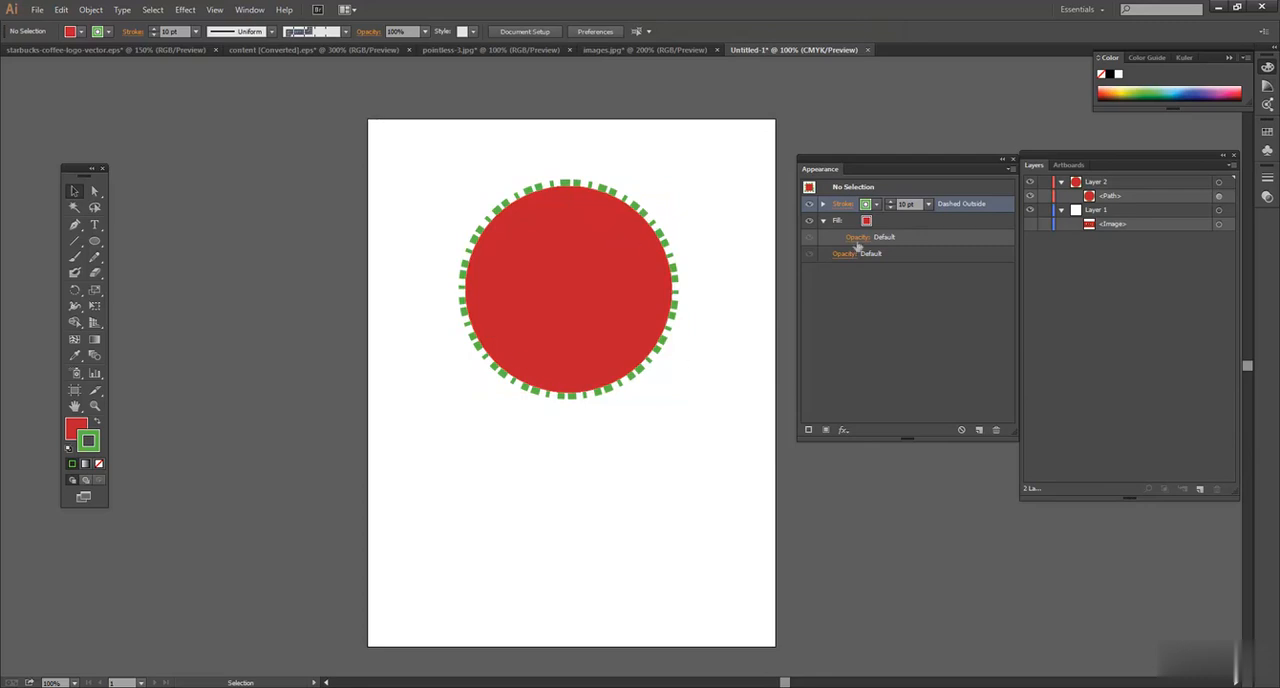
Step: Turn off Dashed Line so the outer green stroke stays solid
left_click(844, 204)
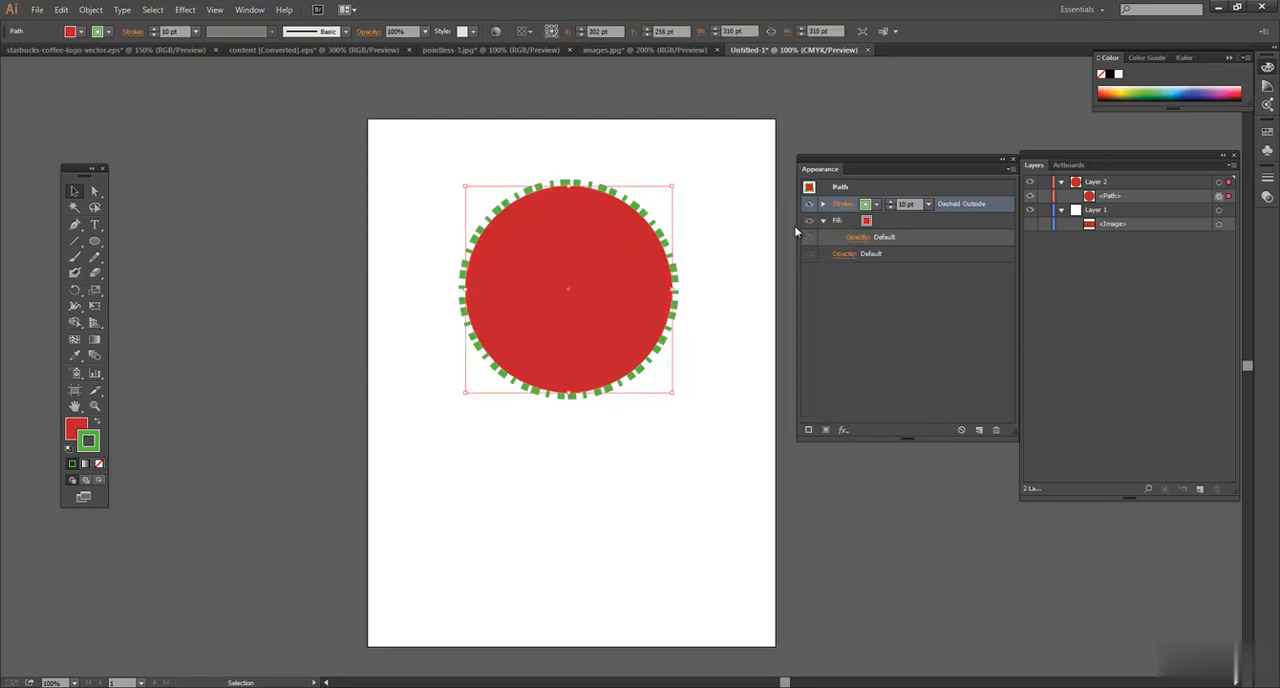
left_click(844, 204)
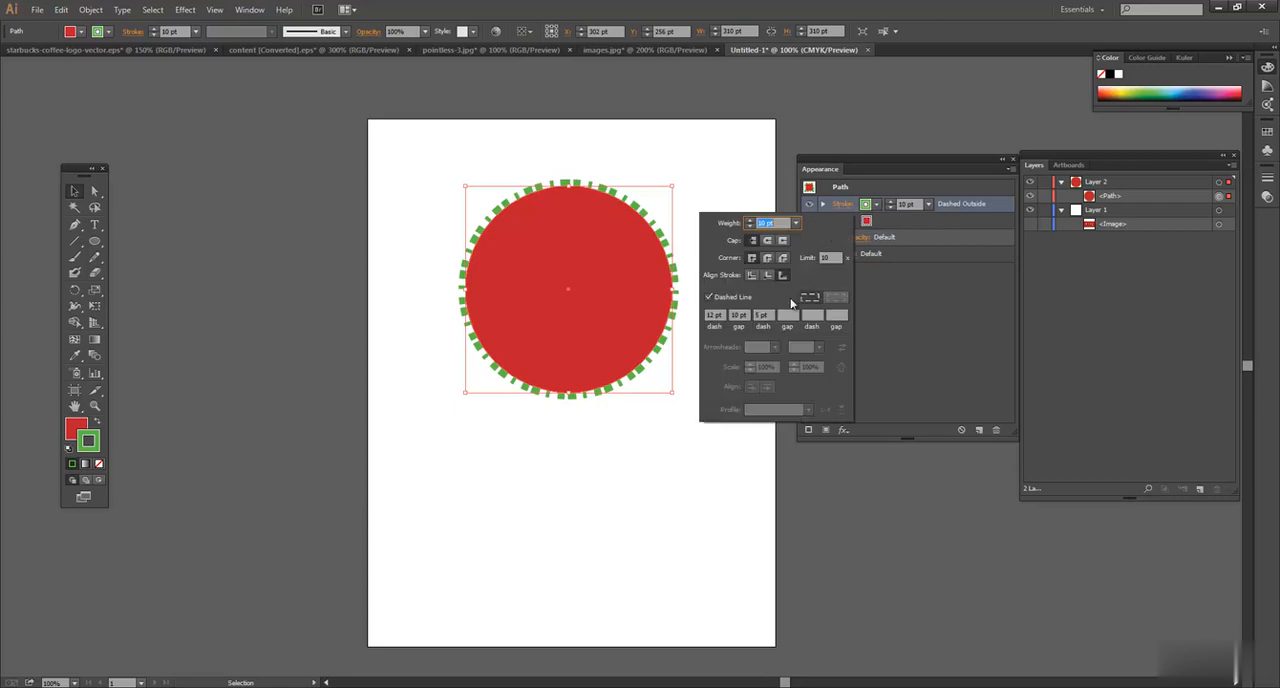
left_click(708, 296)
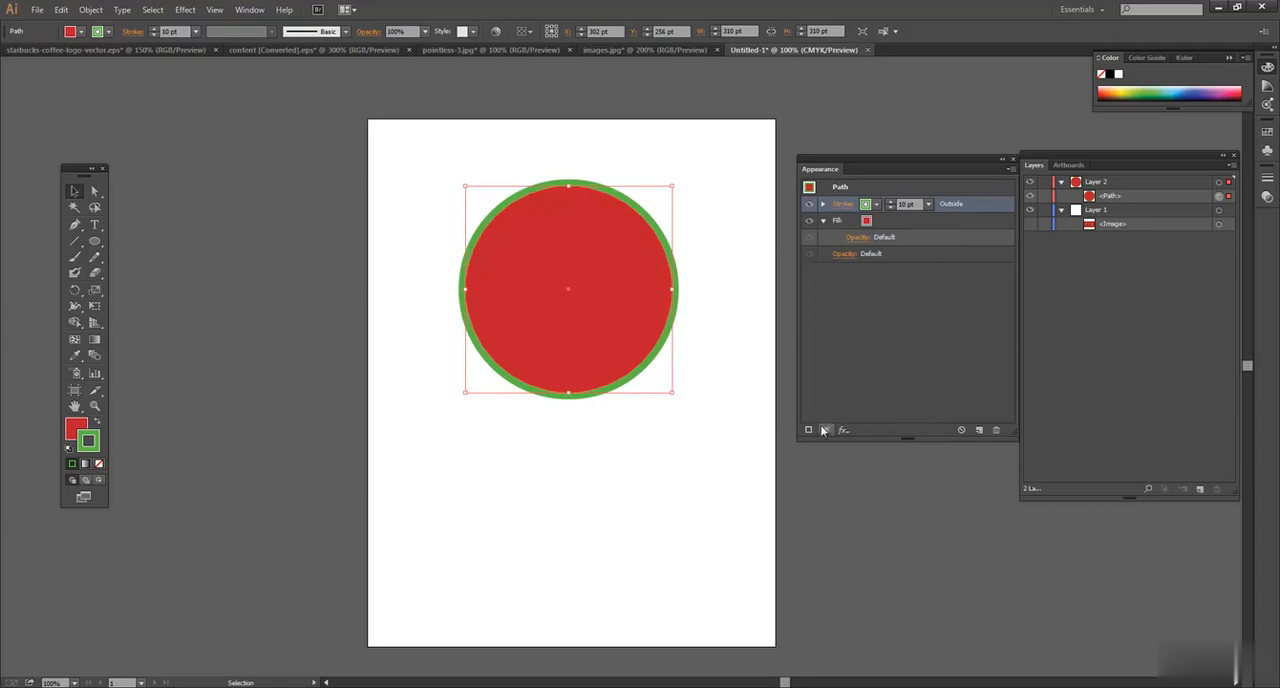
mouse_move(808, 430)
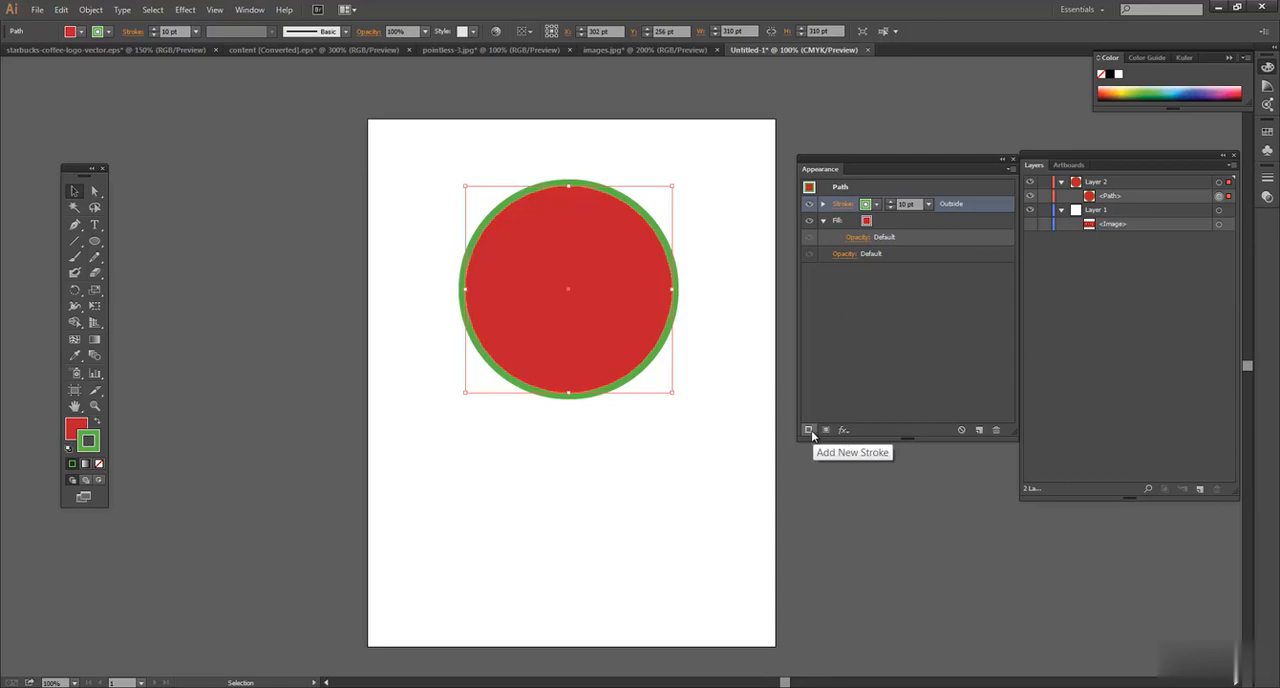
Step: Add a second orange stroke aligned outside, ringing the circle inside the green one
left_click(808, 430)
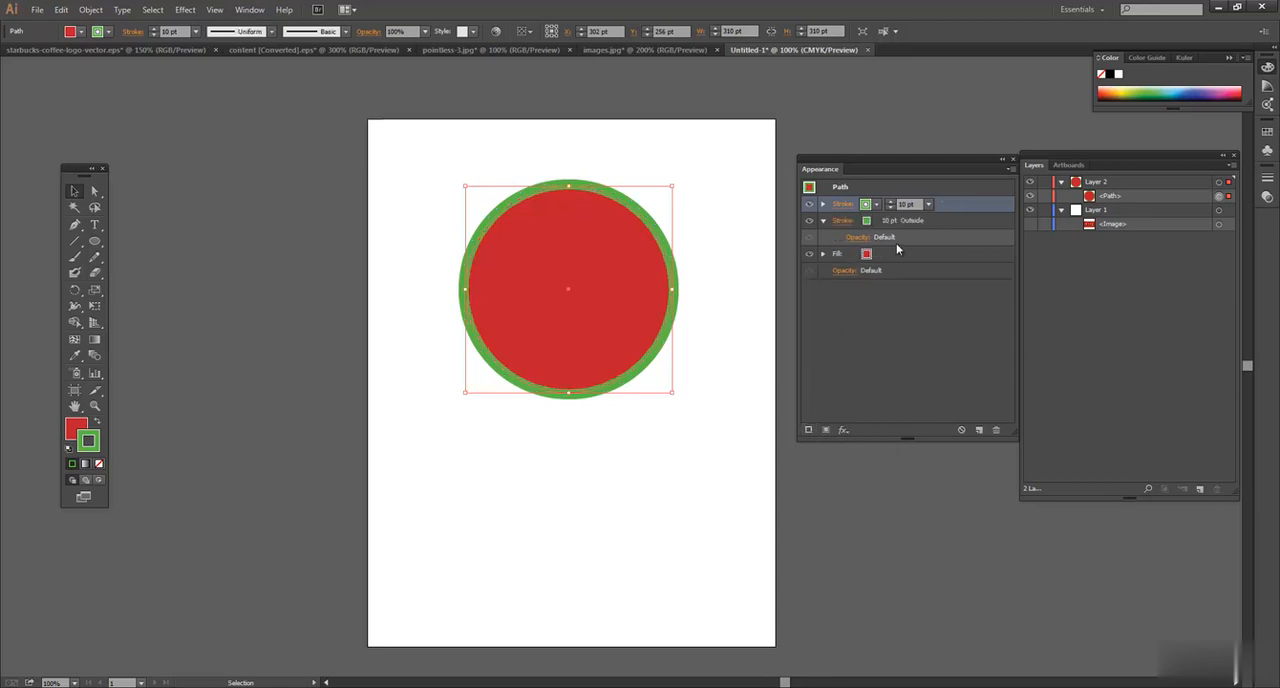
mouse_move(864, 204)
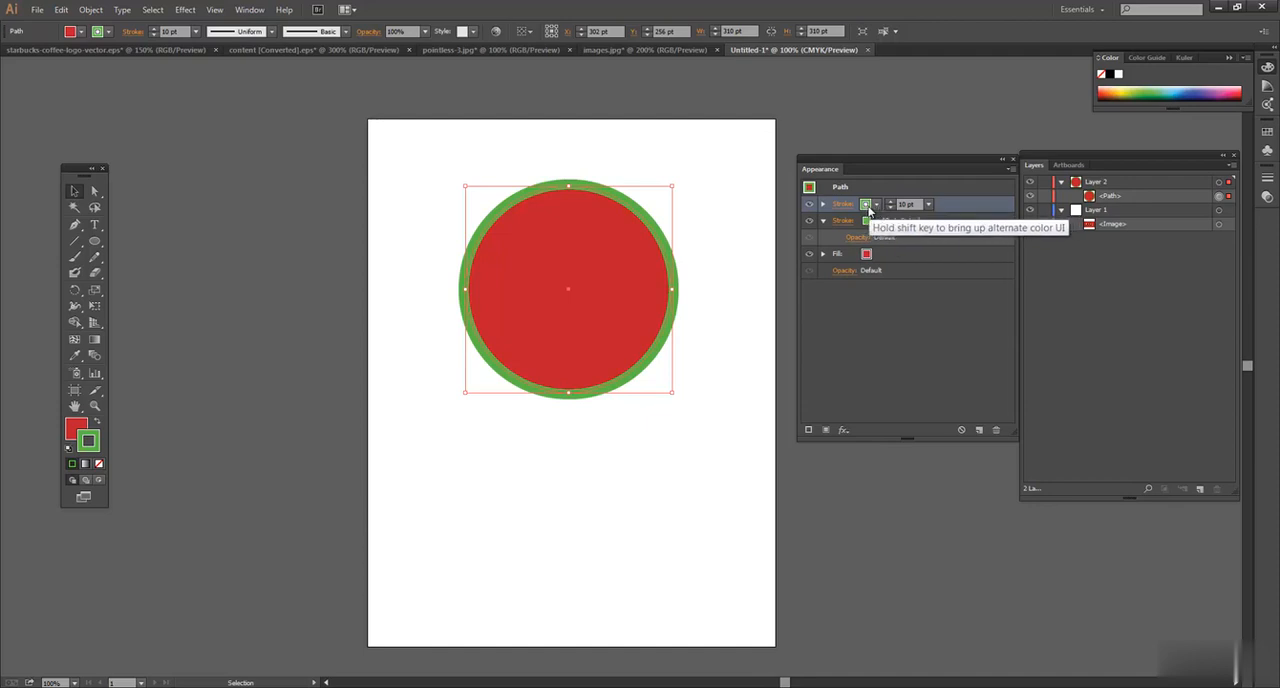
left_click(866, 204)
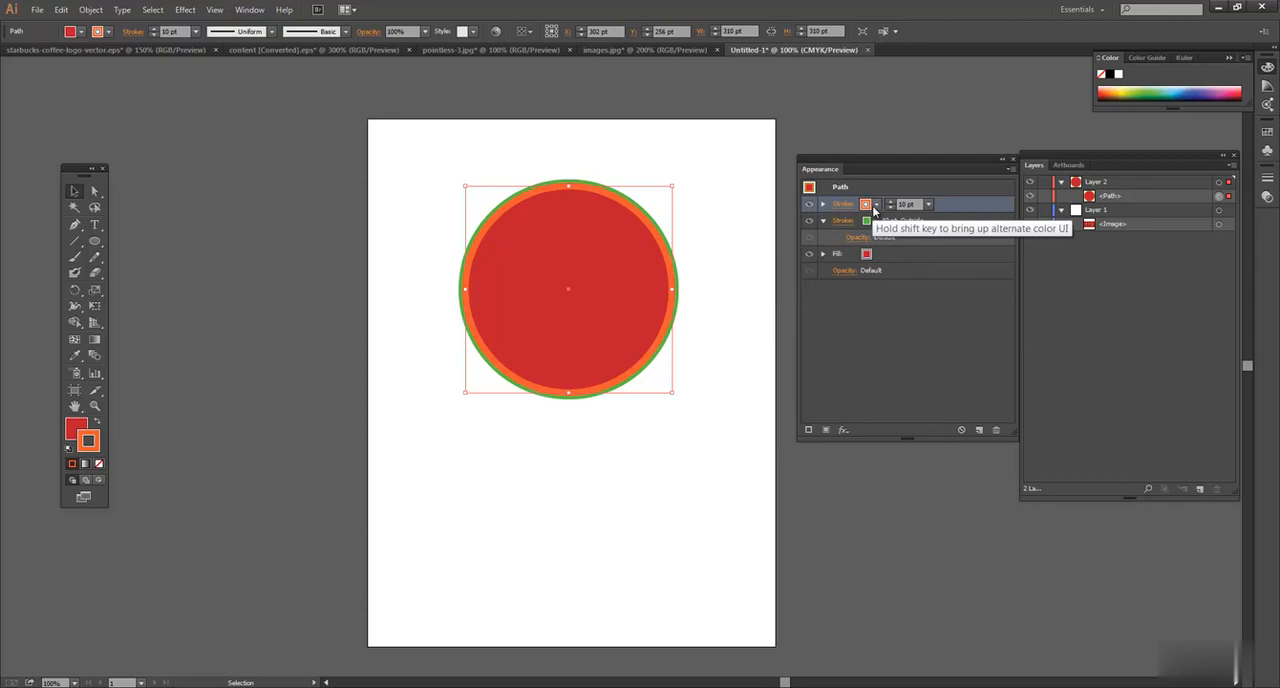
left_click(844, 204)
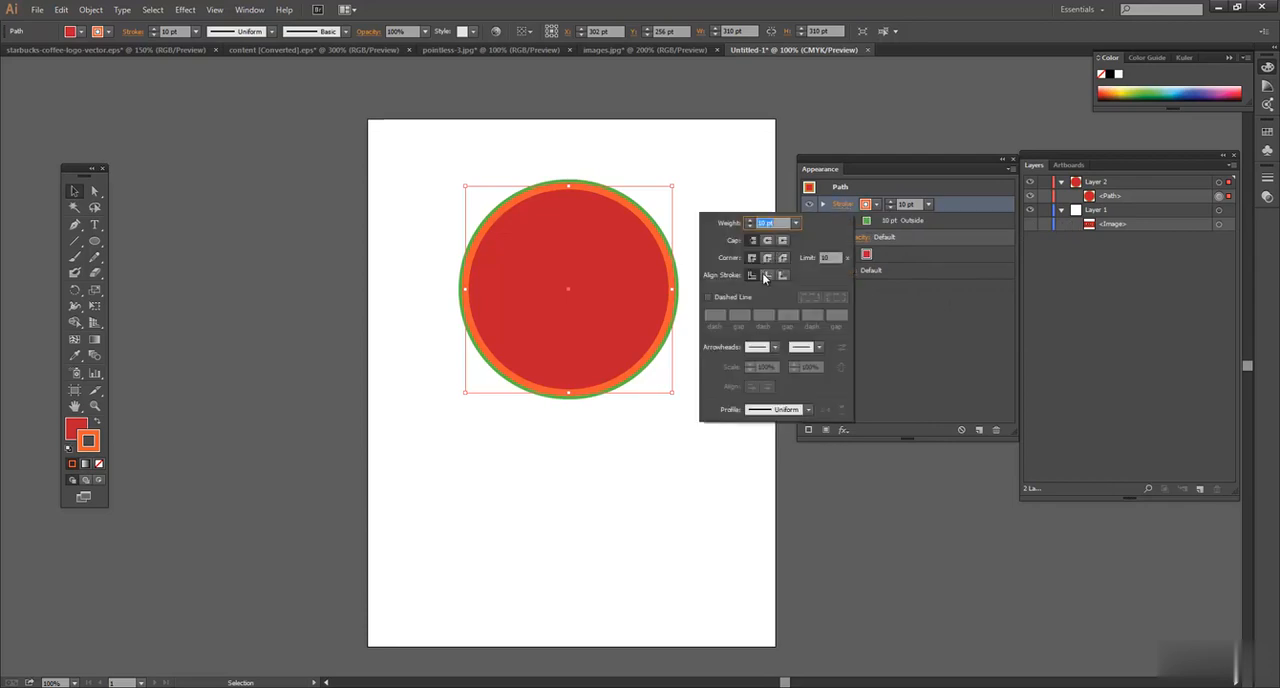
left_click(784, 276)
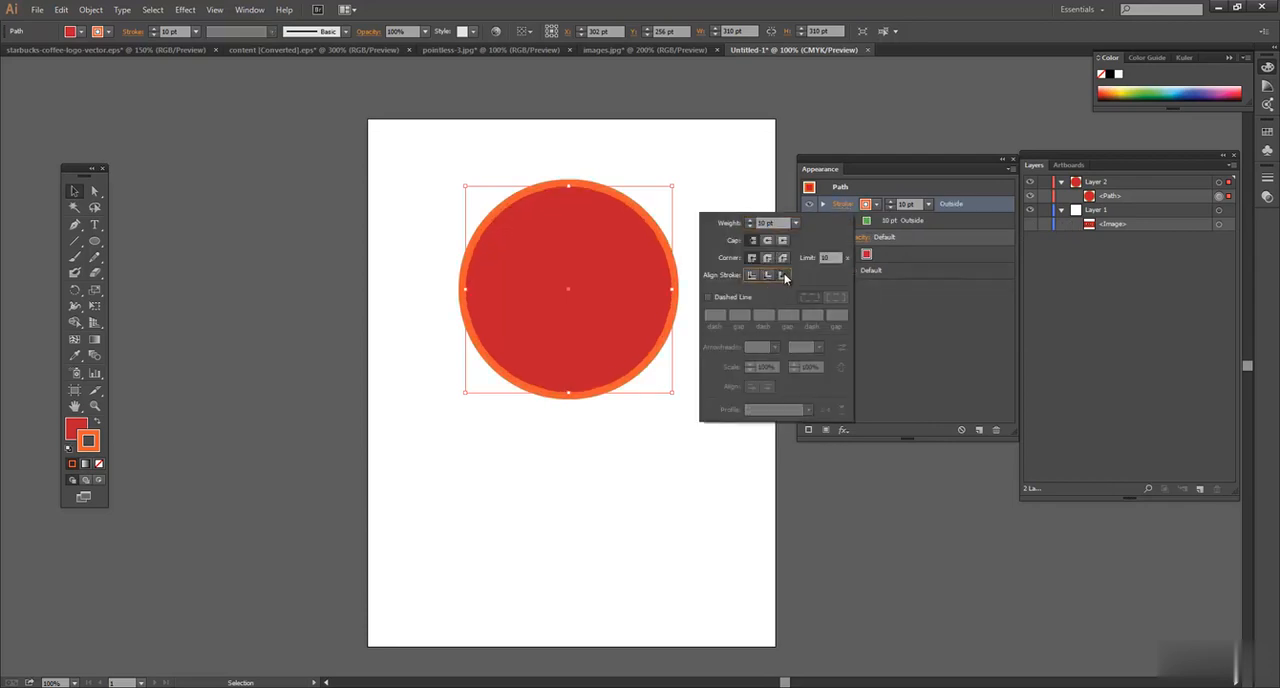
left_click(768, 274)
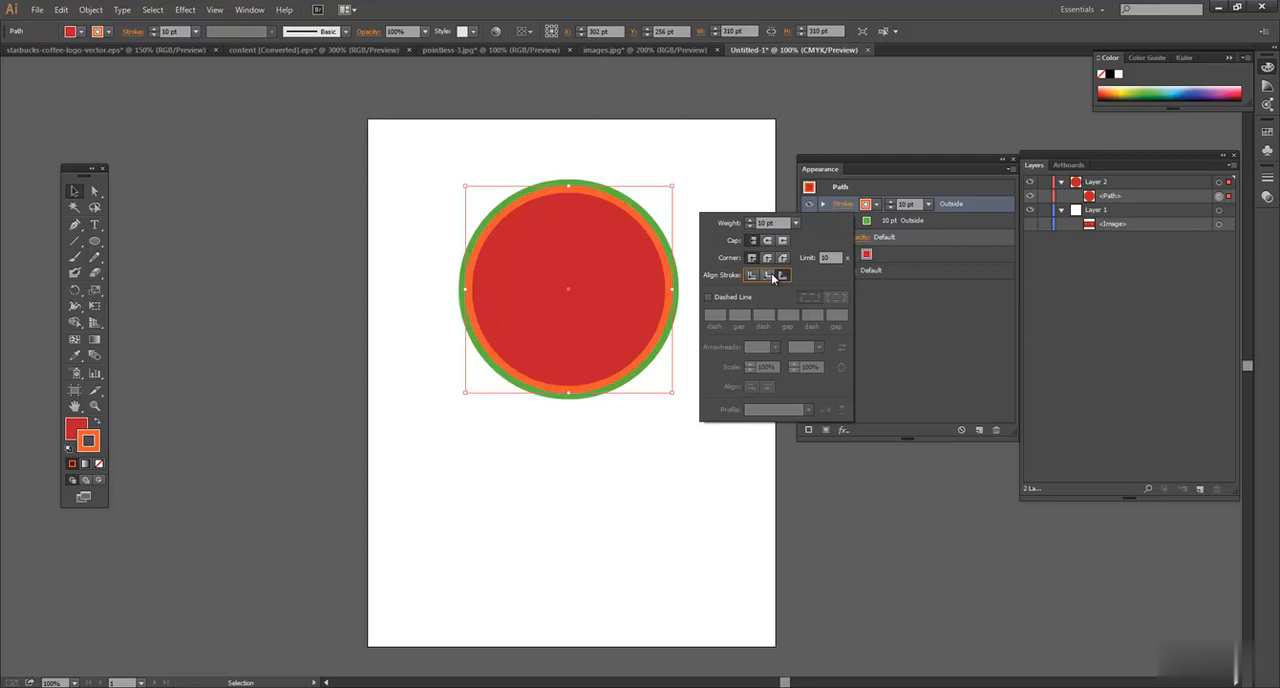
left_click(752, 276)
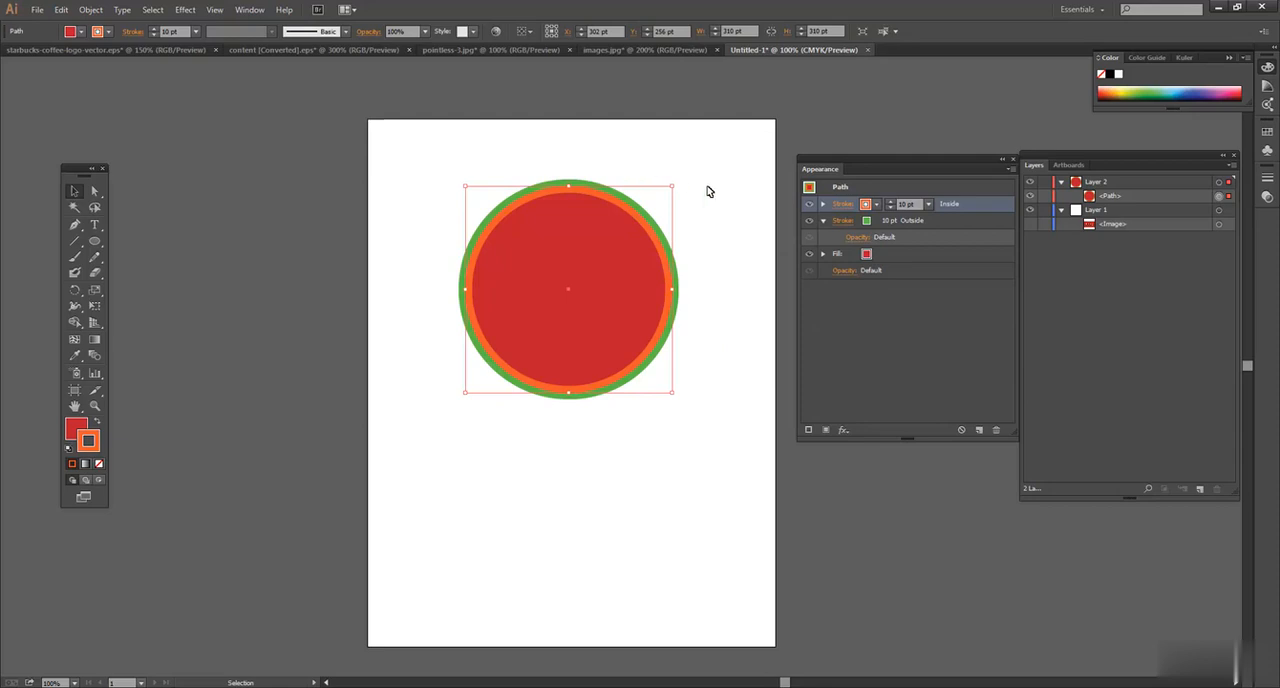
mouse_move(650, 242)
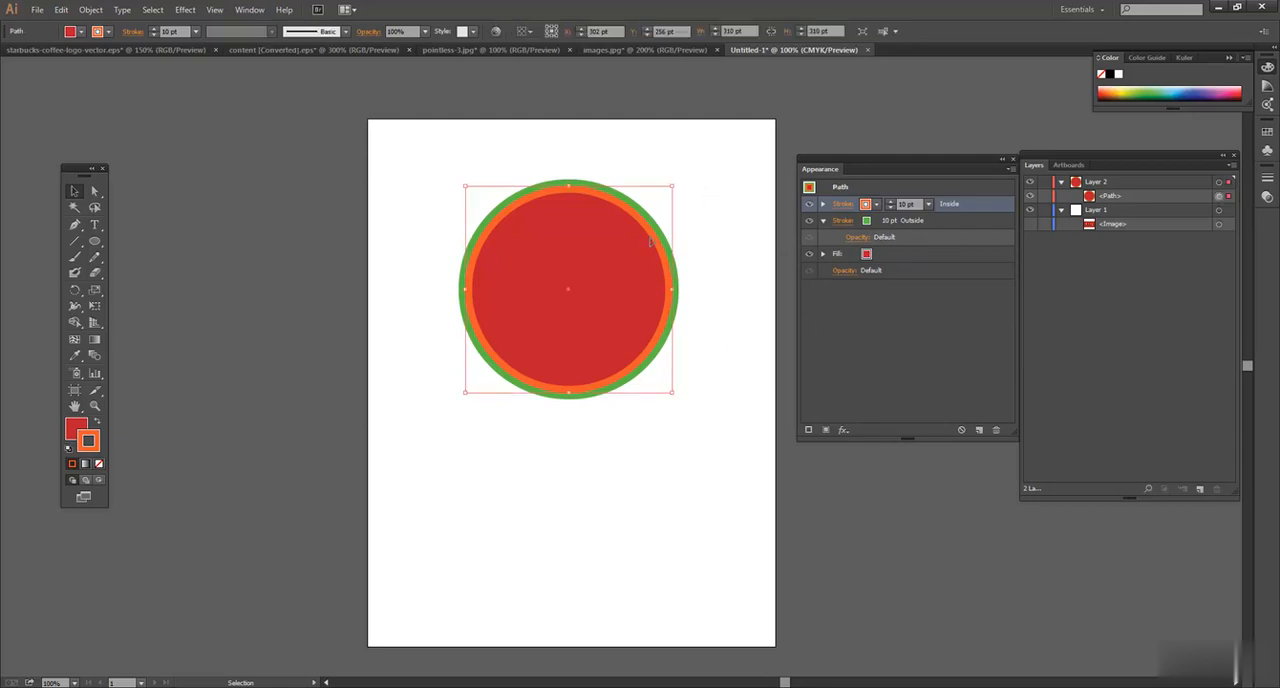
Step: Make the inner stroke white, leaving a white band between red fill and green ring
left_click(876, 204)
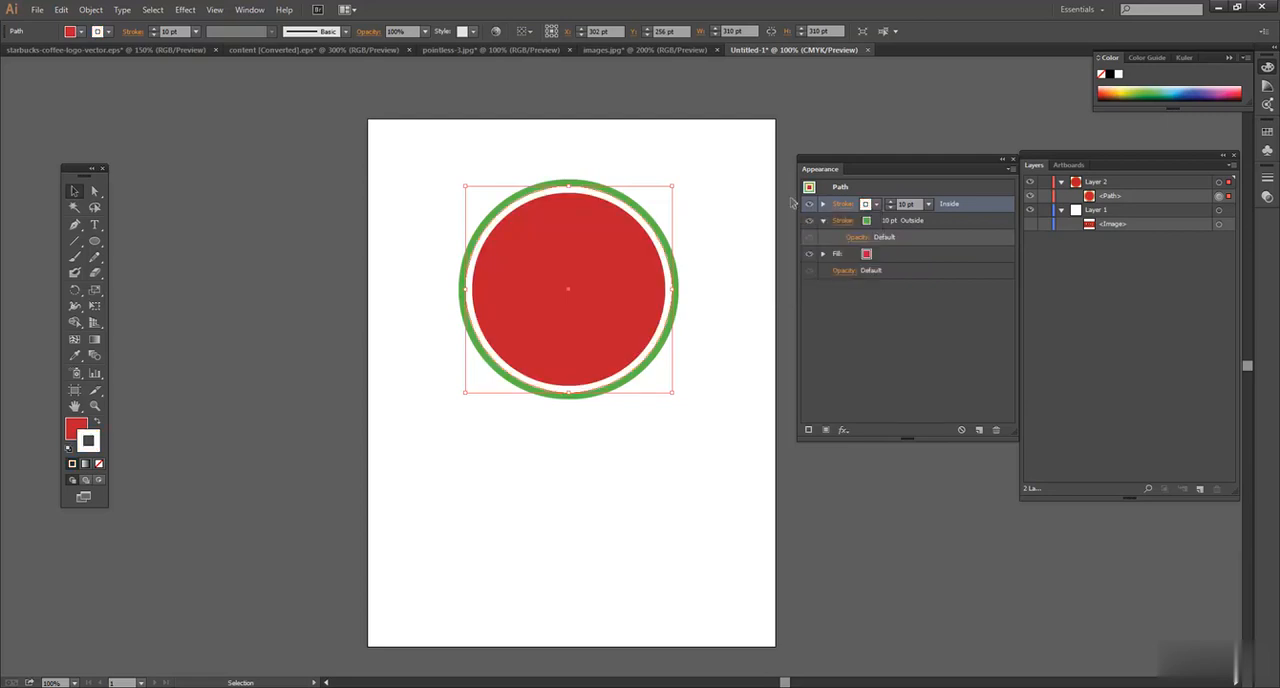
left_click(600, 136)
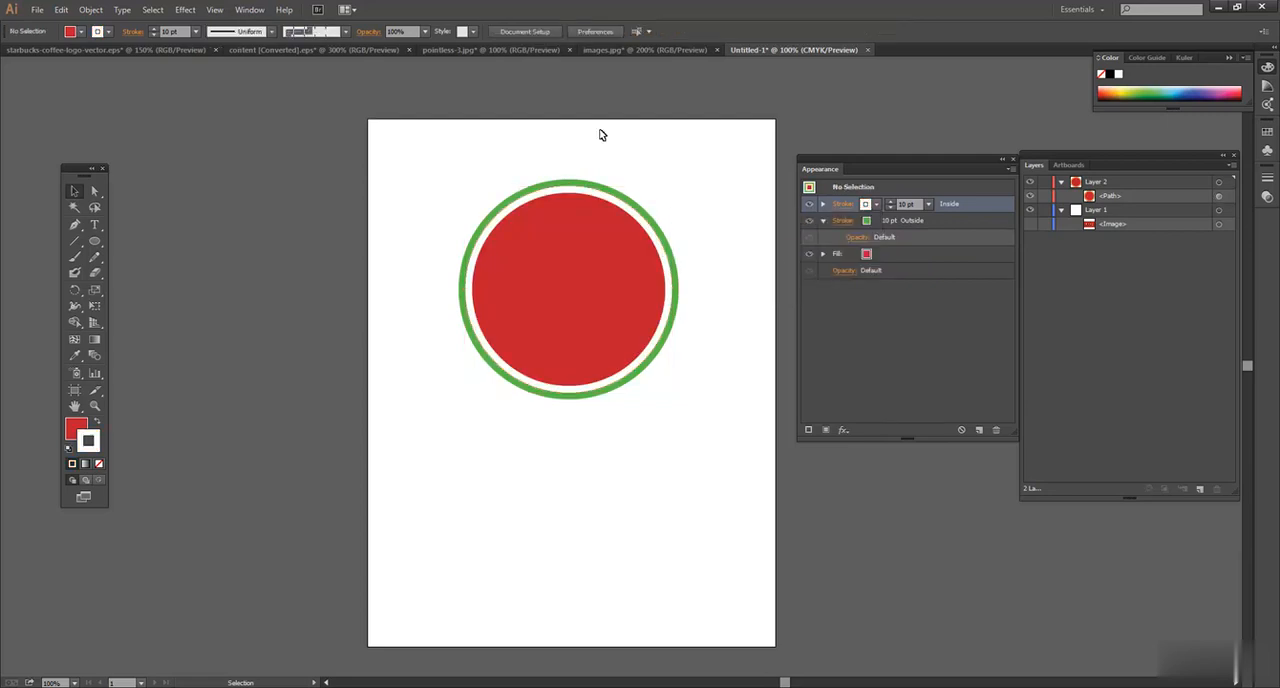
mouse_move(728, 248)
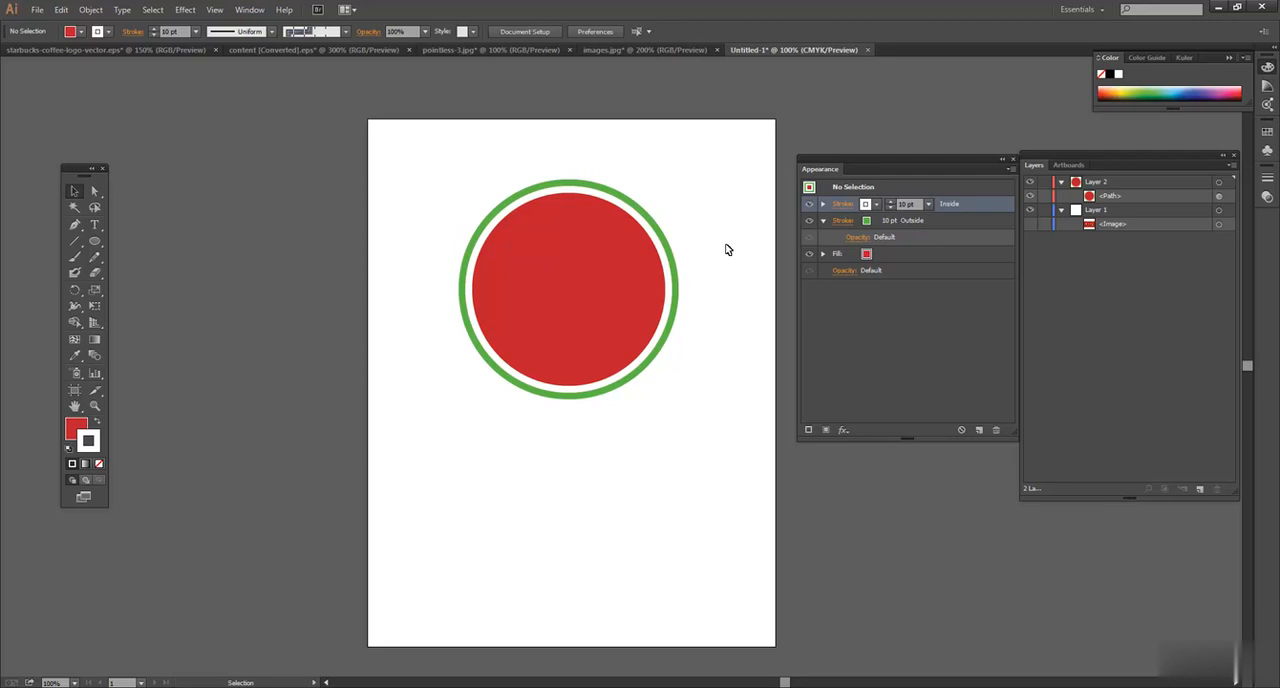
mouse_move(684, 272)
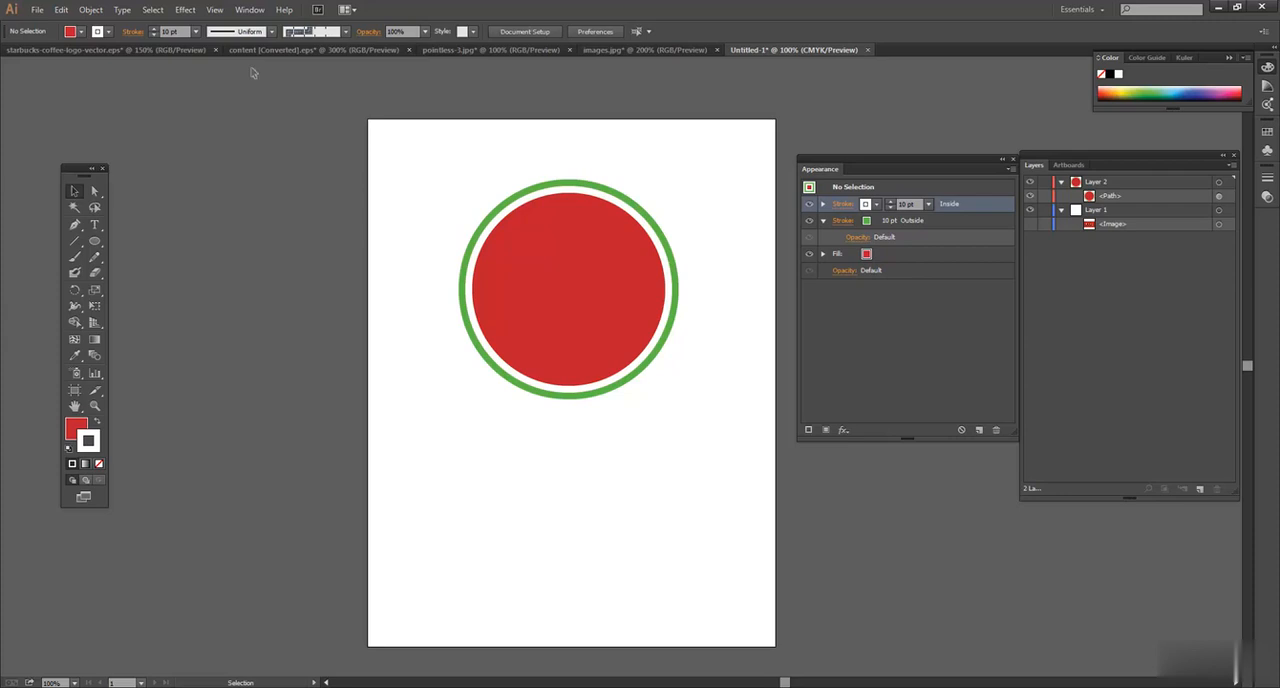
left_click(184, 8)
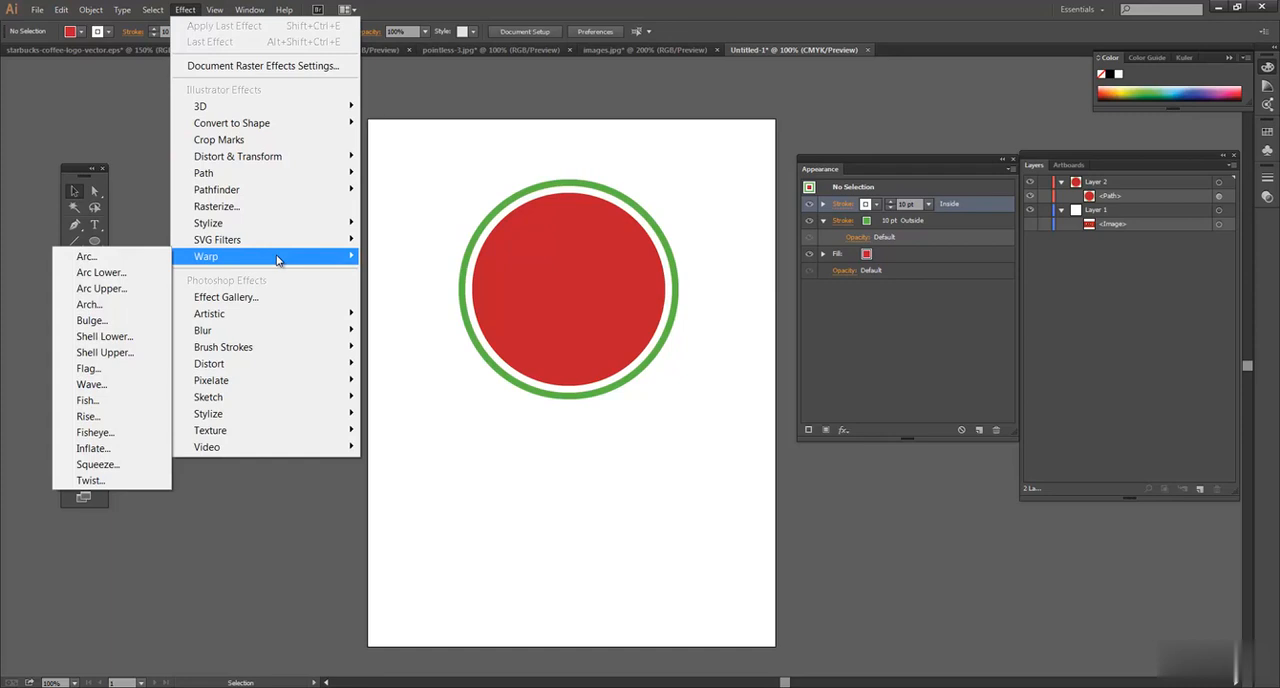
mouse_move(268, 268)
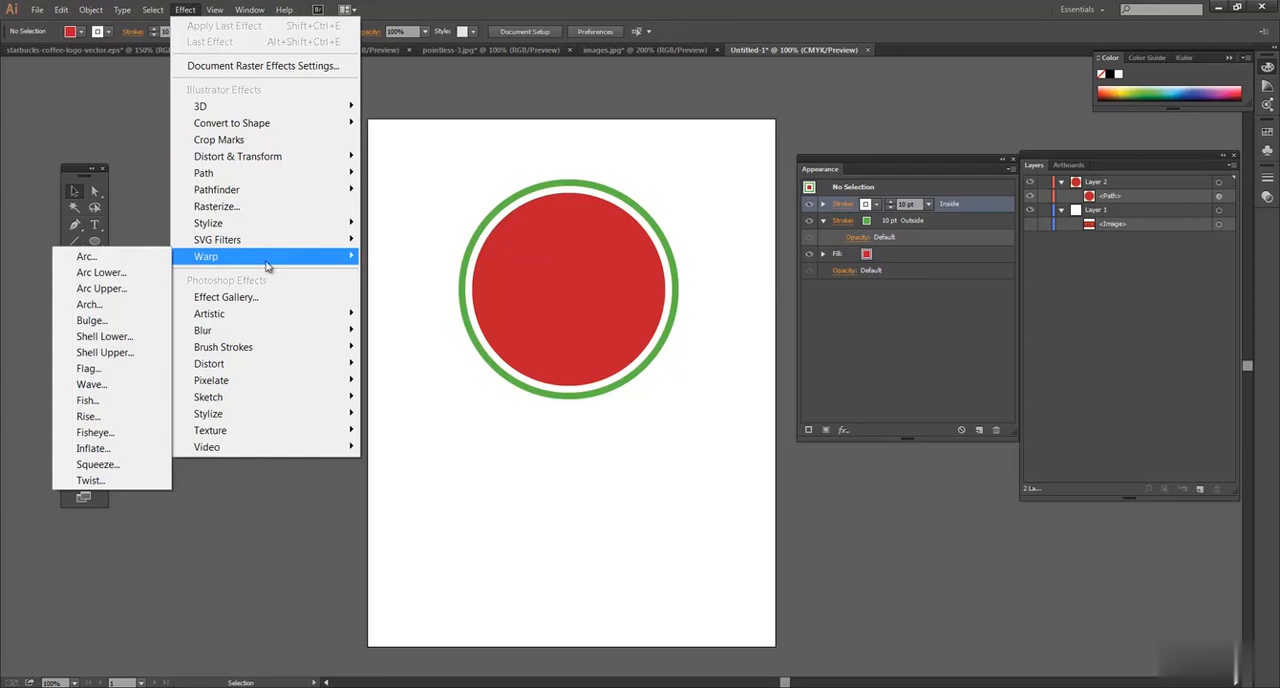
mouse_move(252, 264)
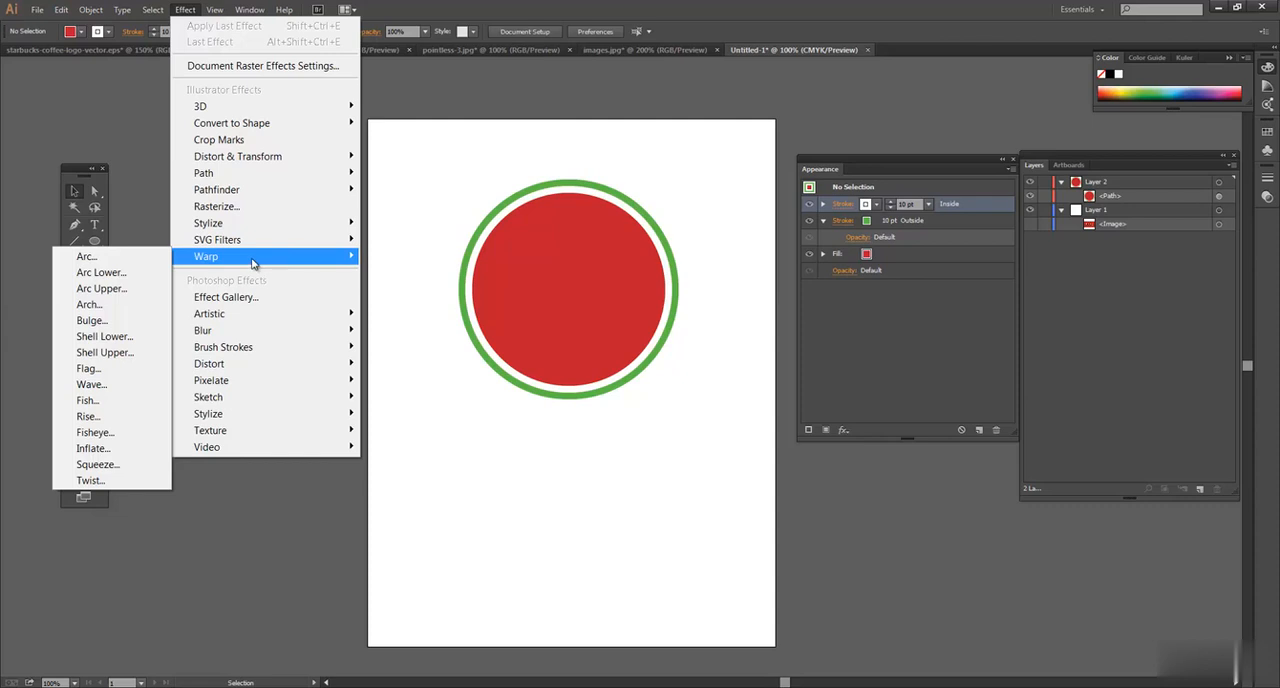
mouse_move(272, 260)
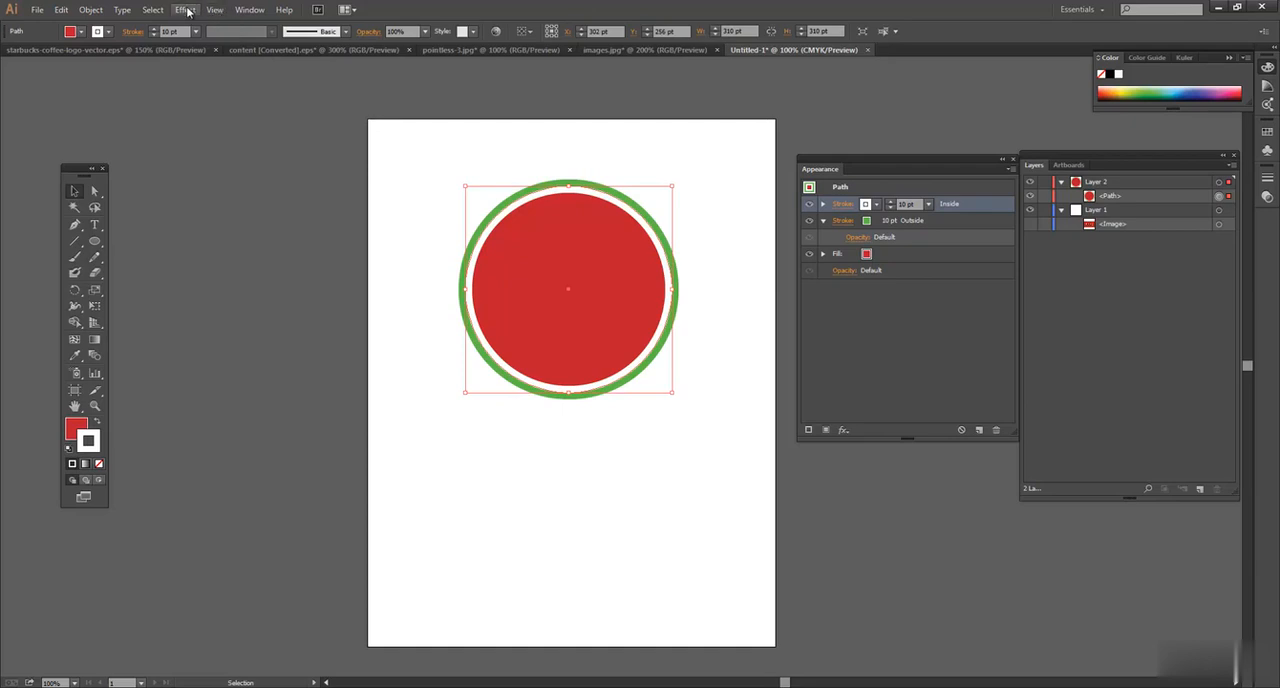
Step: Preview an Arc warp on the ringed circle with about 40 percent bend
left_click(184, 8)
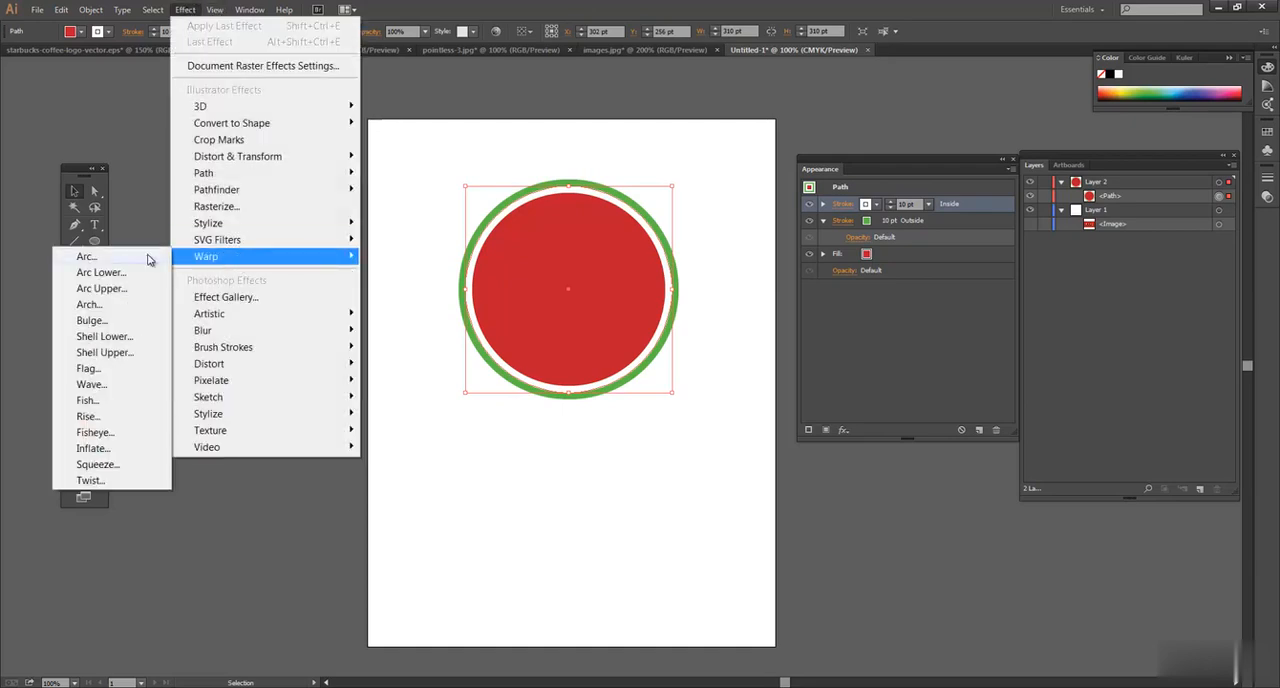
left_click(86, 256)
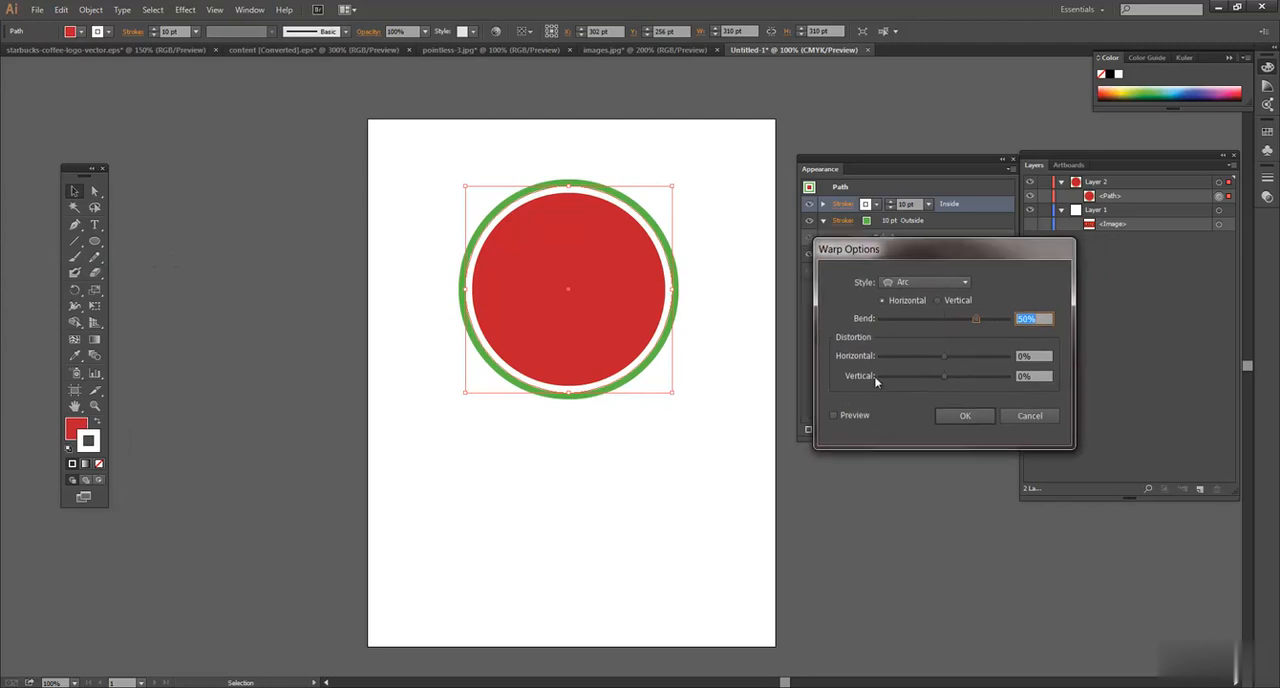
mouse_move(968, 330)
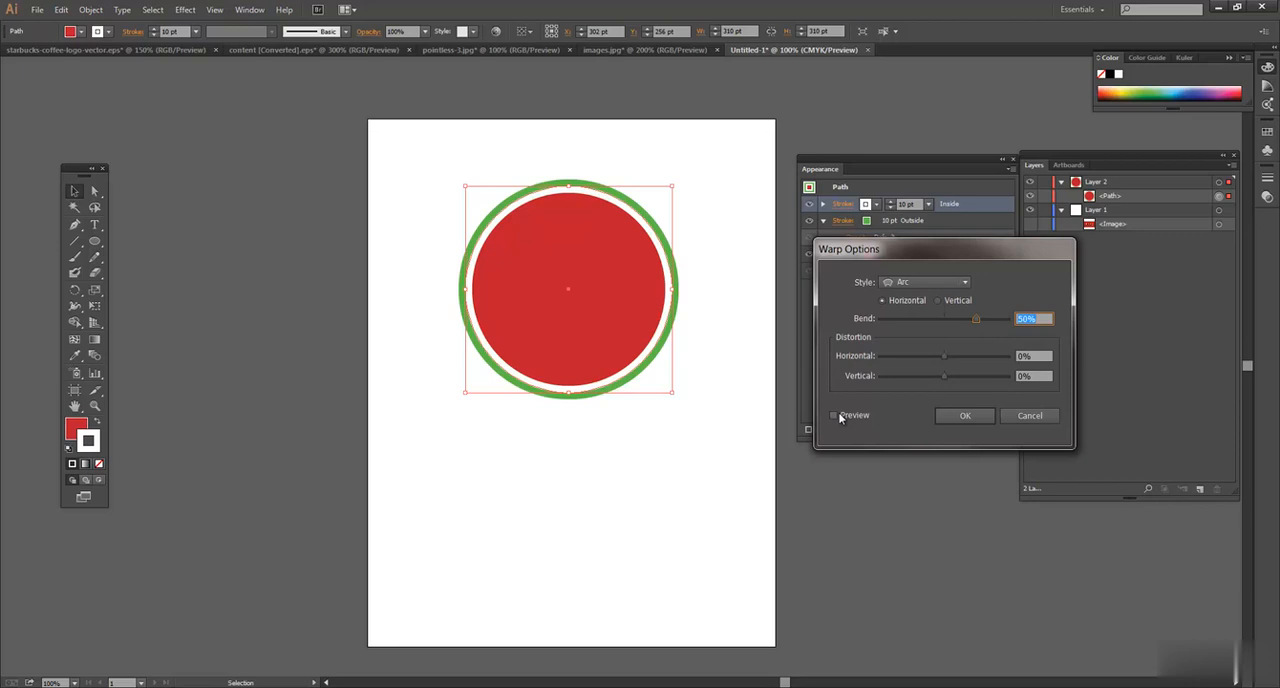
left_click(832, 416)
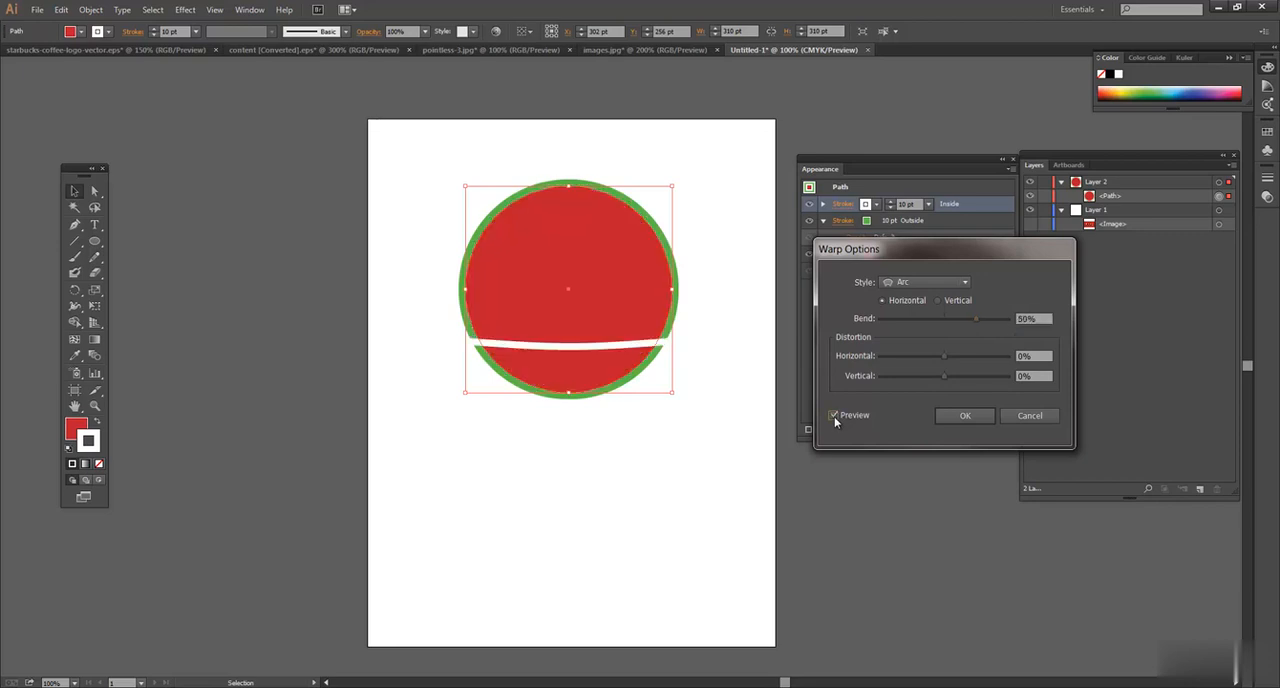
left_click_drag(976, 318, 950, 318)
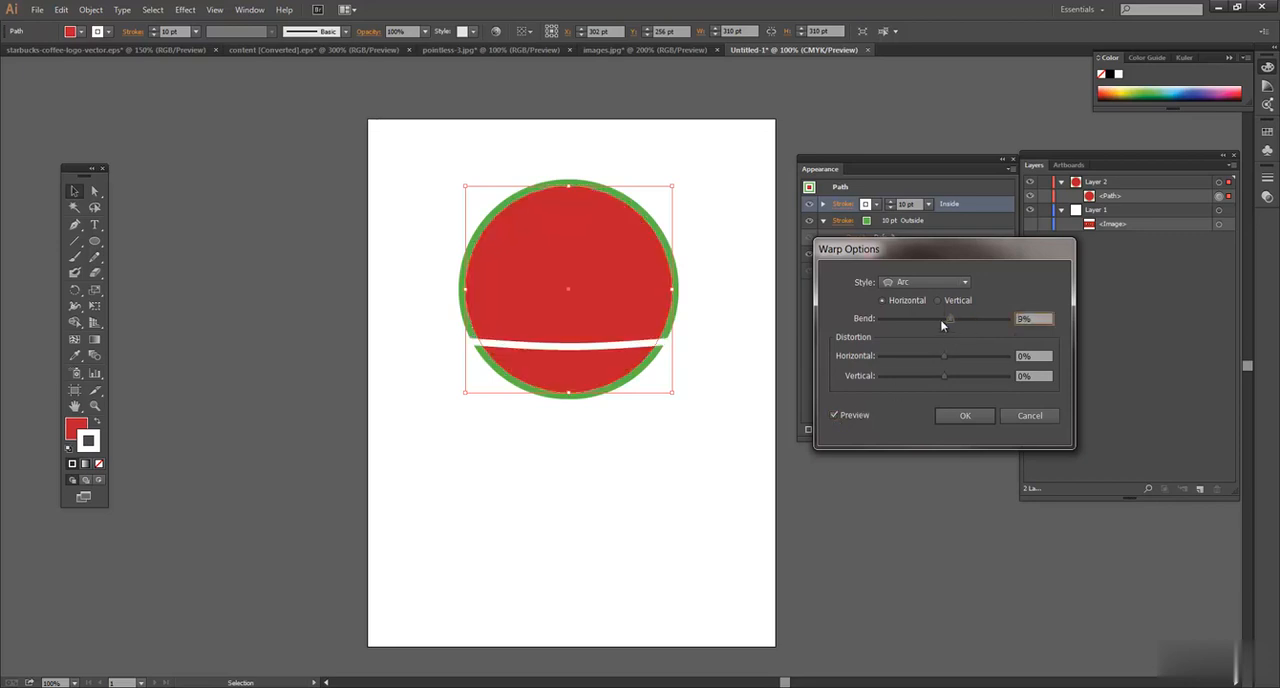
left_click_drag(948, 318, 920, 318)
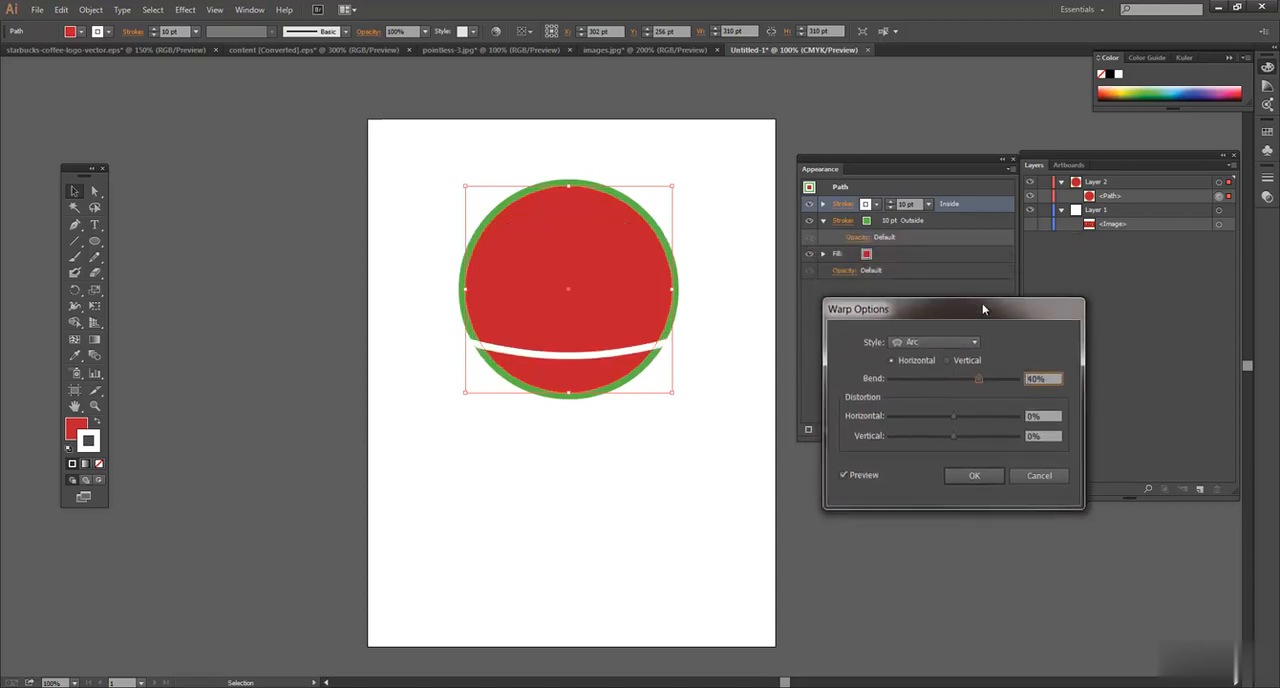
left_click_drag(950, 308, 962, 344)
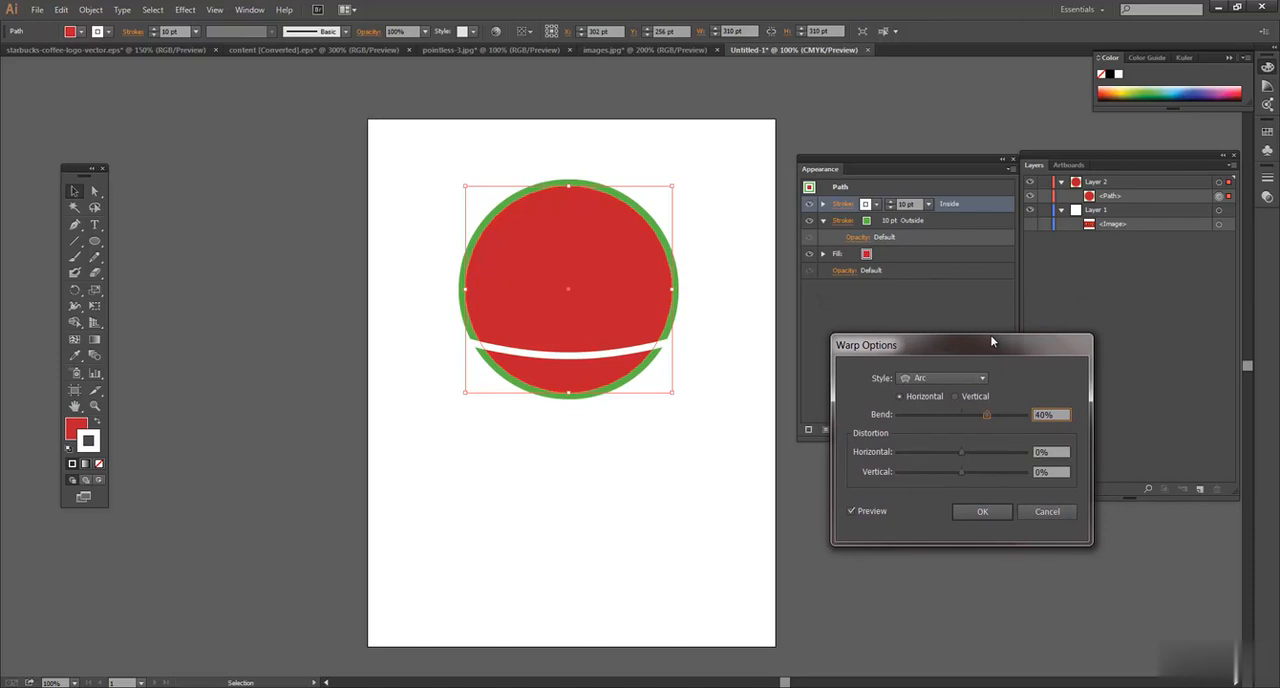
mouse_move(964, 336)
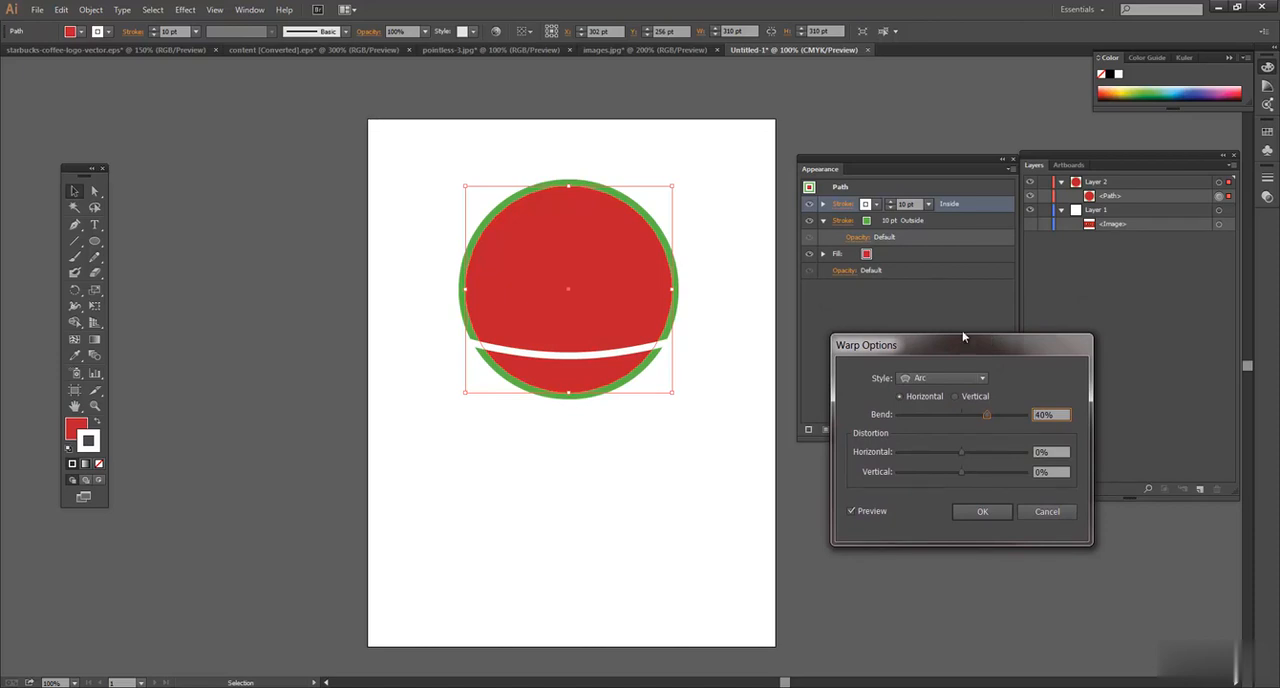
mouse_move(1036, 484)
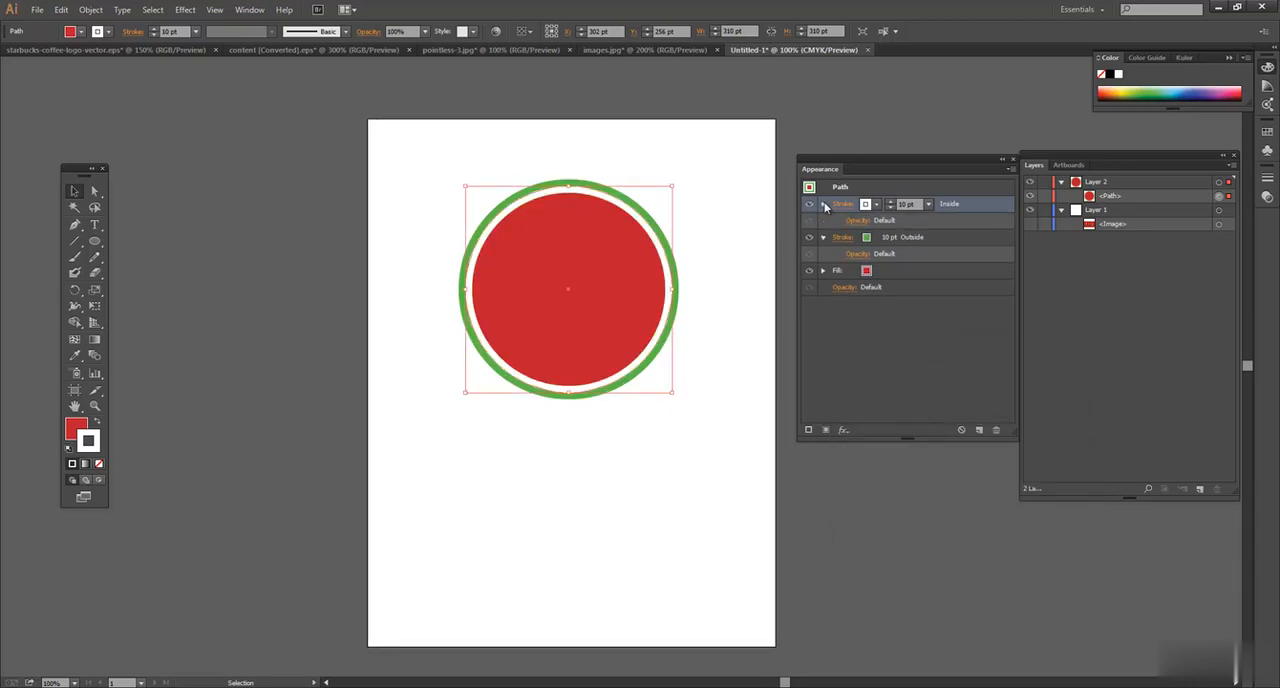
Step: Recolour the 10 pt inside stroke from white to orange and reselect the circle
left_click(824, 204)
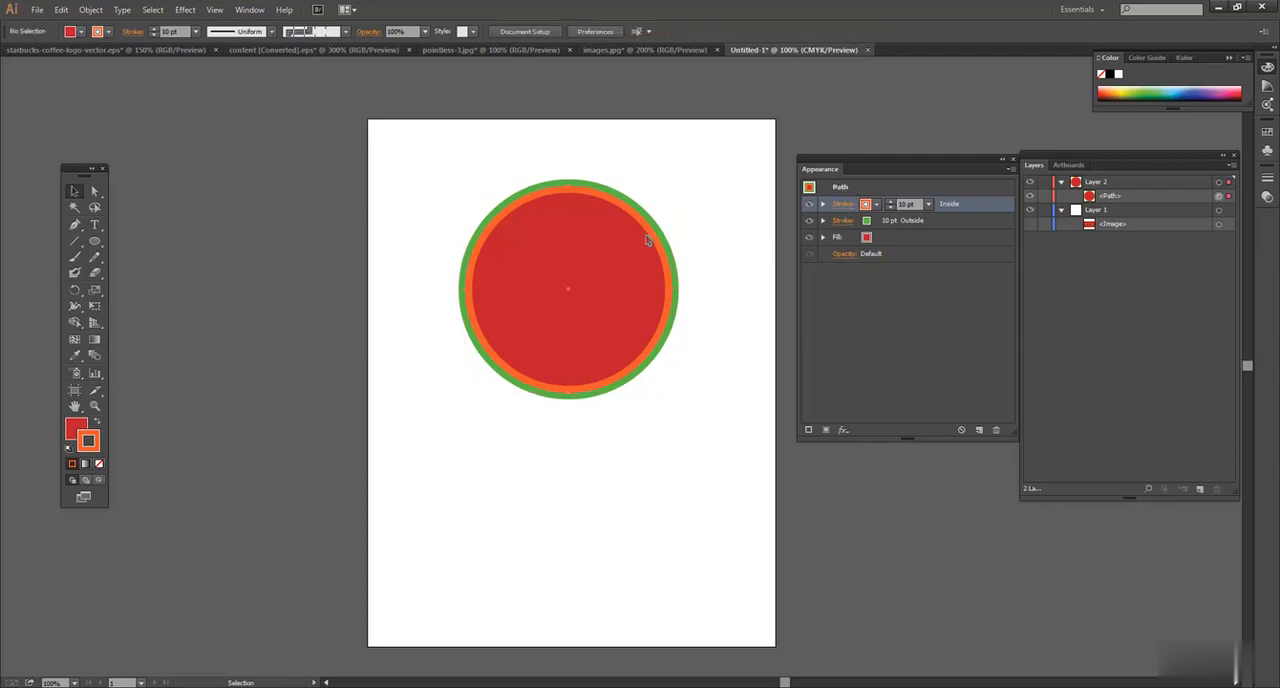
left_click(646, 240)
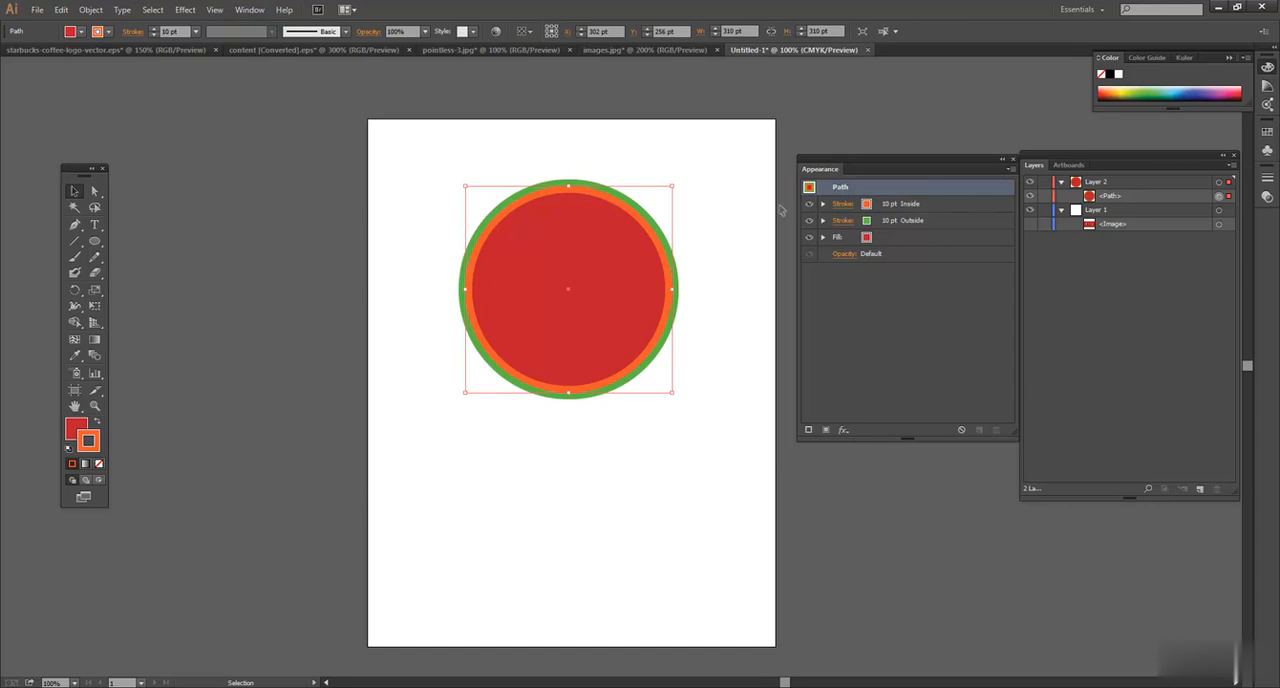
Step: Preview an Arc warp and push its bend strongly downward
left_click(184, 8)
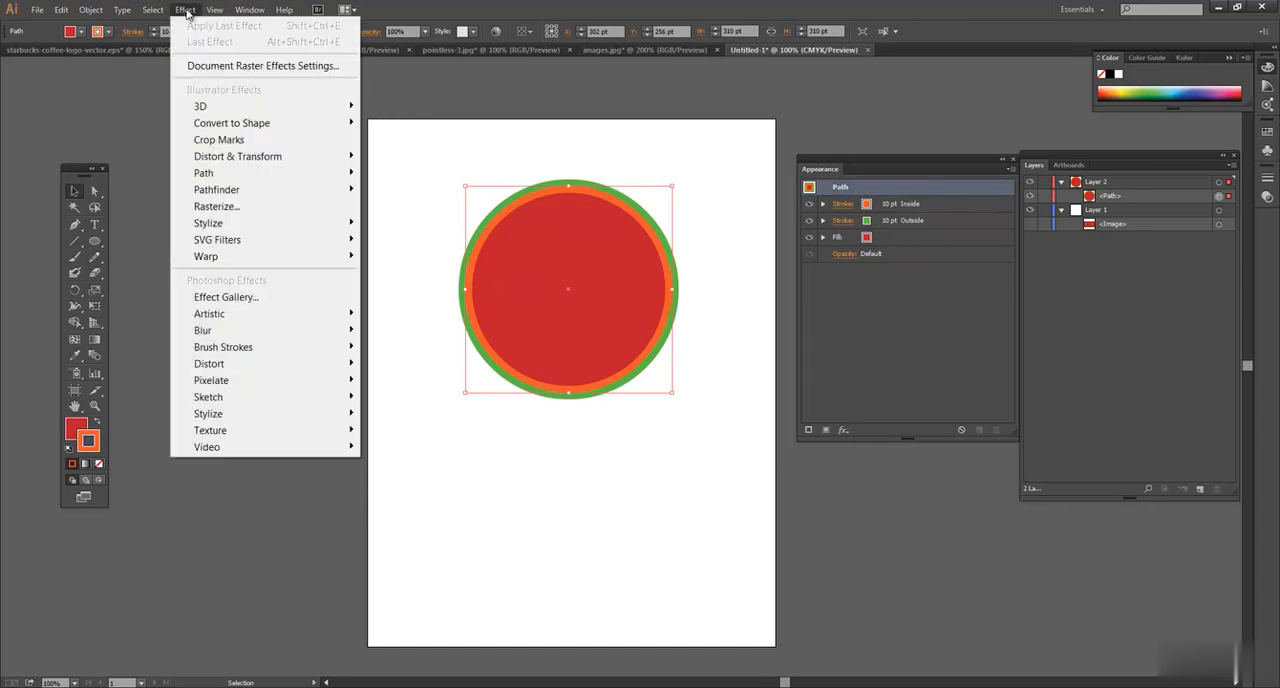
mouse_move(204, 256)
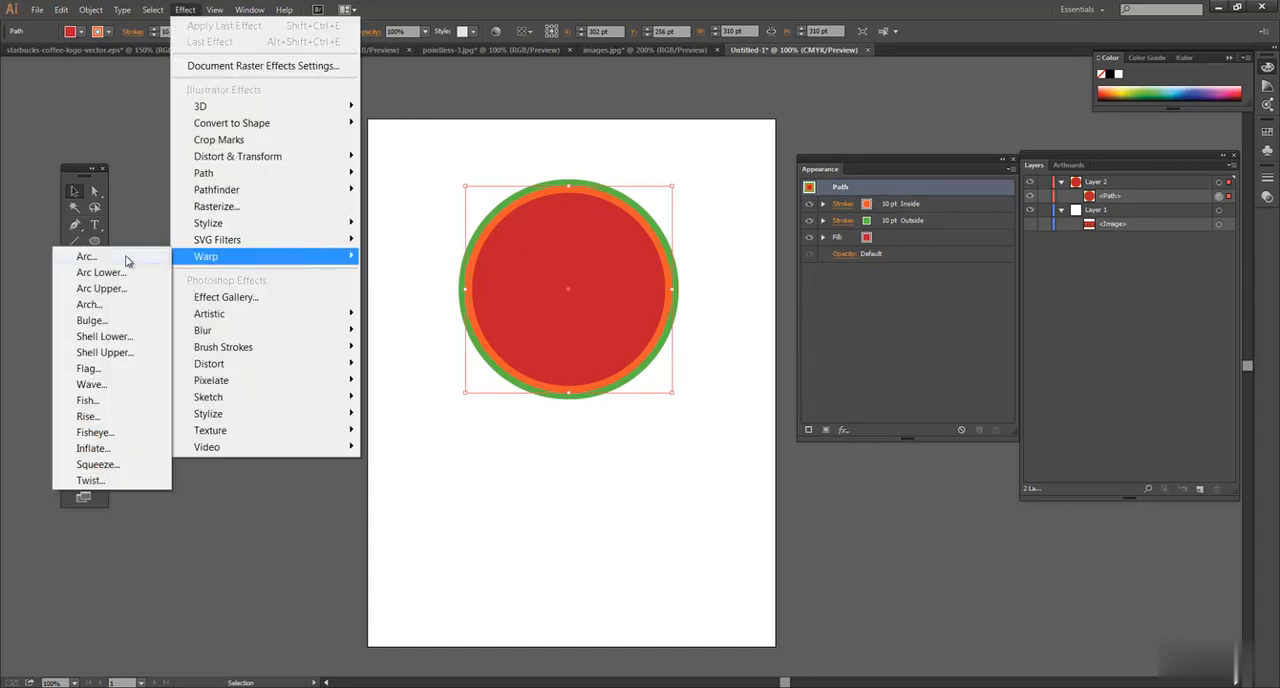
left_click(86, 256)
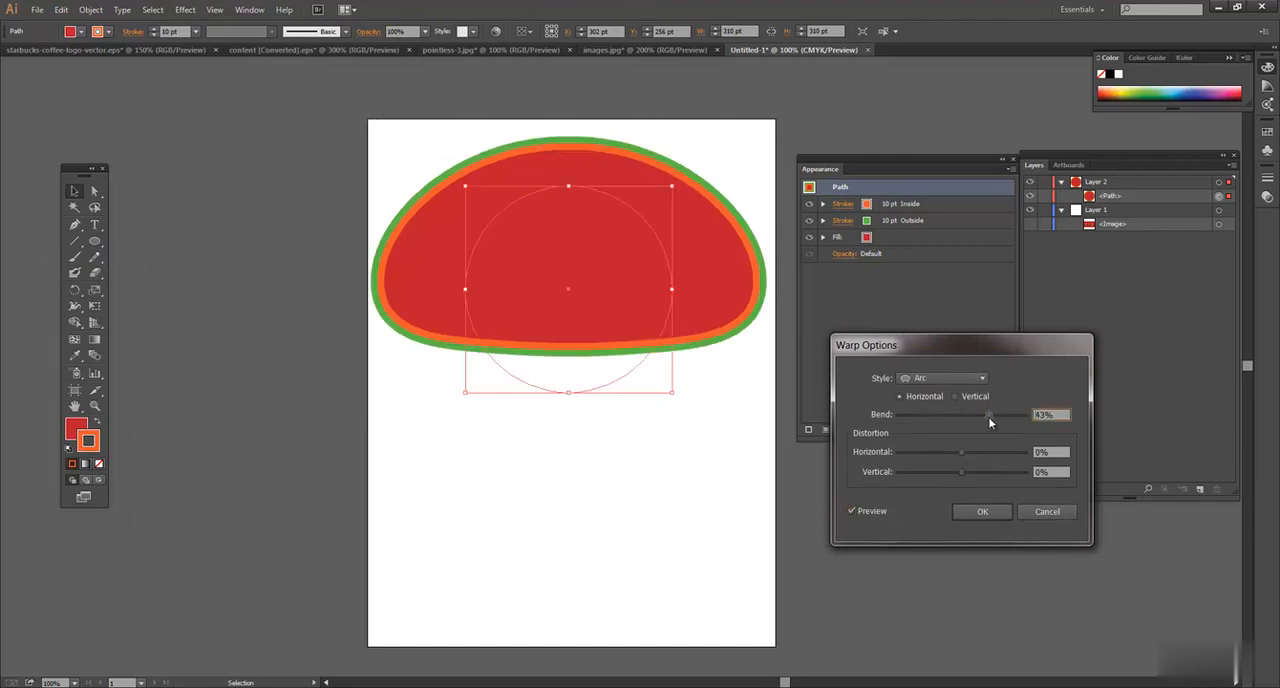
left_click_drag(990, 414, 956, 414)
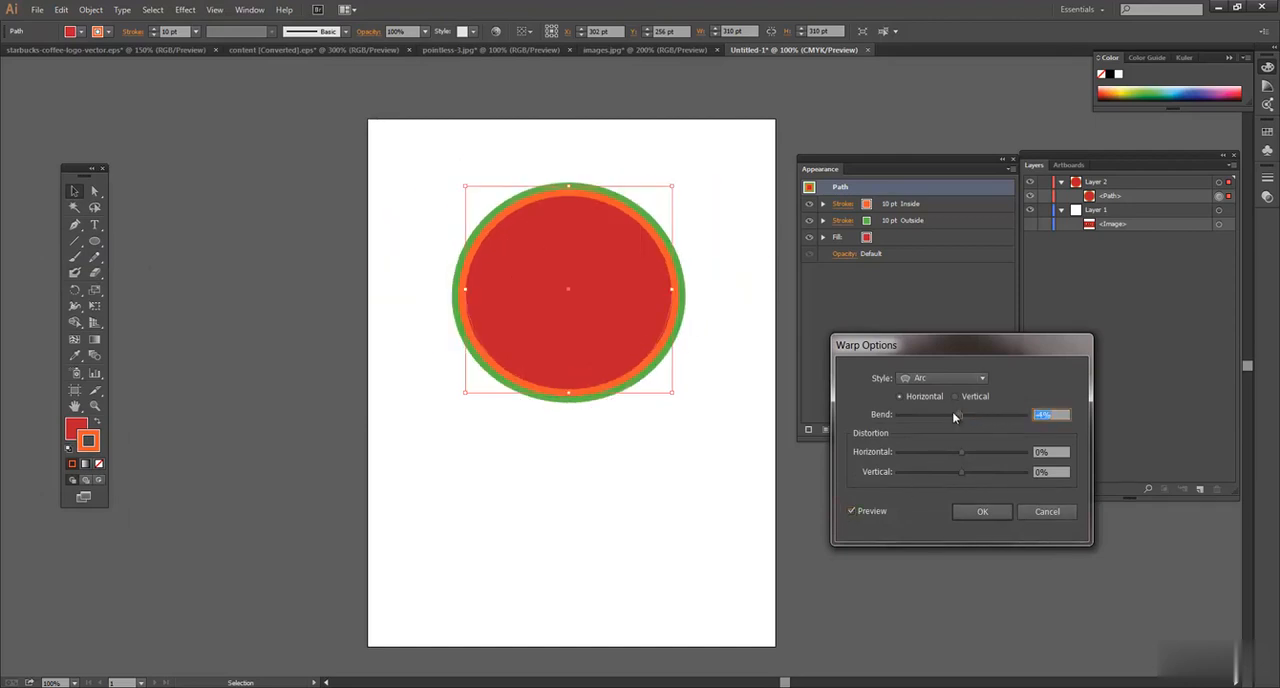
left_click_drag(956, 414, 948, 414)
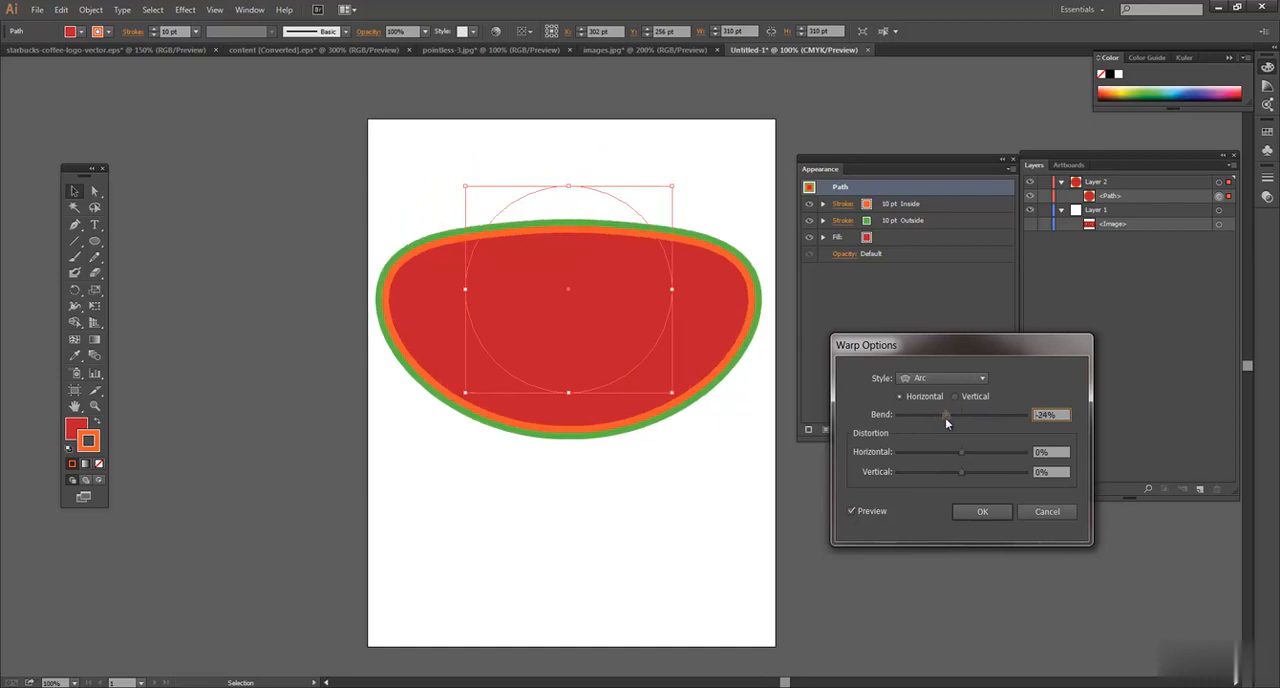
left_click_drag(948, 414, 976, 414)
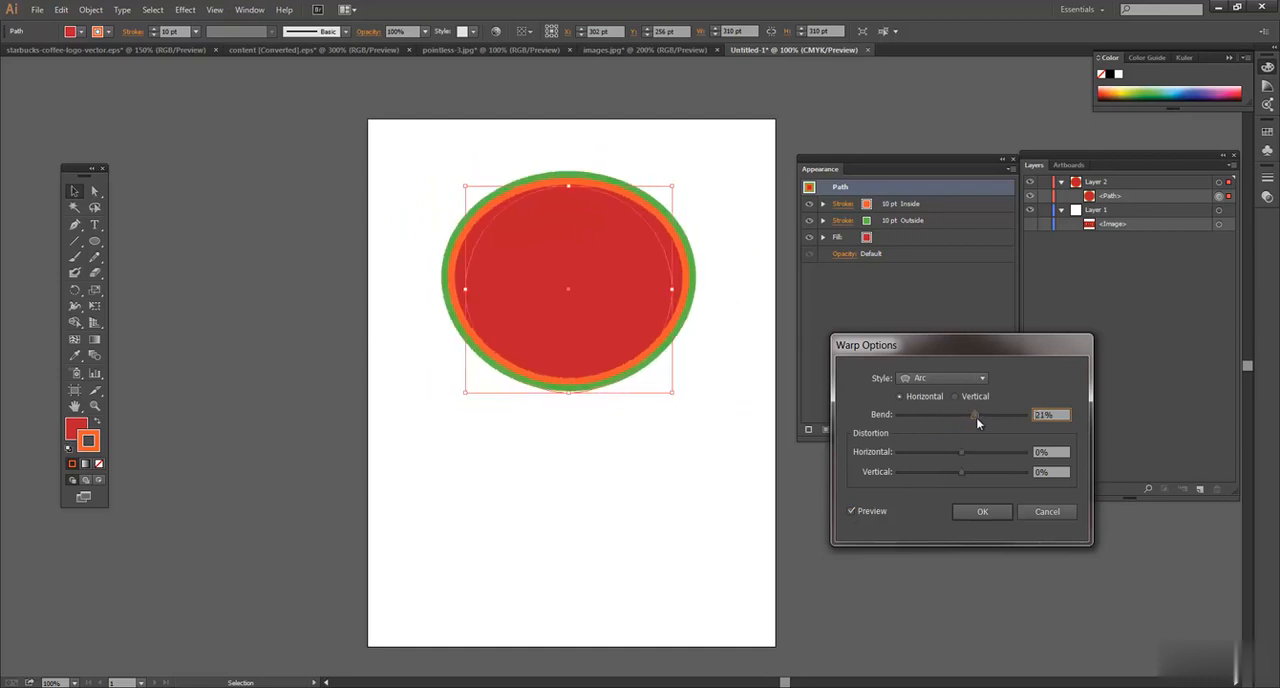
left_click_drag(976, 414, 952, 414)
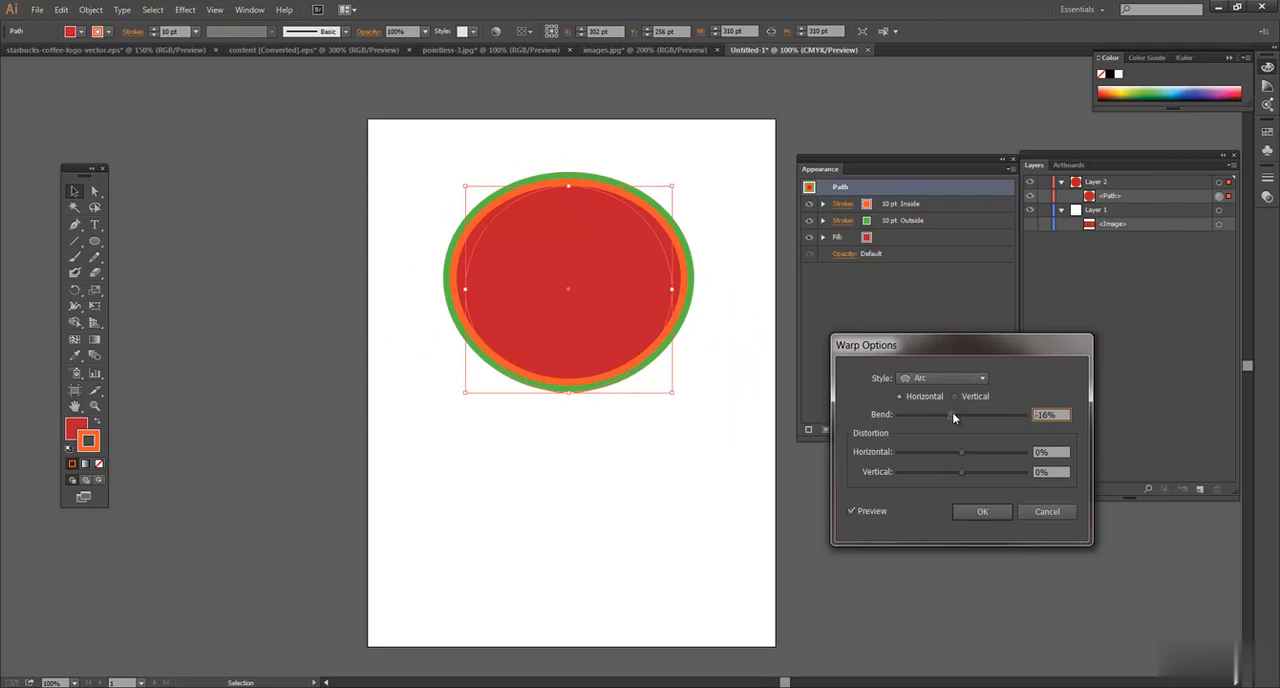
left_click_drag(922, 414, 950, 414)
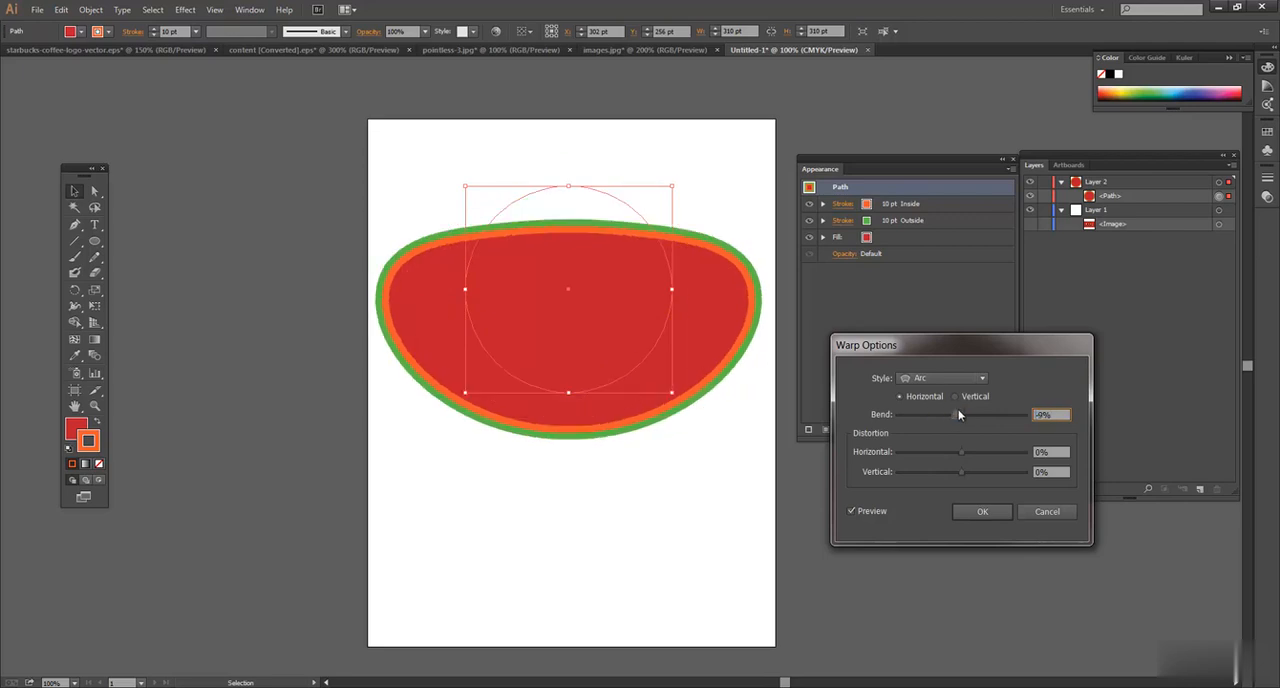
Step: Add horizontal and vertical distortion until the circle becomes a lopsided blob
left_click_drag(910, 472, 960, 472)
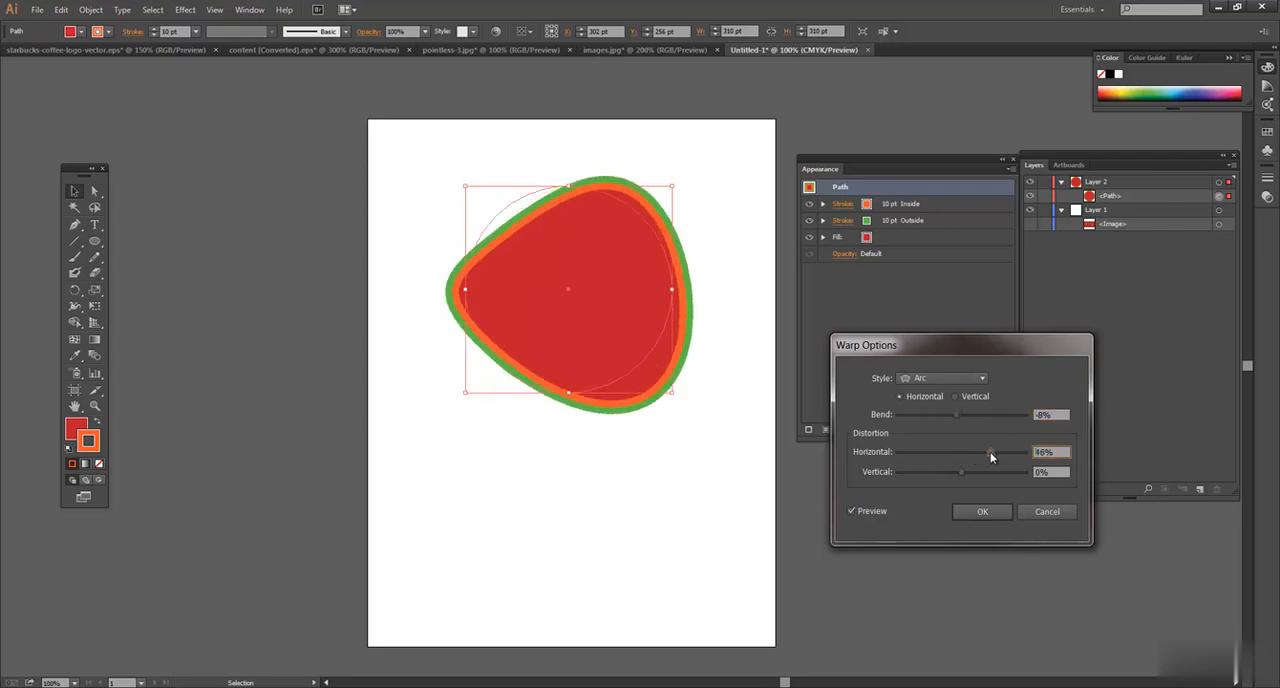
left_click_drag(962, 452, 944, 452)
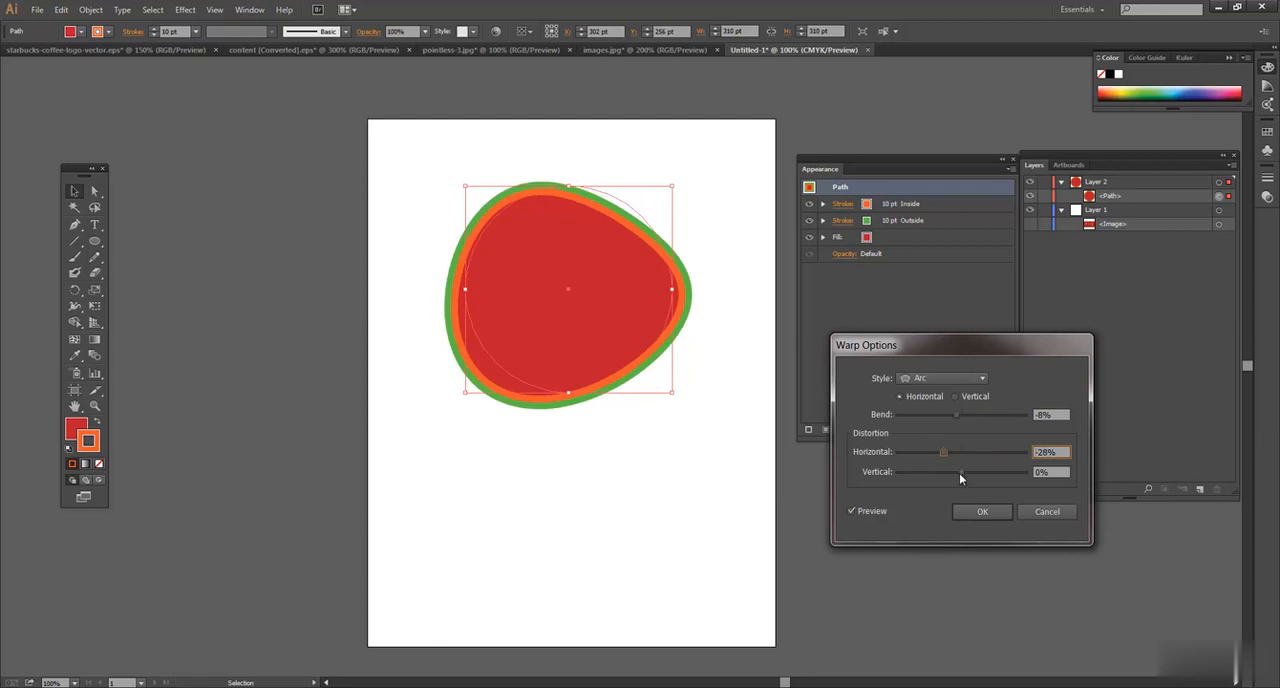
left_click_drag(928, 452, 940, 452)
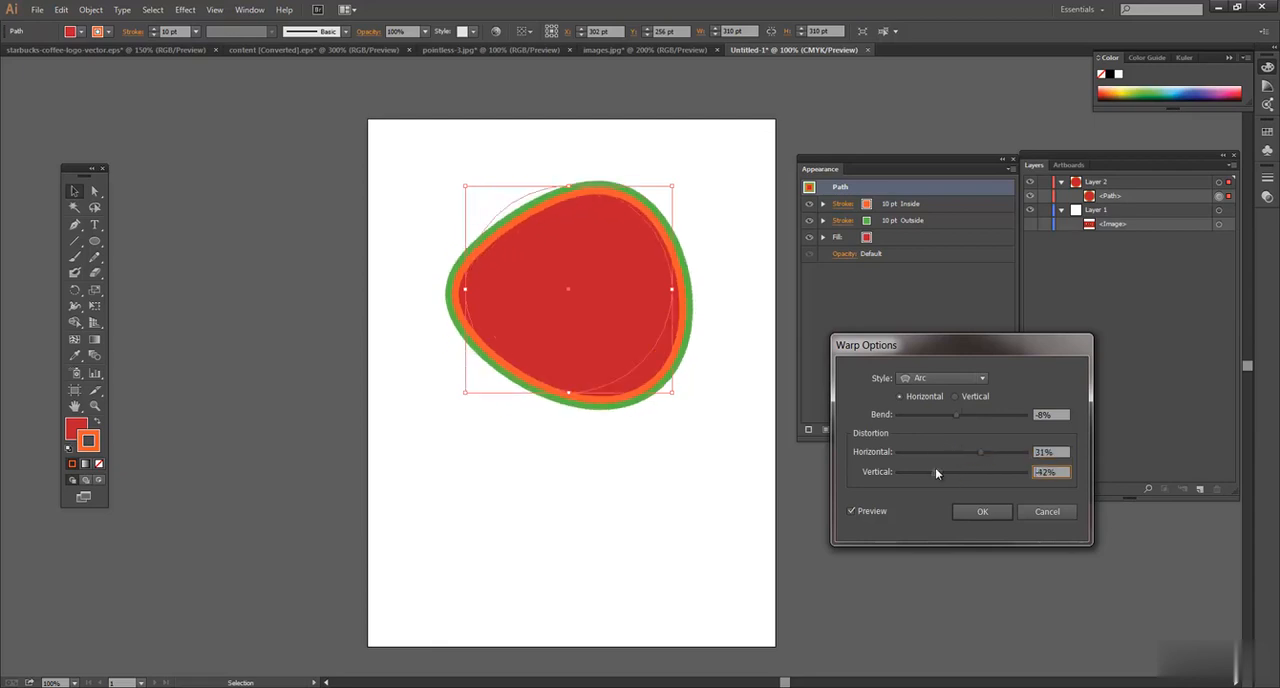
left_click_drag(912, 472, 992, 472)
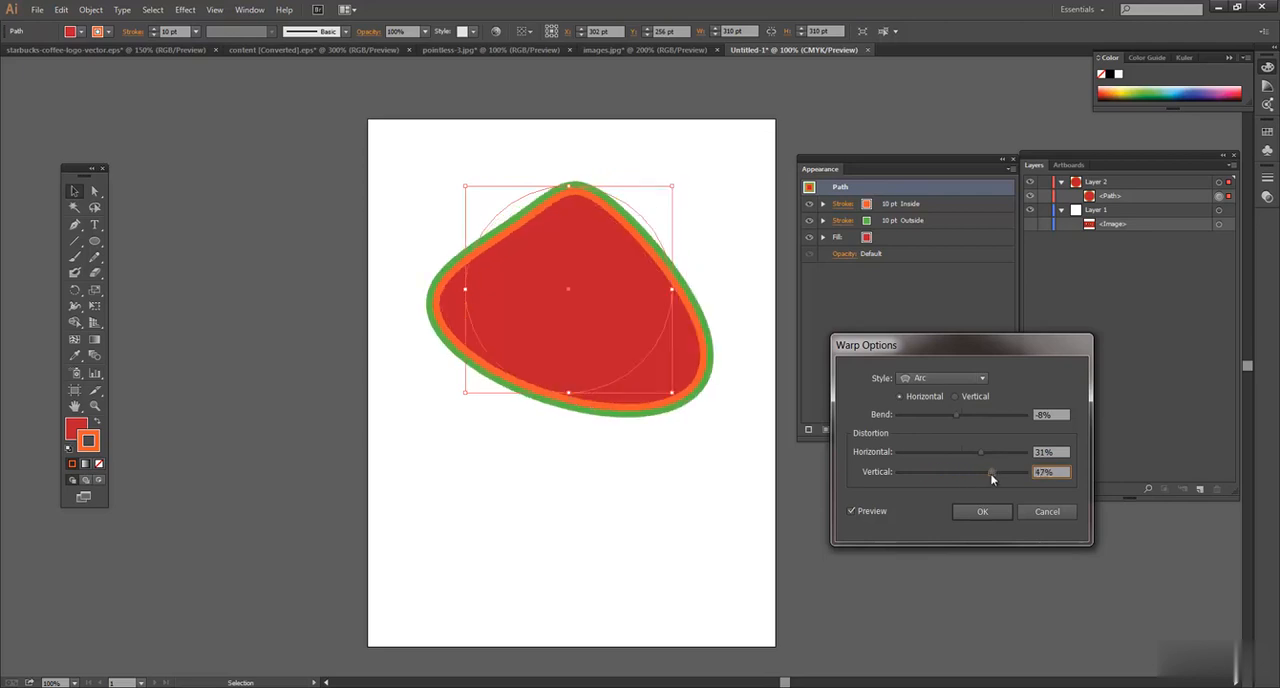
left_click_drag(990, 472, 972, 472)
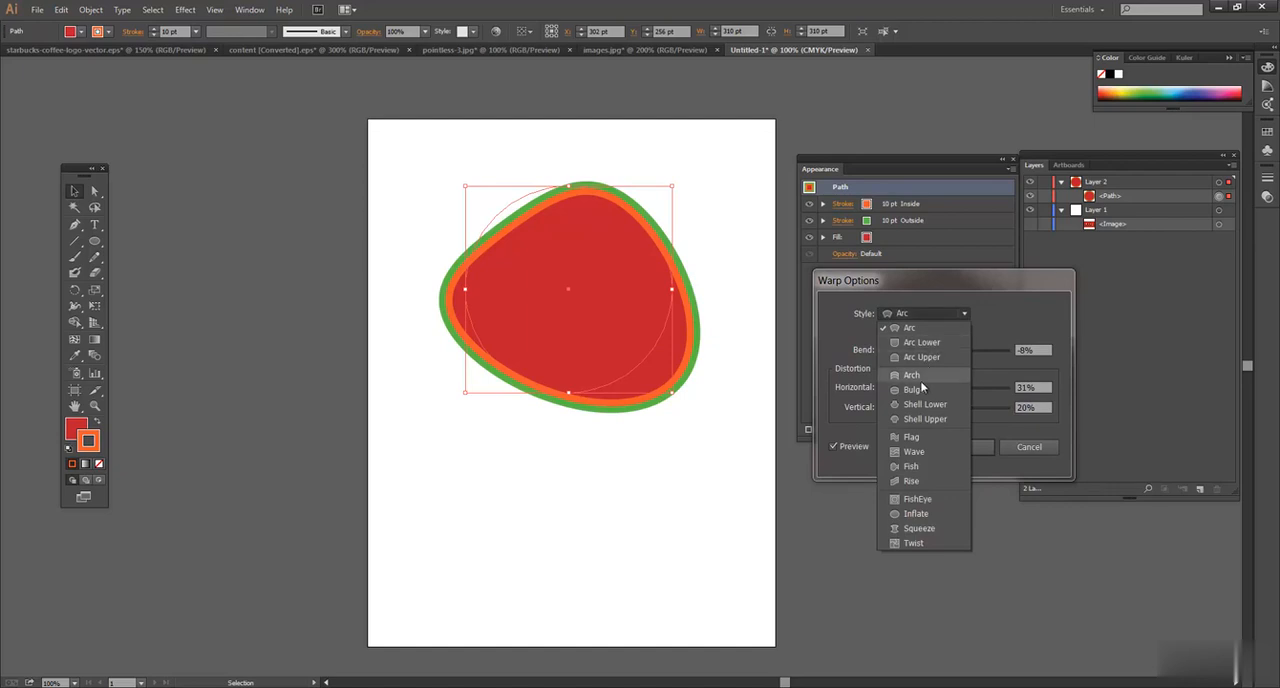
mouse_move(924, 380)
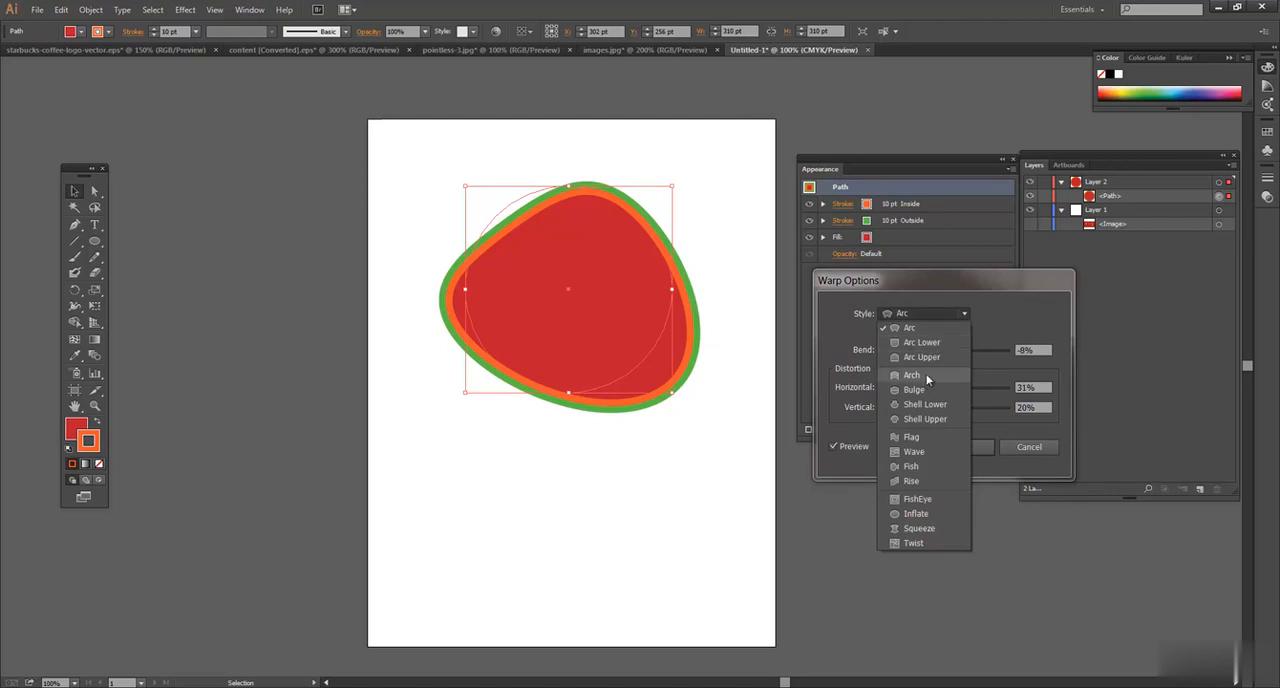
Step: Try Arch then Bulge warp styles, bulging and pinching the circle's sides
left_click(912, 374)
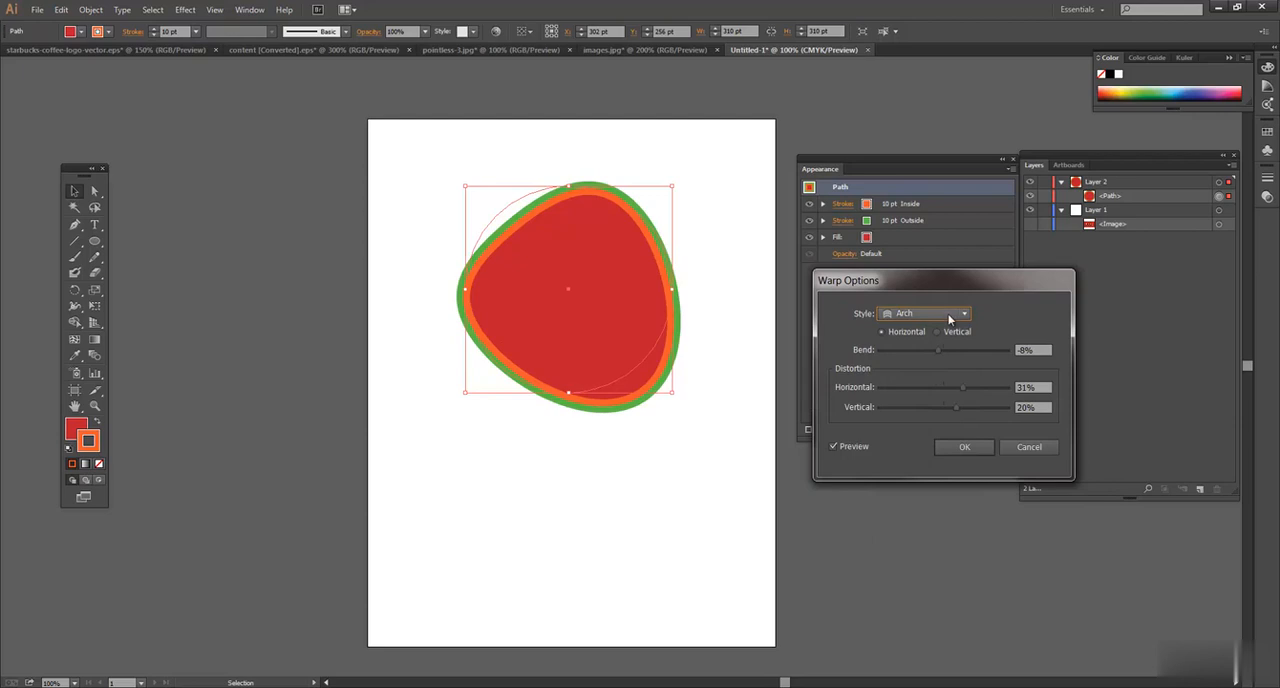
left_click(924, 312)
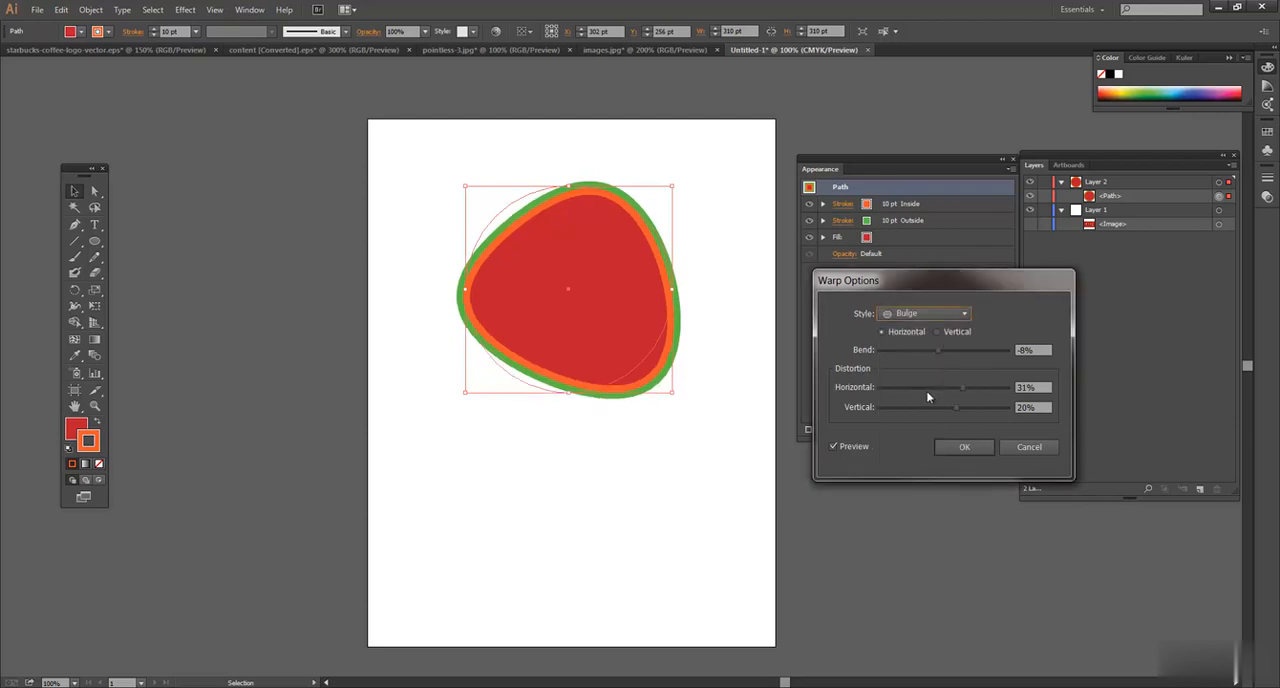
left_click_drag(964, 388, 948, 388)
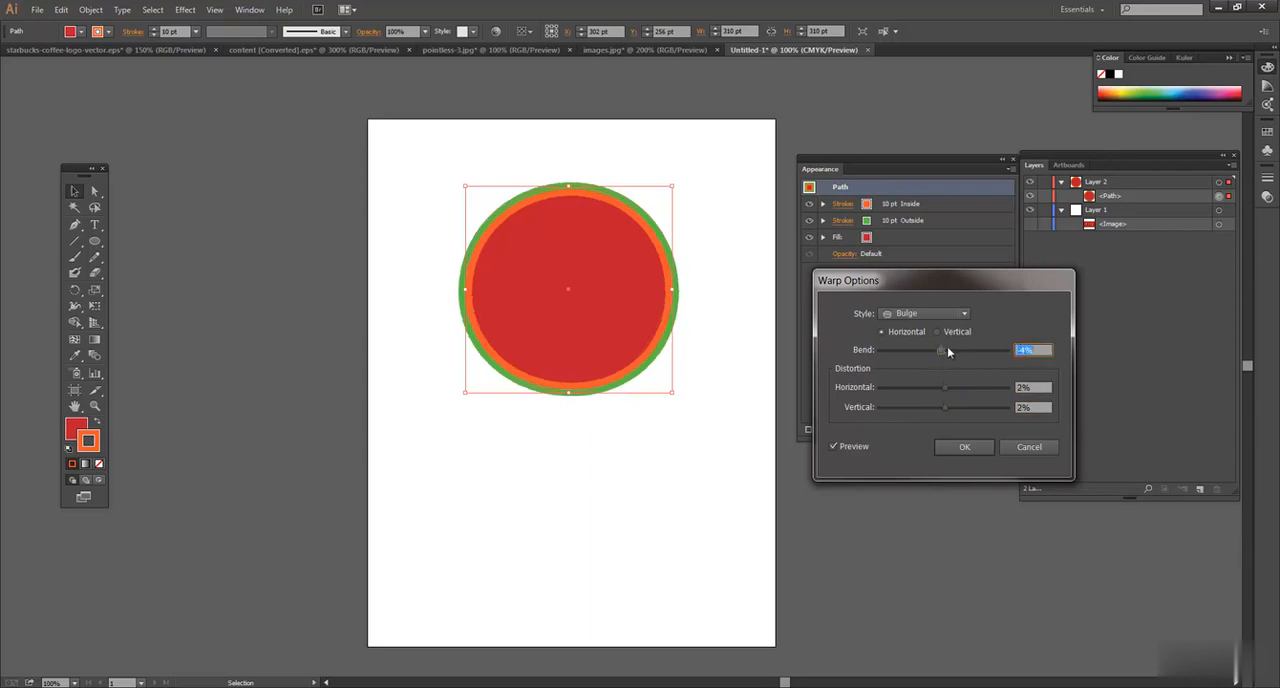
left_click_drag(942, 350, 912, 350)
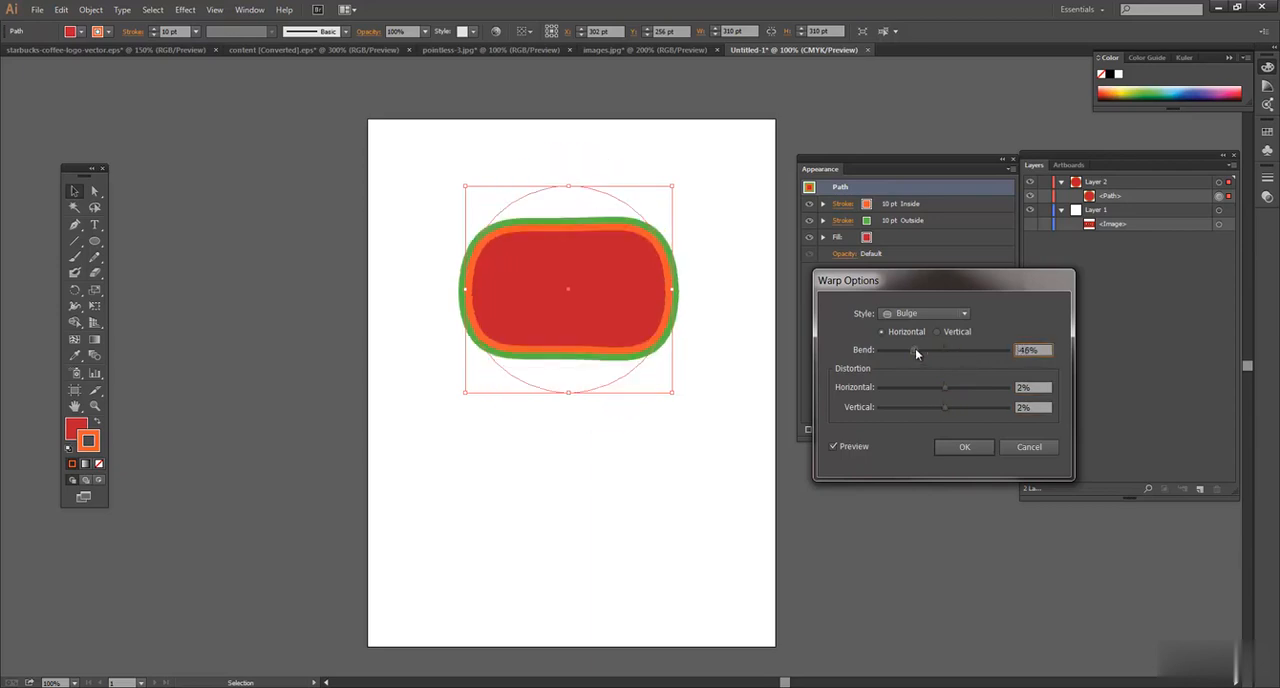
left_click_drag(912, 350, 948, 350)
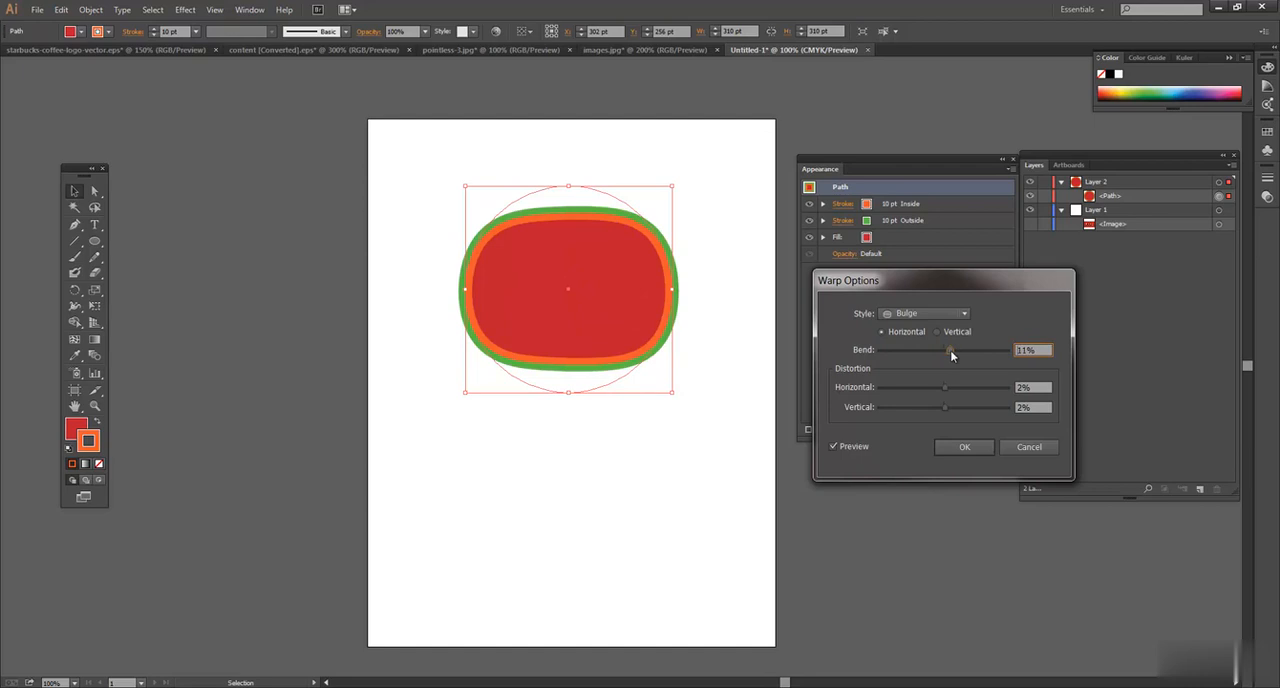
left_click_drag(950, 350, 904, 350)
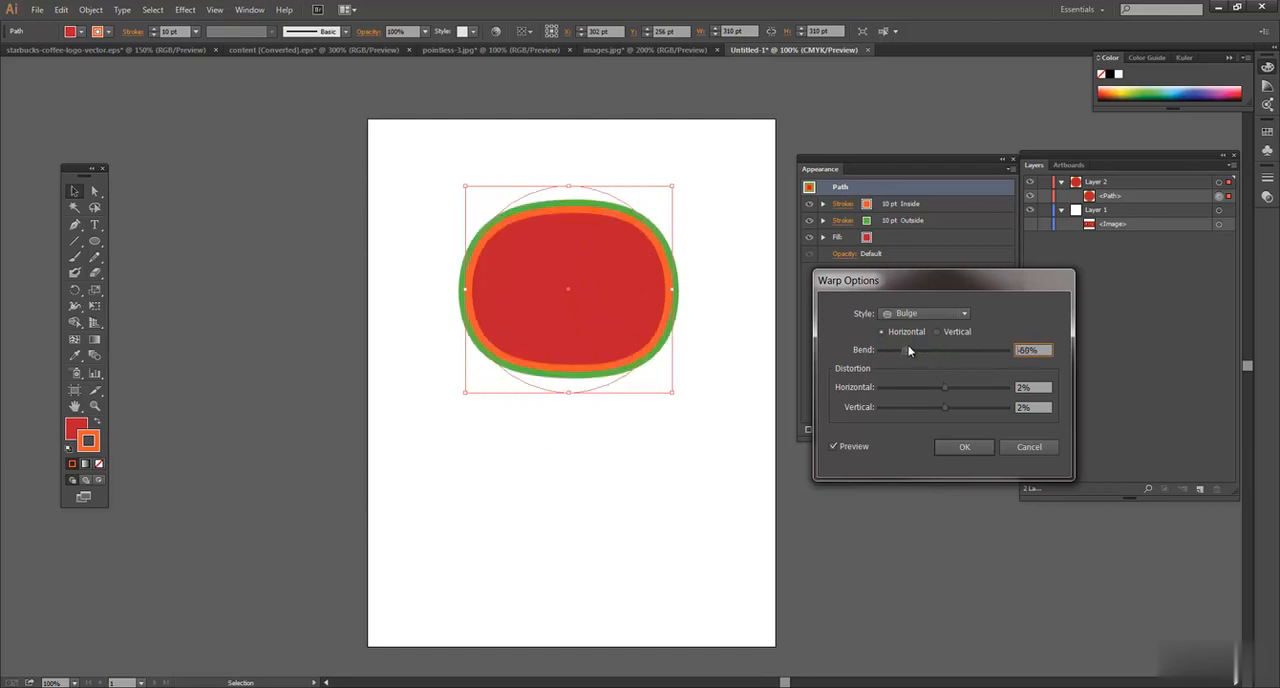
Step: Switch to the Flag style and settle on a moderate negative bend wave
left_click(924, 312)
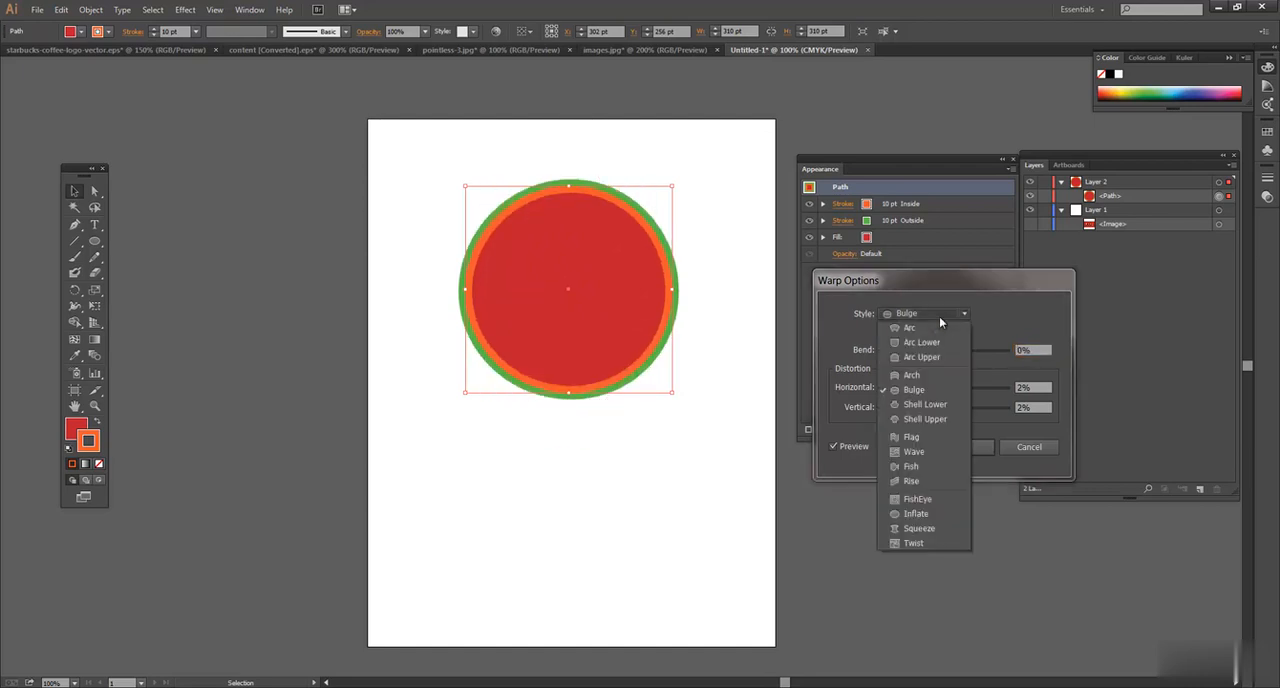
left_click(912, 436)
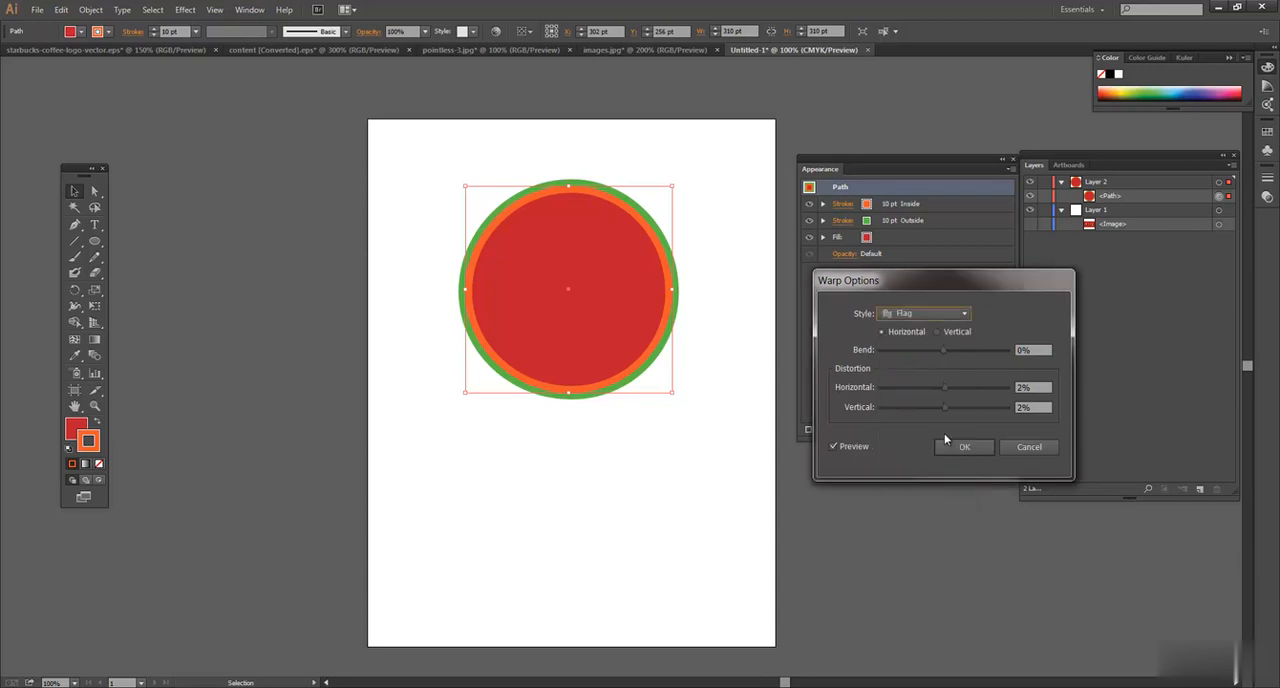
left_click_drag(944, 350, 968, 350)
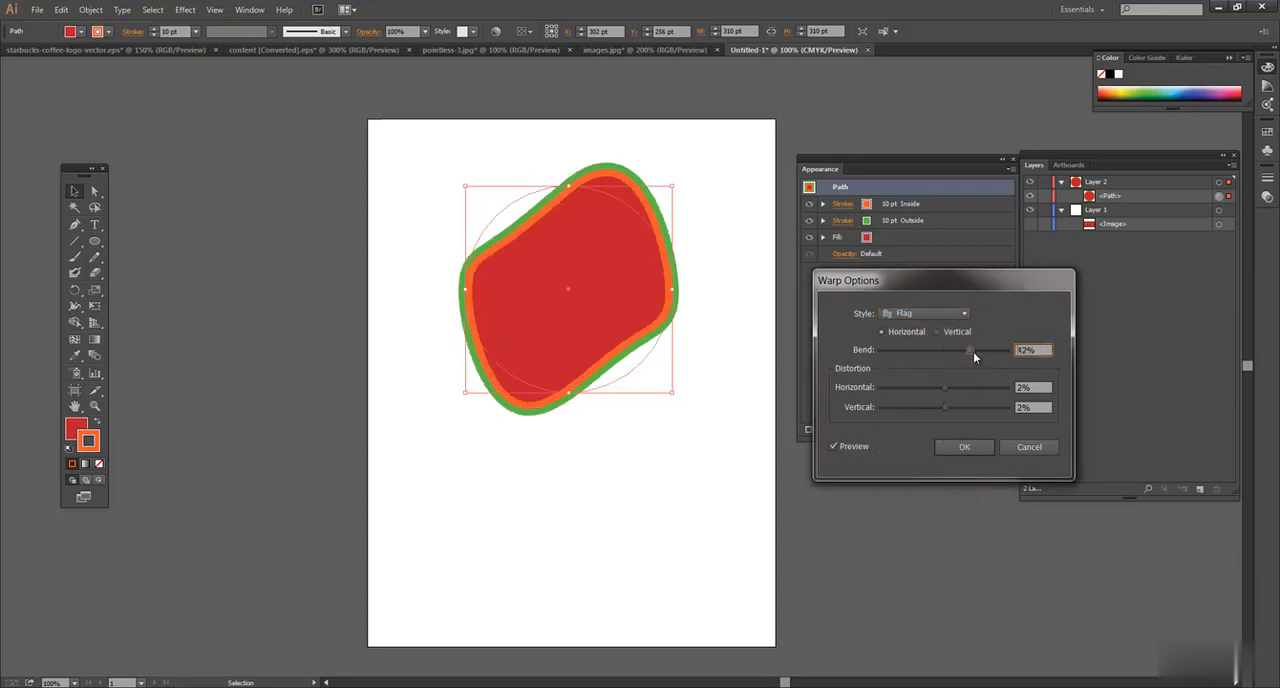
left_click_drag(968, 350, 910, 350)
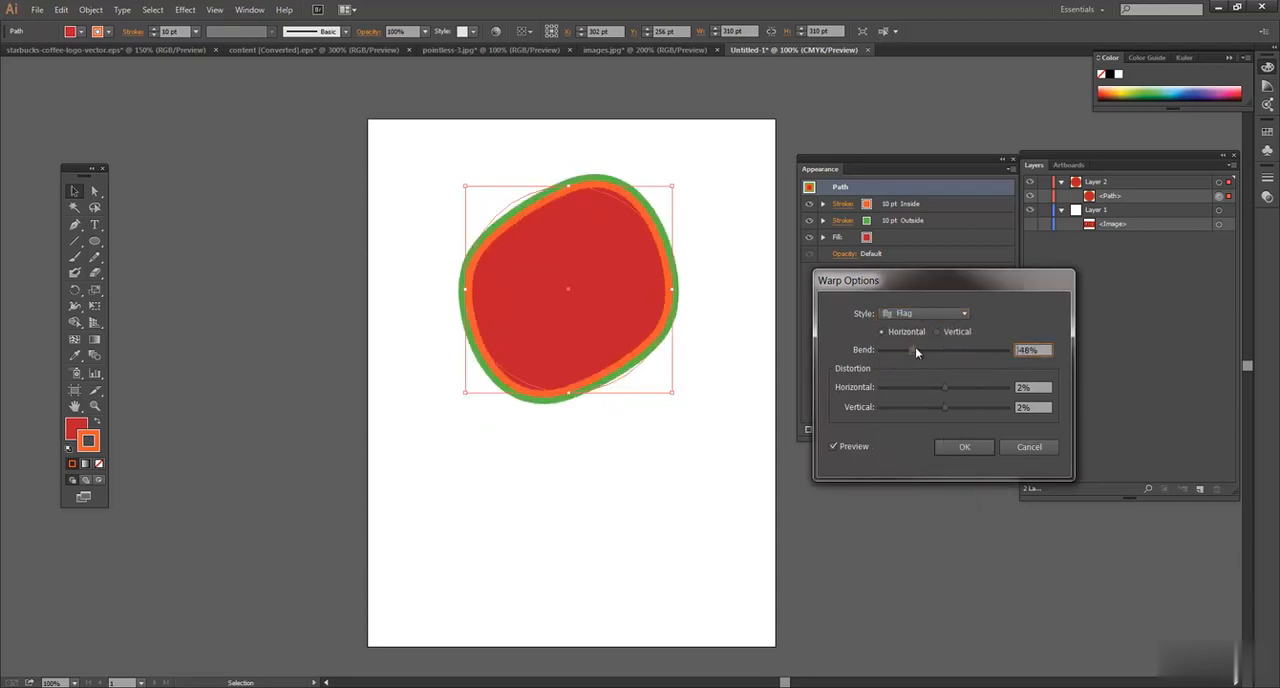
left_click_drag(912, 350, 928, 350)
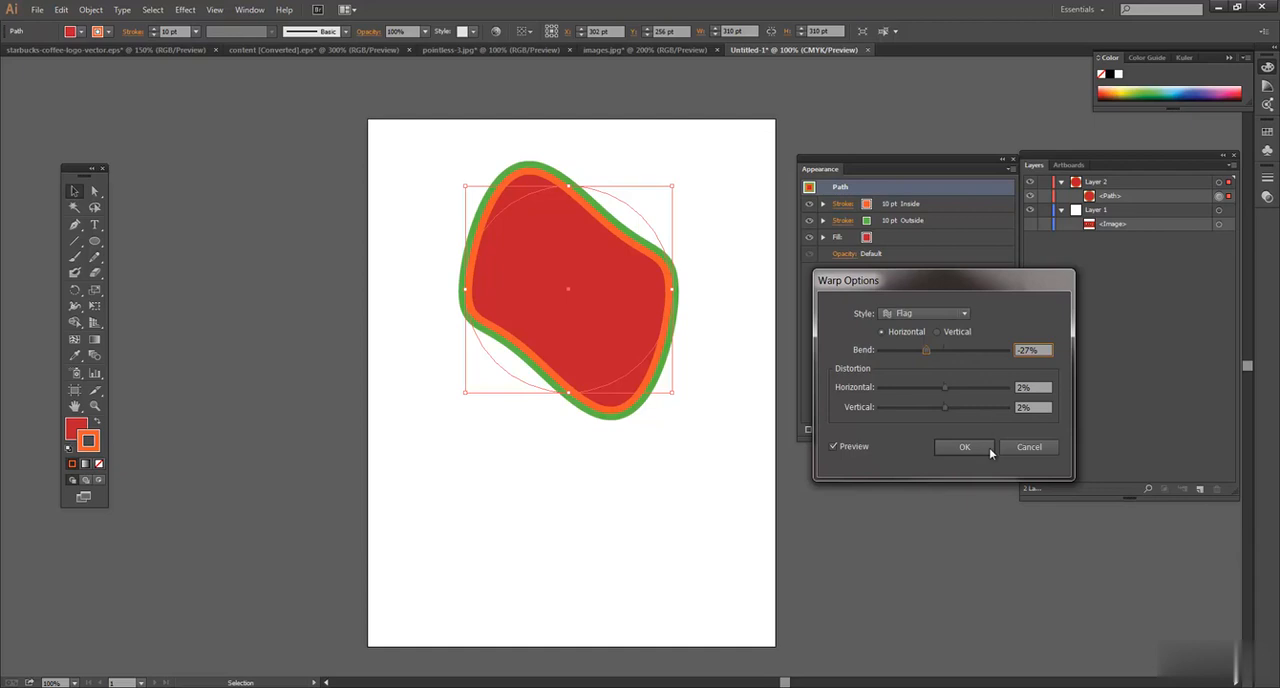
Step: Confirm the Flag warp on the ringed circle and reopen its Warp: Flag entry from the Appearance panel
left_click(964, 448)
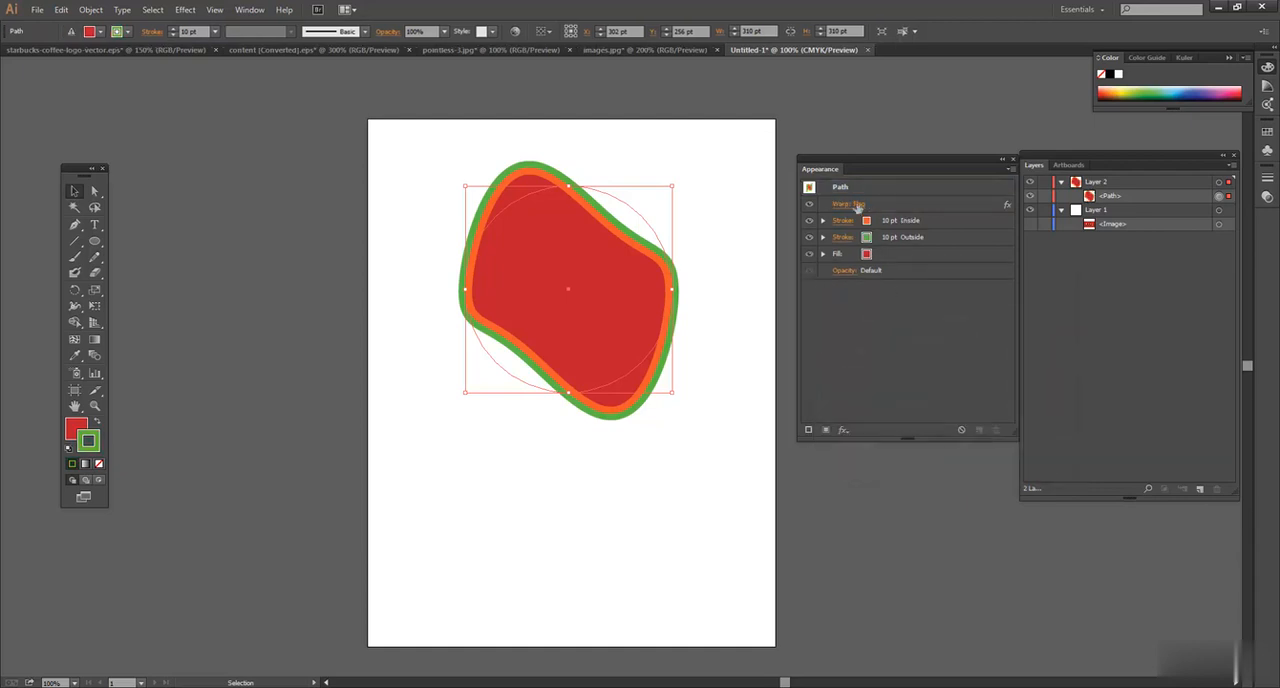
mouse_move(848, 204)
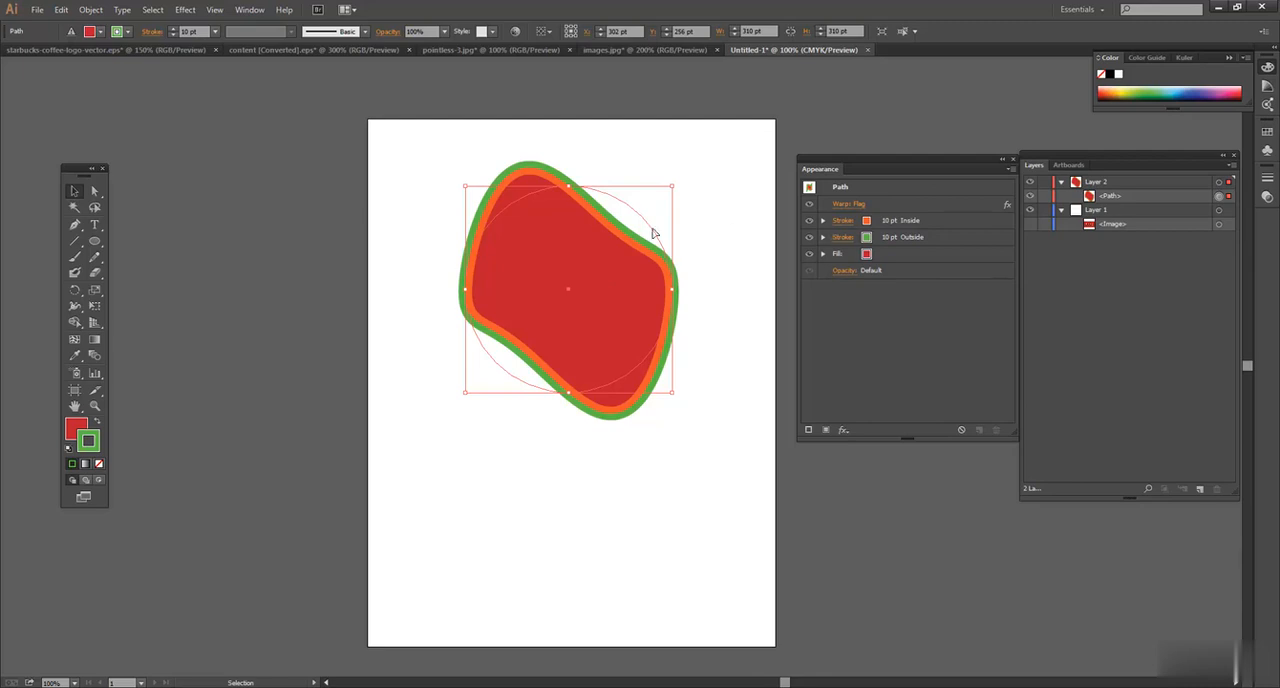
mouse_move(848, 210)
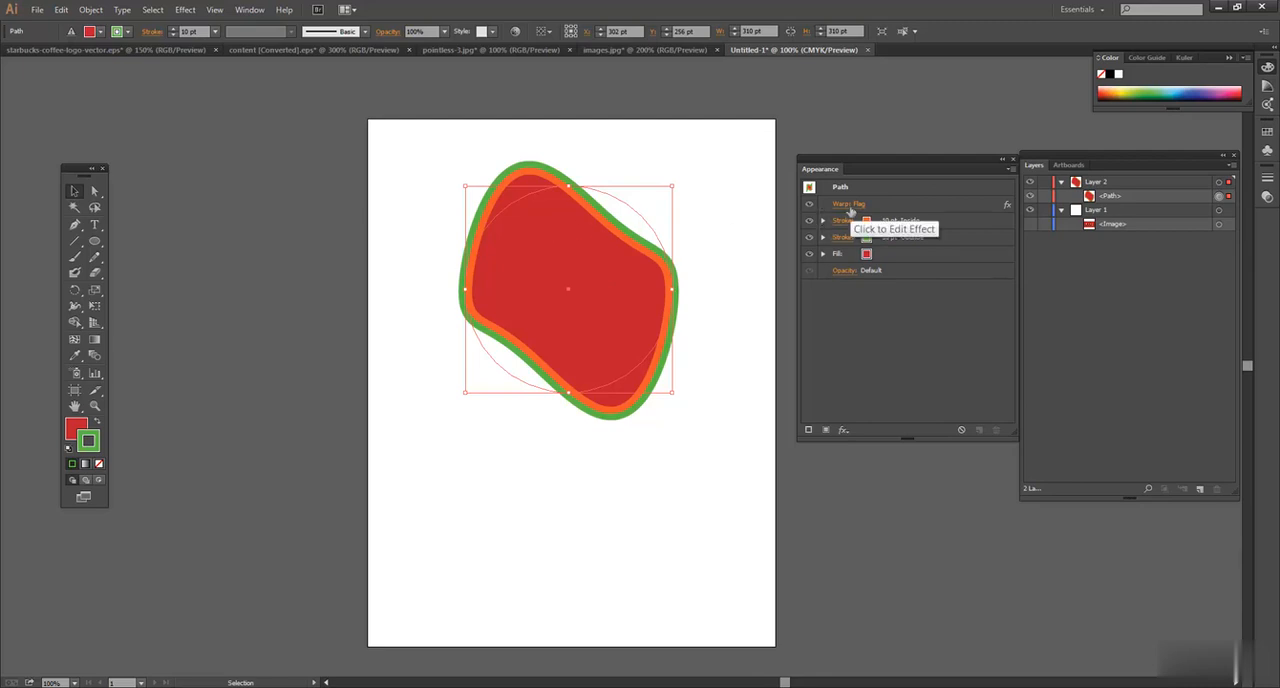
left_click(848, 204)
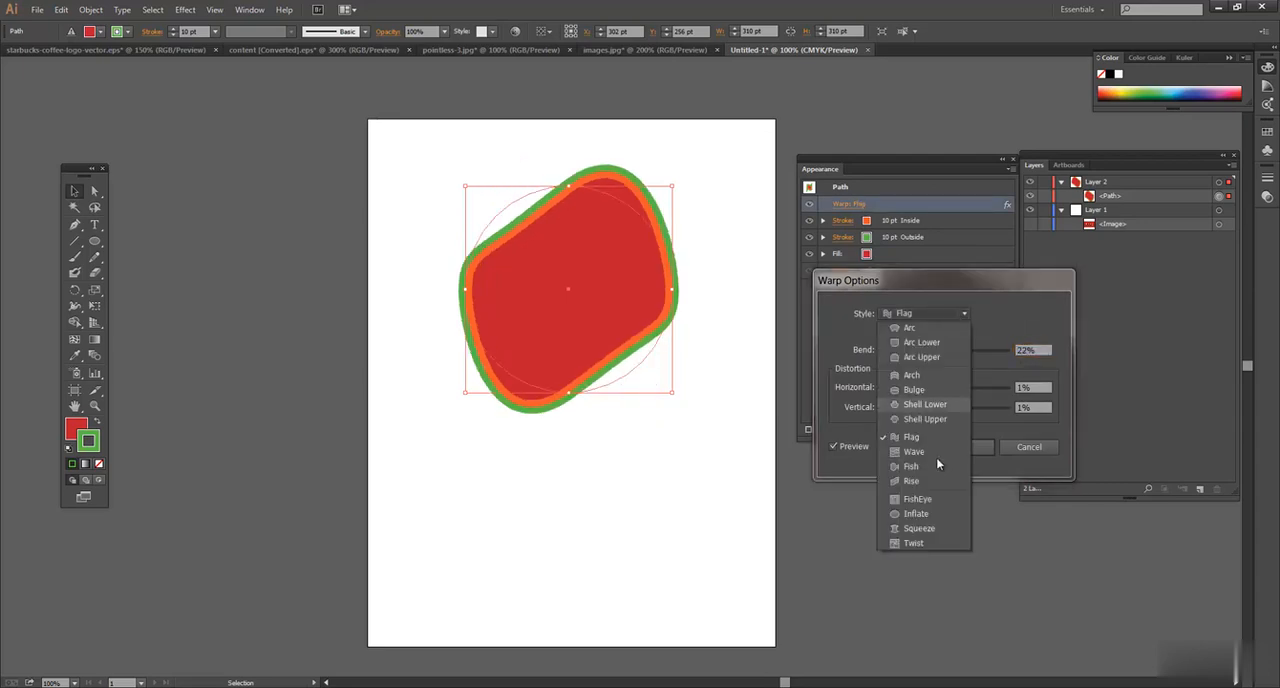
Step: Switch the warp style to Rise, raise the bend, add sideways distortion and accept the settings
left_click(912, 480)
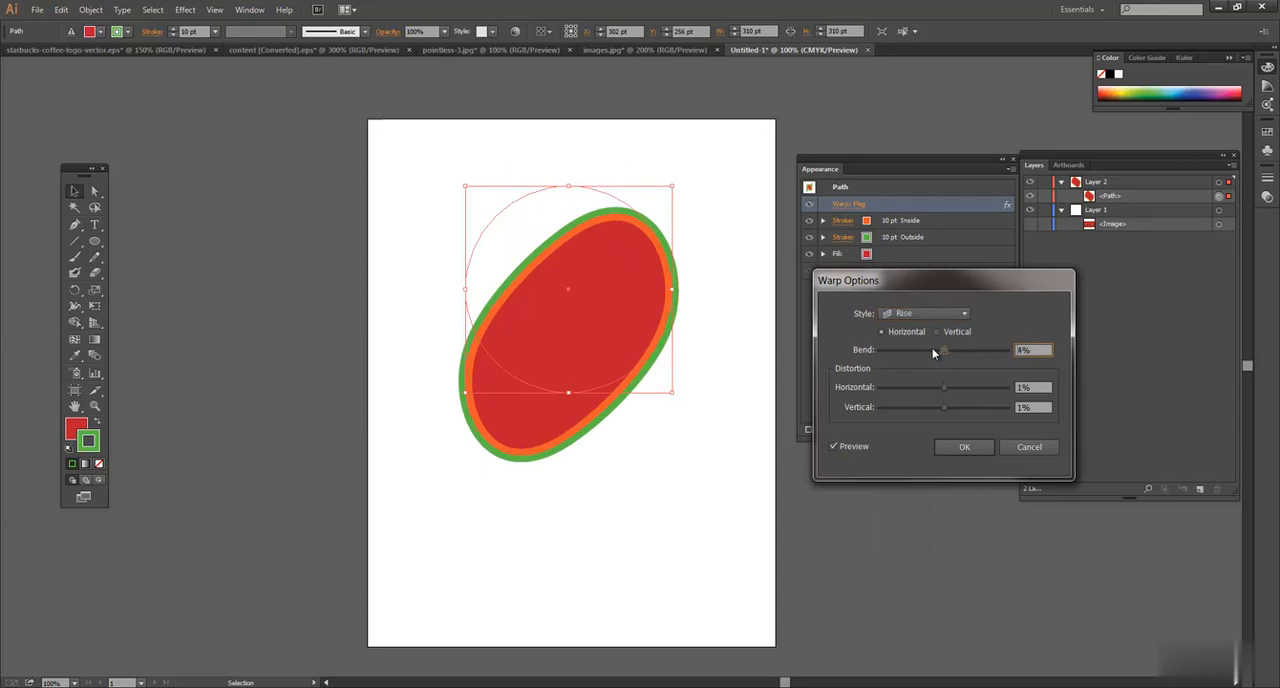
left_click_drag(944, 350, 964, 350)
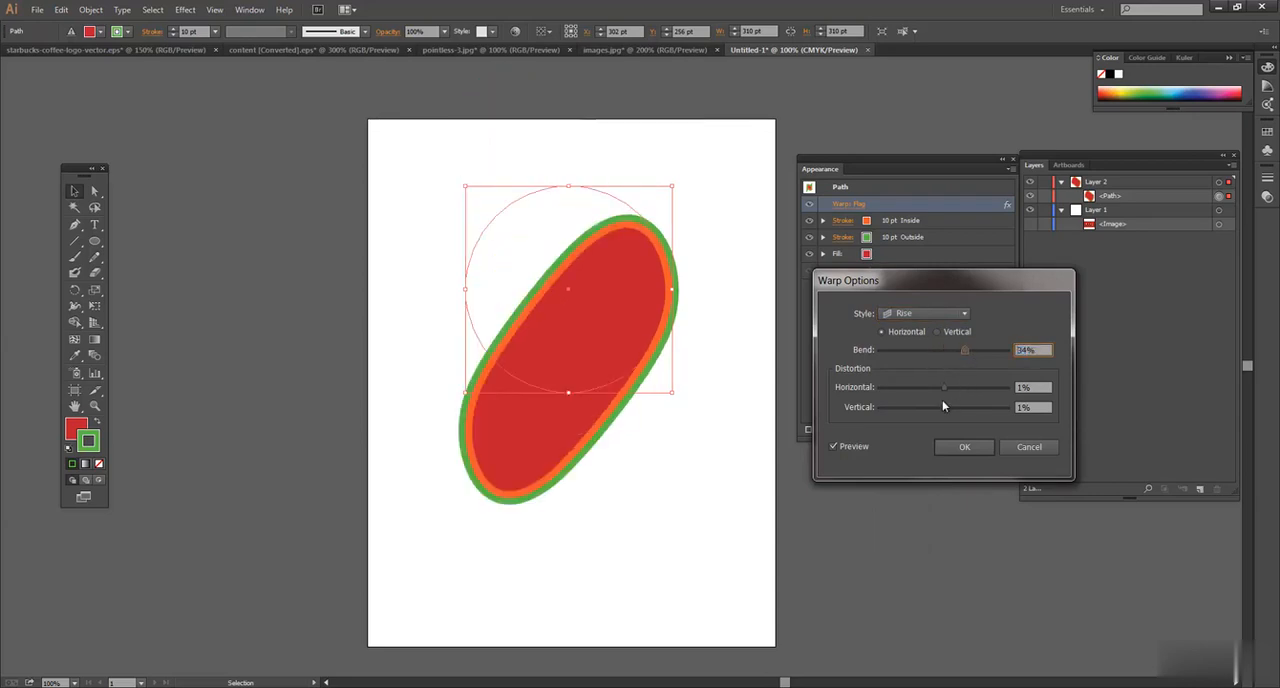
left_click_drag(944, 388, 964, 388)
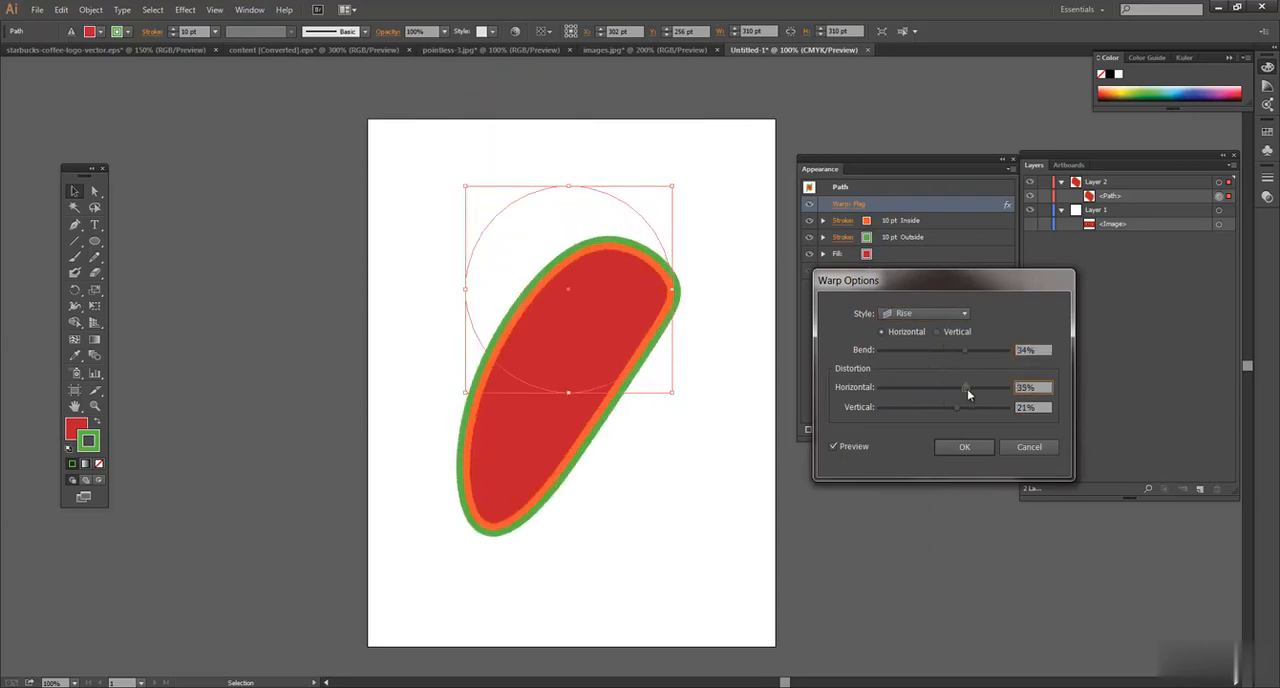
left_click(964, 448)
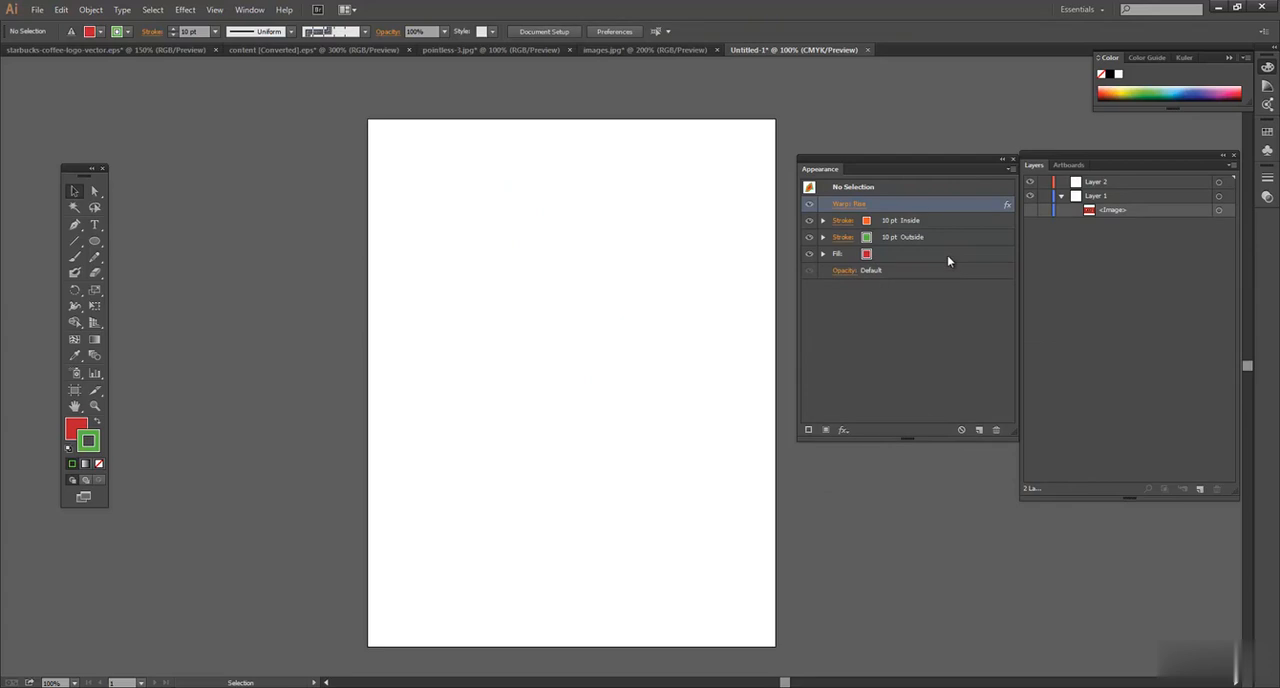
mouse_move(990, 270)
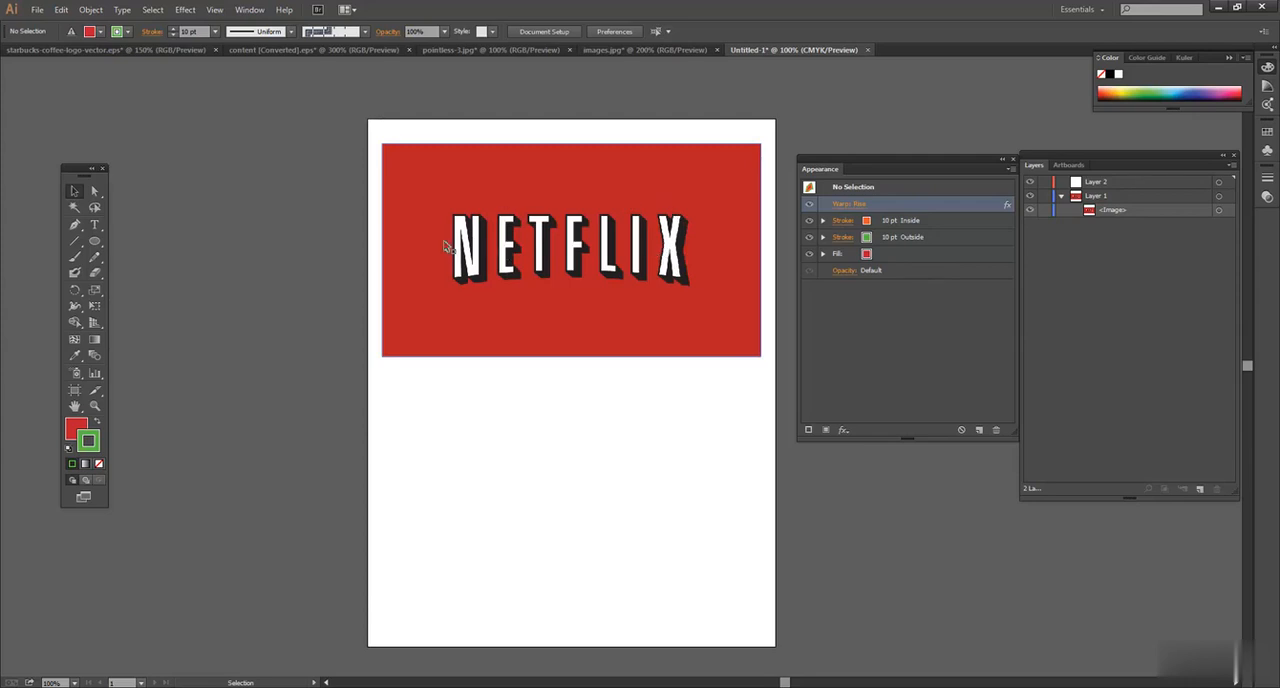
mouse_move(508, 236)
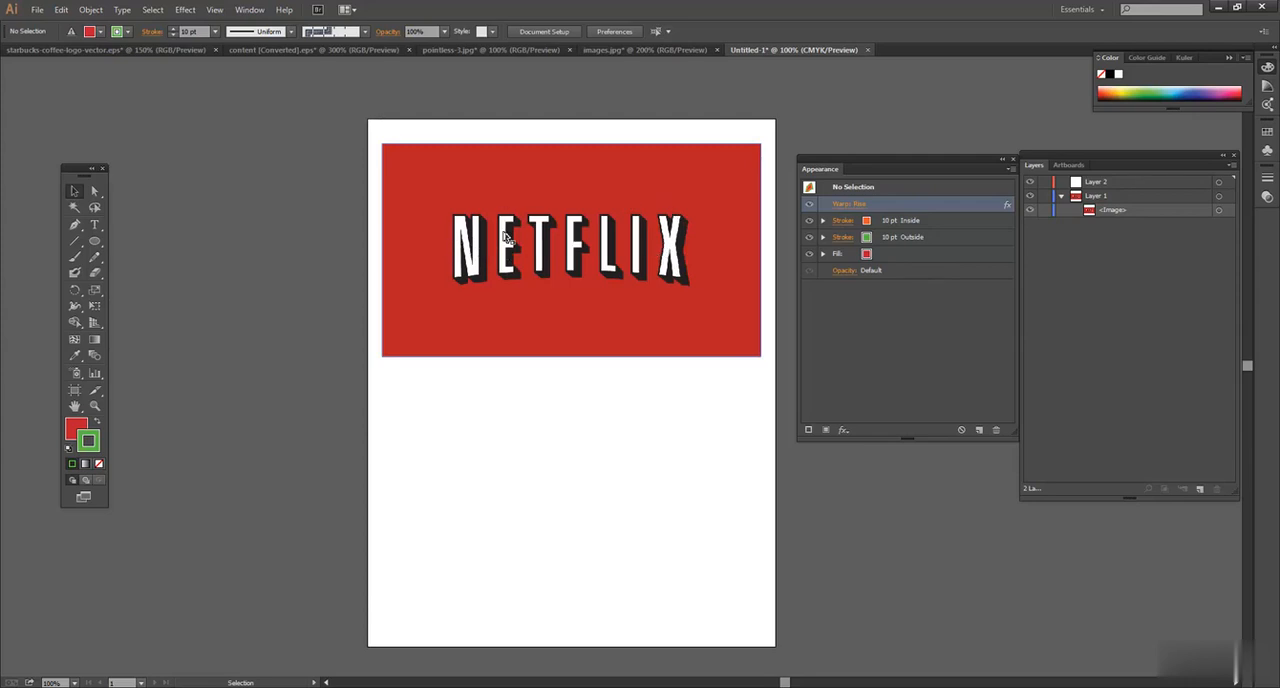
mouse_move(558, 272)
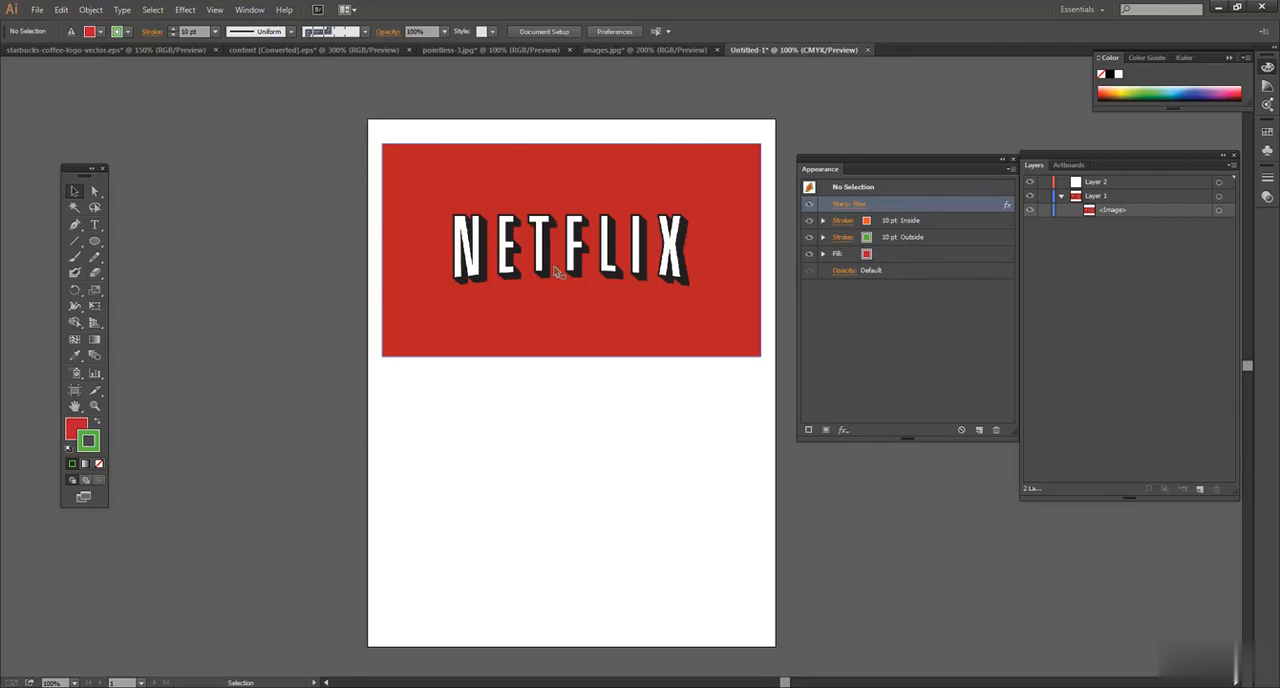
mouse_move(690, 300)
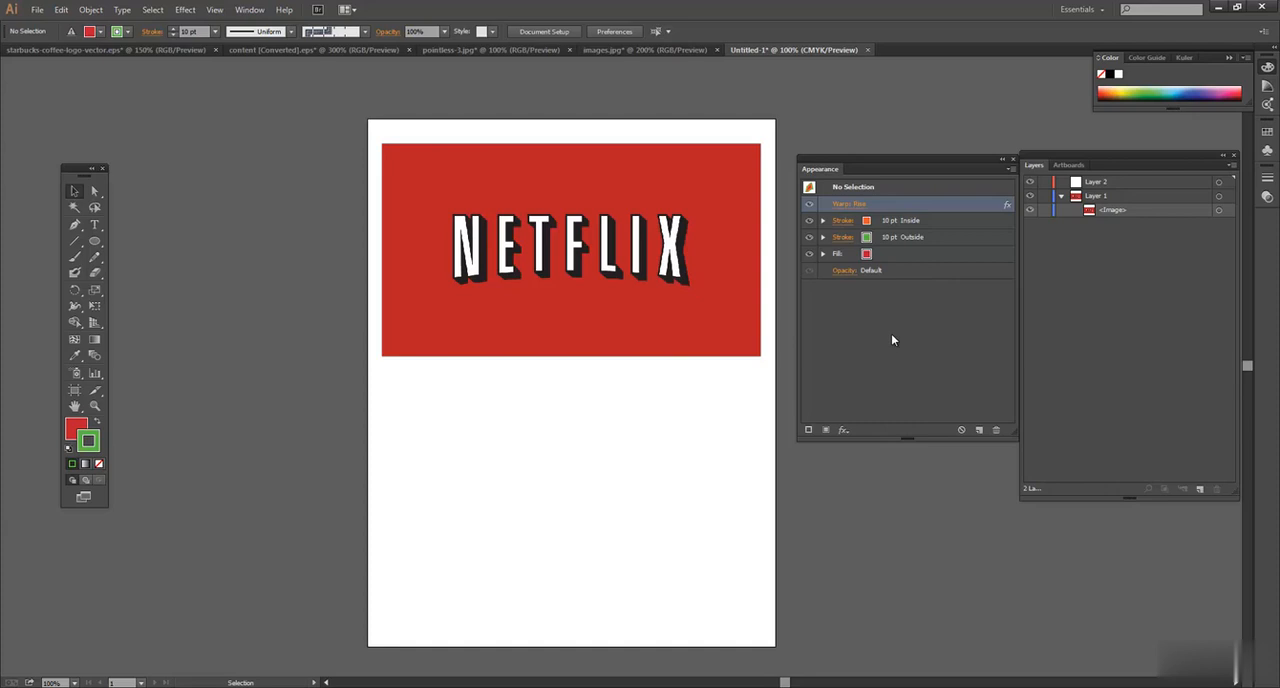
mouse_move(892, 208)
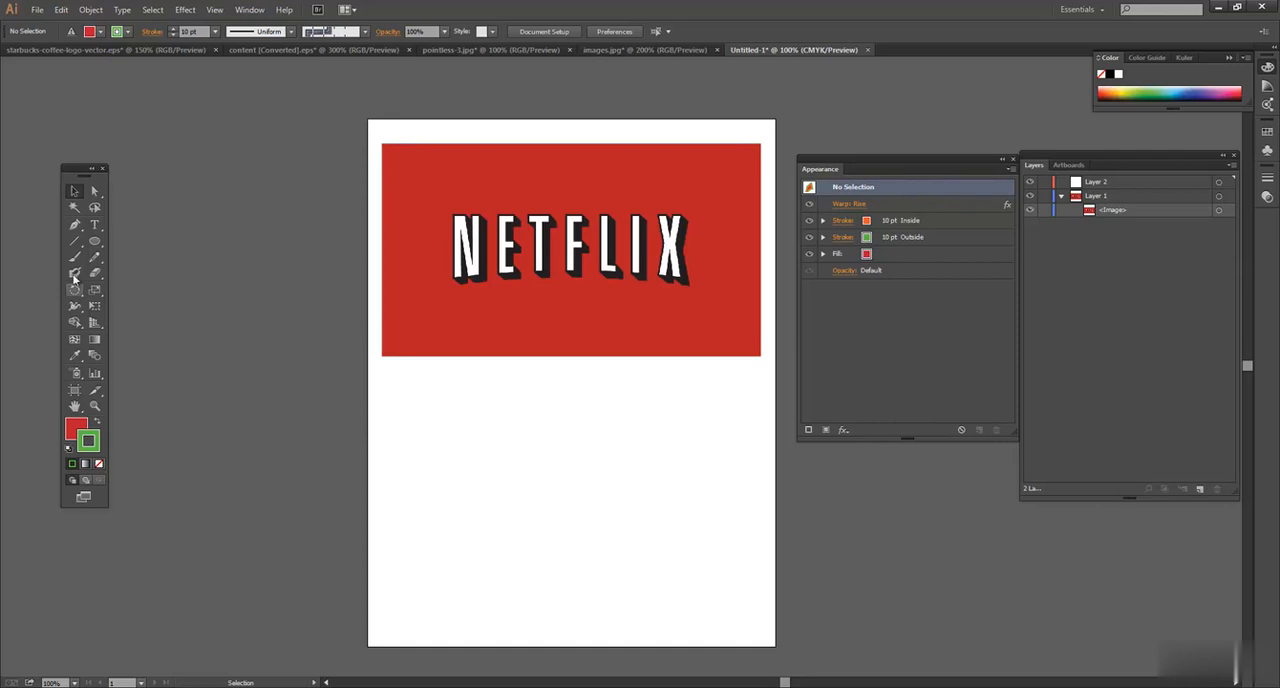
Step: Type NETFLIX as a black text line below the reference logo, then select and nudge it slightly left
left_click(96, 224)
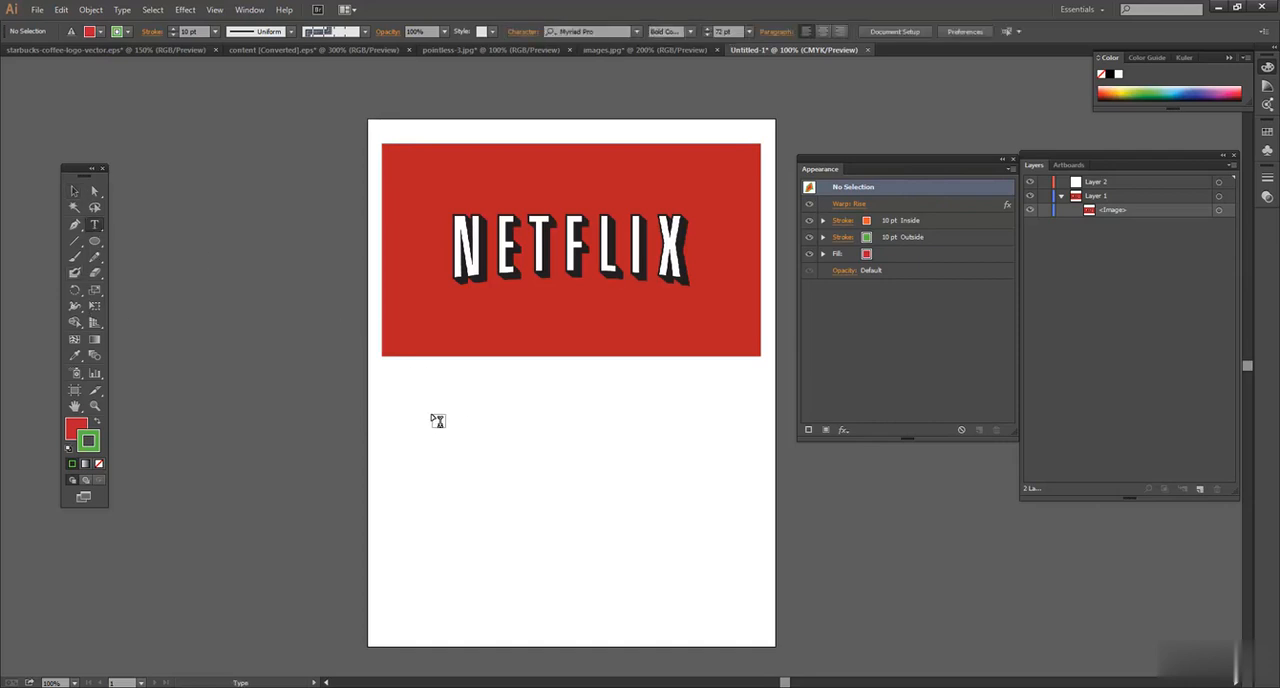
mouse_move(452, 440)
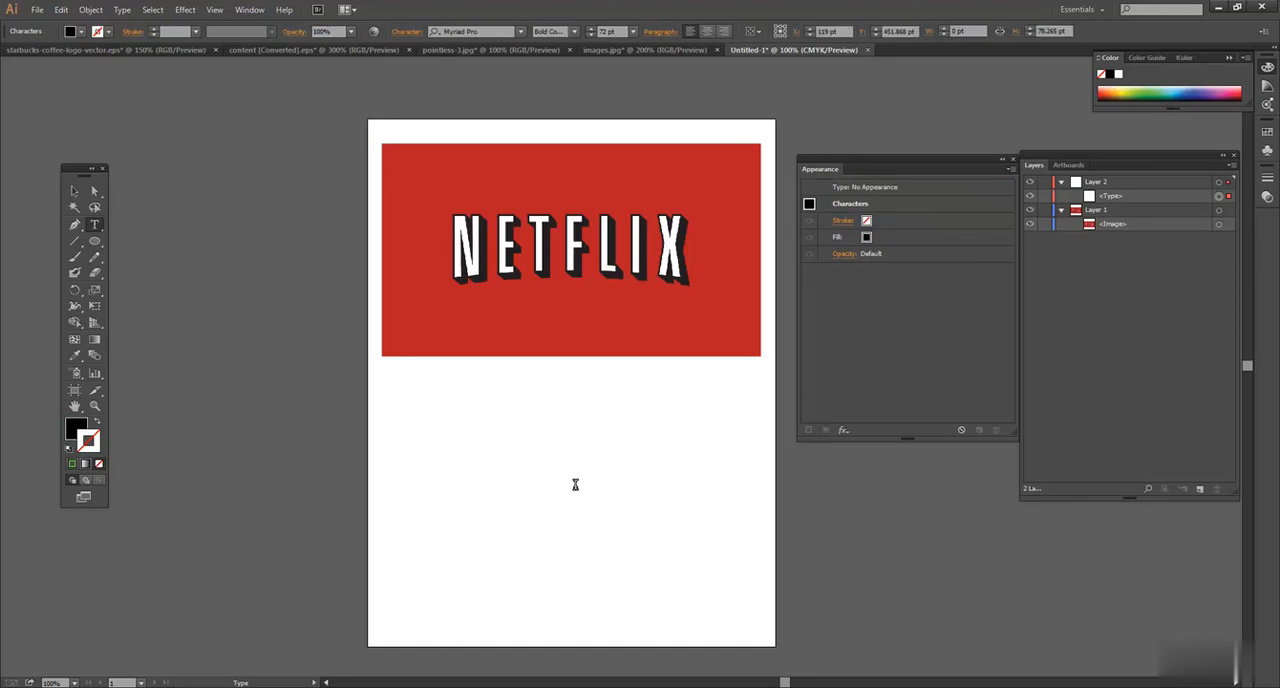
type("NETFLI")
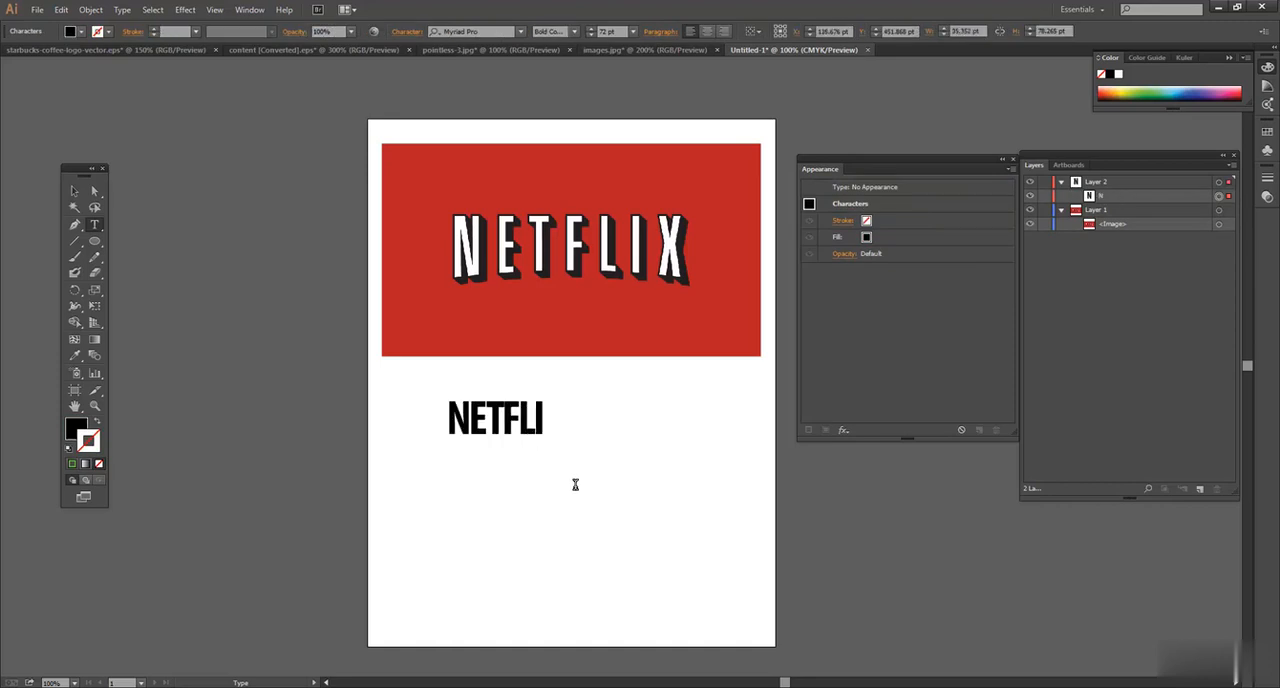
type("X")
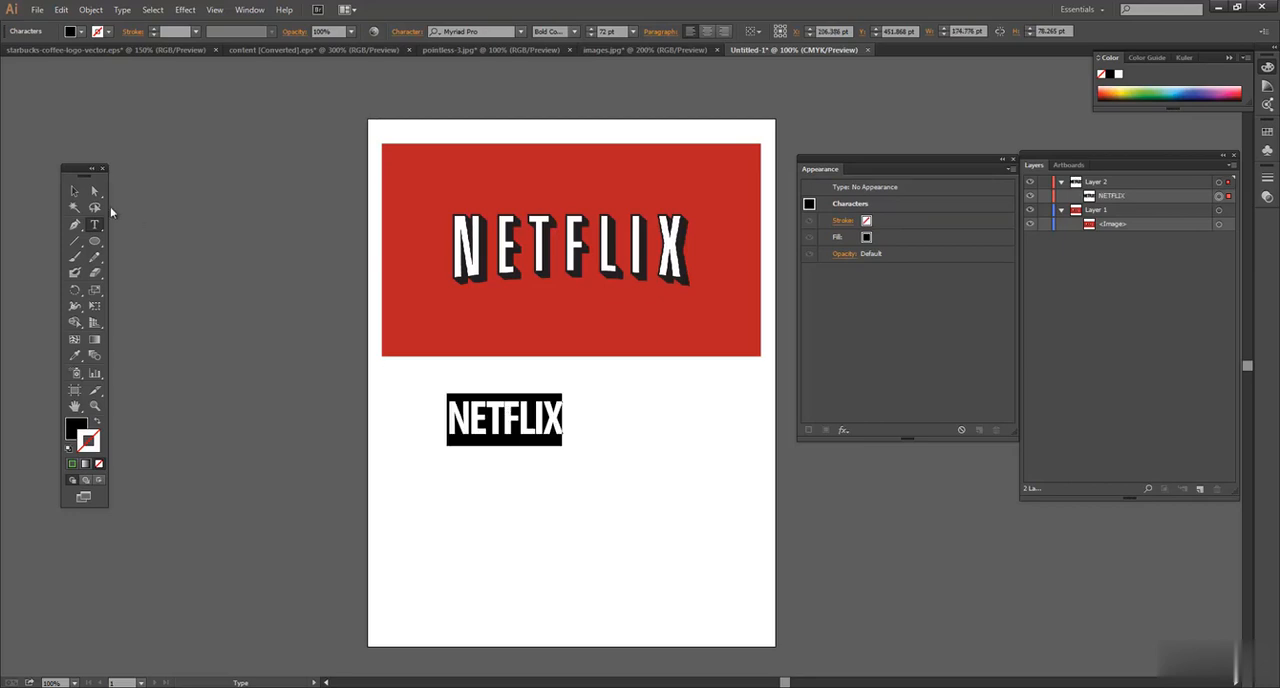
left_click(504, 420)
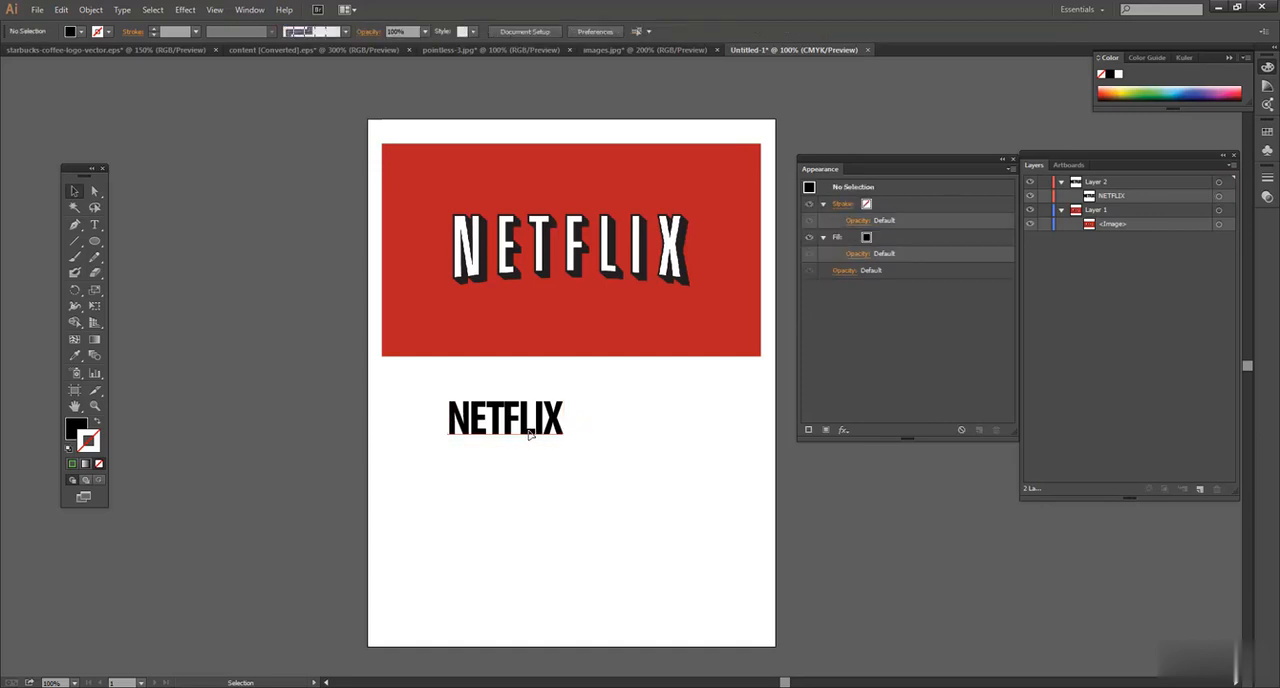
left_click_drag(504, 418, 504, 230)
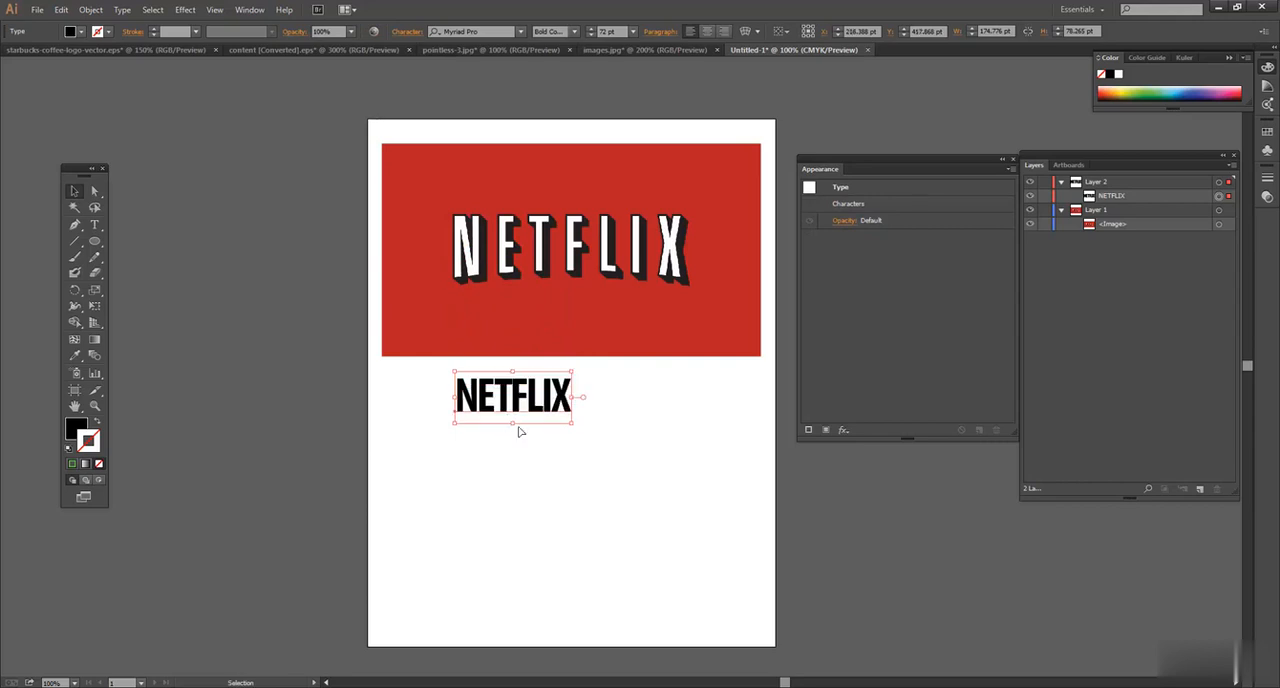
left_click_drag(512, 398, 508, 410)
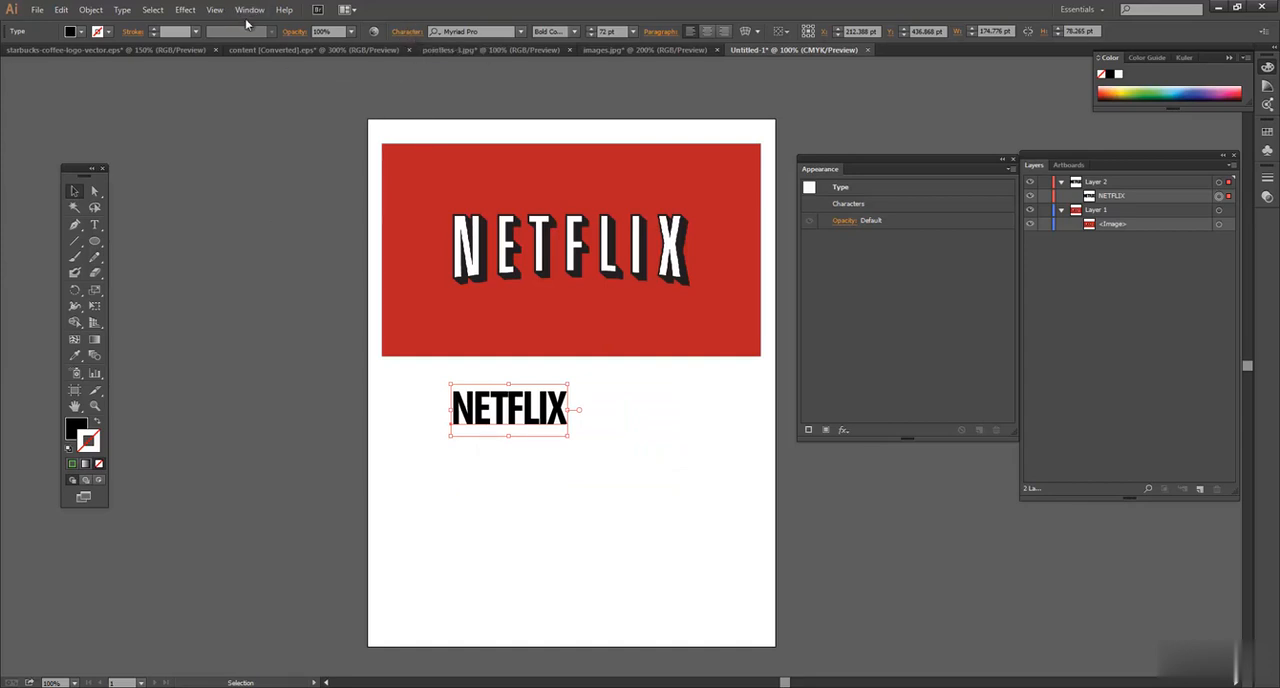
Step: Set the text to Myriad Pro Bold Condensed, larger with wider tracking, and centre it beneath the logo
left_click(248, 8)
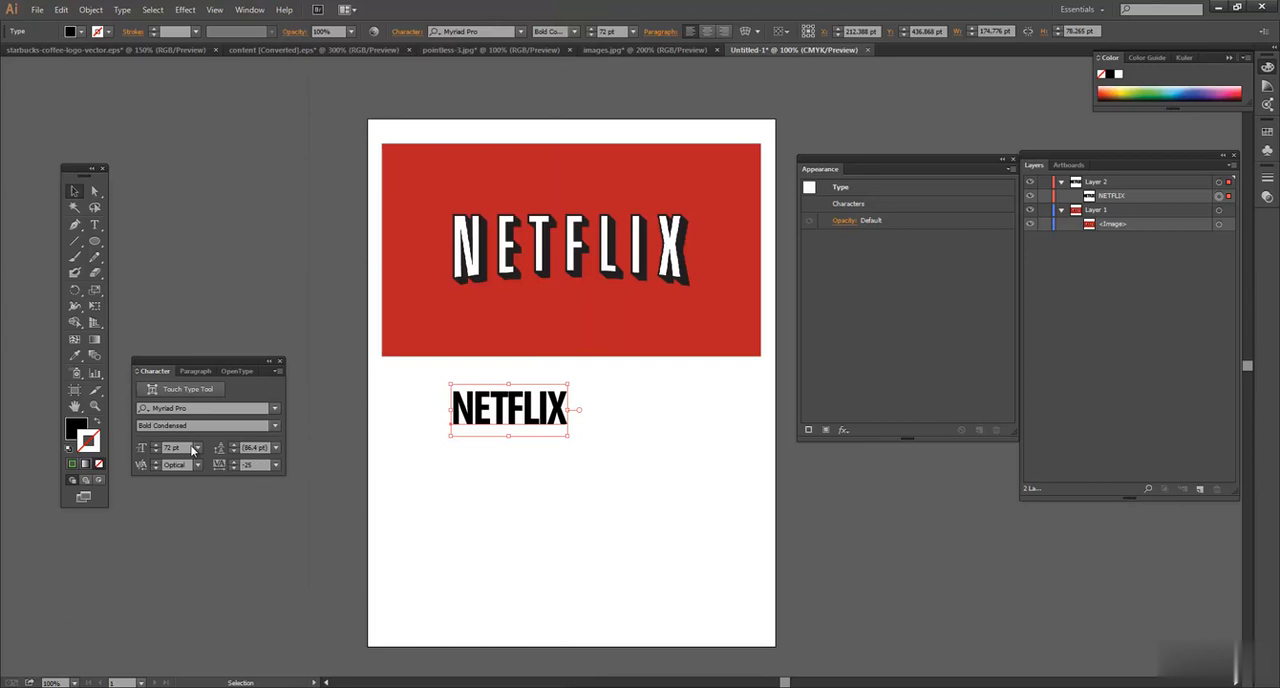
left_click(196, 448)
type("117")
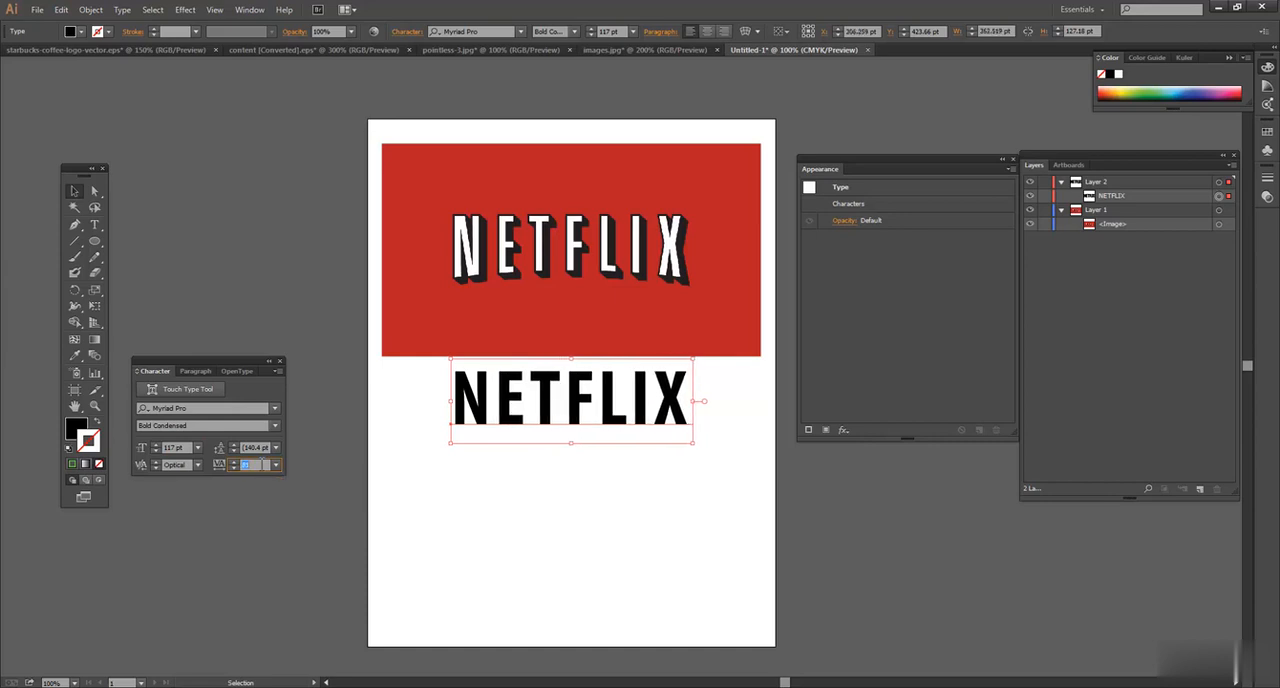
left_click_drag(700, 400, 716, 400)
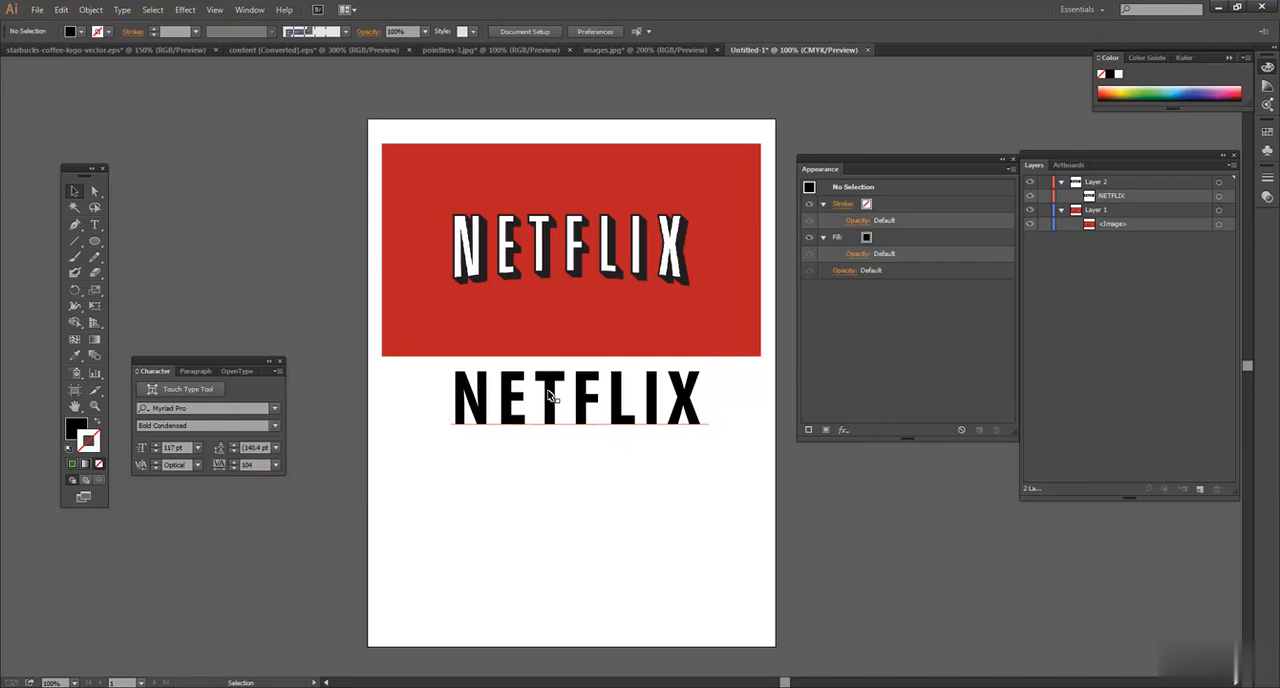
left_click(564, 396)
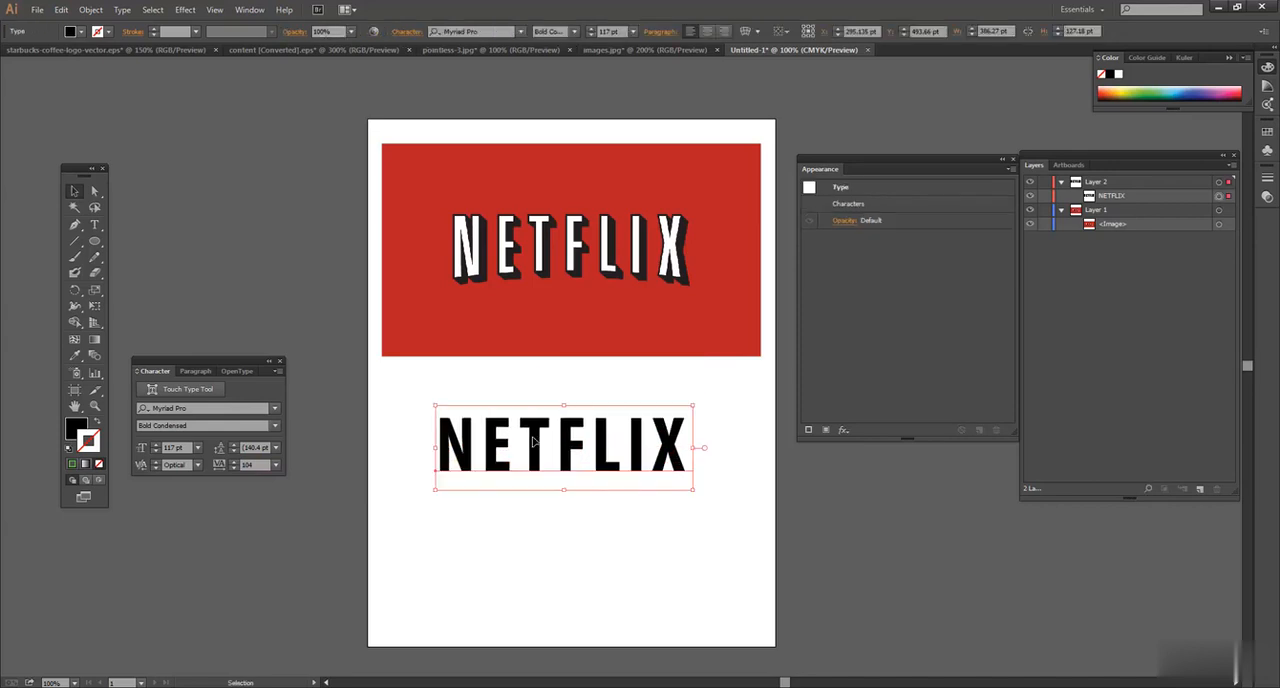
left_click_drag(564, 444, 564, 444)
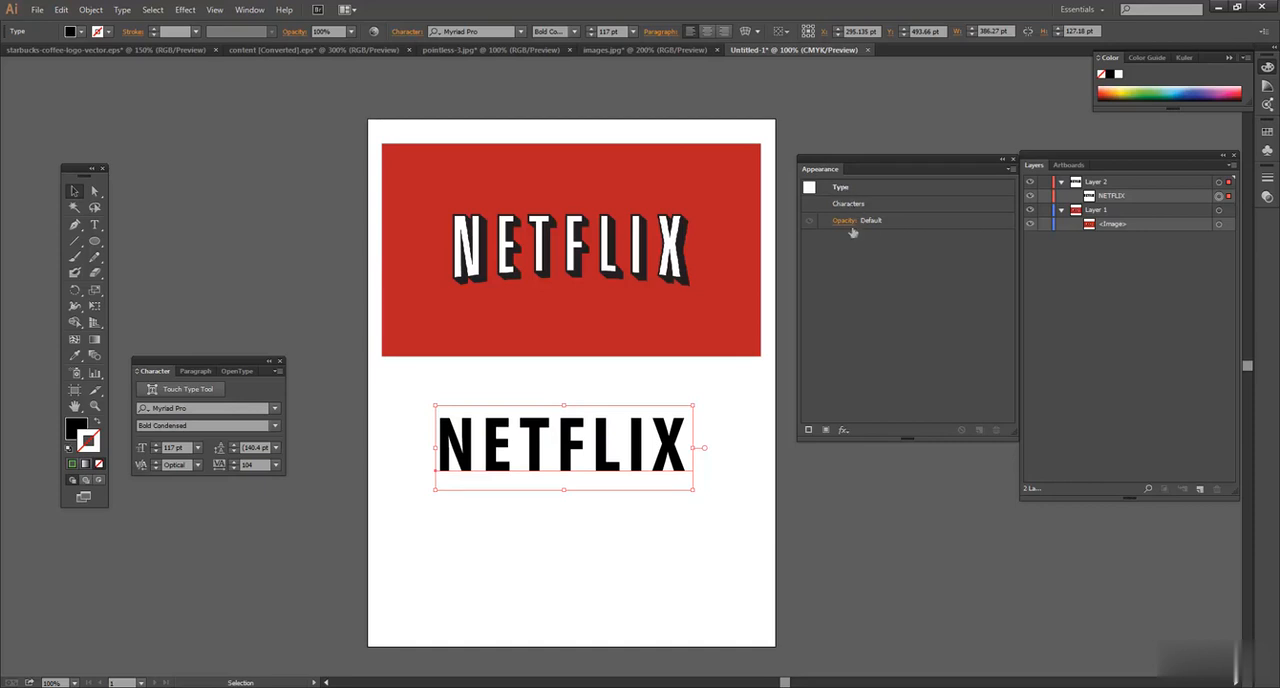
Step: Restore the NETFLIX text's opacity to 100%, target the whole type object and bring up the Effect menu
left_click(844, 220)
type("78")
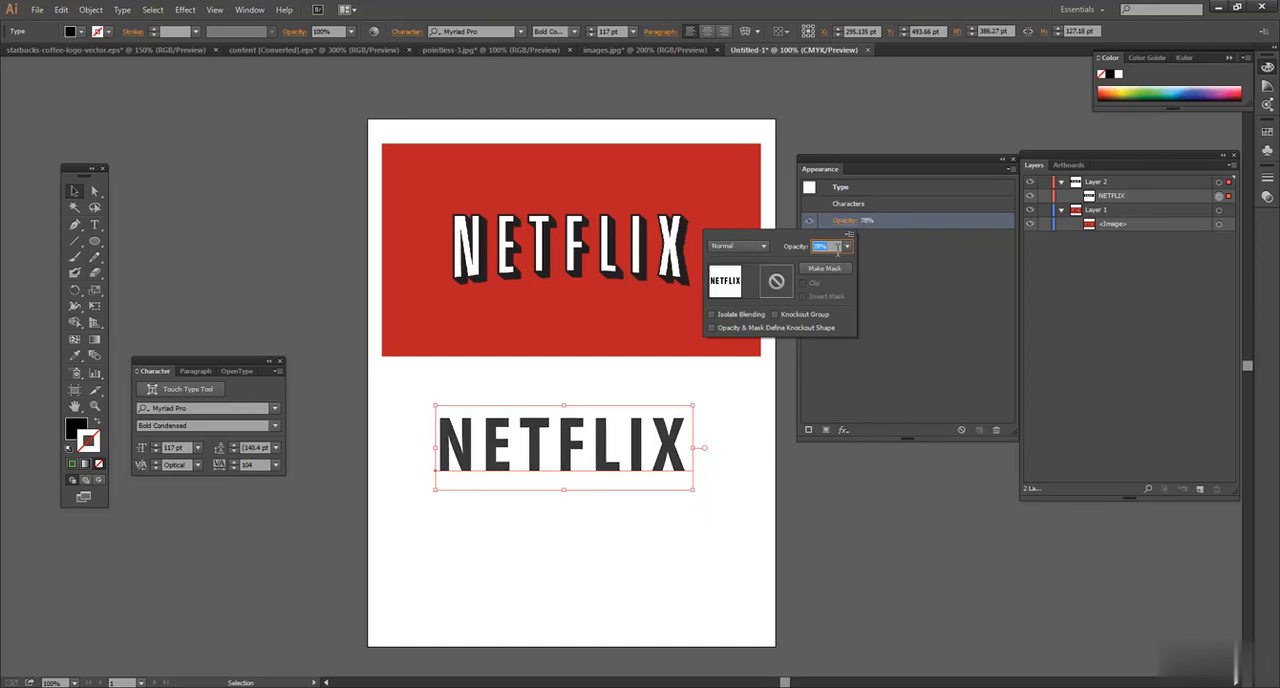
left_click(848, 246)
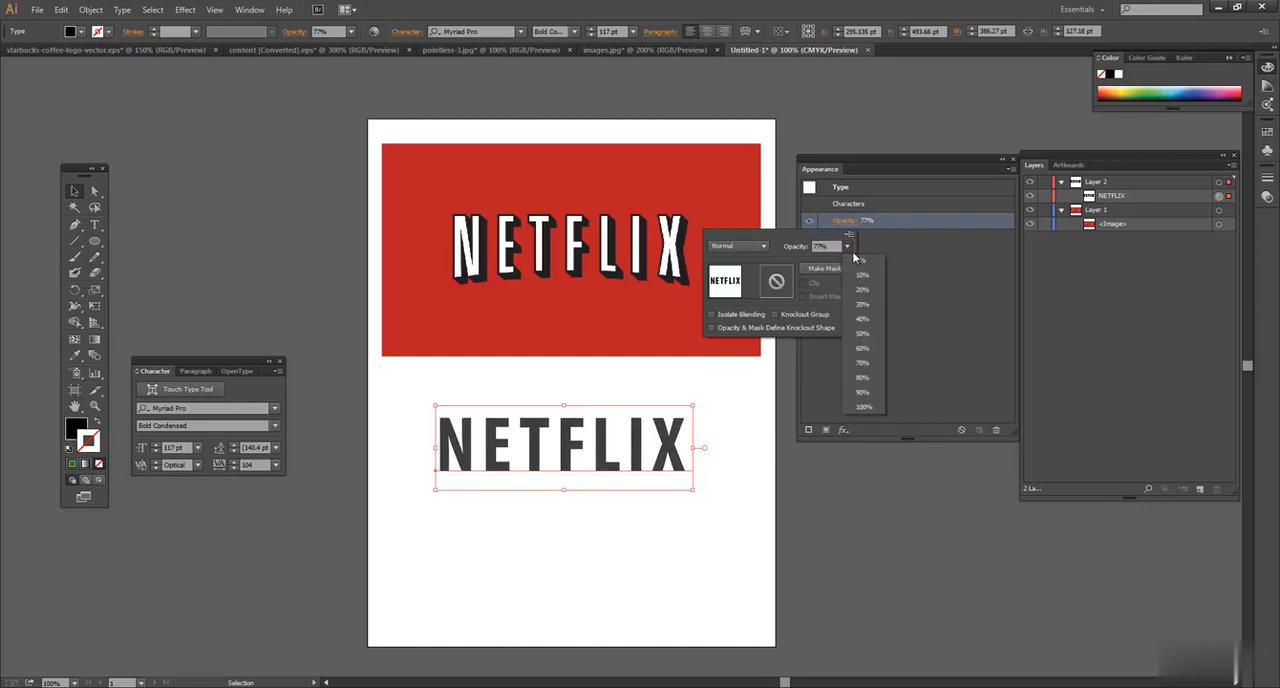
left_click(862, 406)
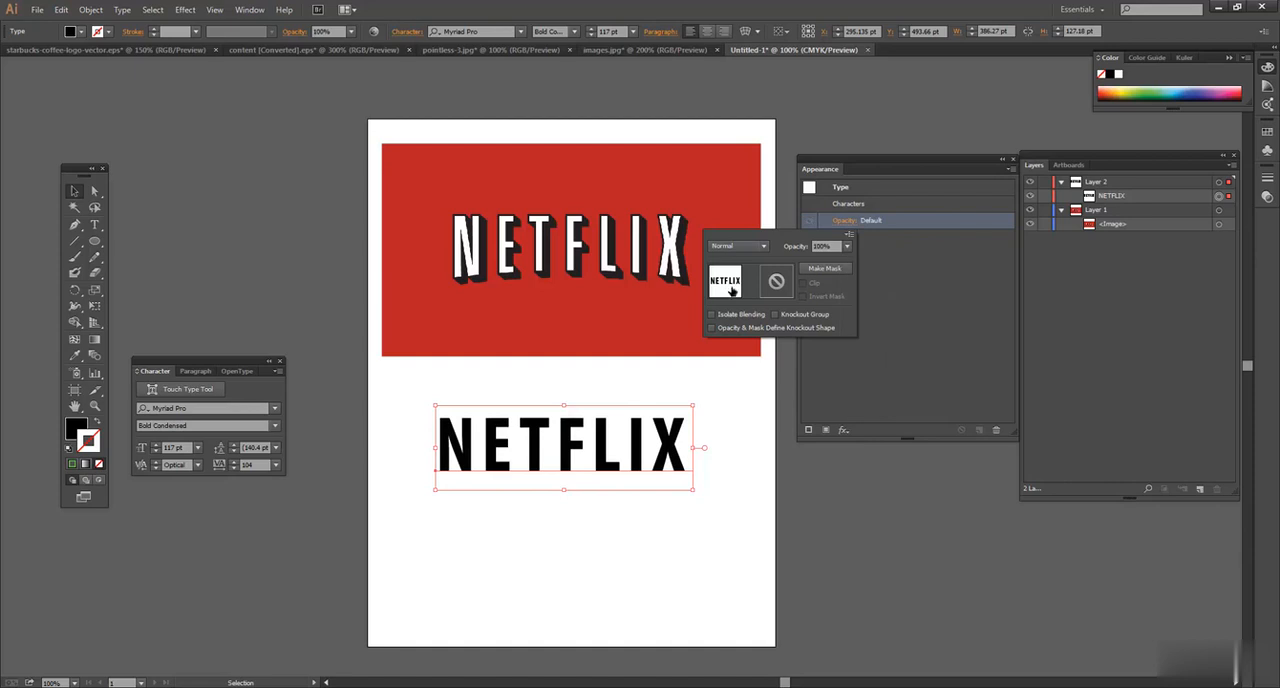
mouse_move(778, 278)
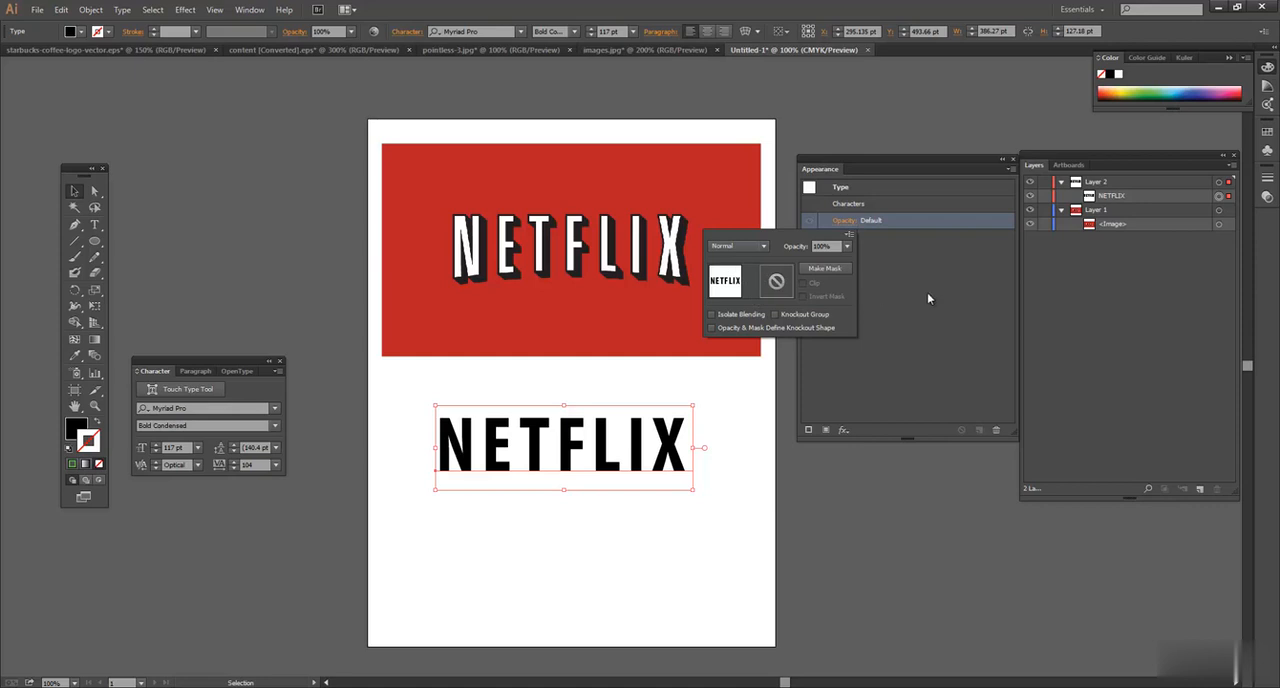
left_click(848, 204)
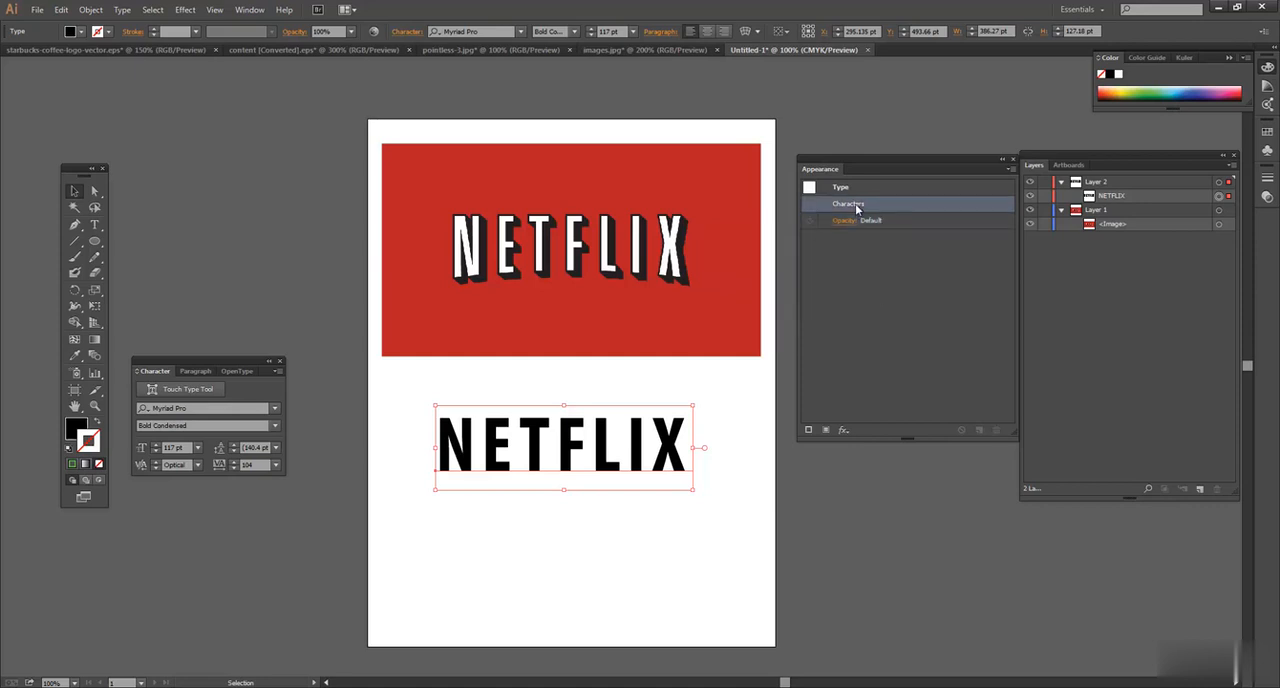
left_click_drag(564, 448, 564, 430)
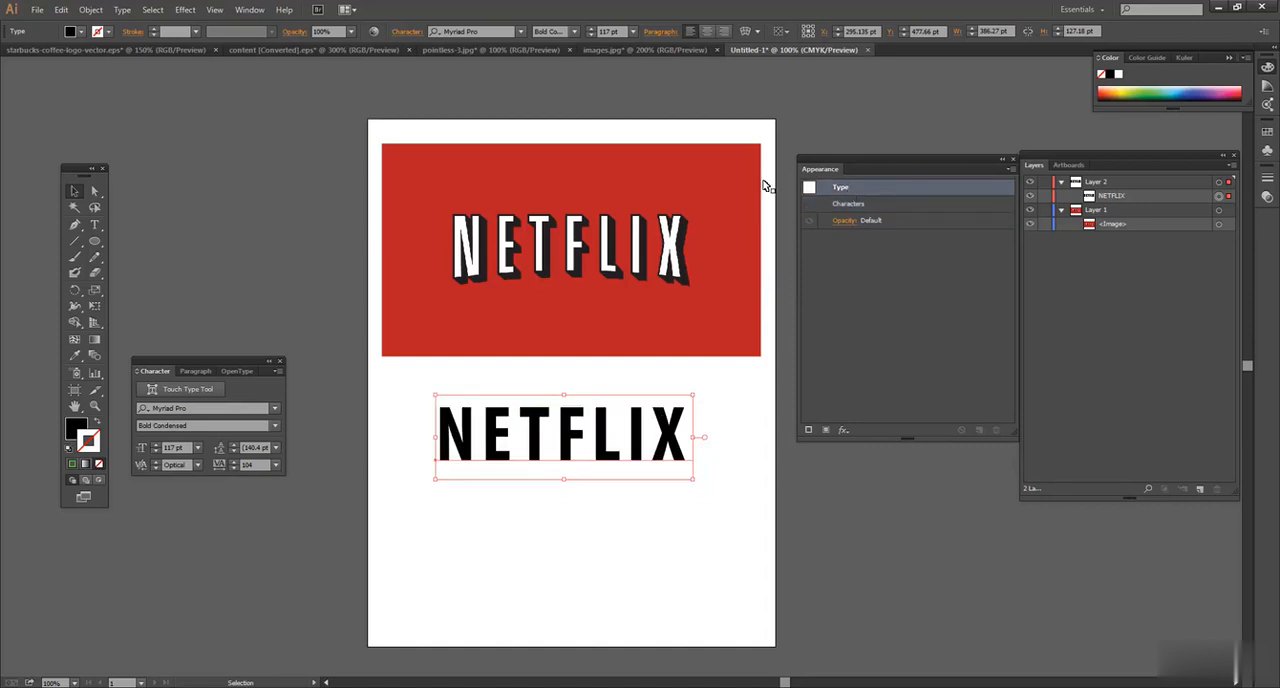
left_click(184, 10)
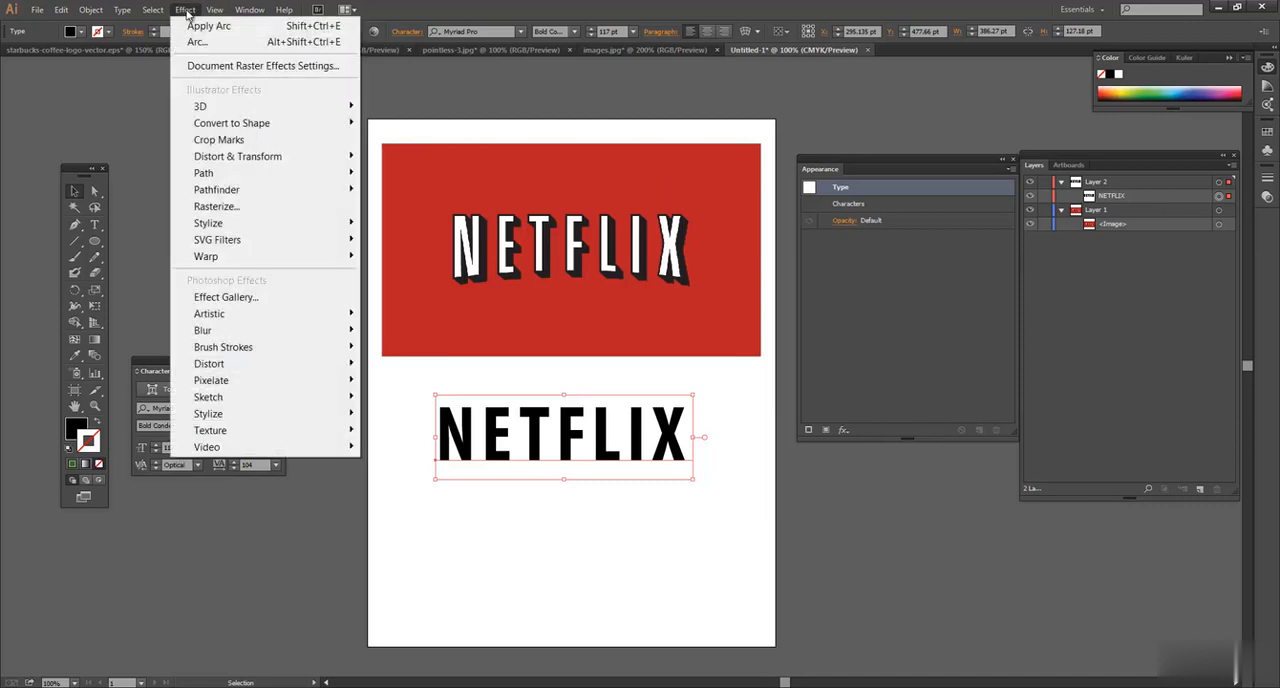
mouse_move(204, 256)
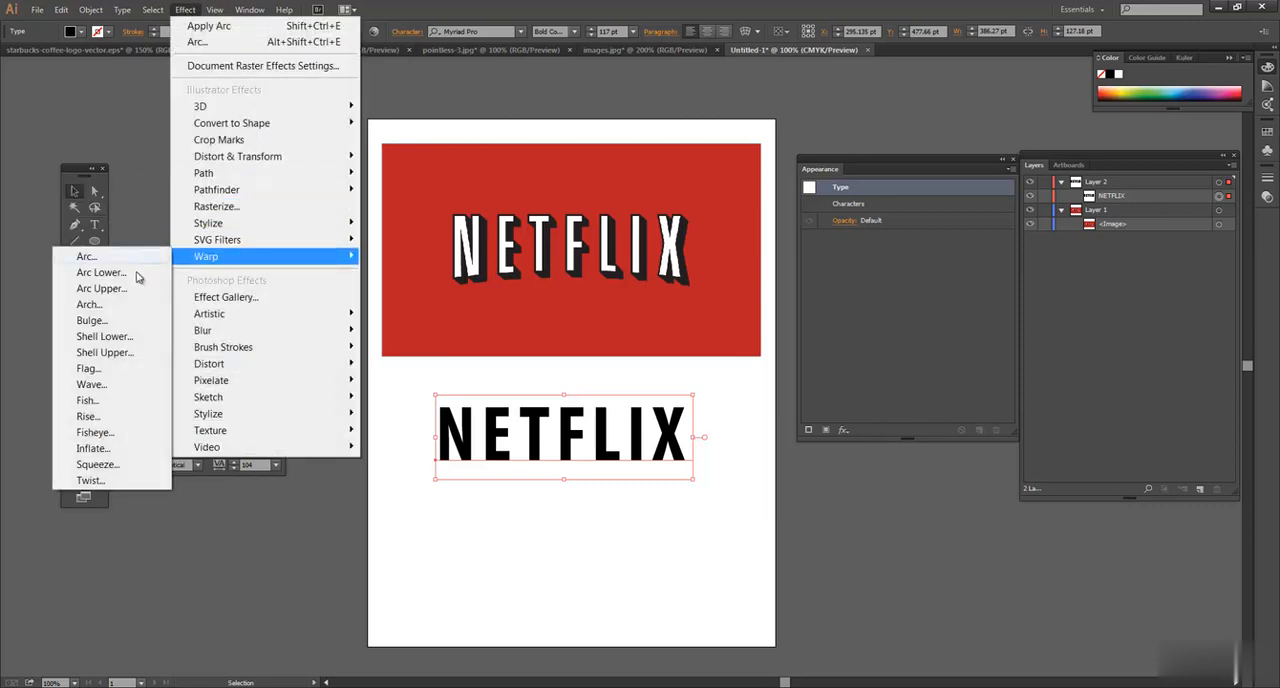
mouse_move(118, 392)
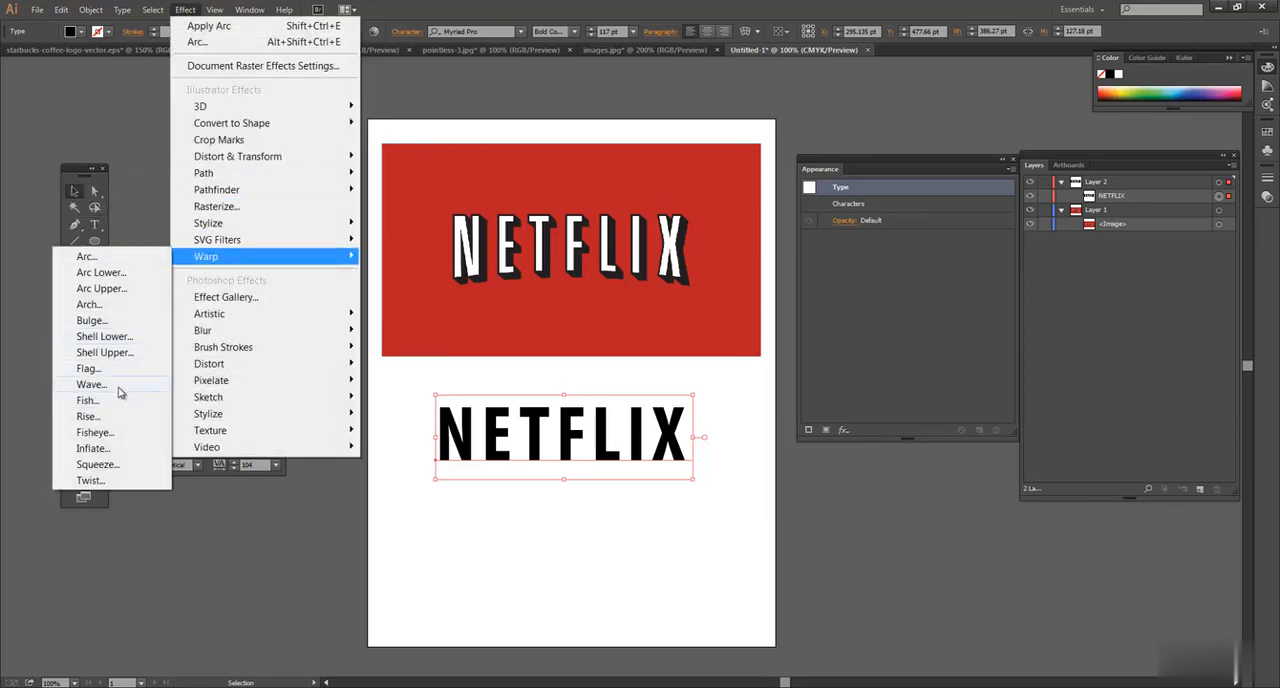
Step: Apply a Warp effect to the text, switch it to Arc Lower and flatten the bend to a slight curve
left_click(86, 256)
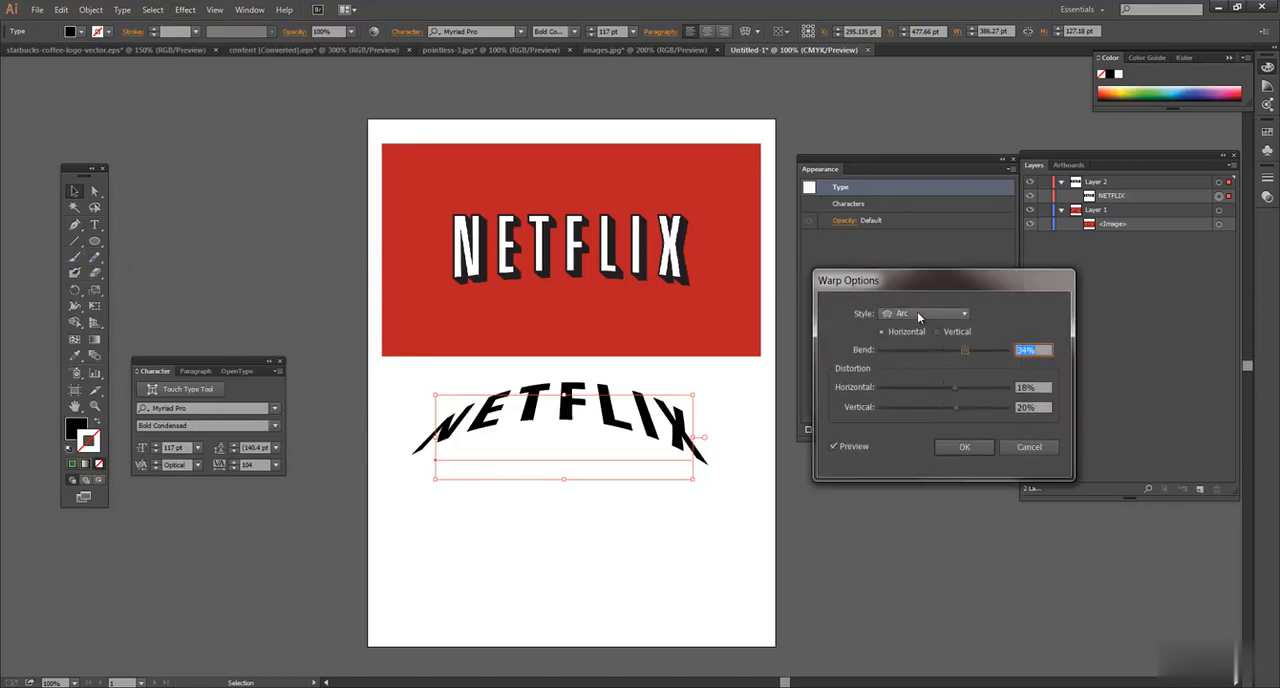
left_click(922, 312)
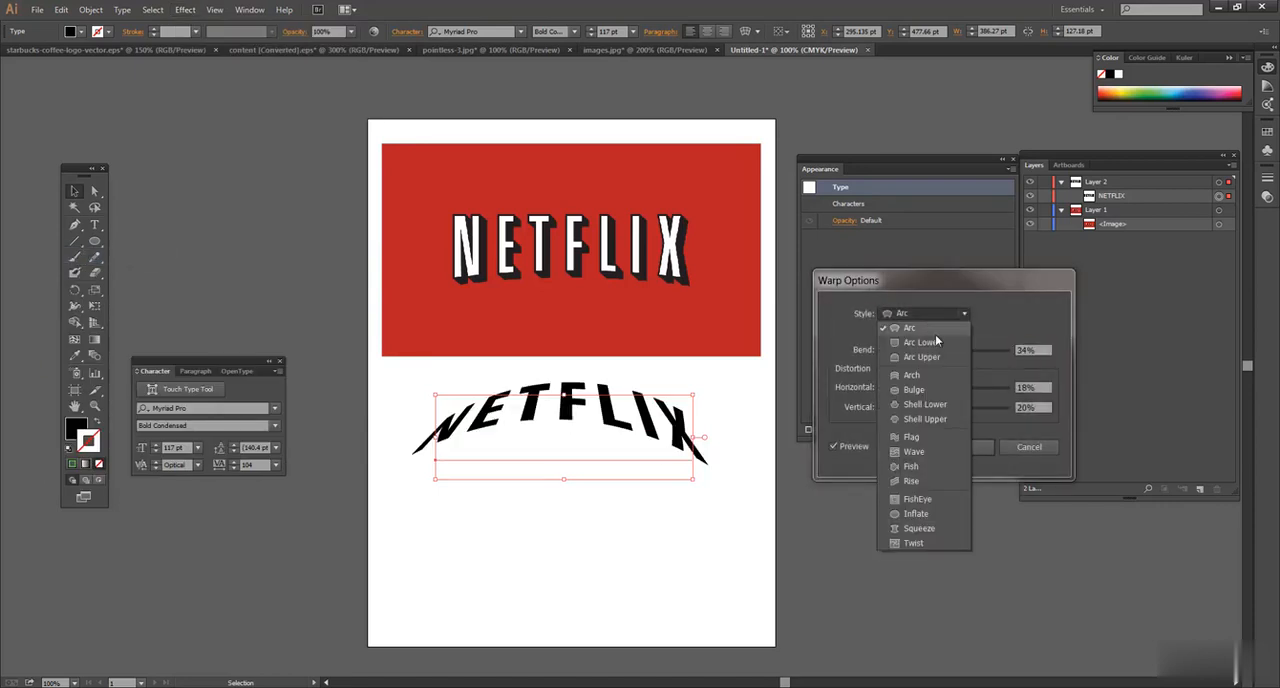
mouse_move(920, 356)
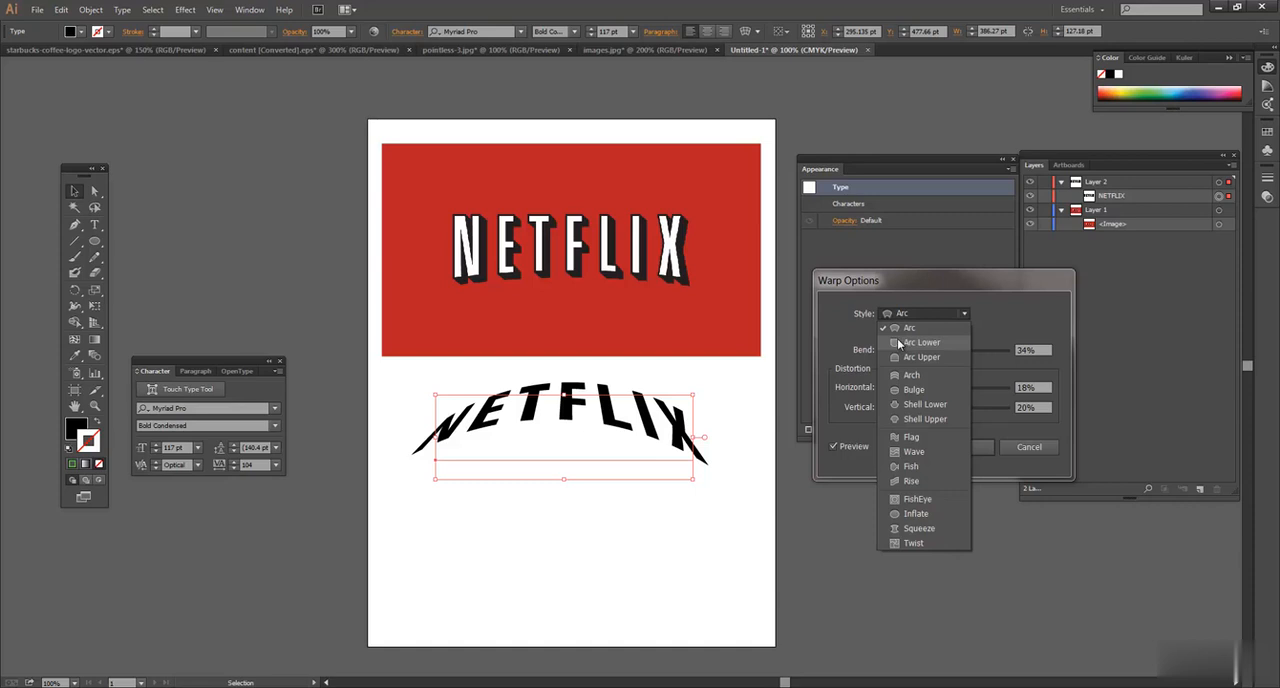
left_click(920, 342)
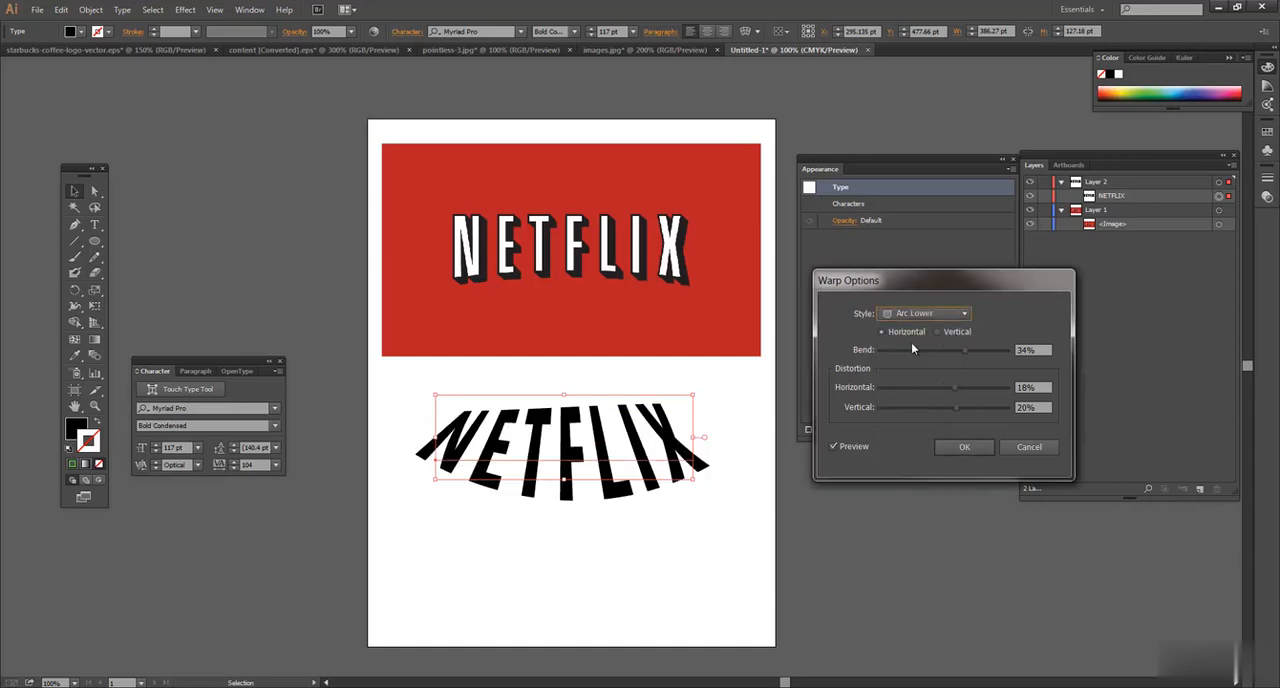
mouse_move(532, 450)
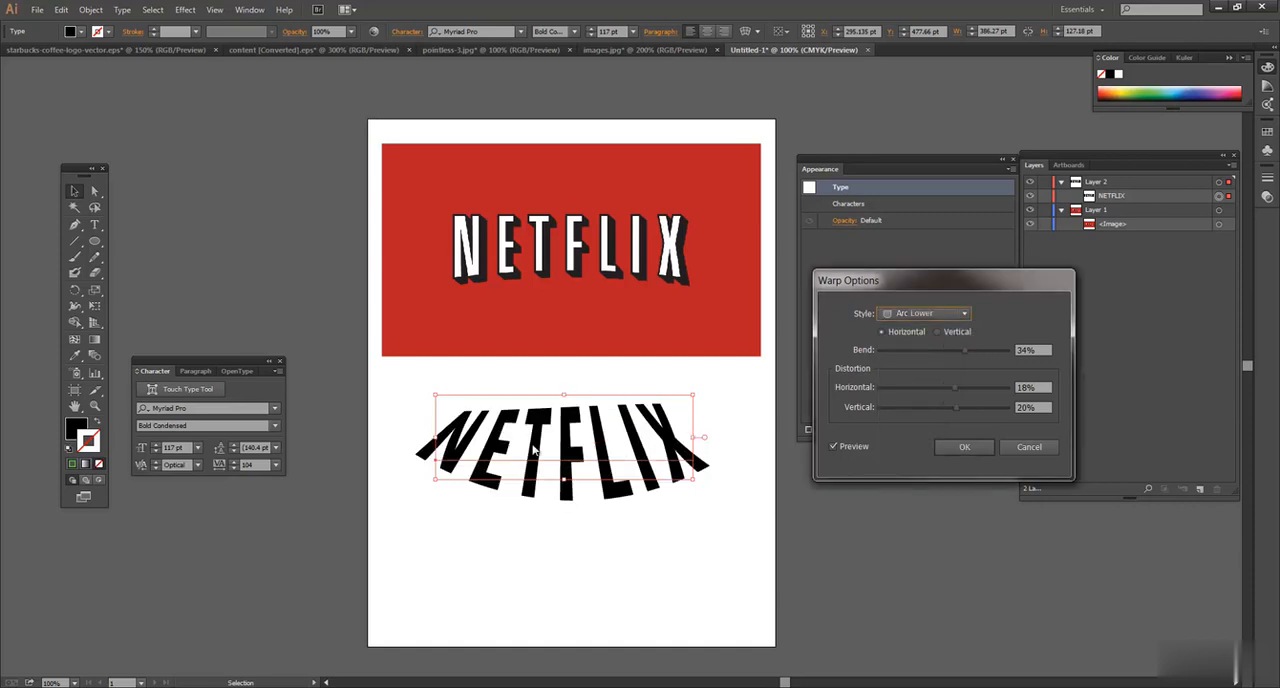
mouse_move(608, 394)
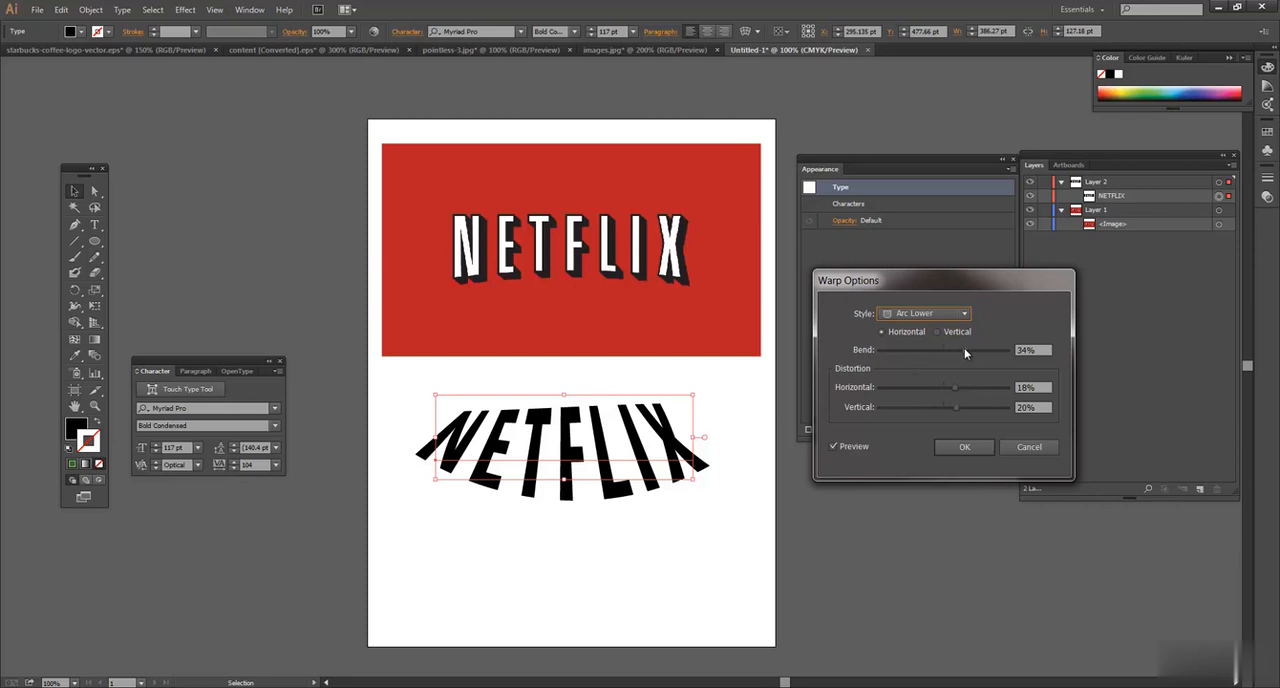
left_click_drag(964, 350, 944, 350)
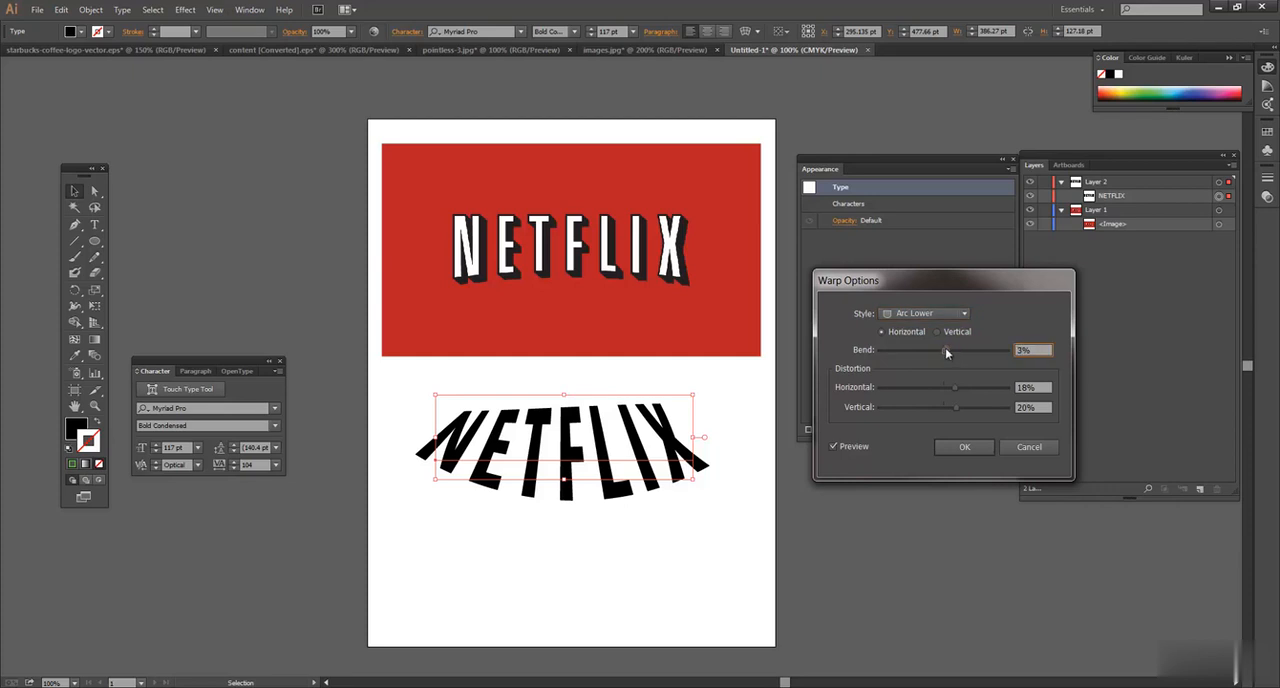
left_click_drag(944, 350, 936, 350)
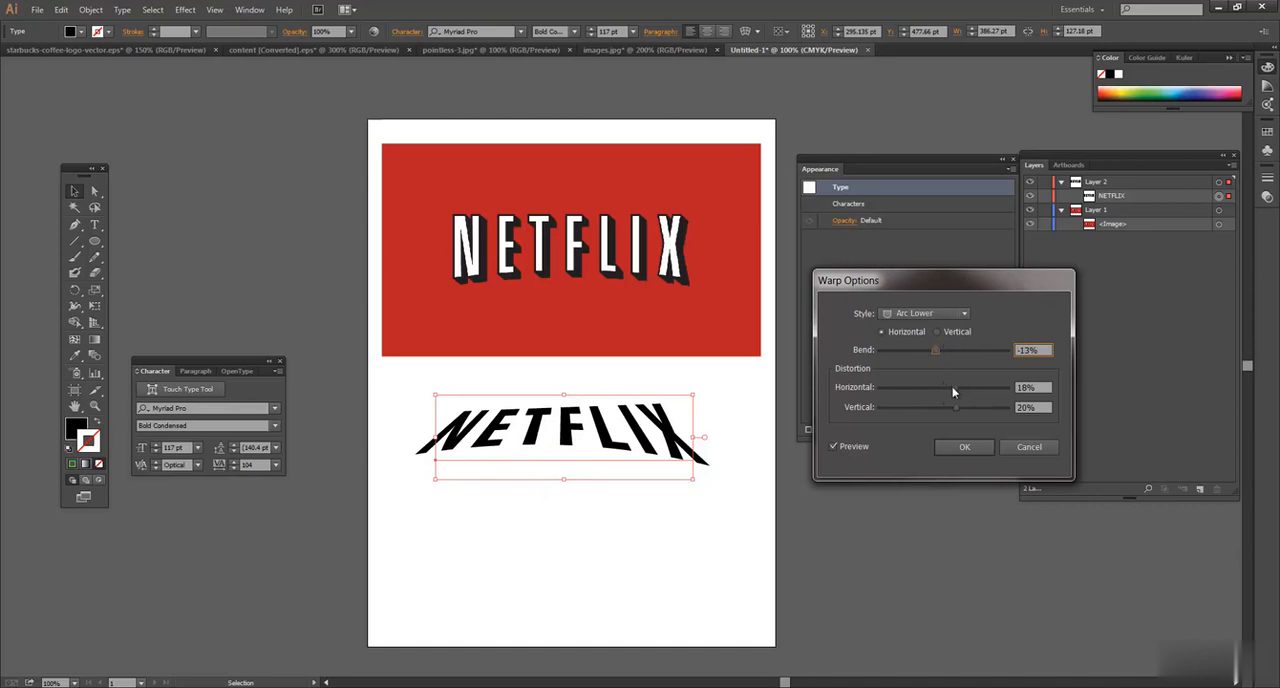
Step: Zero the horizontal and vertical distortion, settle on a slight negative bend and apply the warp
left_click_drag(956, 388, 944, 388)
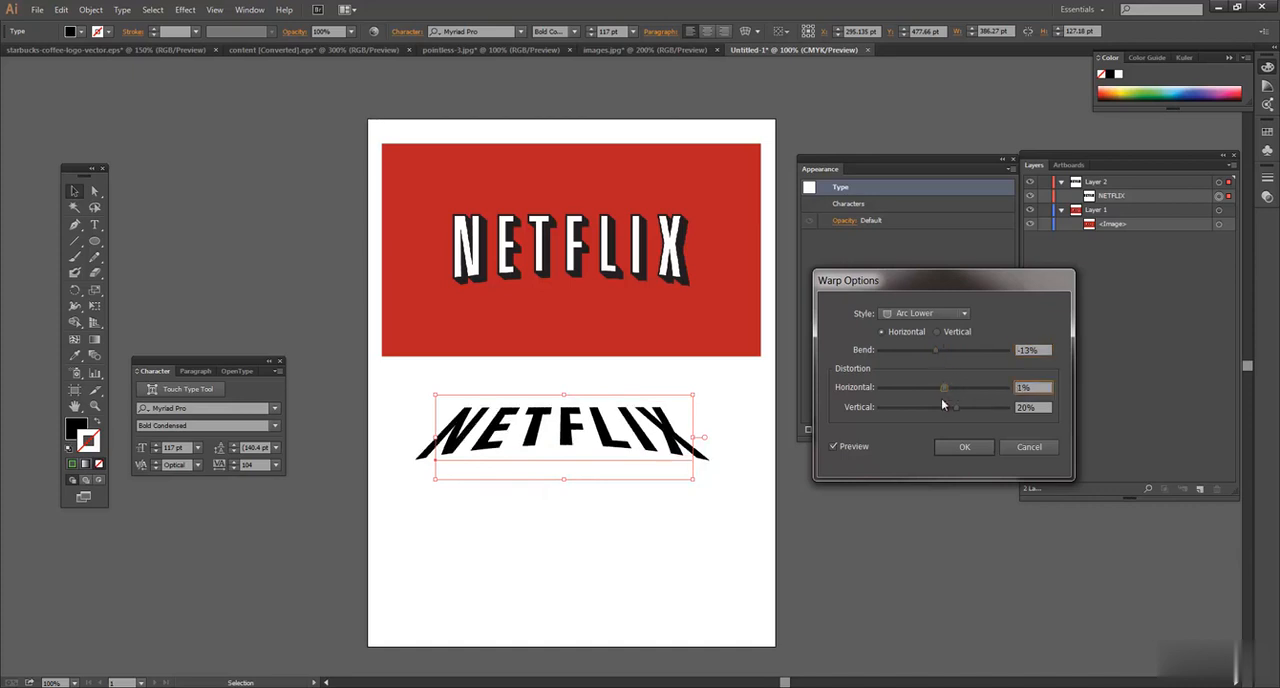
left_click_drag(960, 408, 944, 408)
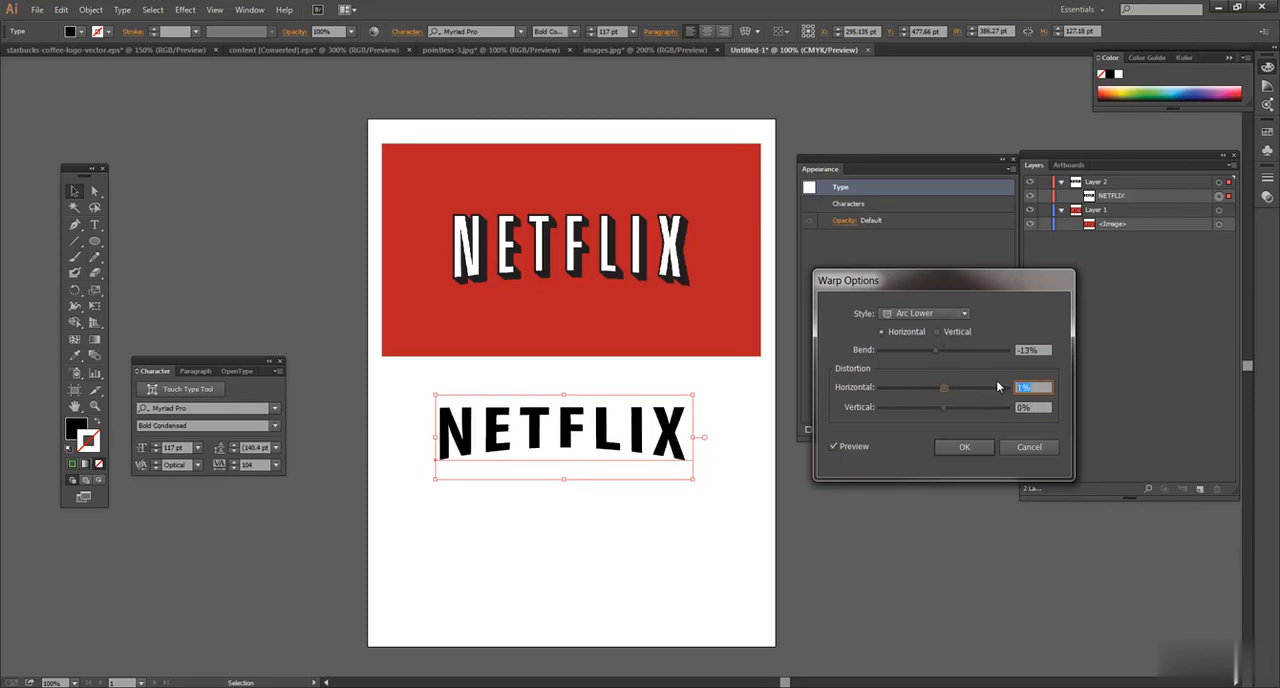
type("0")
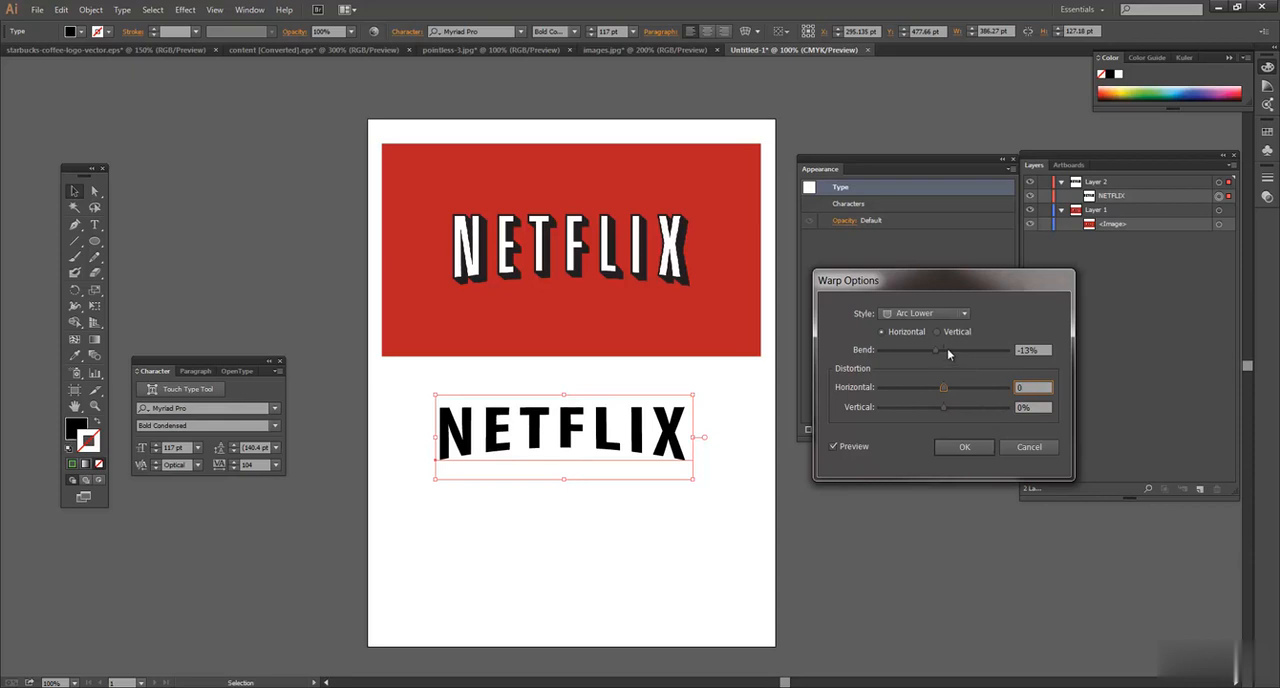
left_click_drag(936, 350, 930, 350)
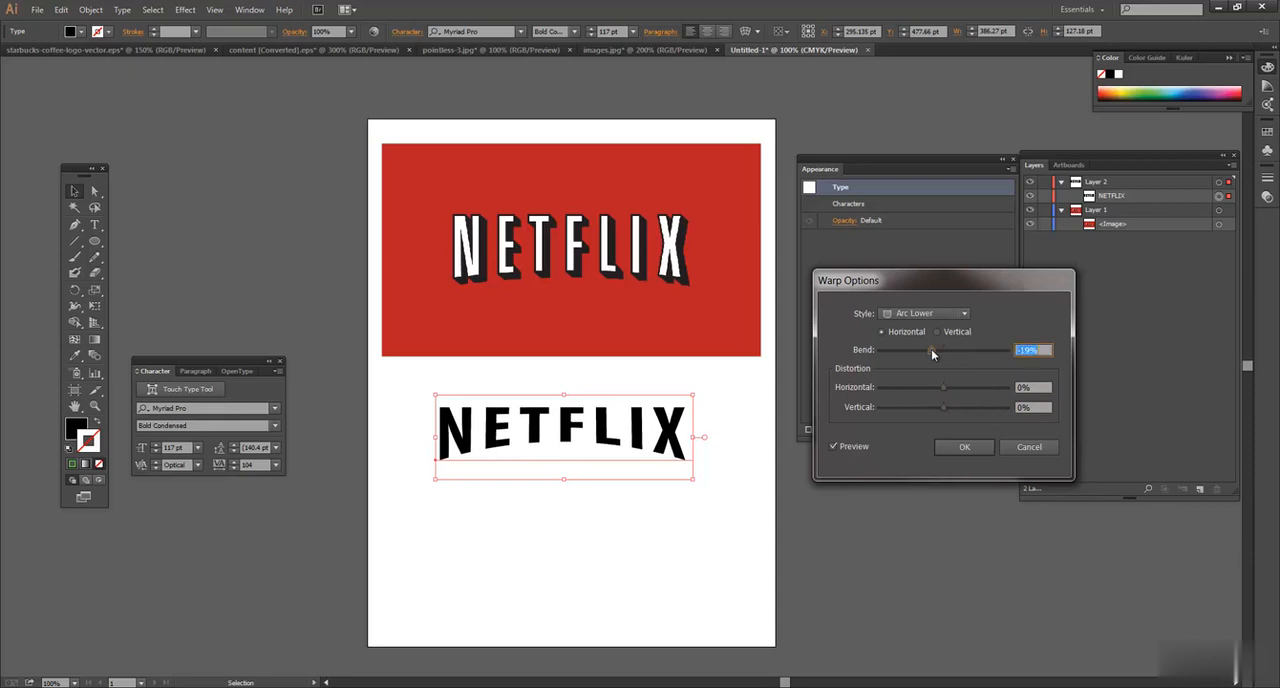
left_click_drag(934, 350, 926, 350)
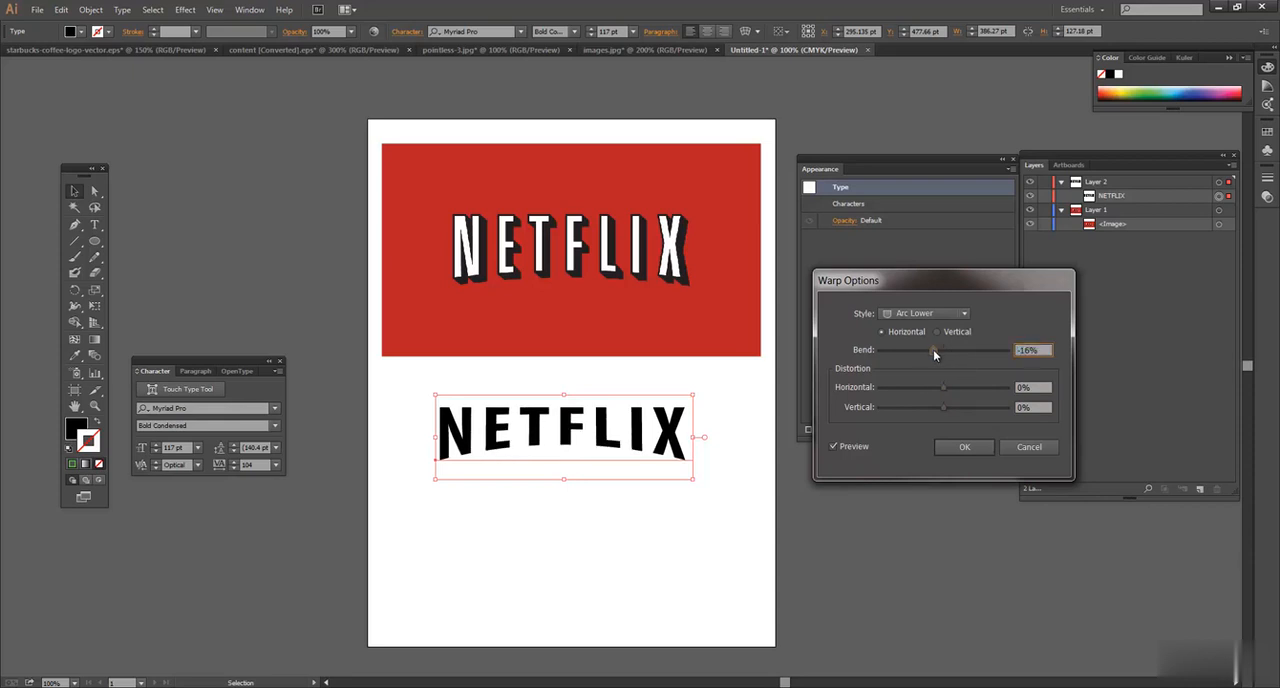
left_click_drag(936, 350, 936, 350)
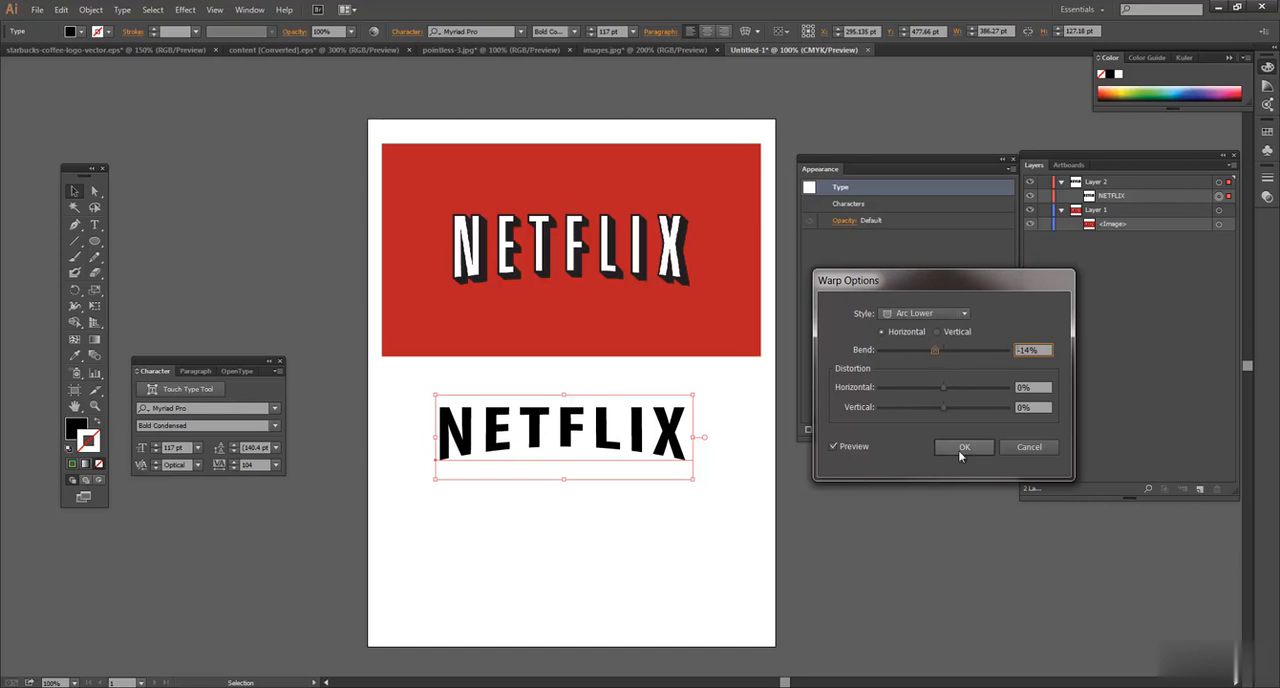
left_click(964, 448)
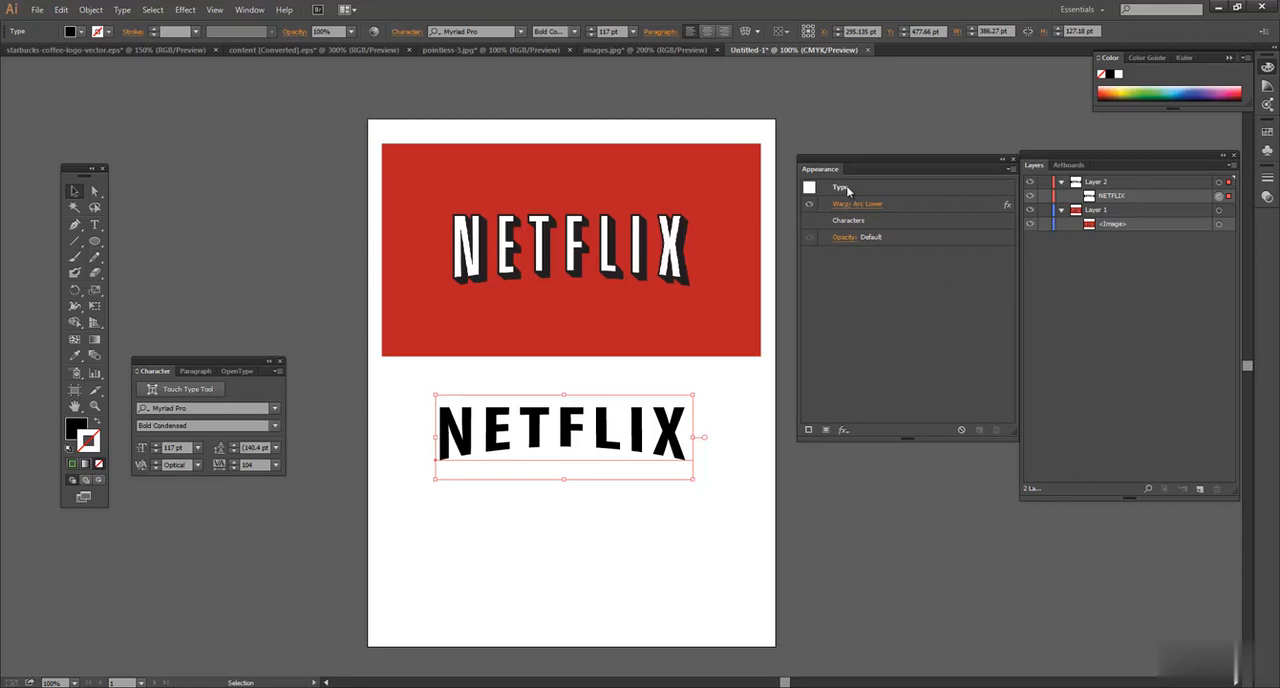
mouse_move(856, 204)
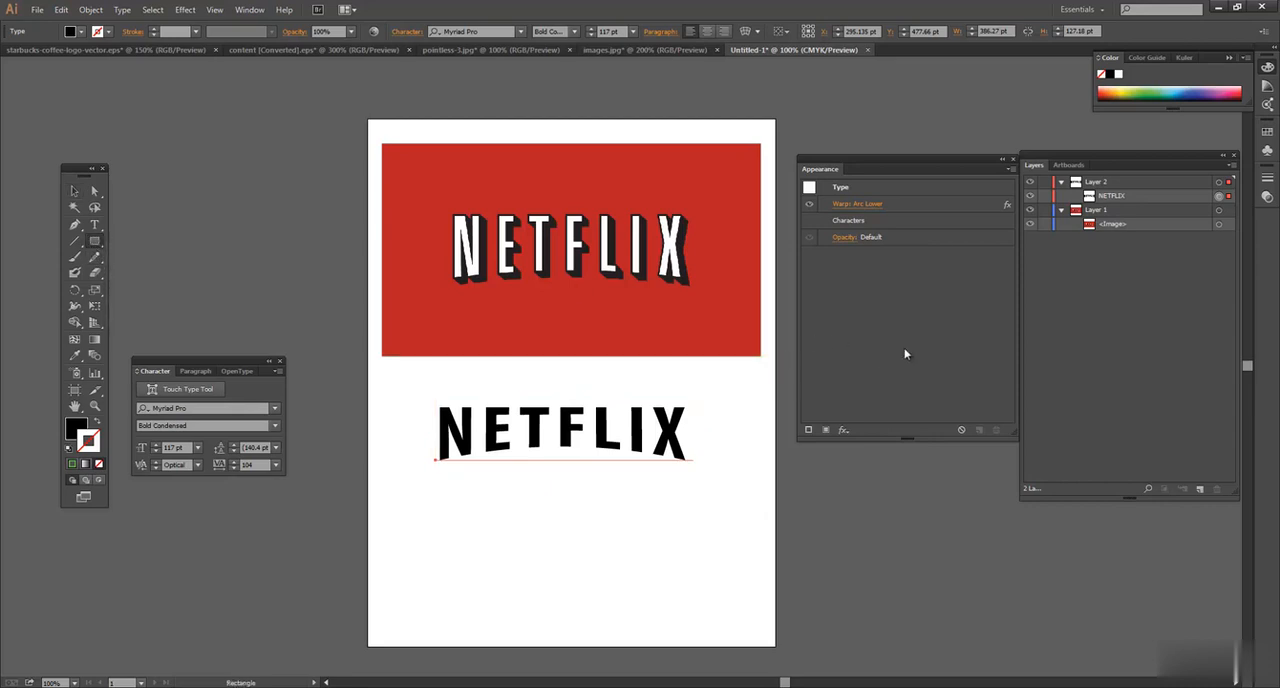
Step: Add a new layer for a red rectangle behind the text and centre it horizontally on the page with Align
left_click(1112, 196)
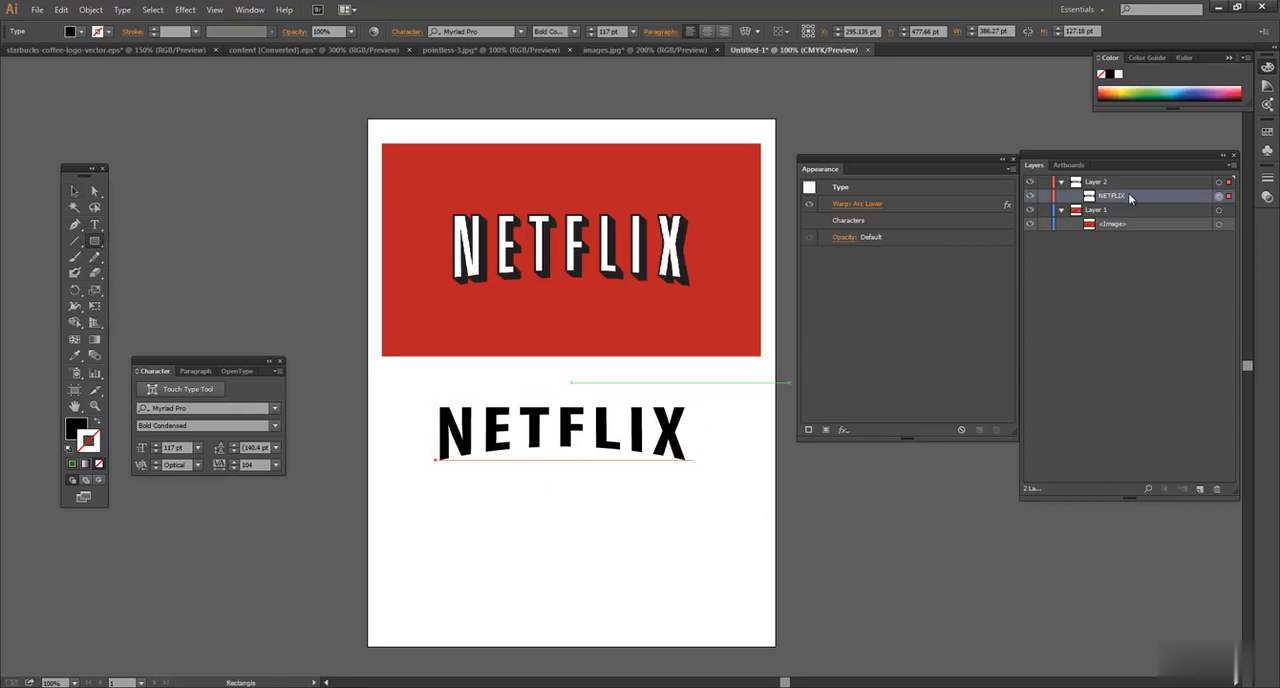
left_click(1060, 208)
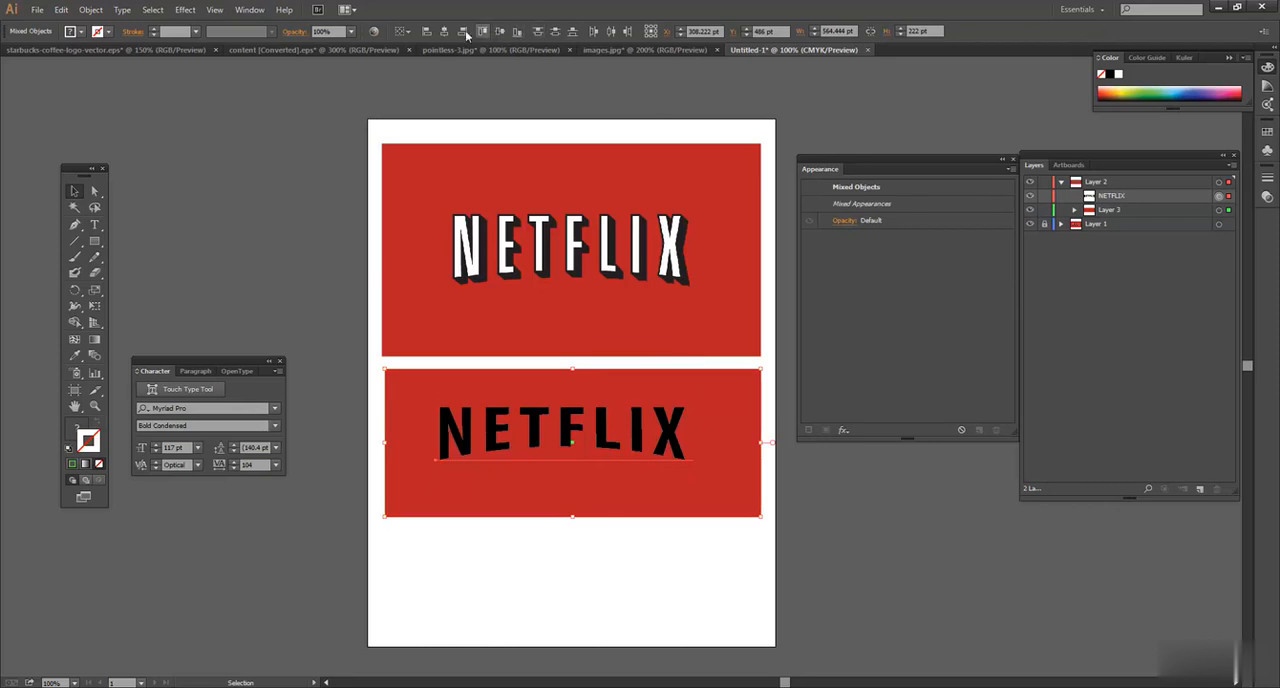
left_click(444, 30)
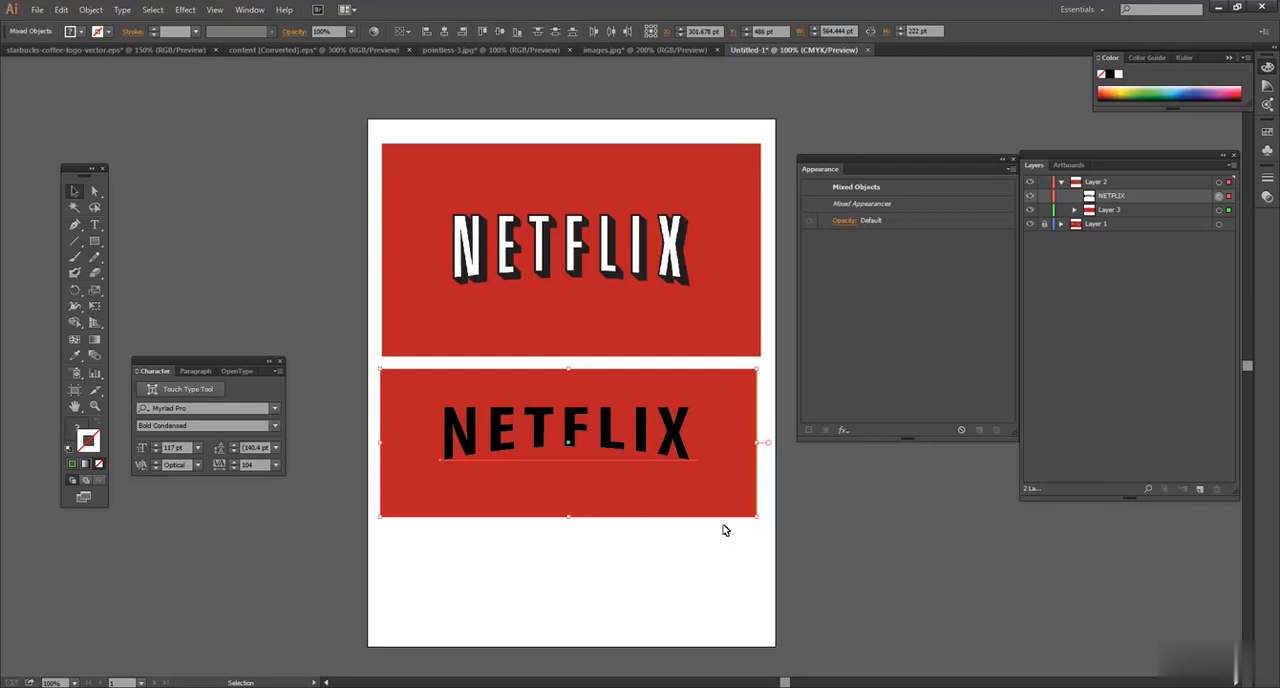
mouse_move(452, 152)
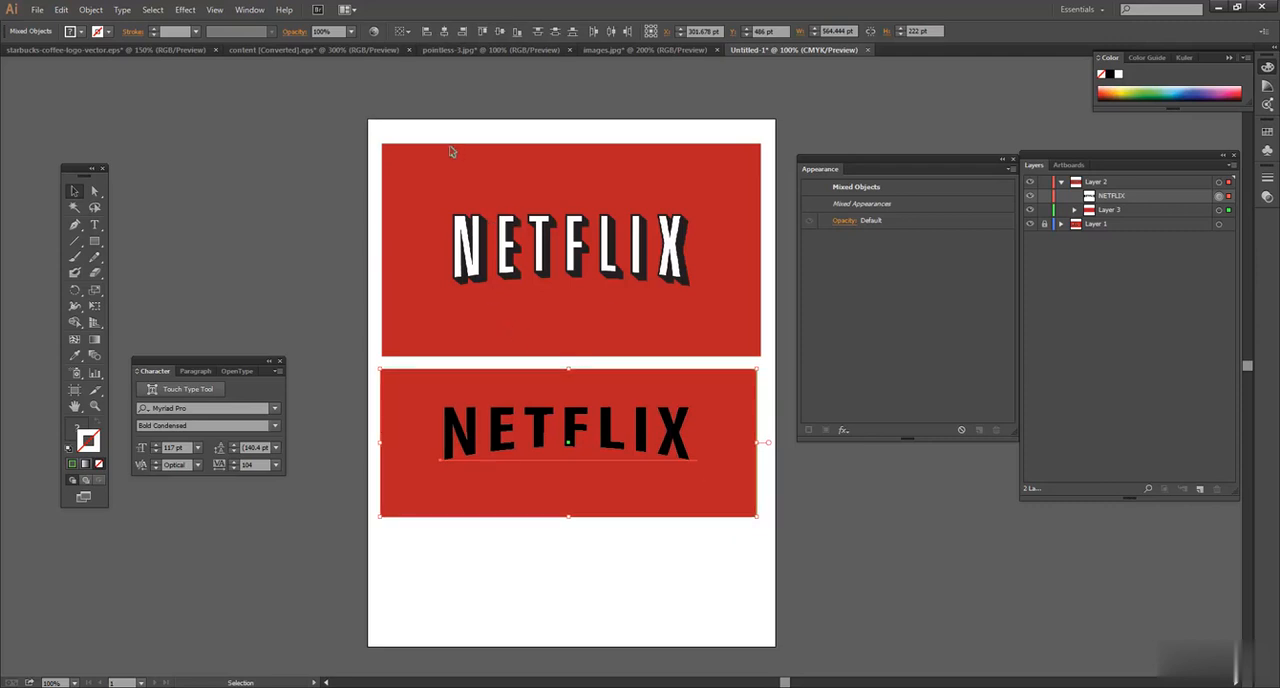
mouse_move(410, 52)
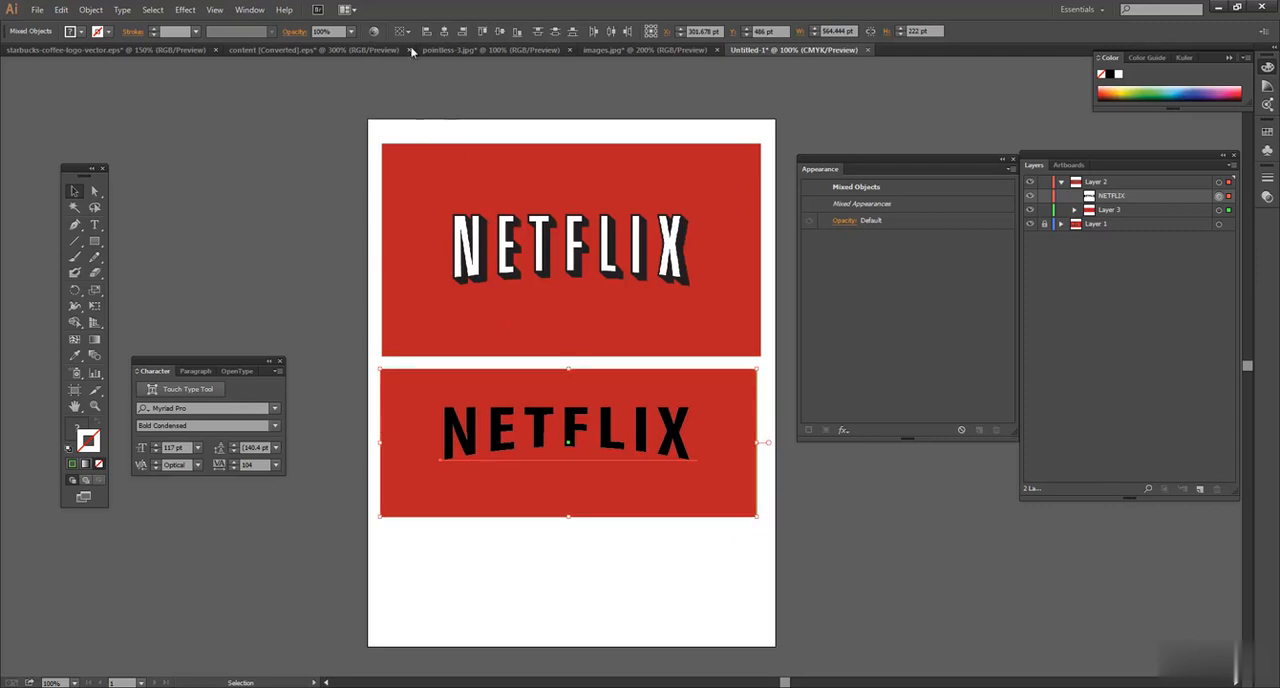
left_click(400, 30)
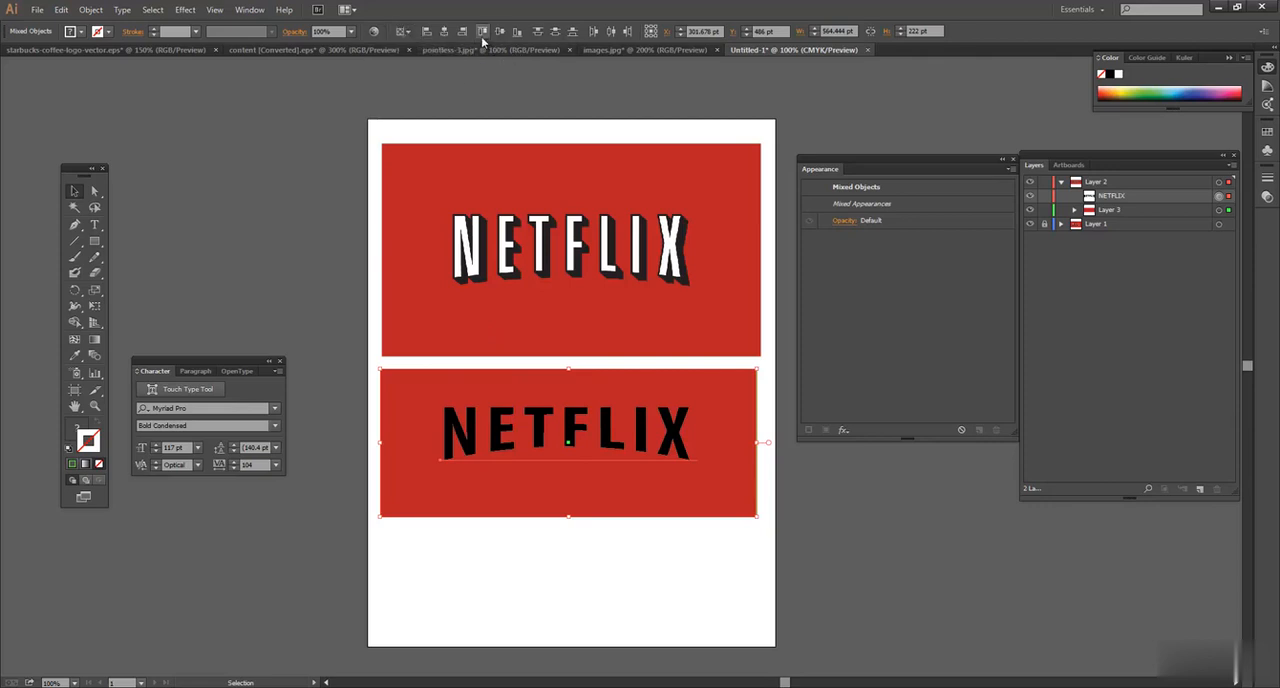
mouse_move(532, 44)
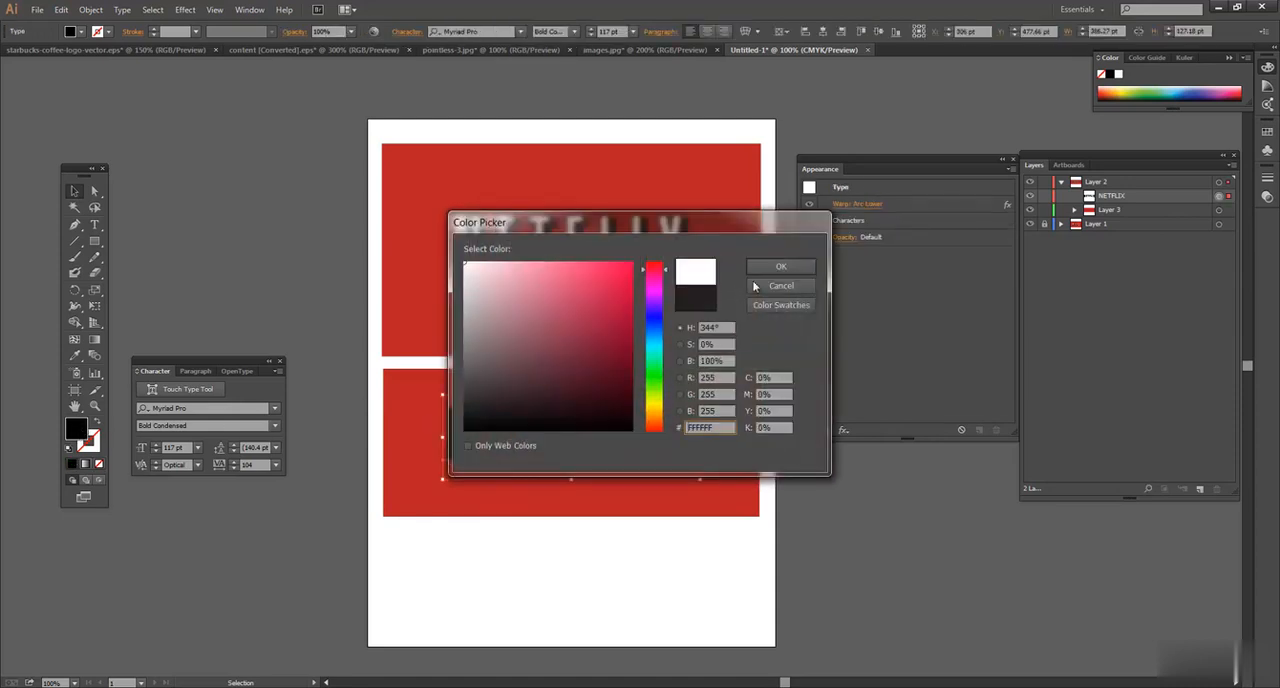
Step: Confirm white (#FFFFFF) as the fill of the warped NETFLIX text
left_click(780, 266)
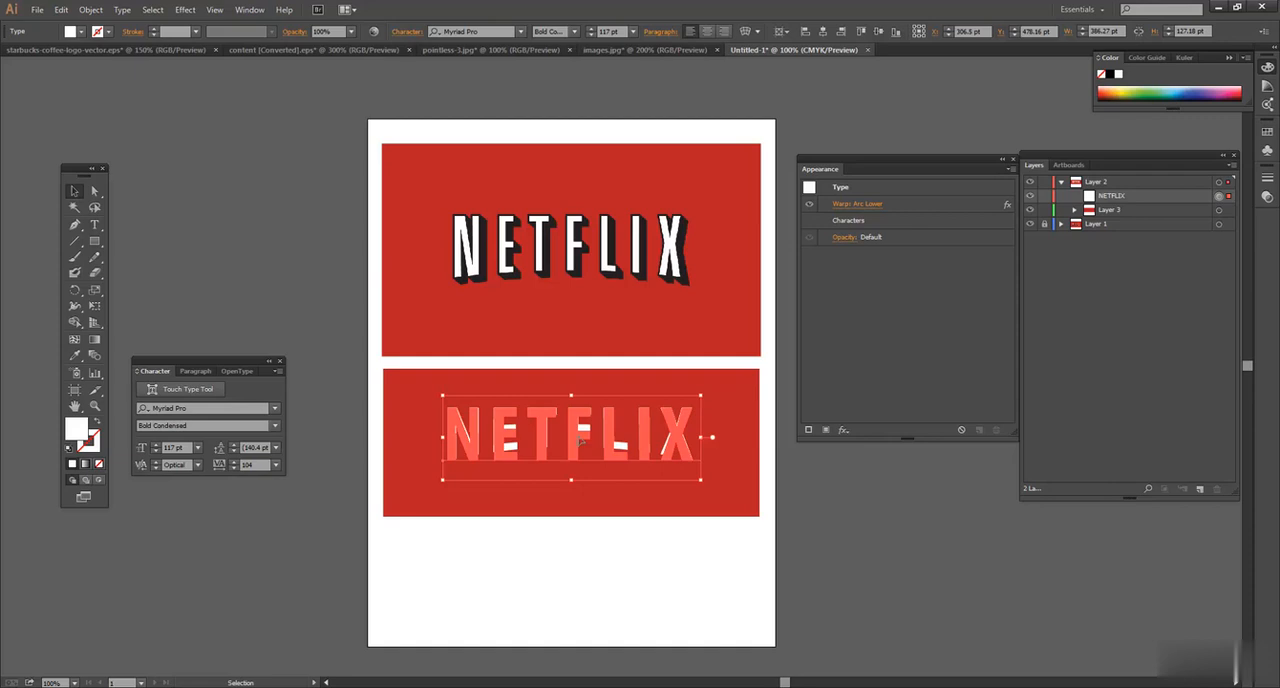
mouse_move(656, 440)
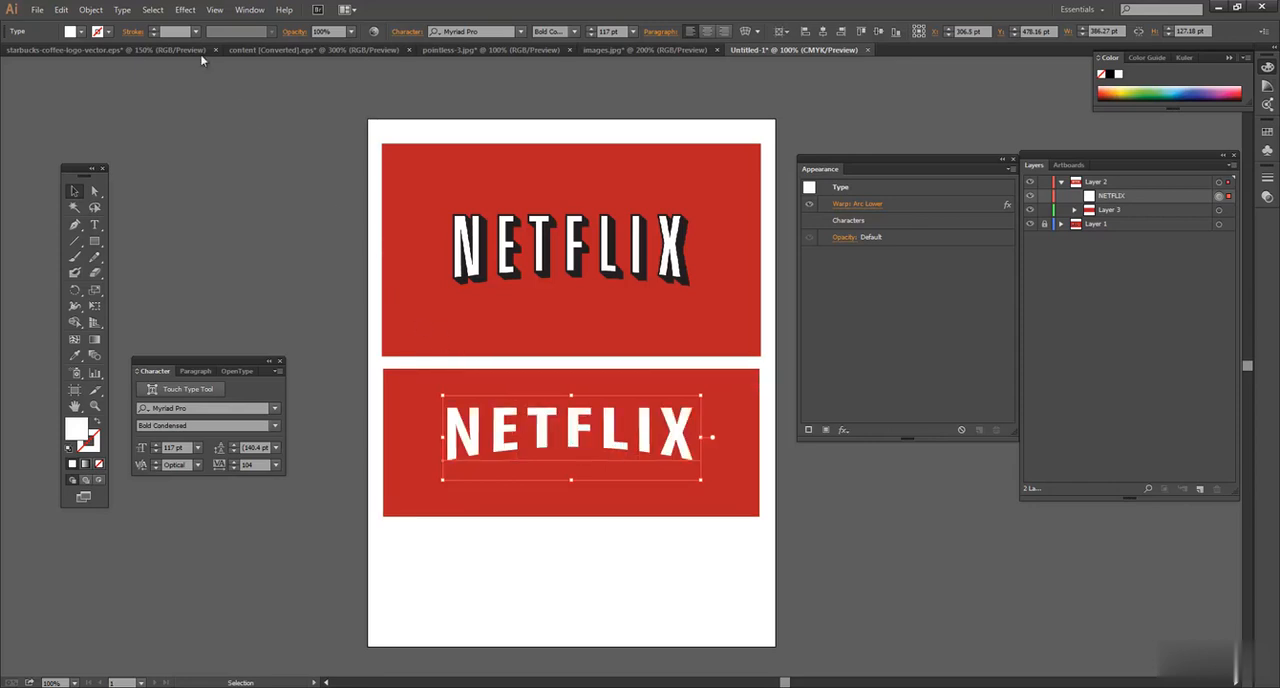
Step: Convert the white NETFLIX text to outlines via Type > Create Outlines and inspect the resulting group
left_click(120, 8)
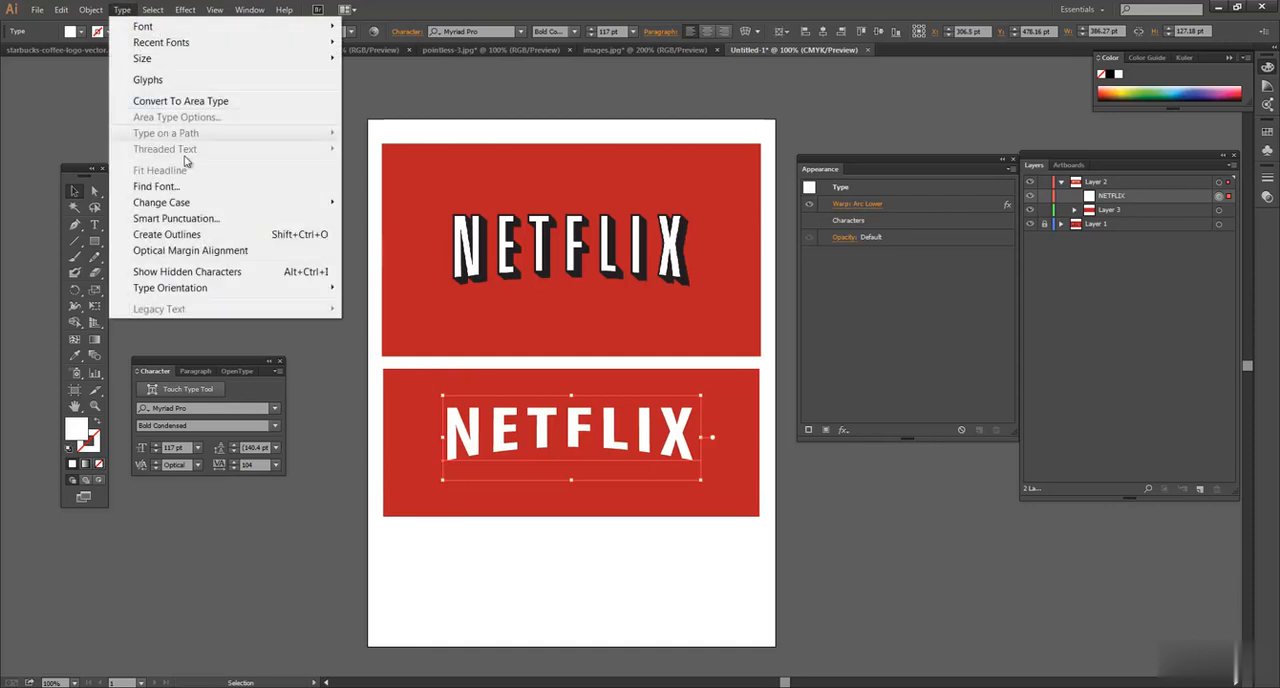
mouse_move(168, 234)
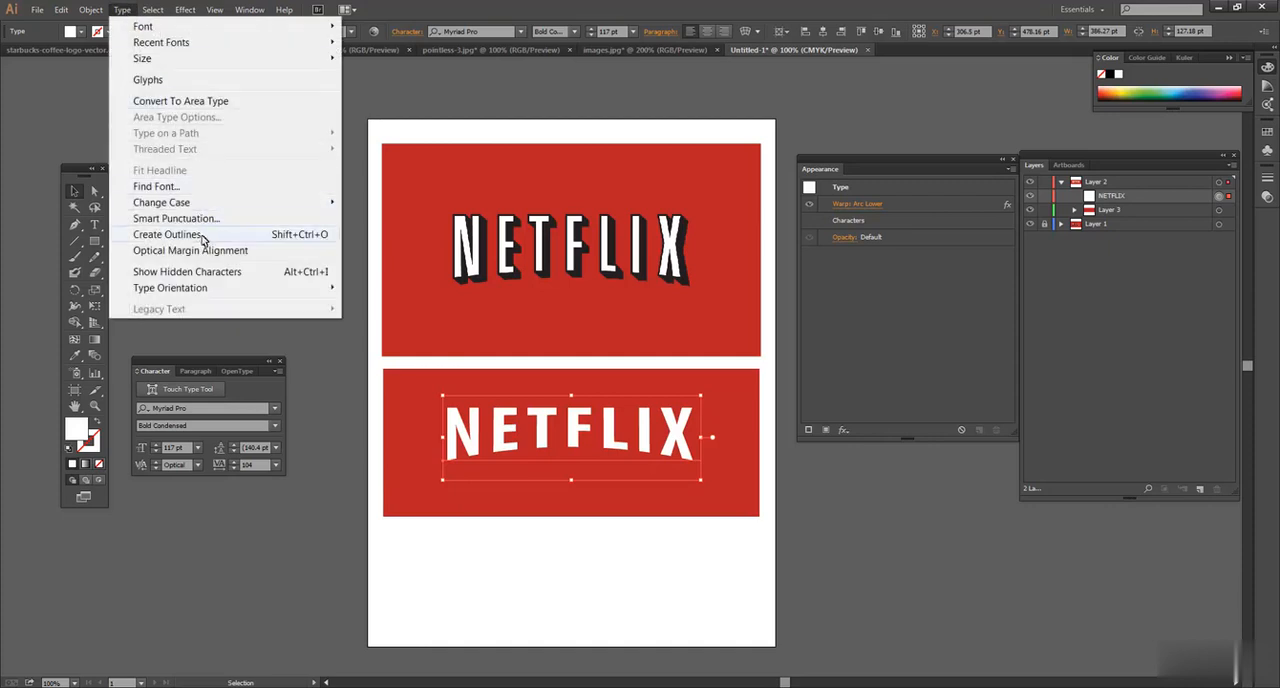
left_click(168, 234)
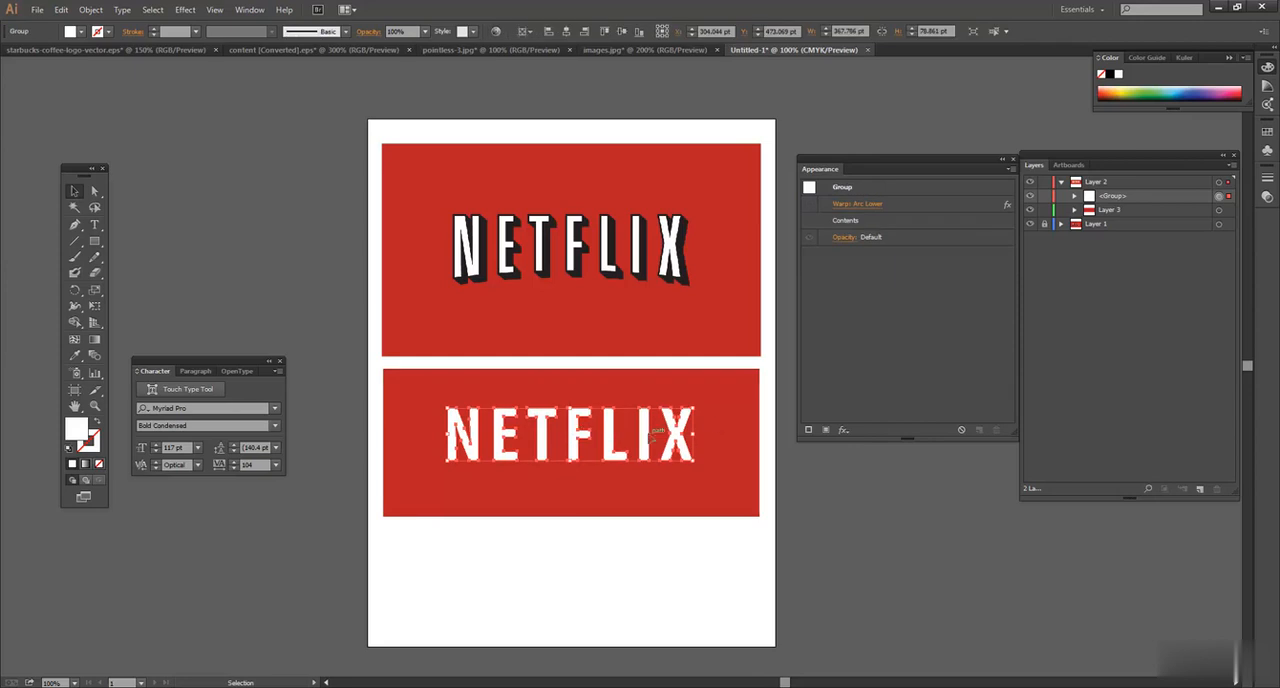
left_click(1074, 196)
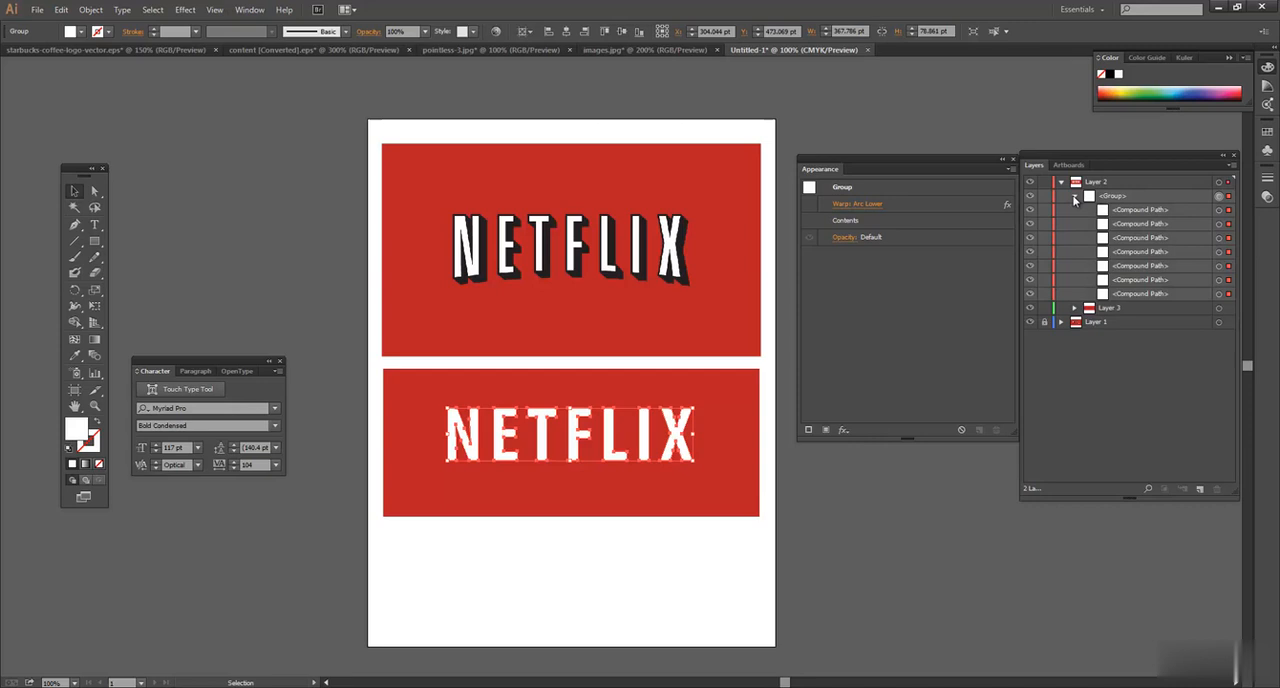
left_click(1060, 196)
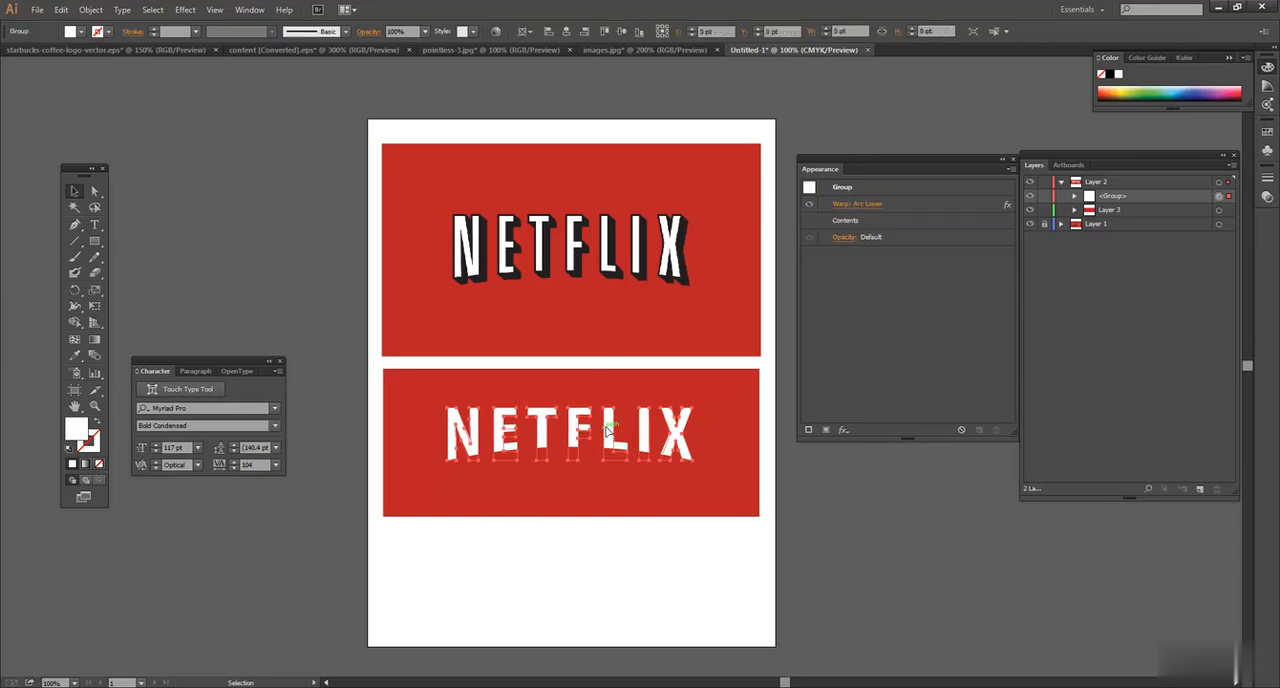
left_click(570, 432)
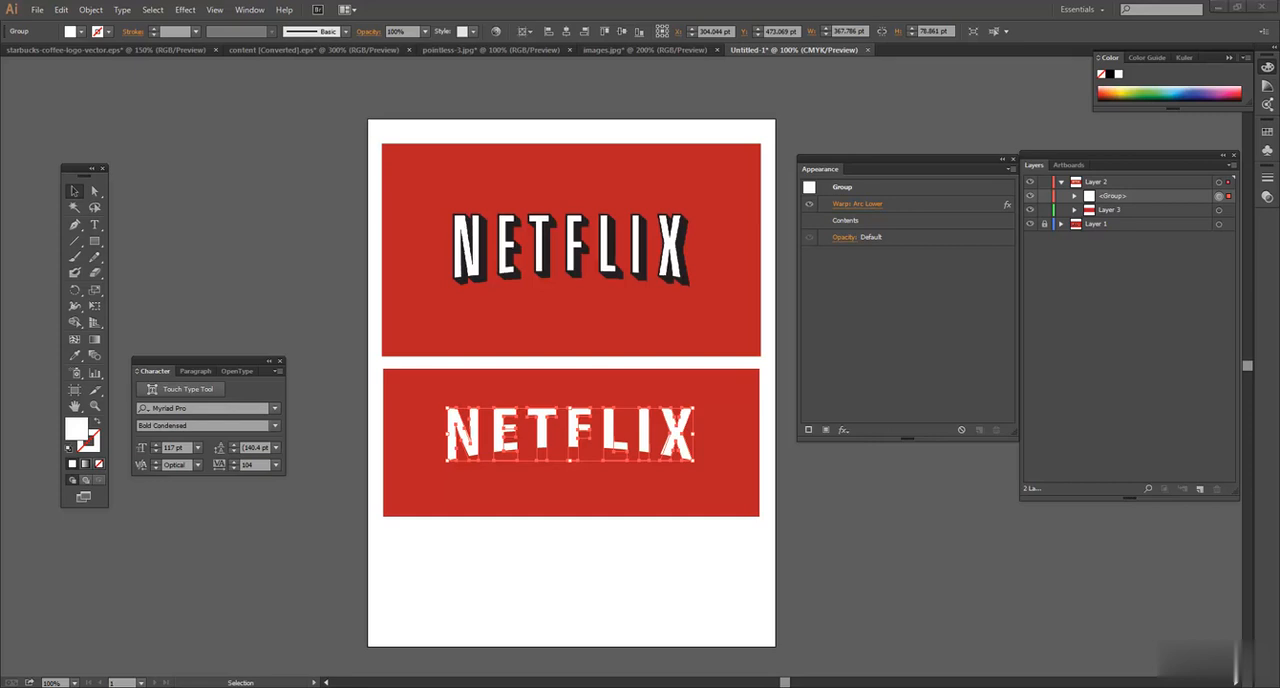
mouse_move(884, 512)
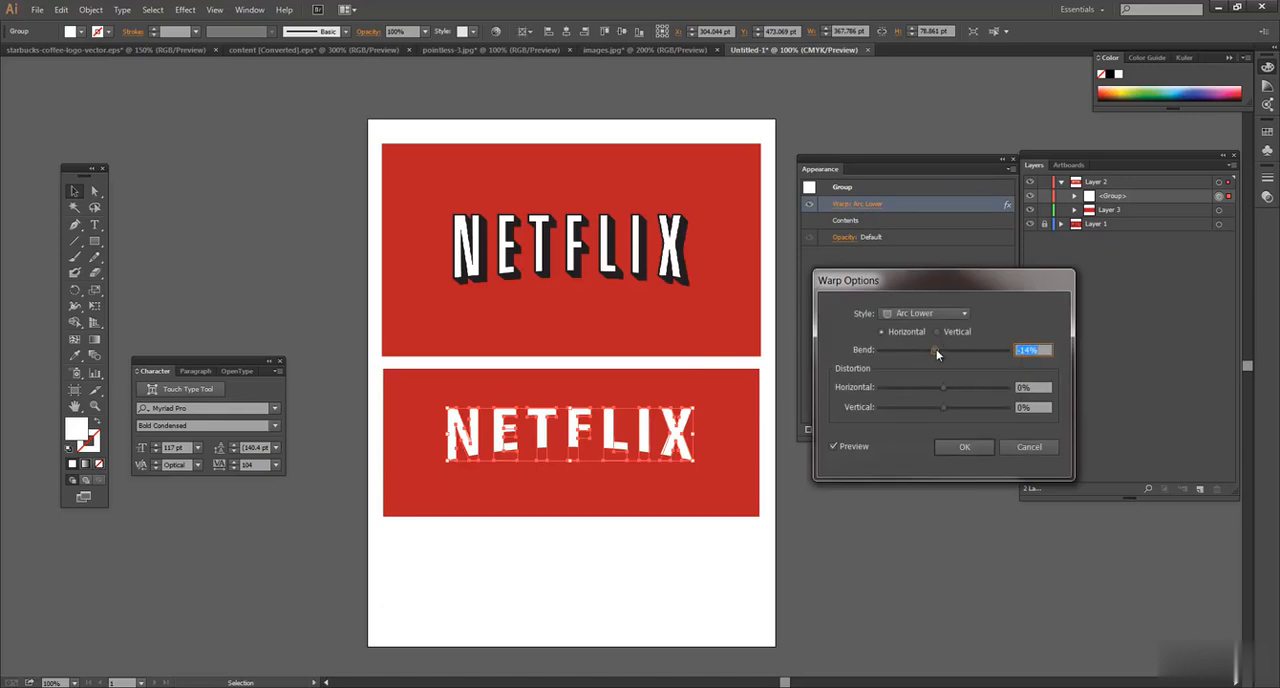
Step: Slightly increase the Arc Lower bend on the outlined logo and apply it
left_click_drag(934, 350, 940, 350)
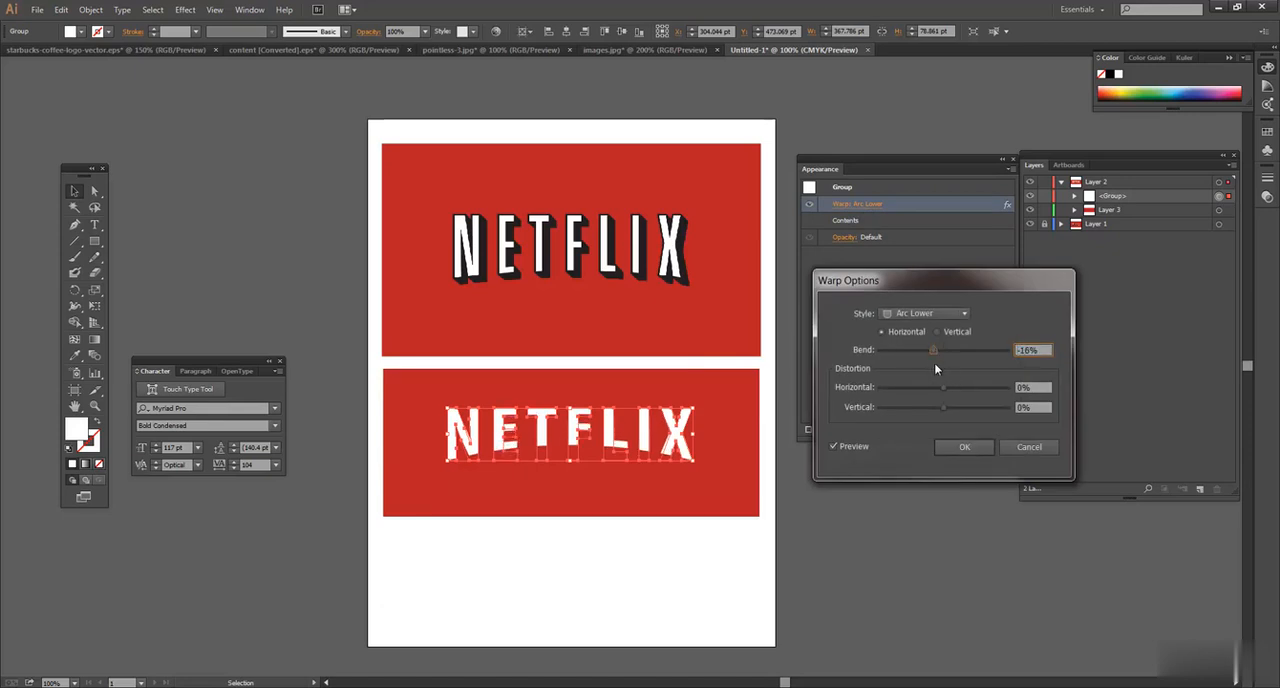
left_click(964, 448)
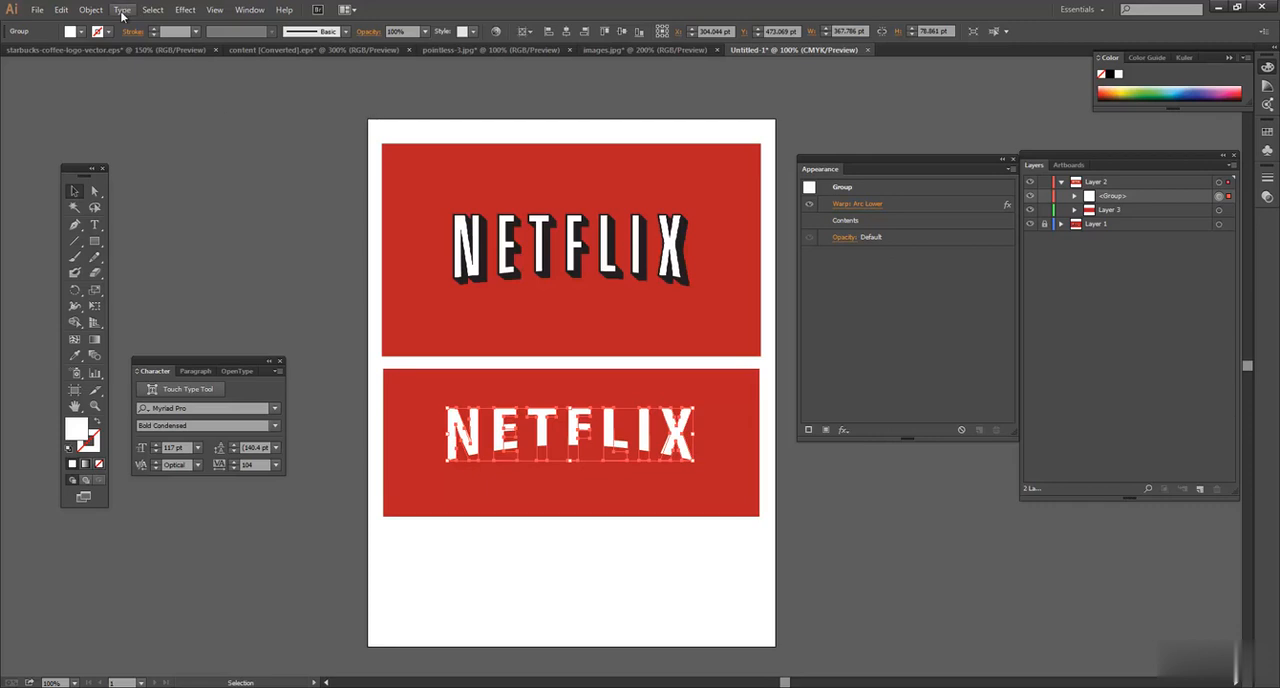
Step: Expand the warped NETFLIX text's appearance into outlined shapes and reselect the group
left_click(90, 8)
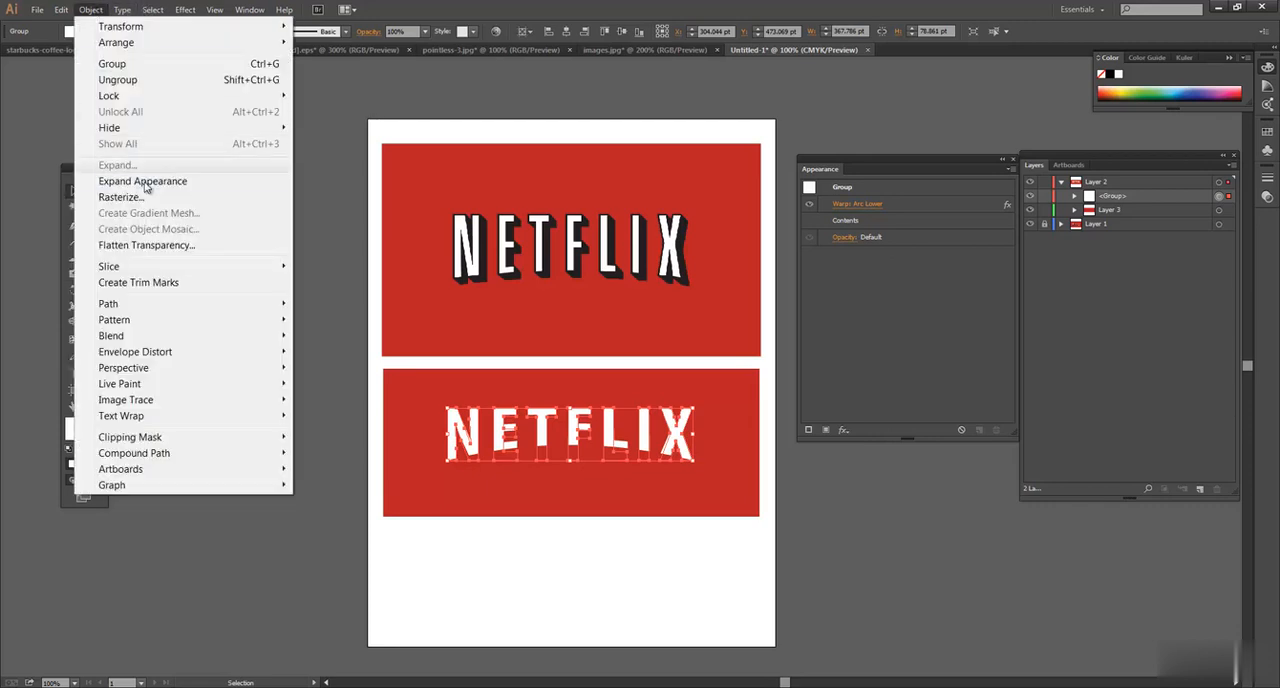
left_click(142, 182)
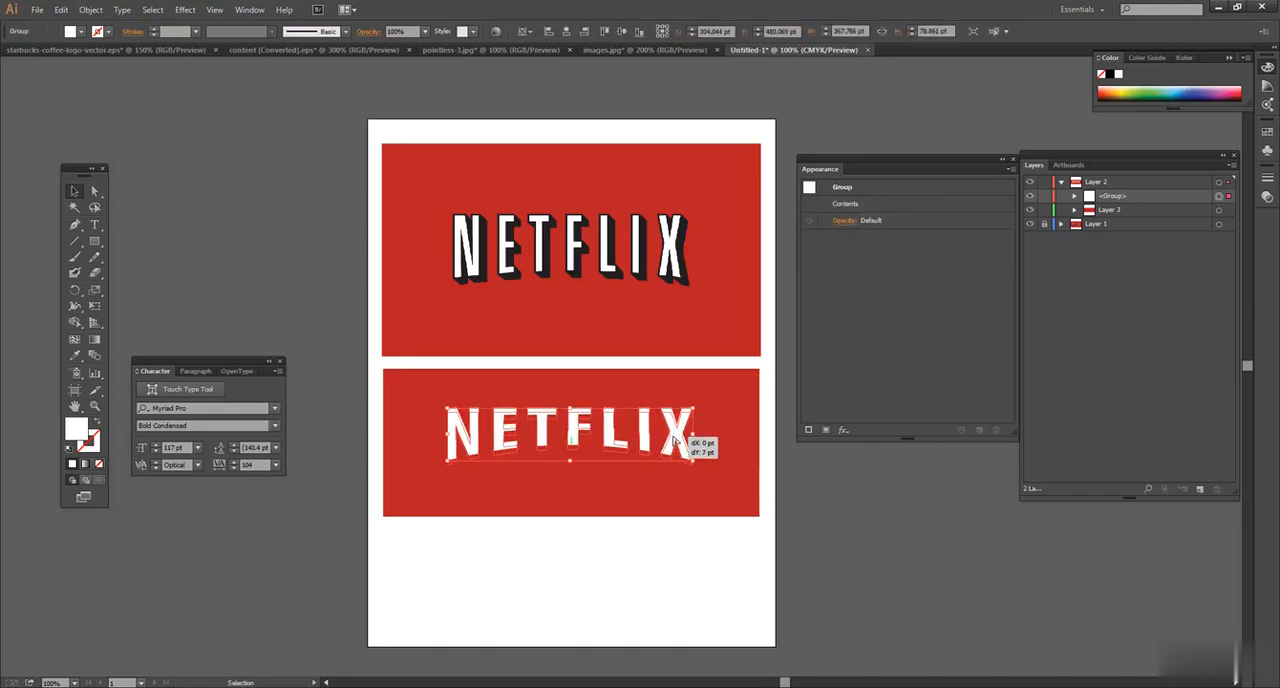
left_click_drag(676, 440, 638, 428)
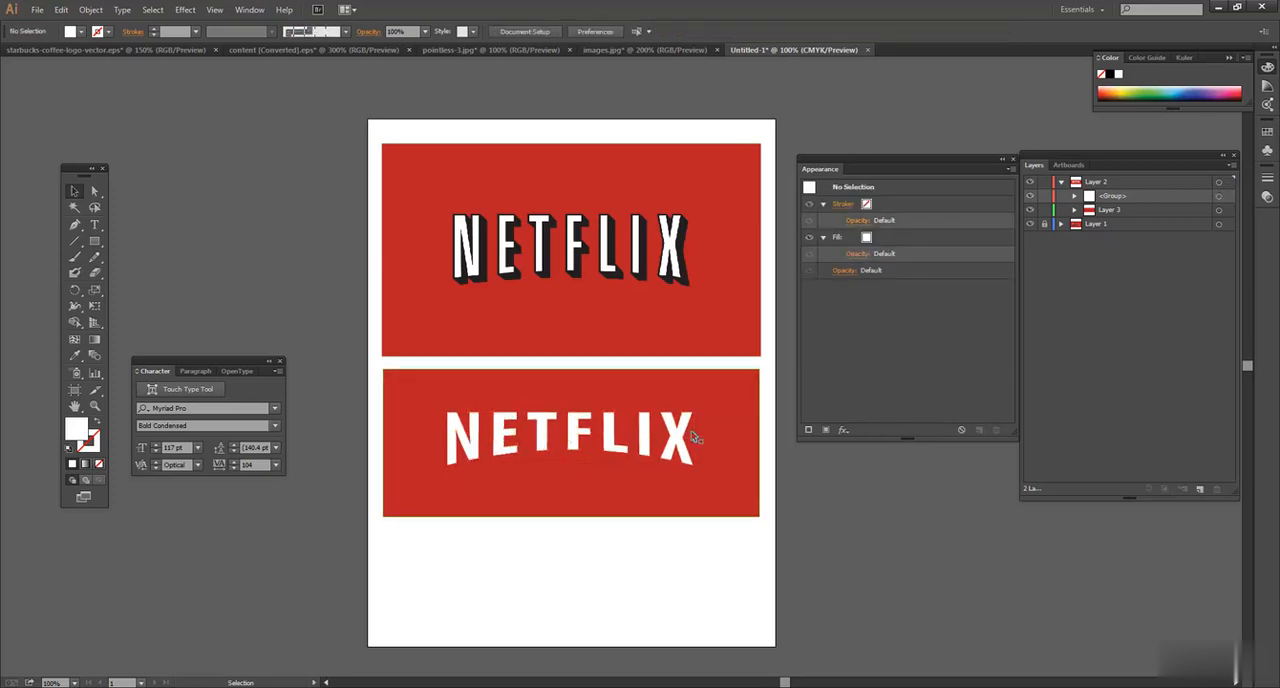
left_click(570, 436)
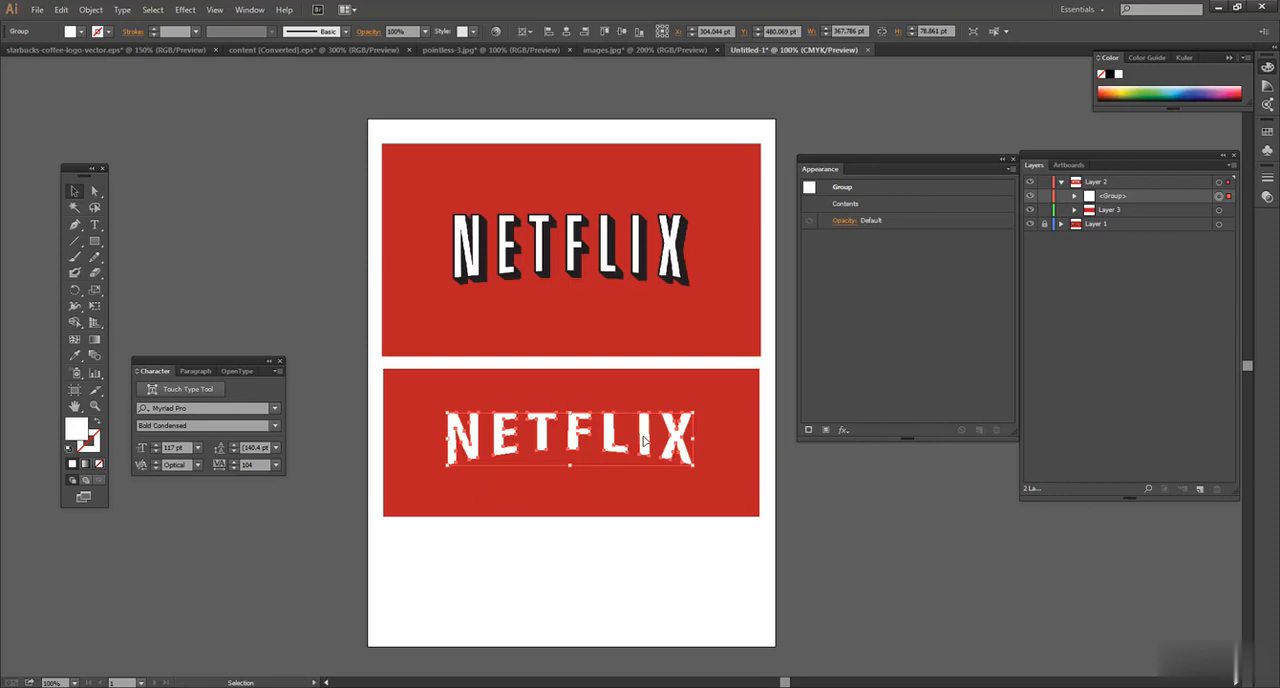
left_click(572, 442)
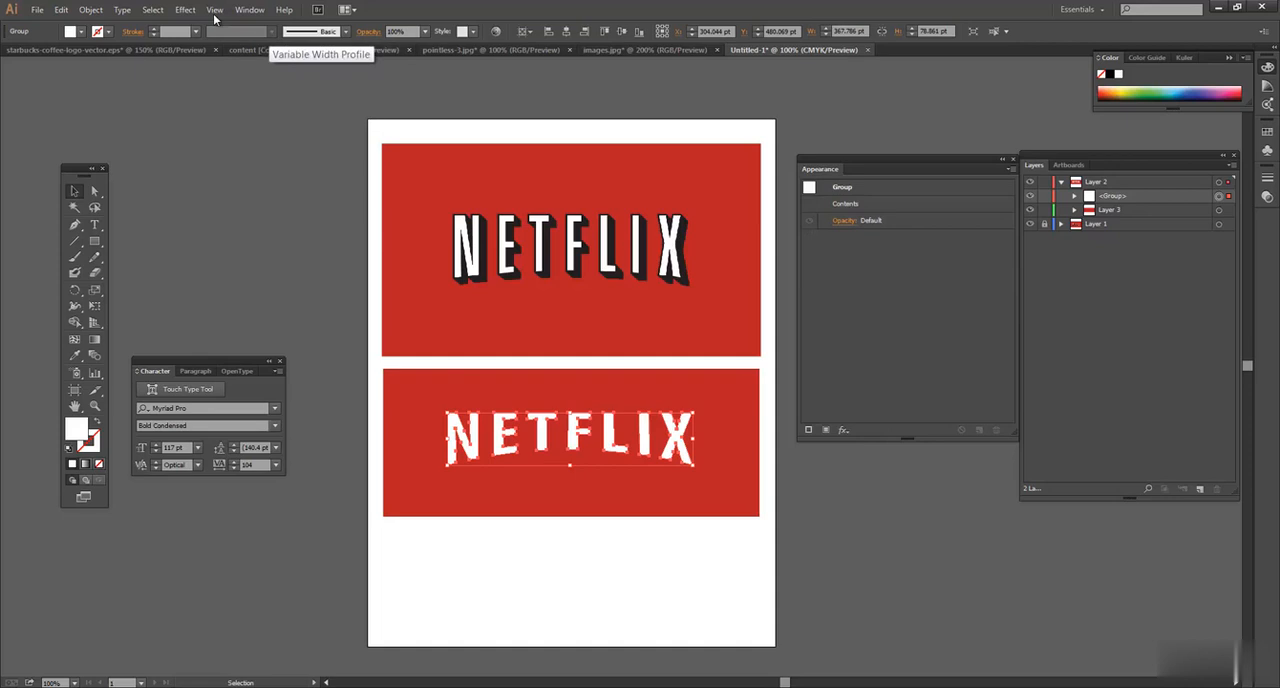
Step: Choose Effect > Stylize > Drop Shadow for the lower NETFLIX logo
left_click(184, 10)
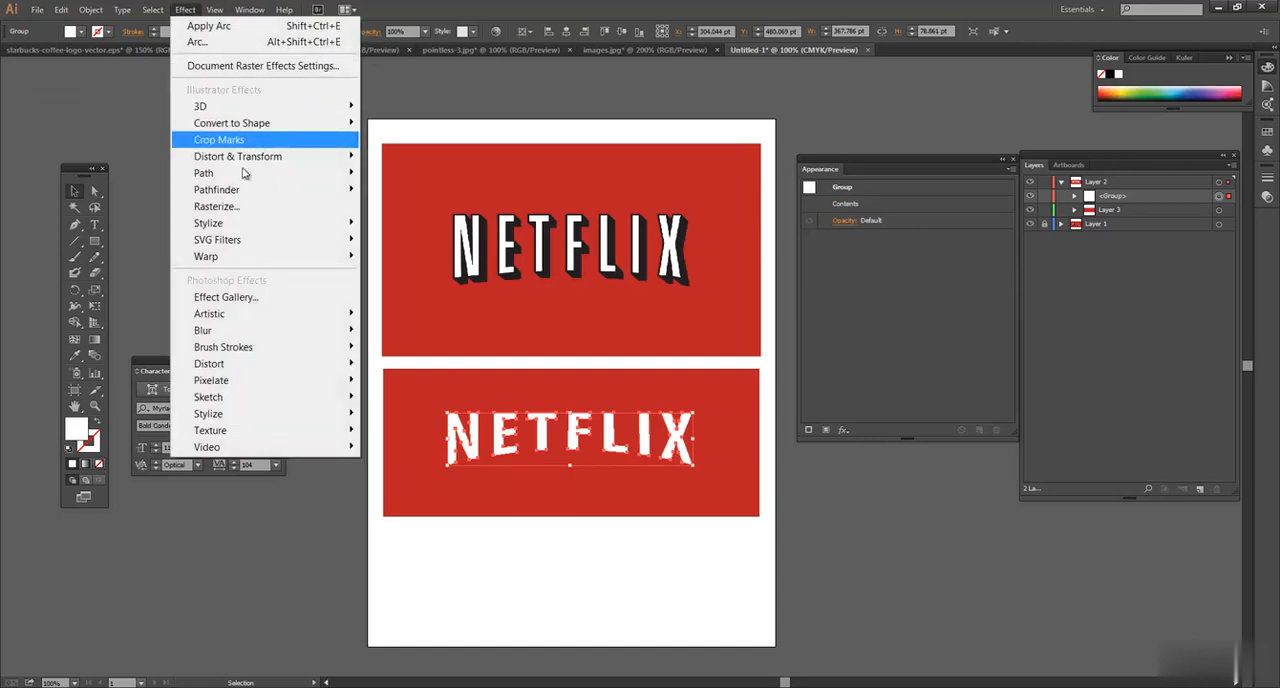
mouse_move(264, 222)
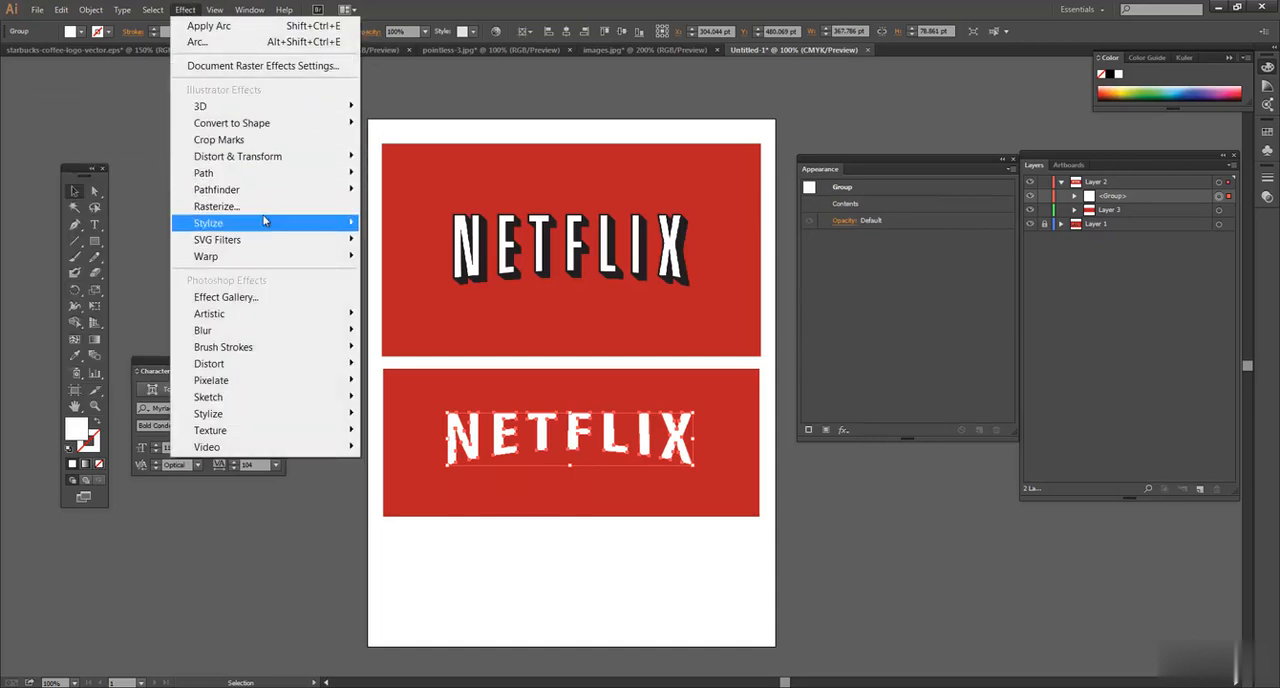
mouse_move(216, 188)
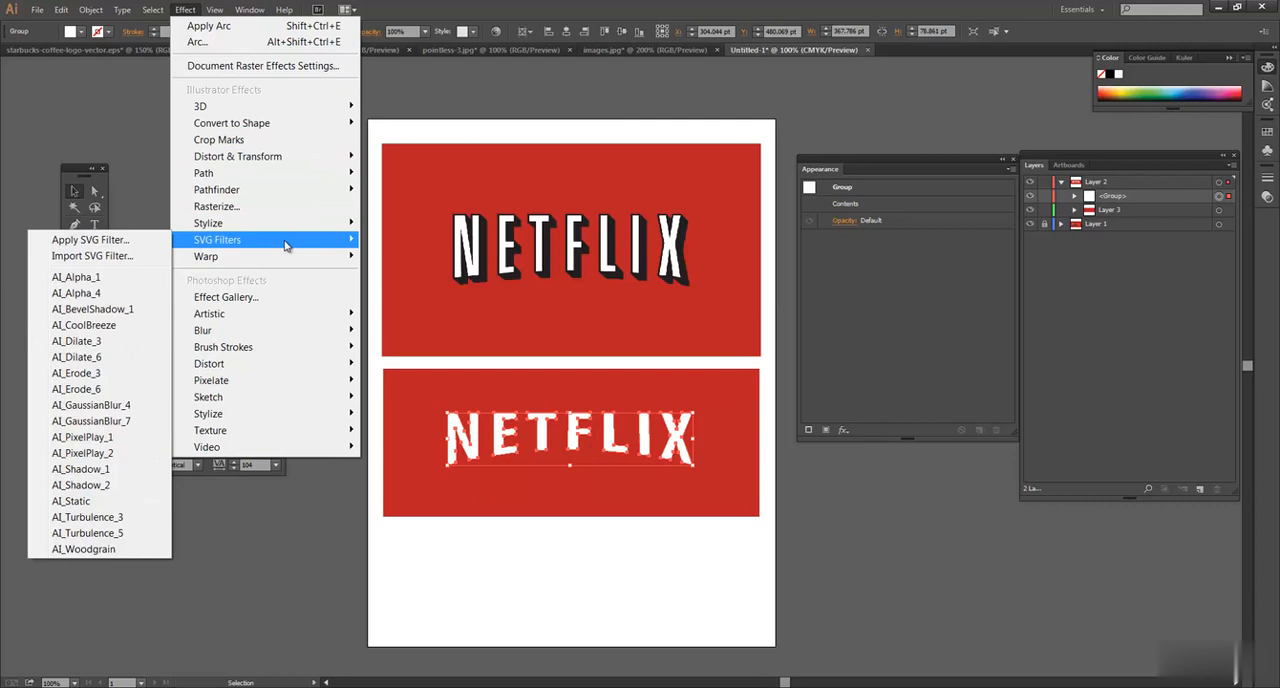
mouse_move(288, 272)
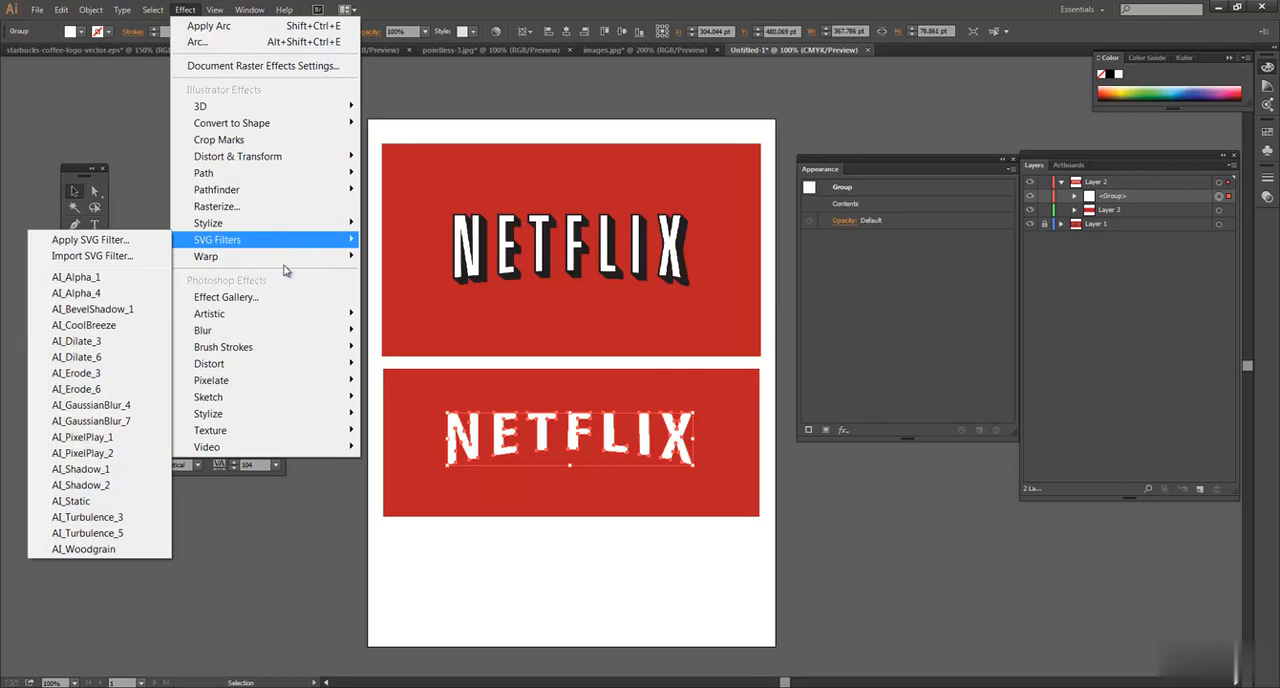
mouse_move(264, 296)
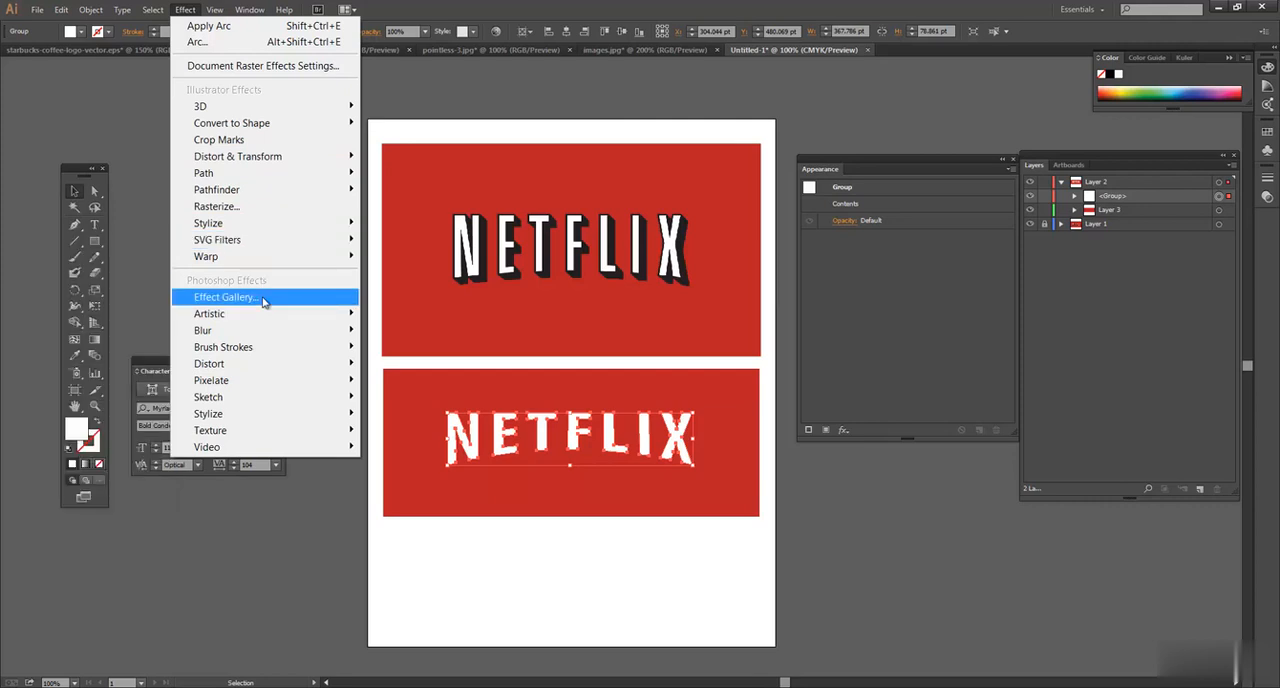
mouse_move(276, 348)
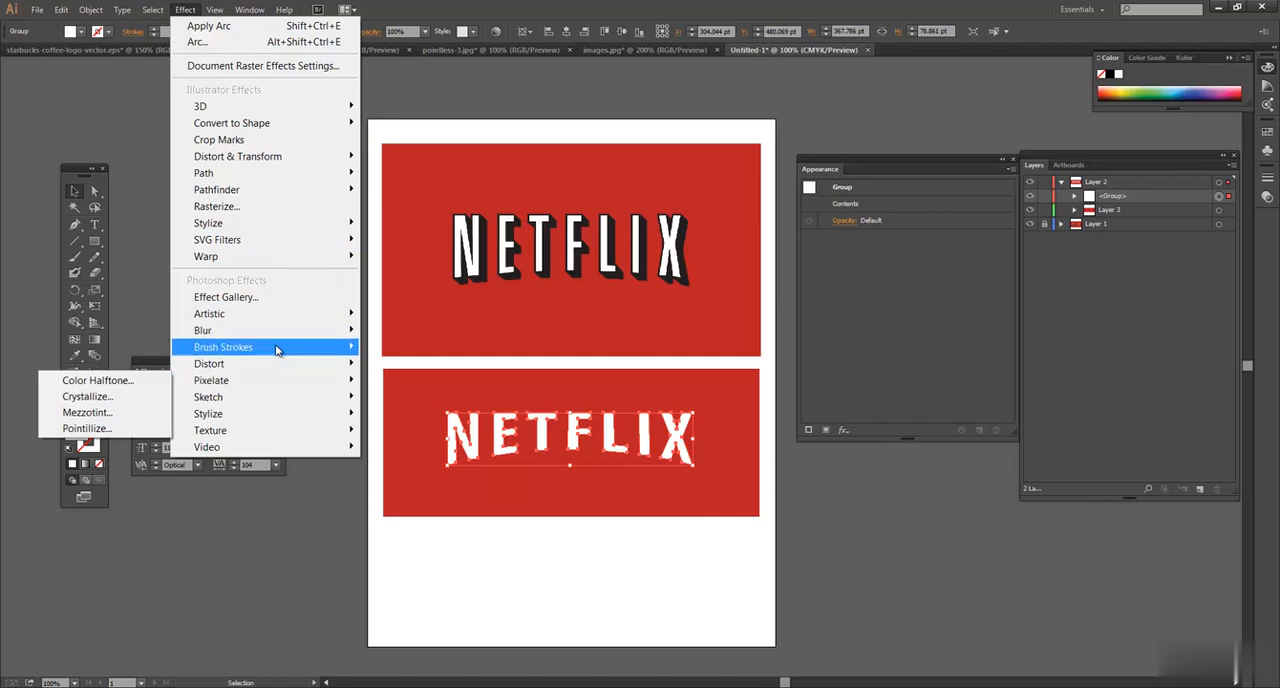
mouse_move(288, 256)
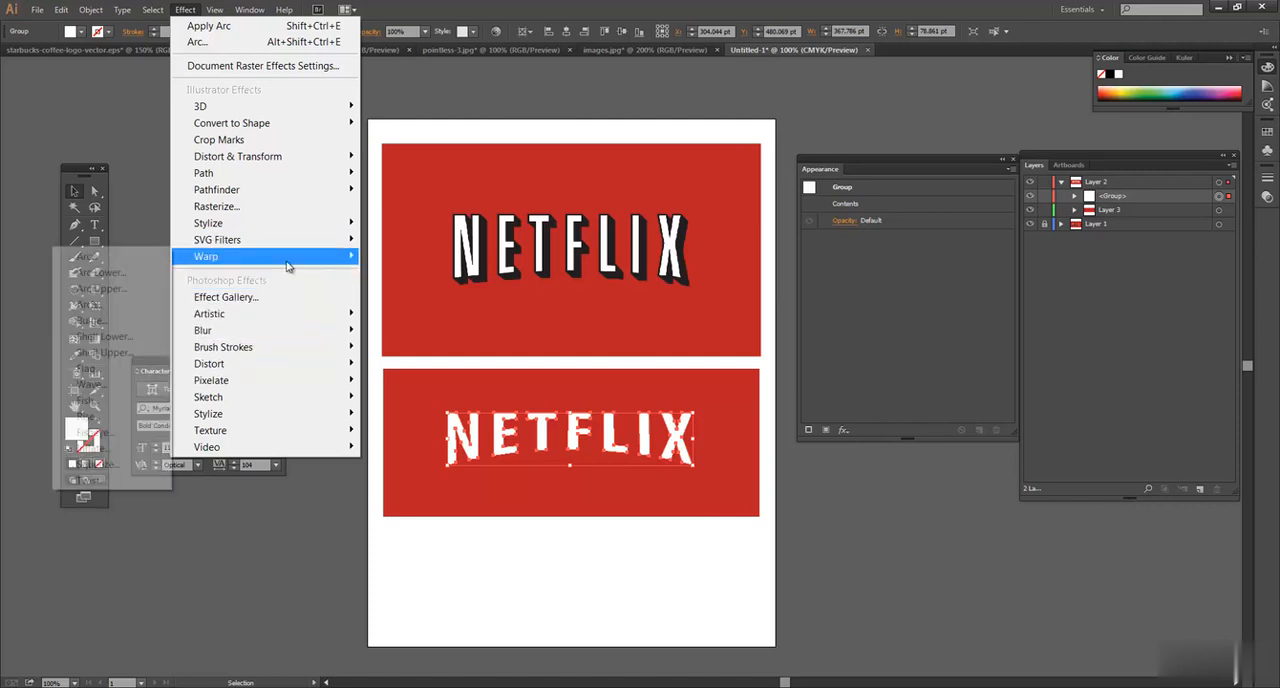
mouse_move(216, 206)
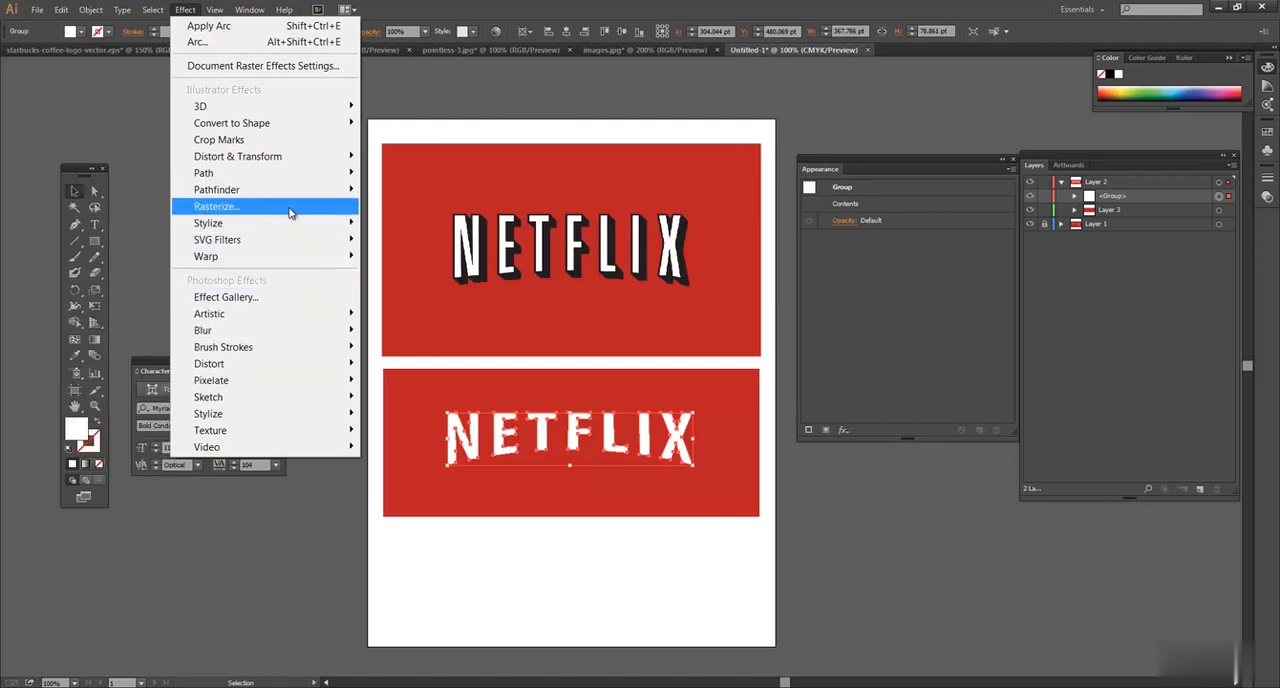
mouse_move(208, 224)
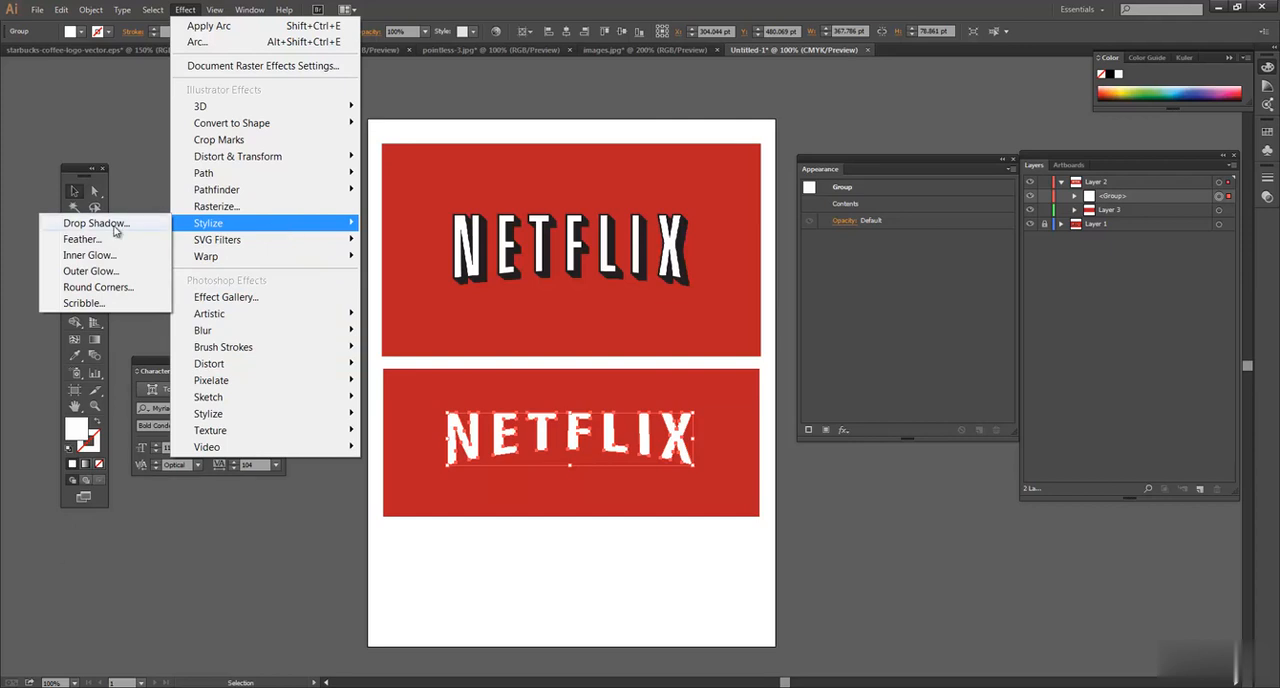
left_click(96, 222)
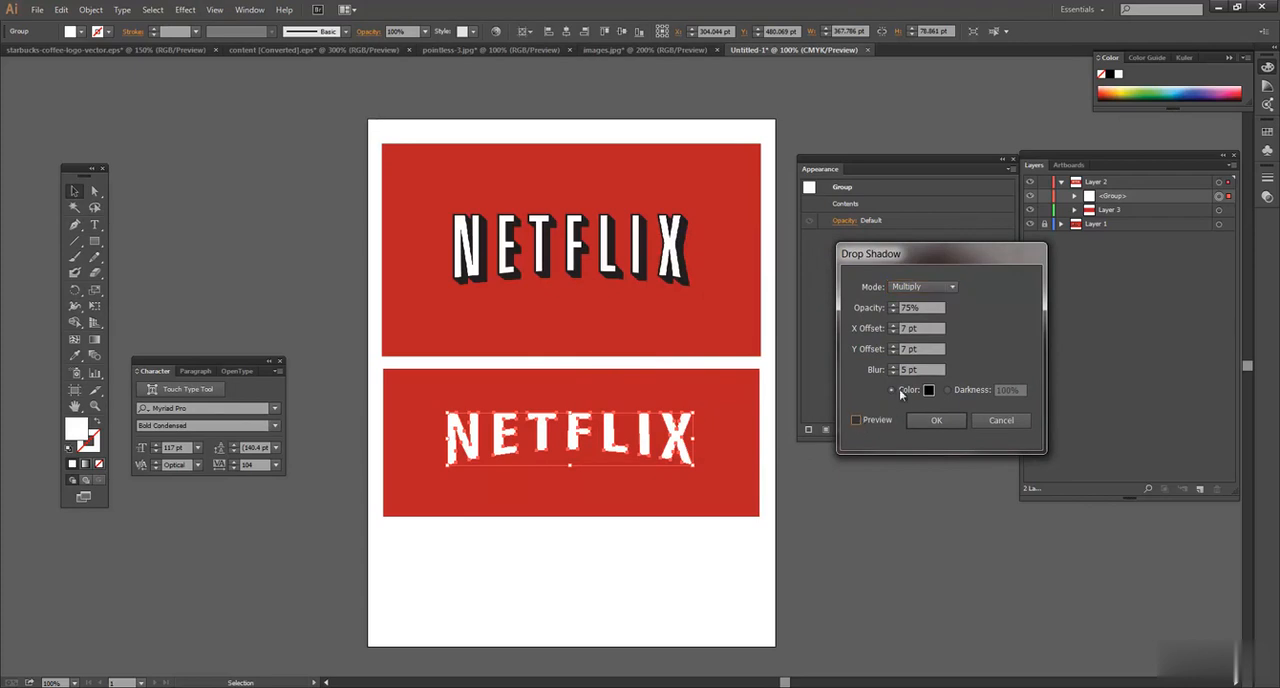
Step: Apply a drop shadow at 100% opacity to the lower NETFLIX letters with Preview on
left_click(856, 420)
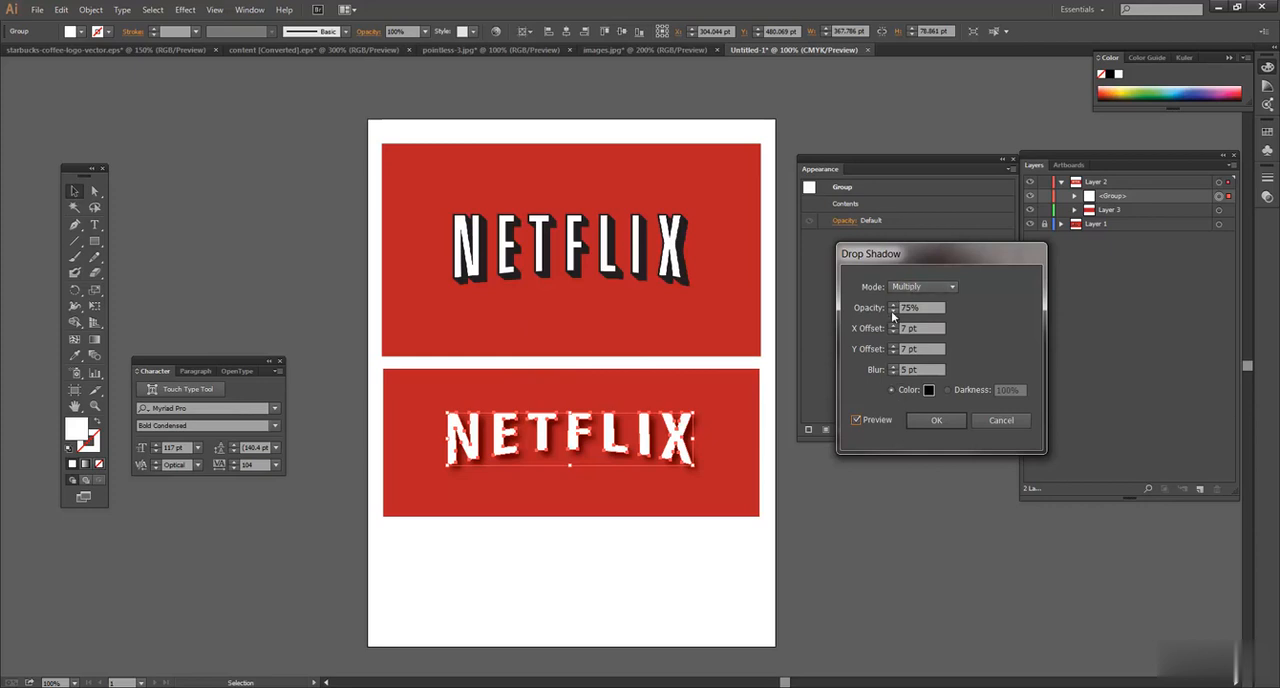
mouse_move(630, 432)
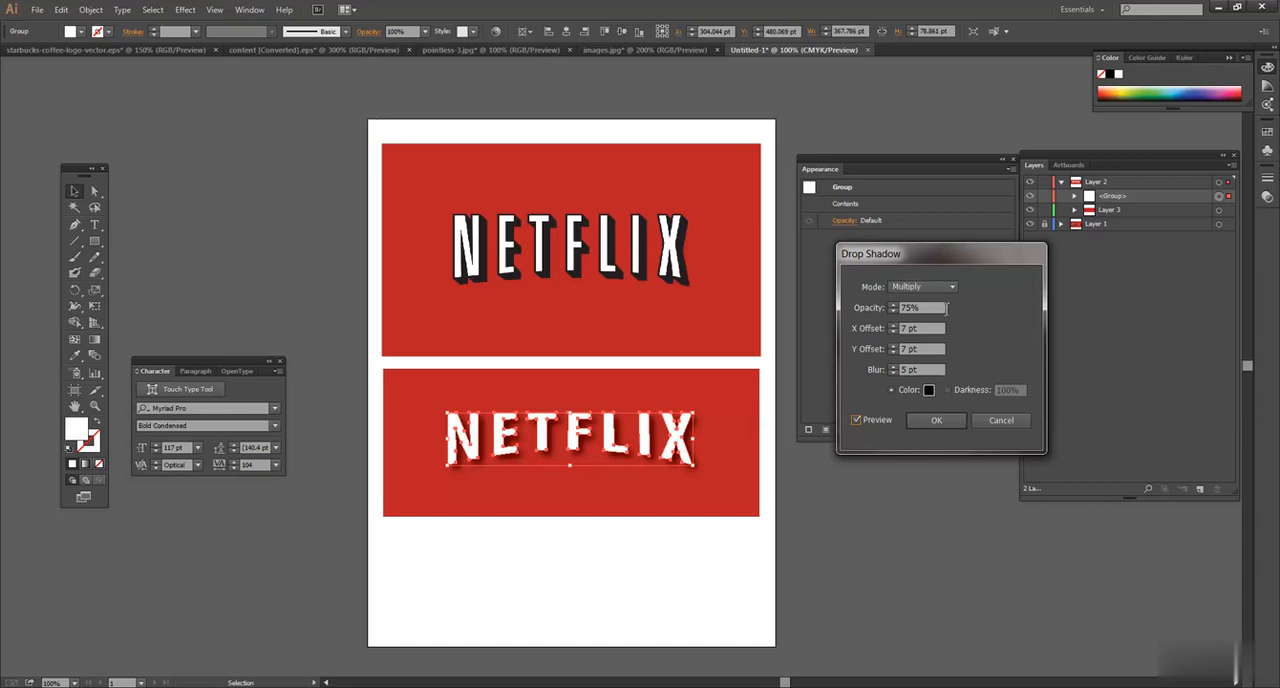
mouse_move(898, 348)
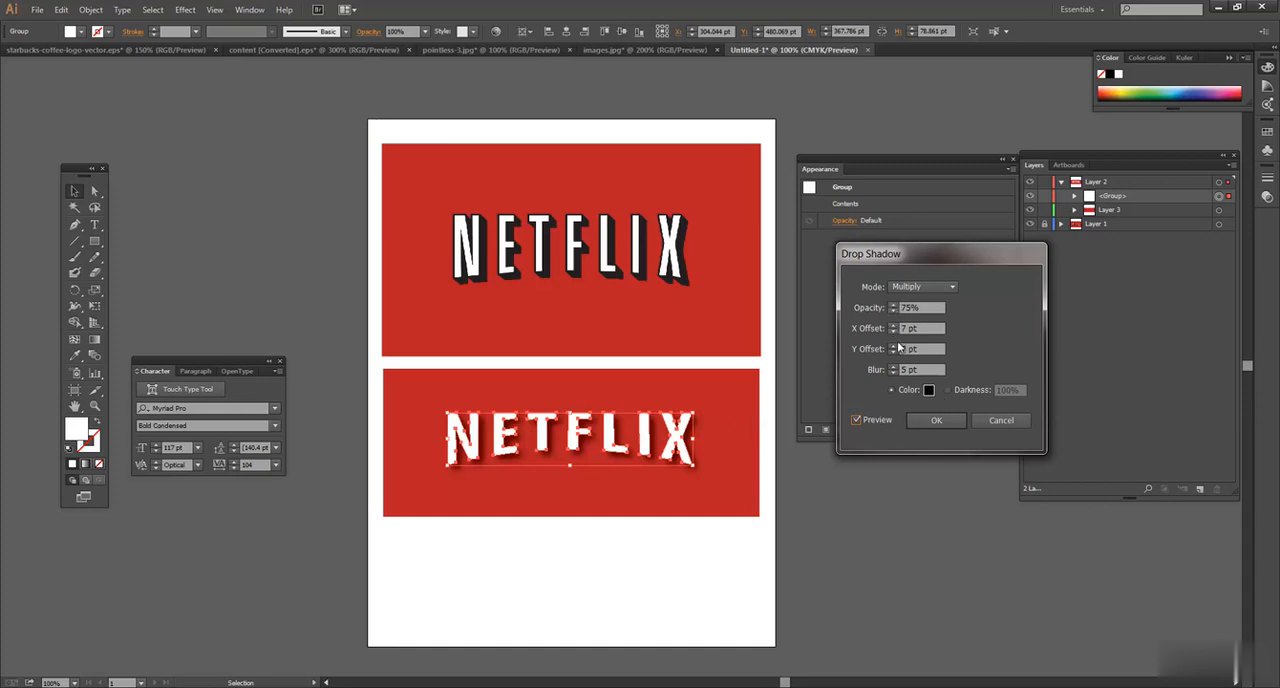
left_click(918, 368)
type("0")
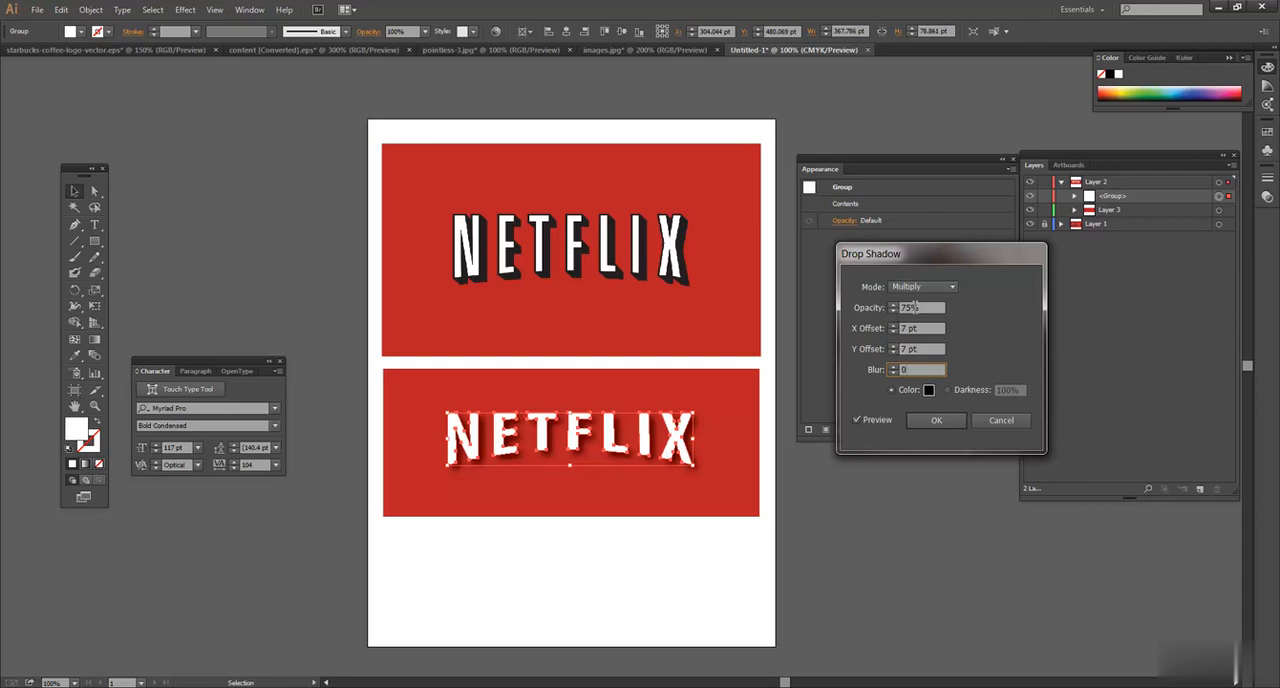
type("100%")
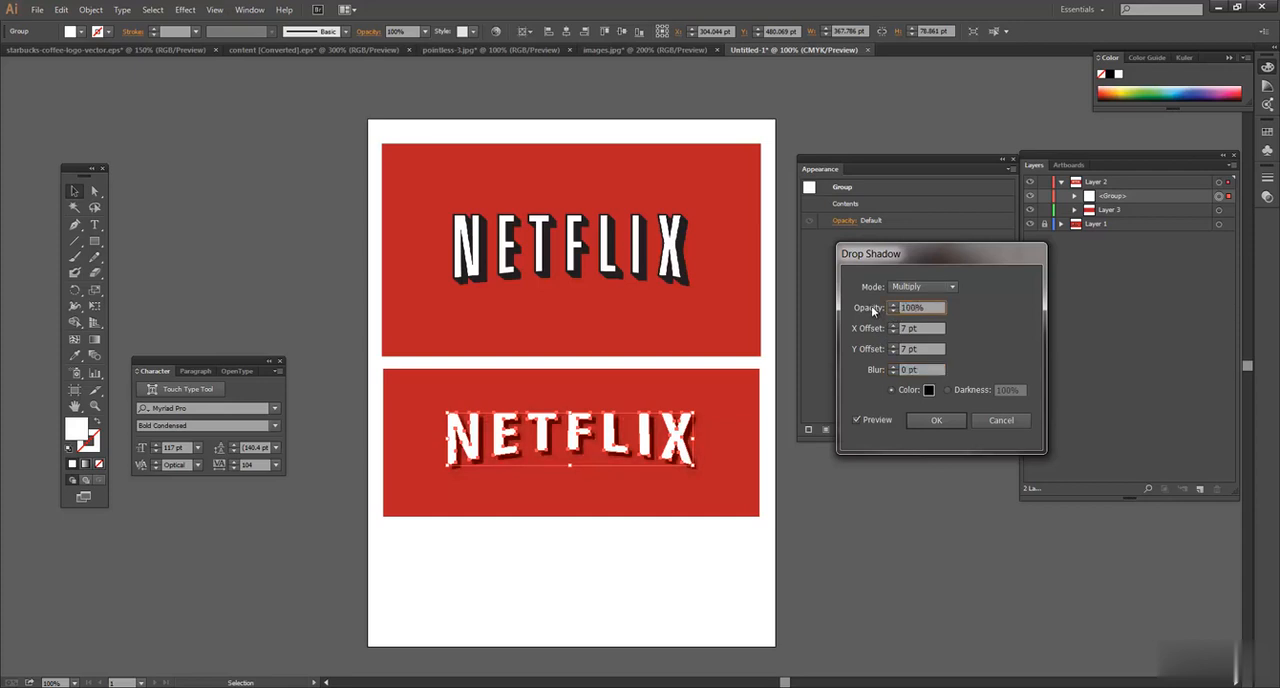
mouse_move(908, 396)
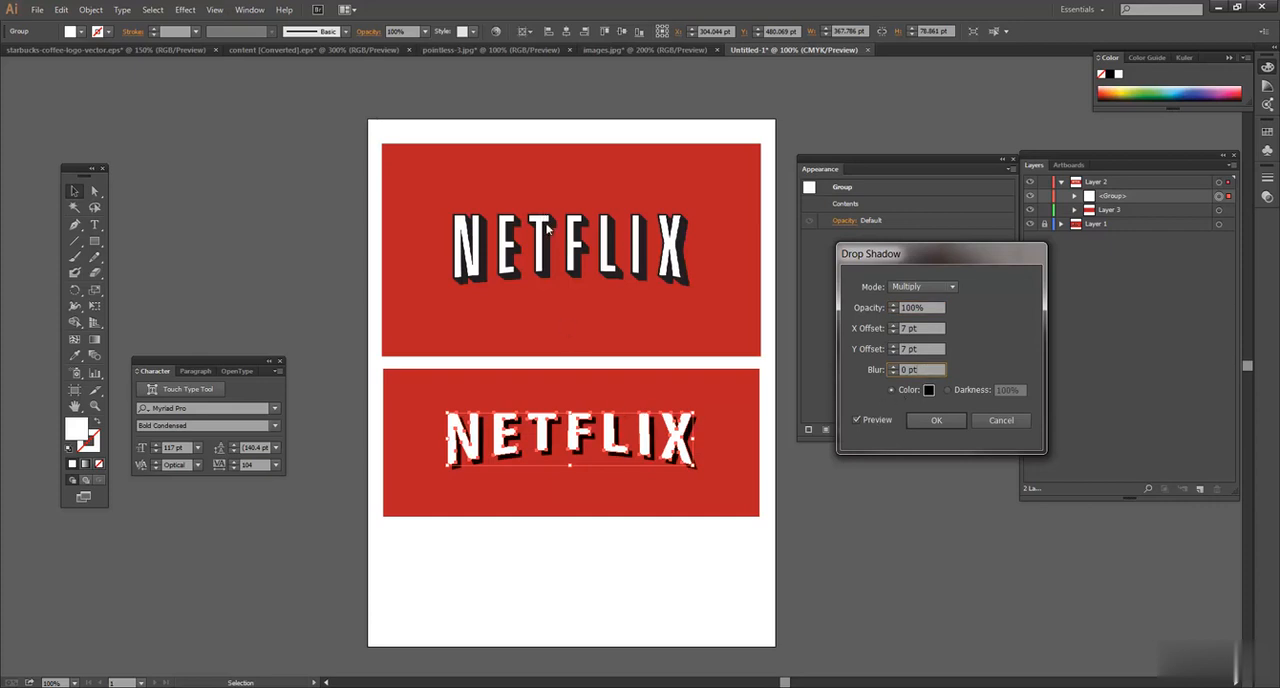
mouse_move(468, 244)
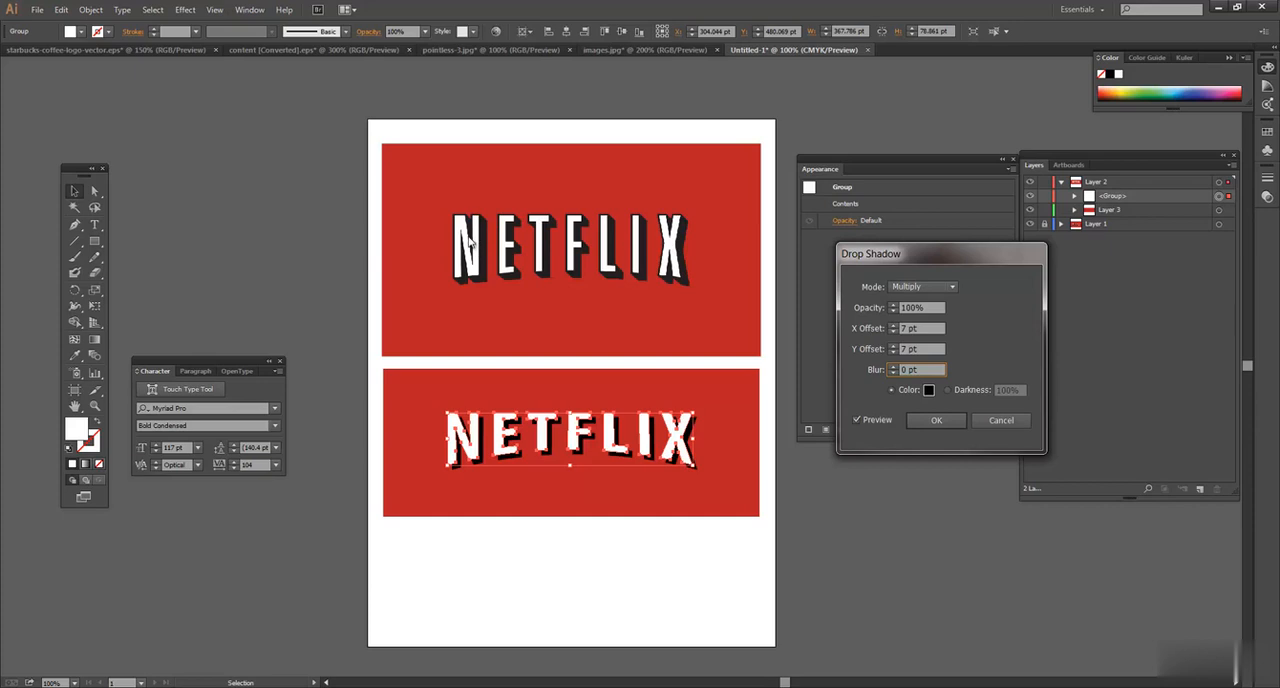
mouse_move(472, 236)
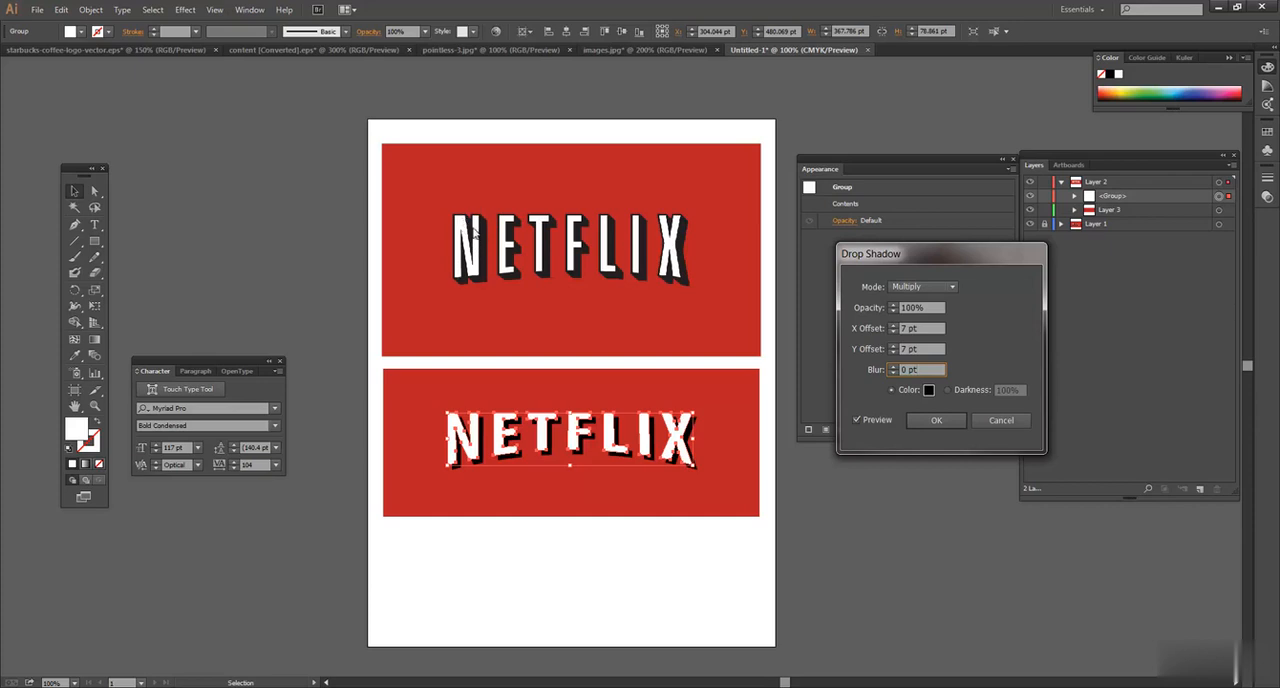
mouse_move(1002, 340)
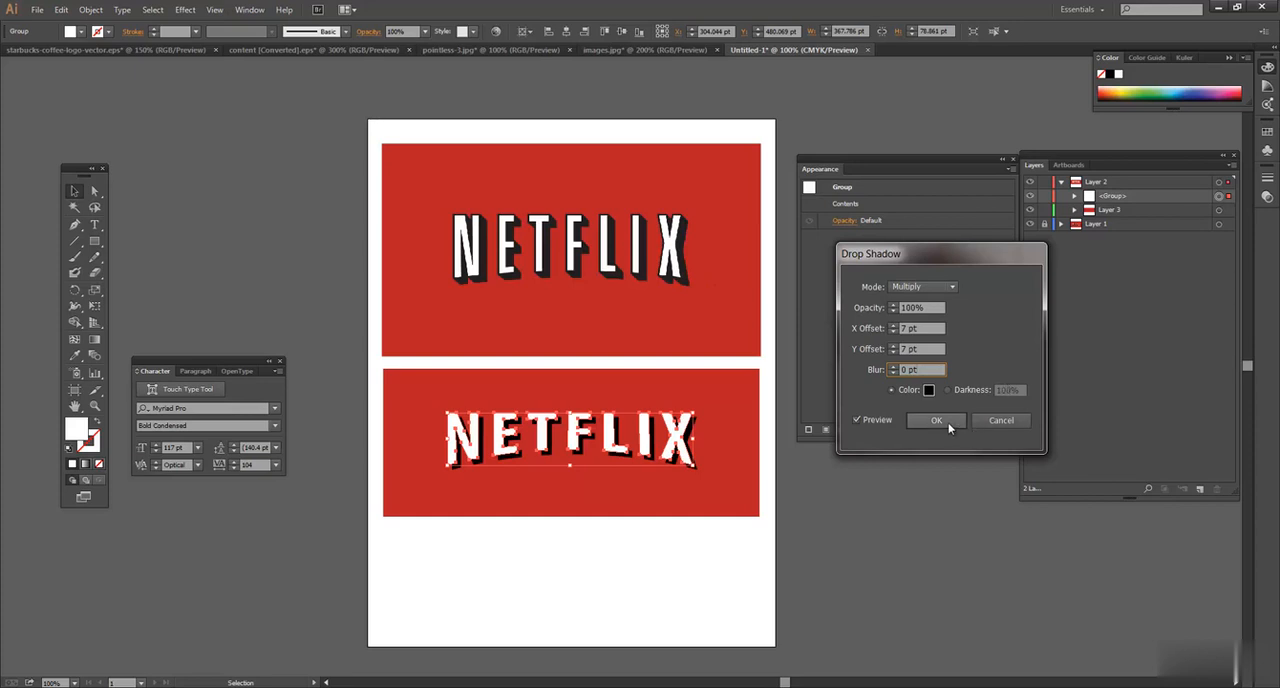
left_click(936, 420)
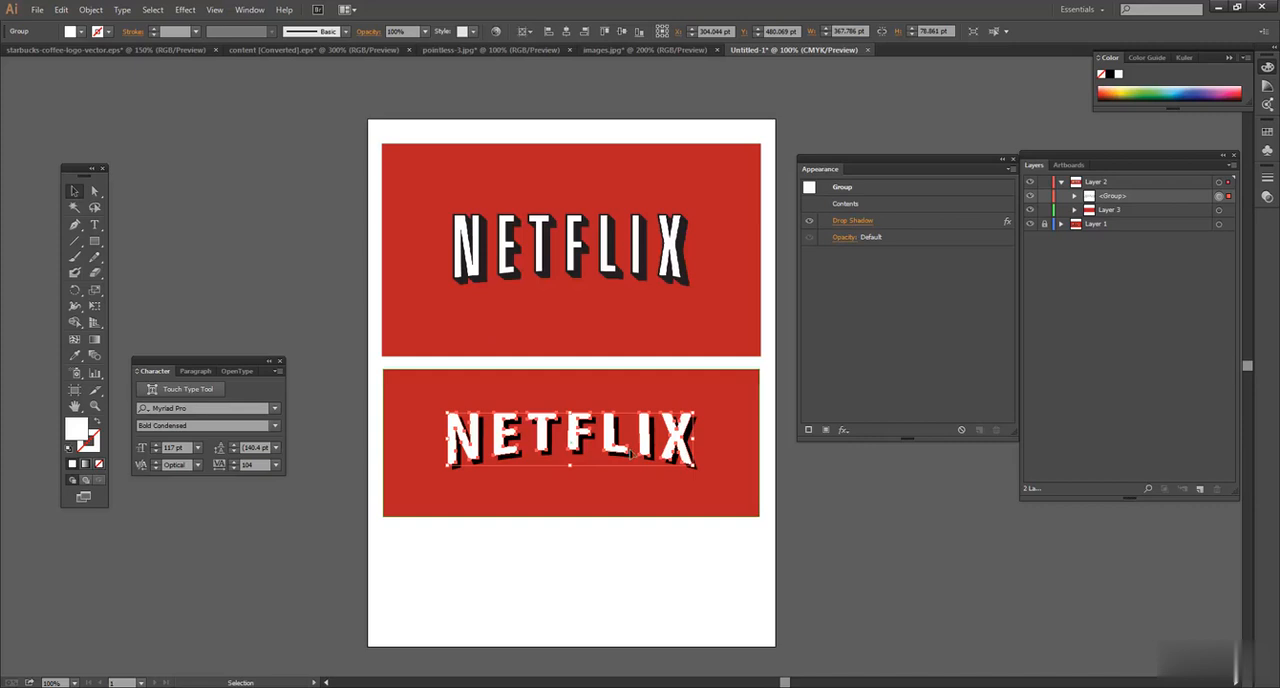
Step: Deselect, reselect the lower NETFLIX logo group and expand its drop shadow into artwork
left_click(90, 8)
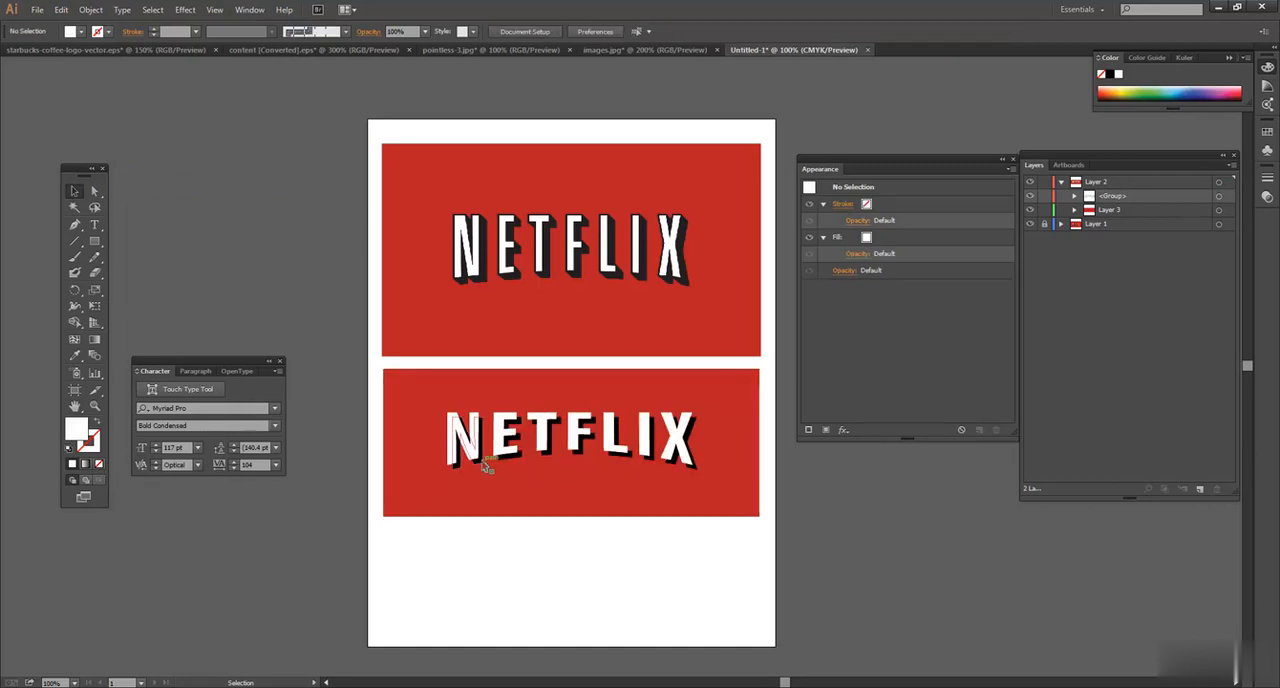
left_click(570, 436)
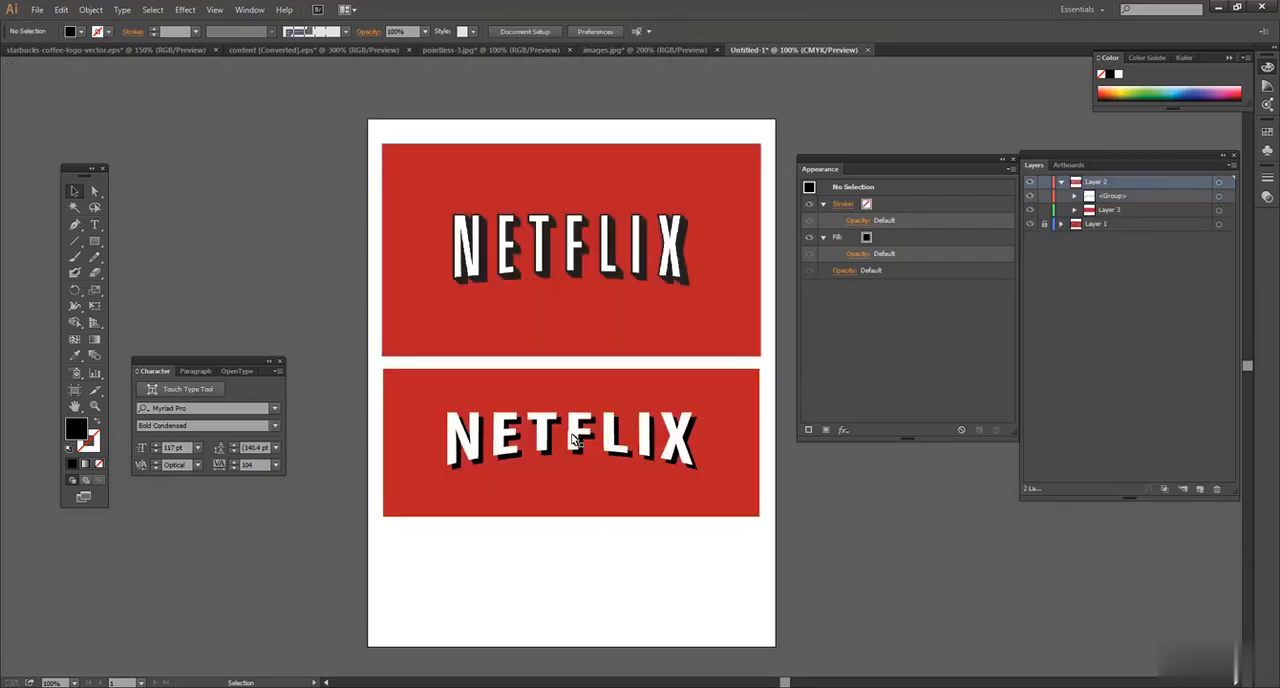
left_click(570, 436)
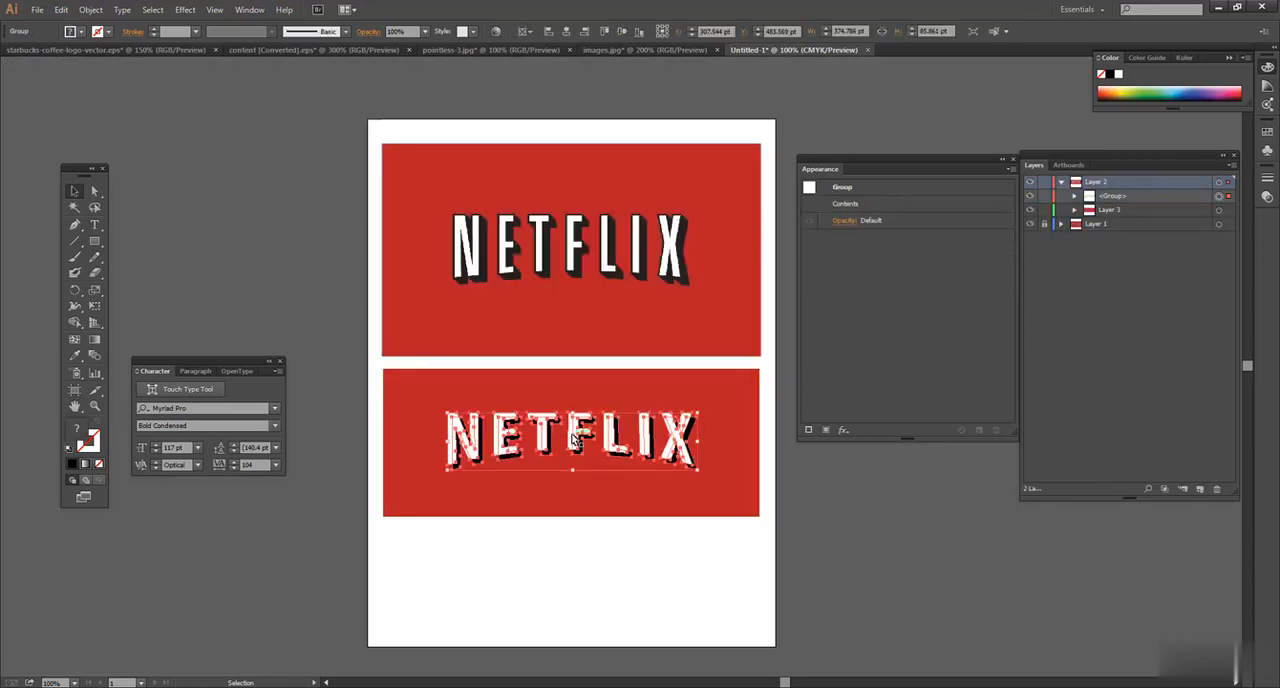
double_click(570, 440)
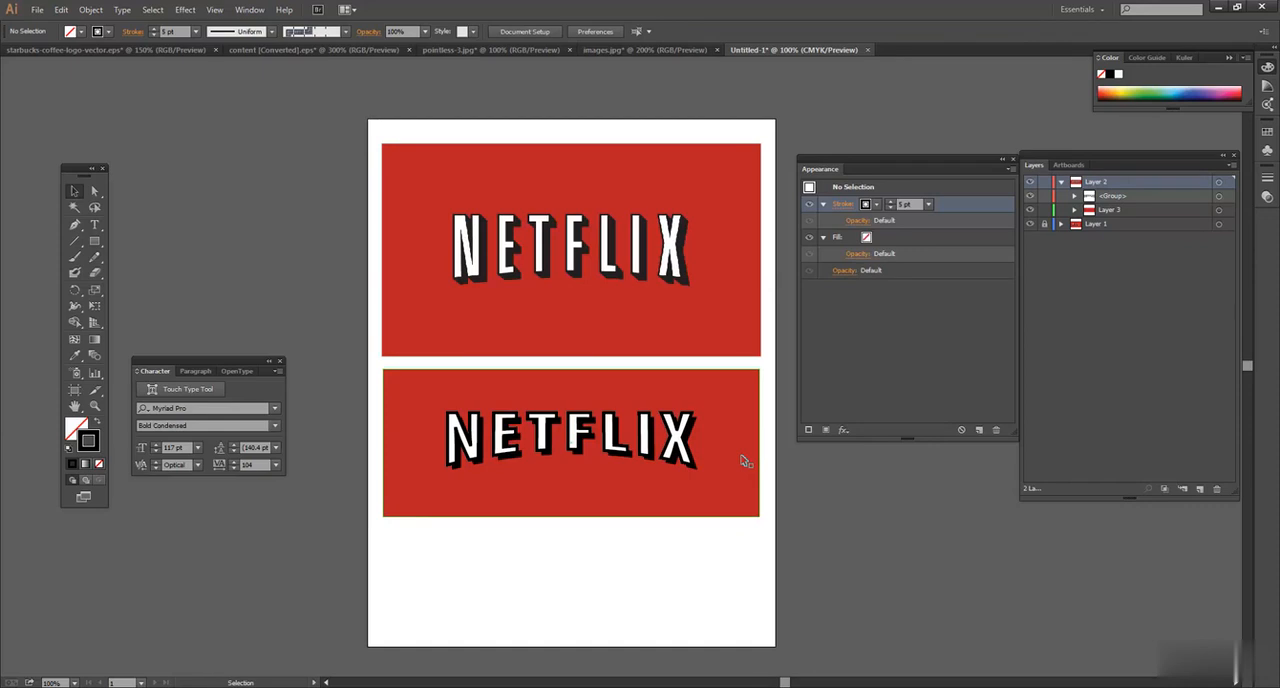
mouse_move(778, 456)
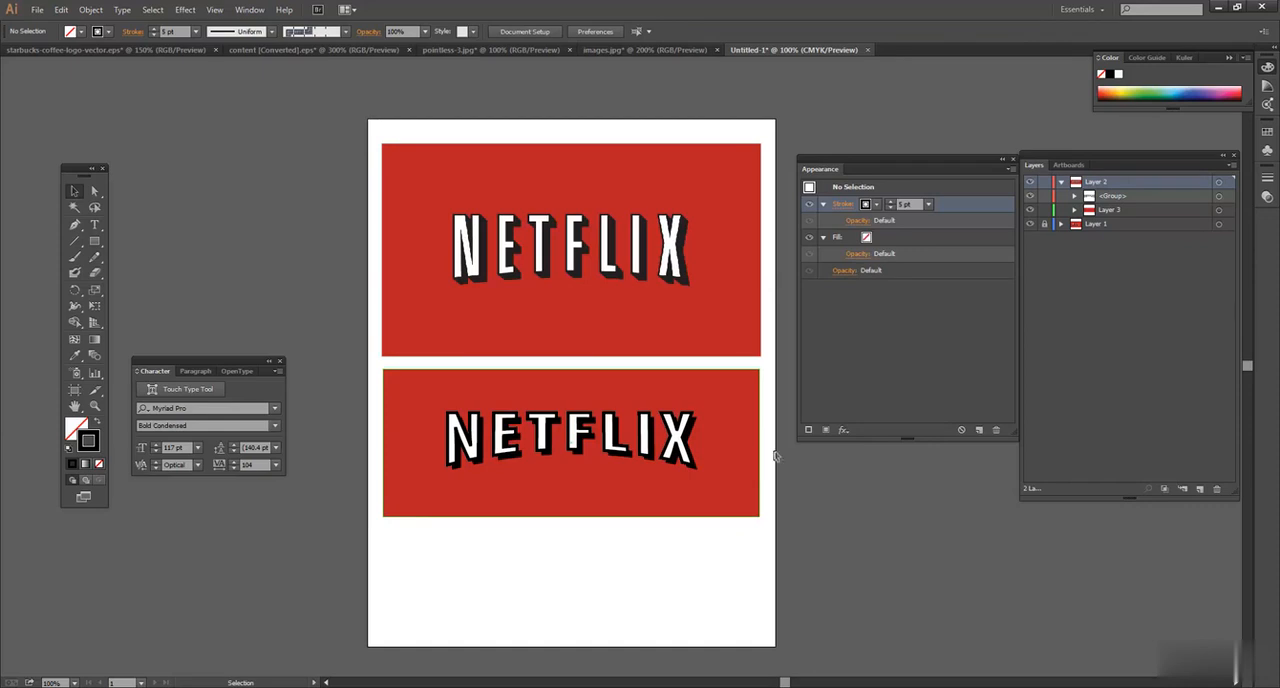